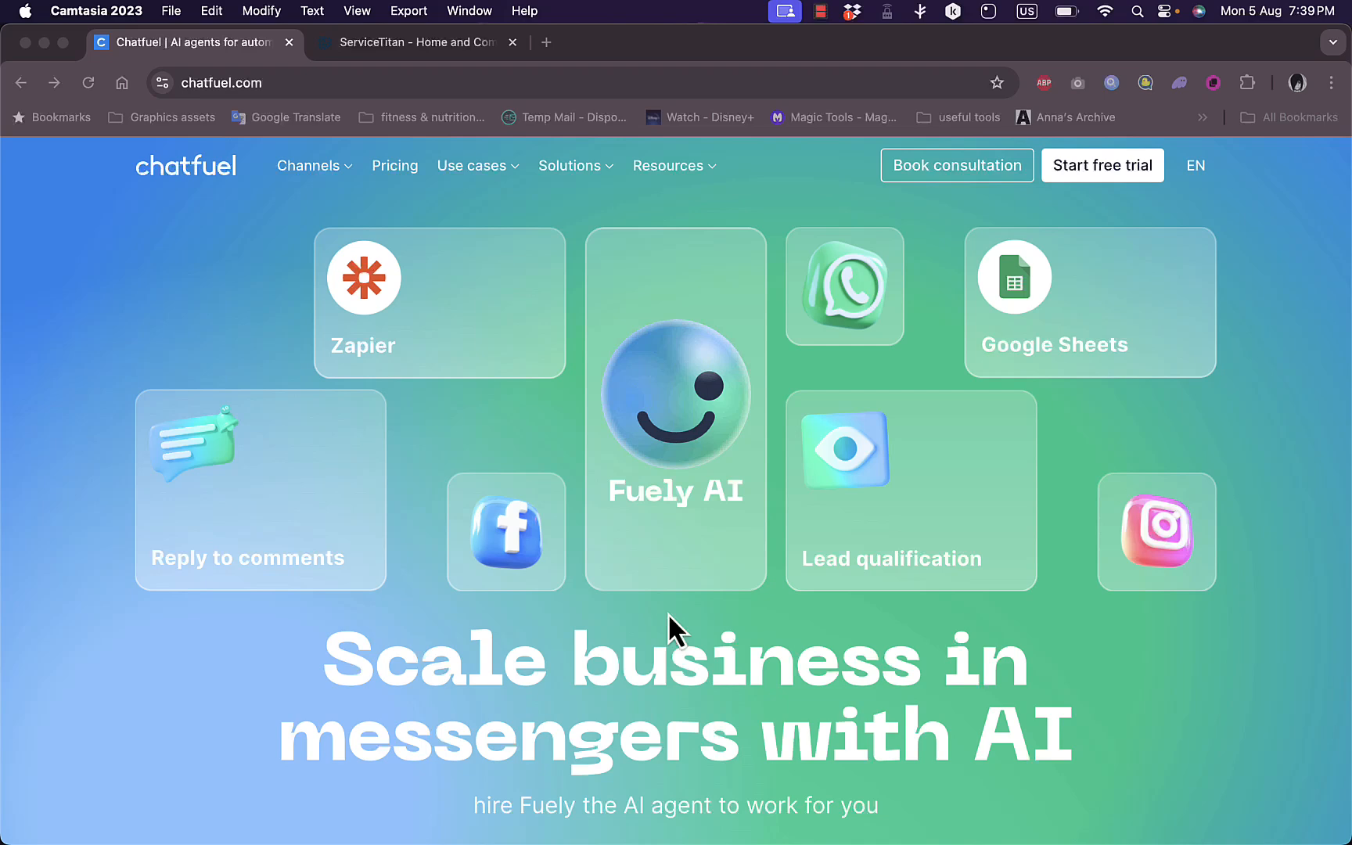
Scroll the home page past the hero banner to the 'Fuely's impressive CV' cards
scroll(down, 3)
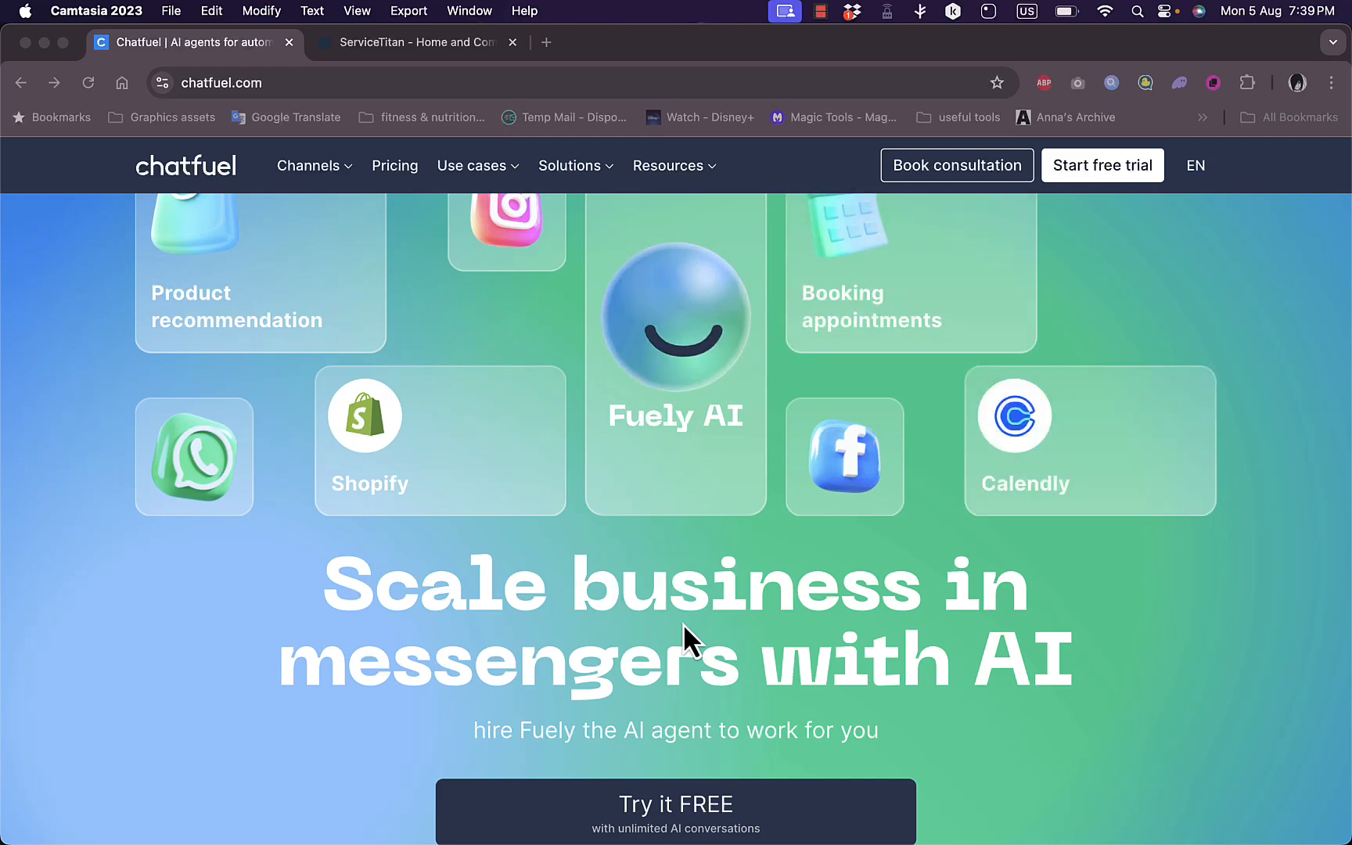
scroll(down, 3)
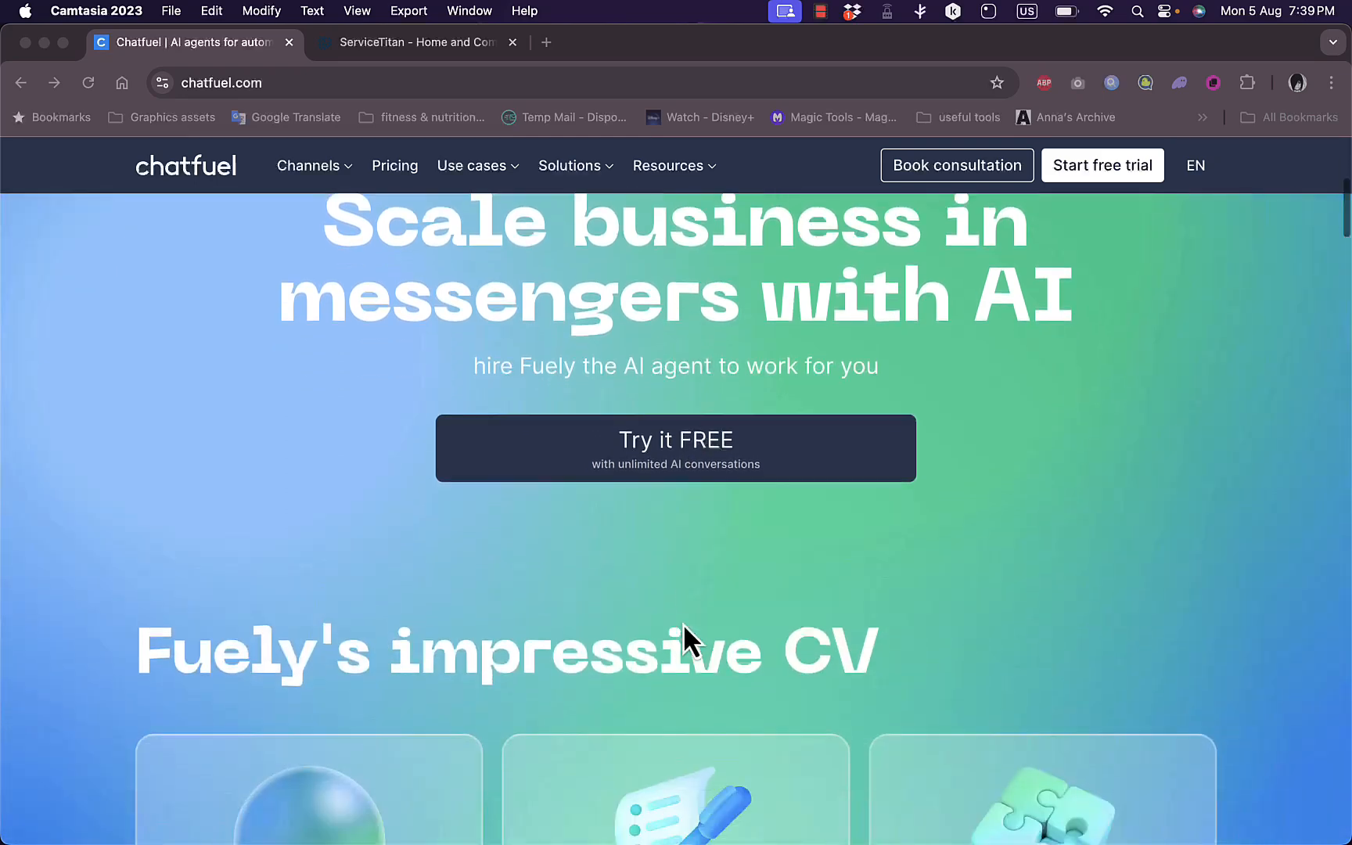
scroll(down, 3)
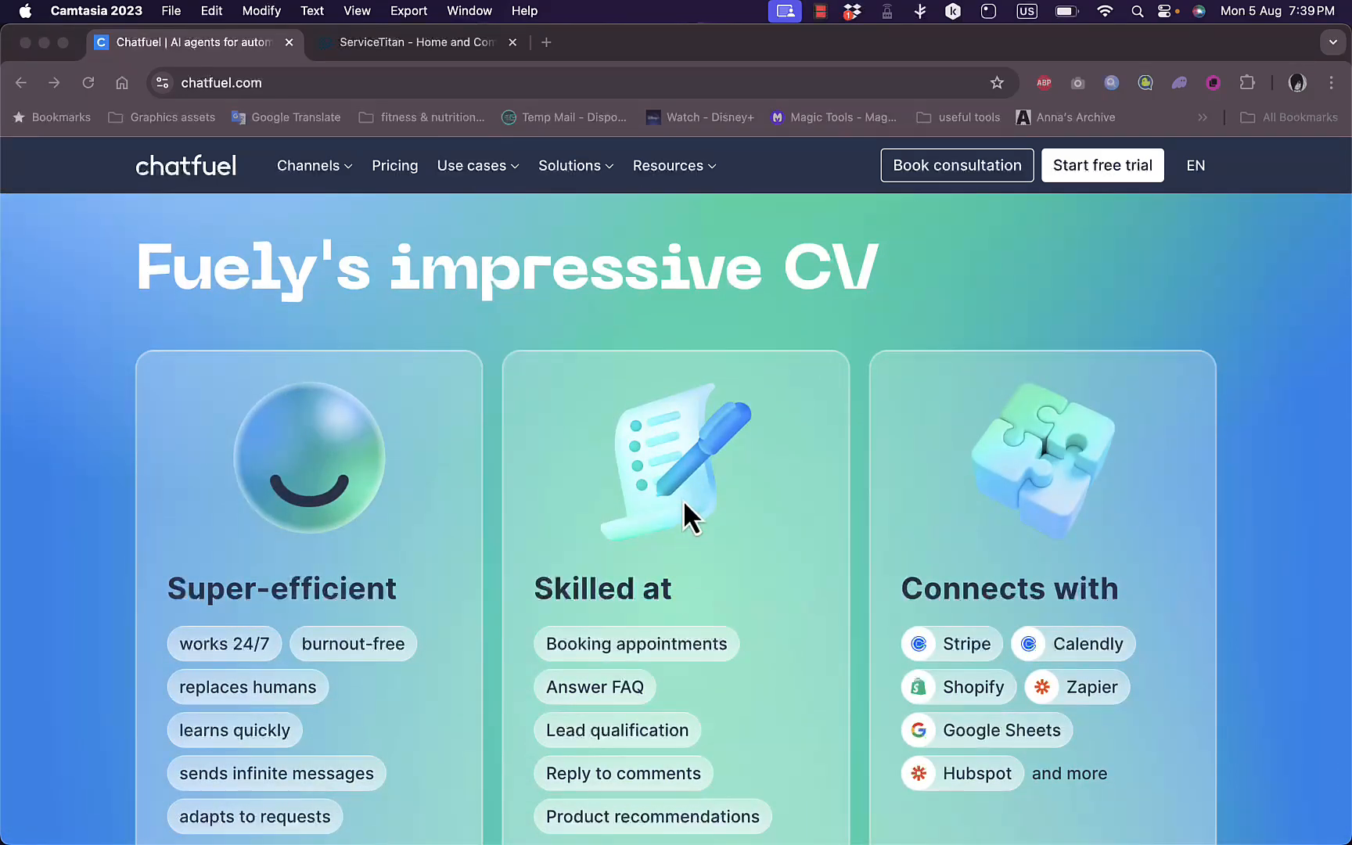
mouse_move(362, 457)
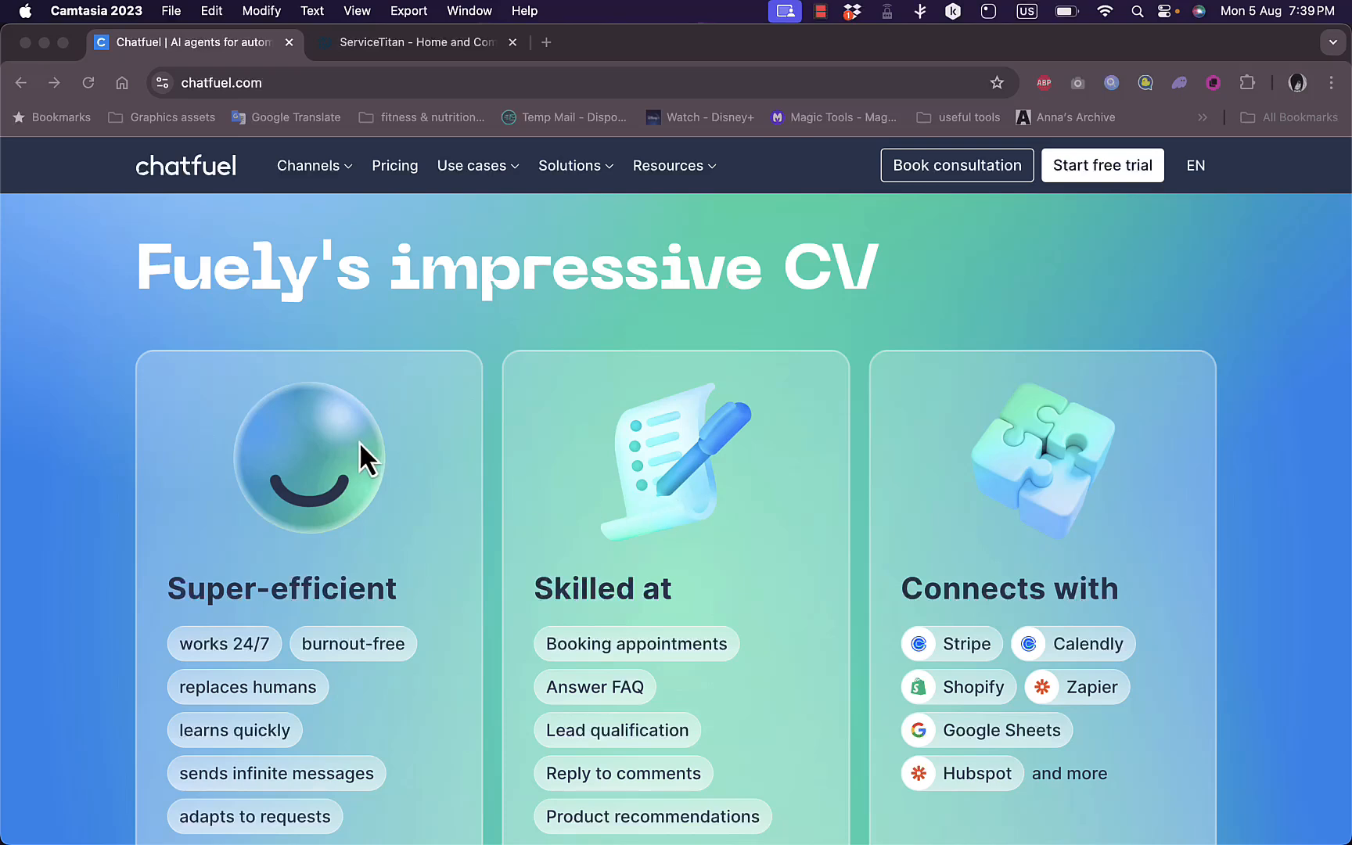
mouse_move(328, 603)
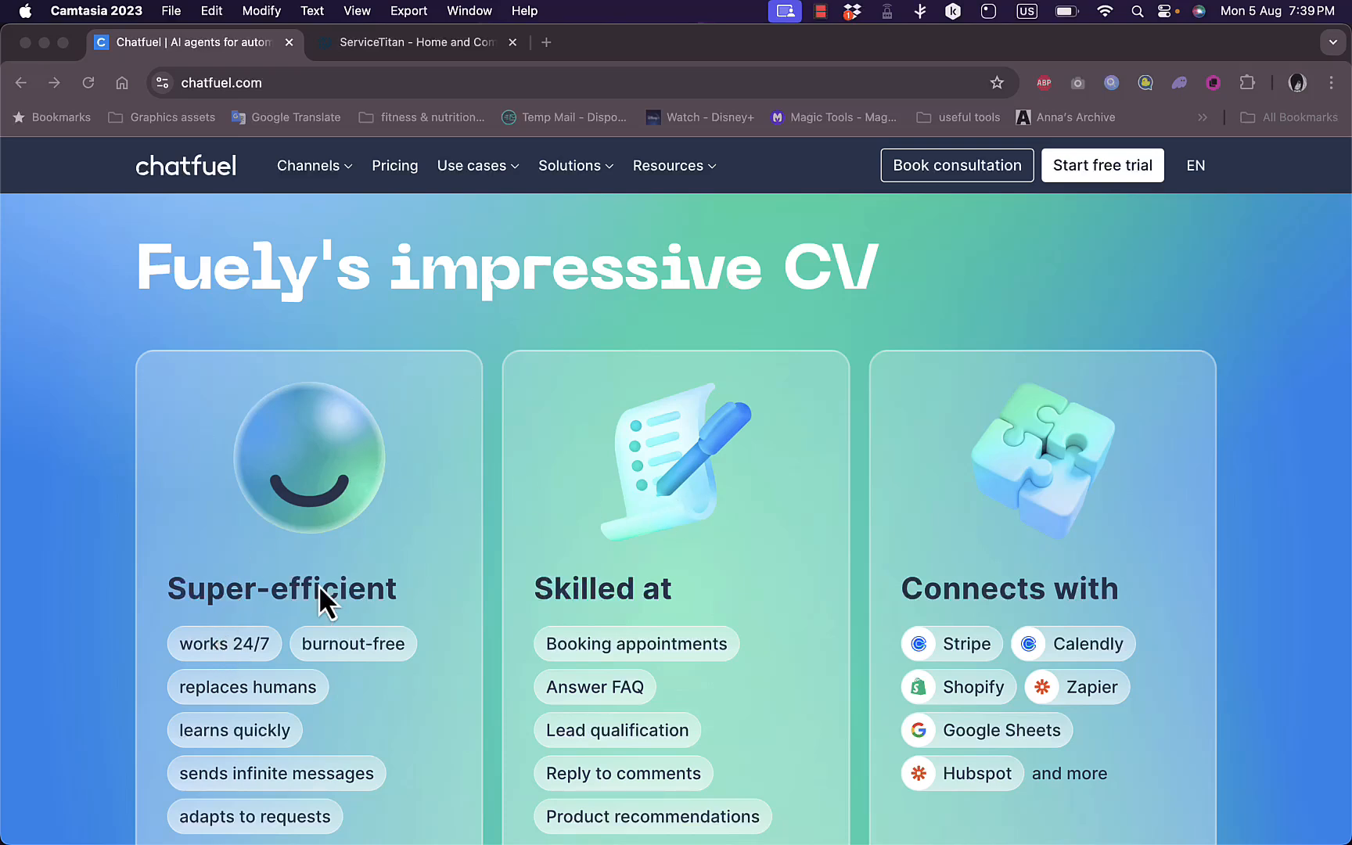
scroll(down, 3)
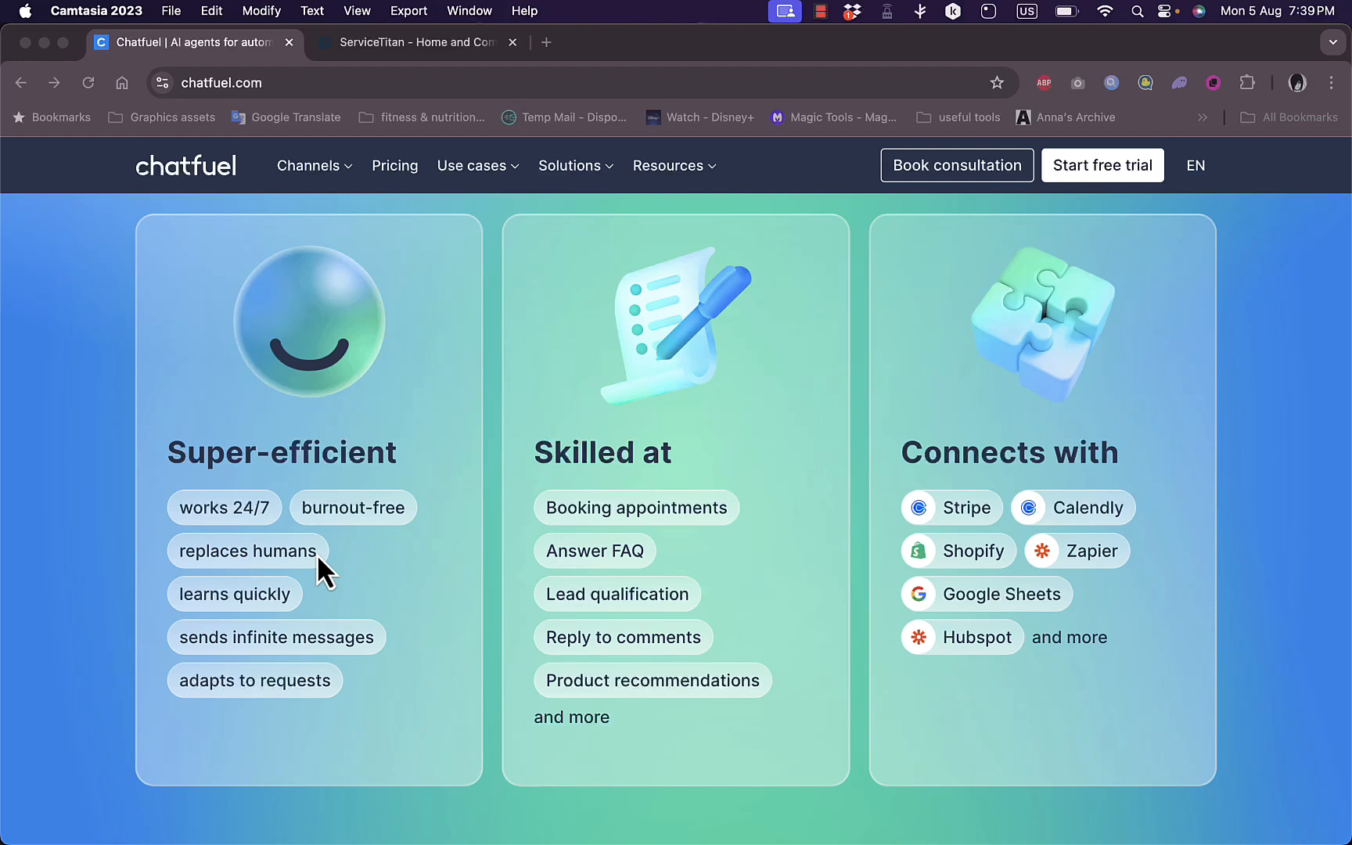
mouse_move(612, 451)
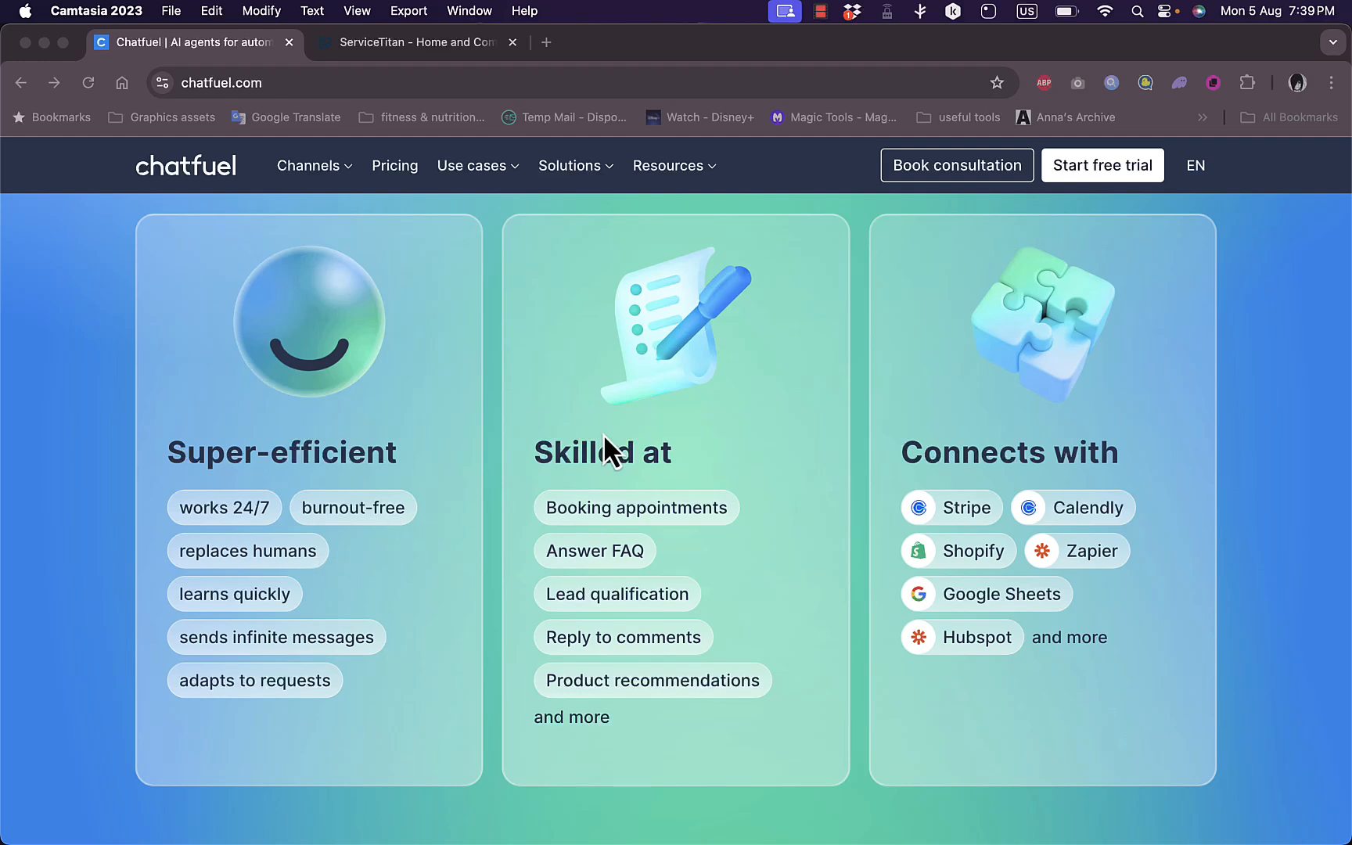
mouse_move(623, 559)
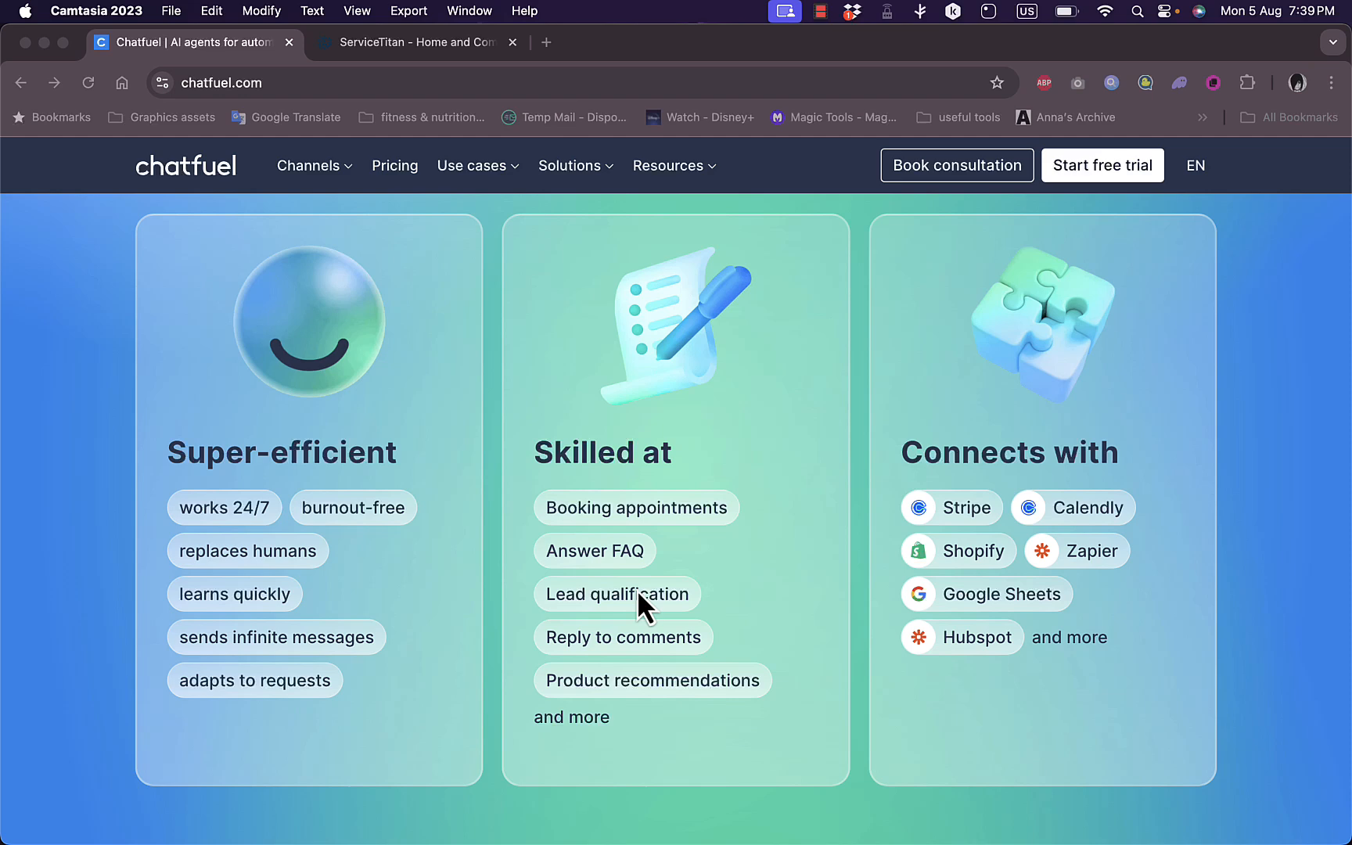
mouse_move(637, 653)
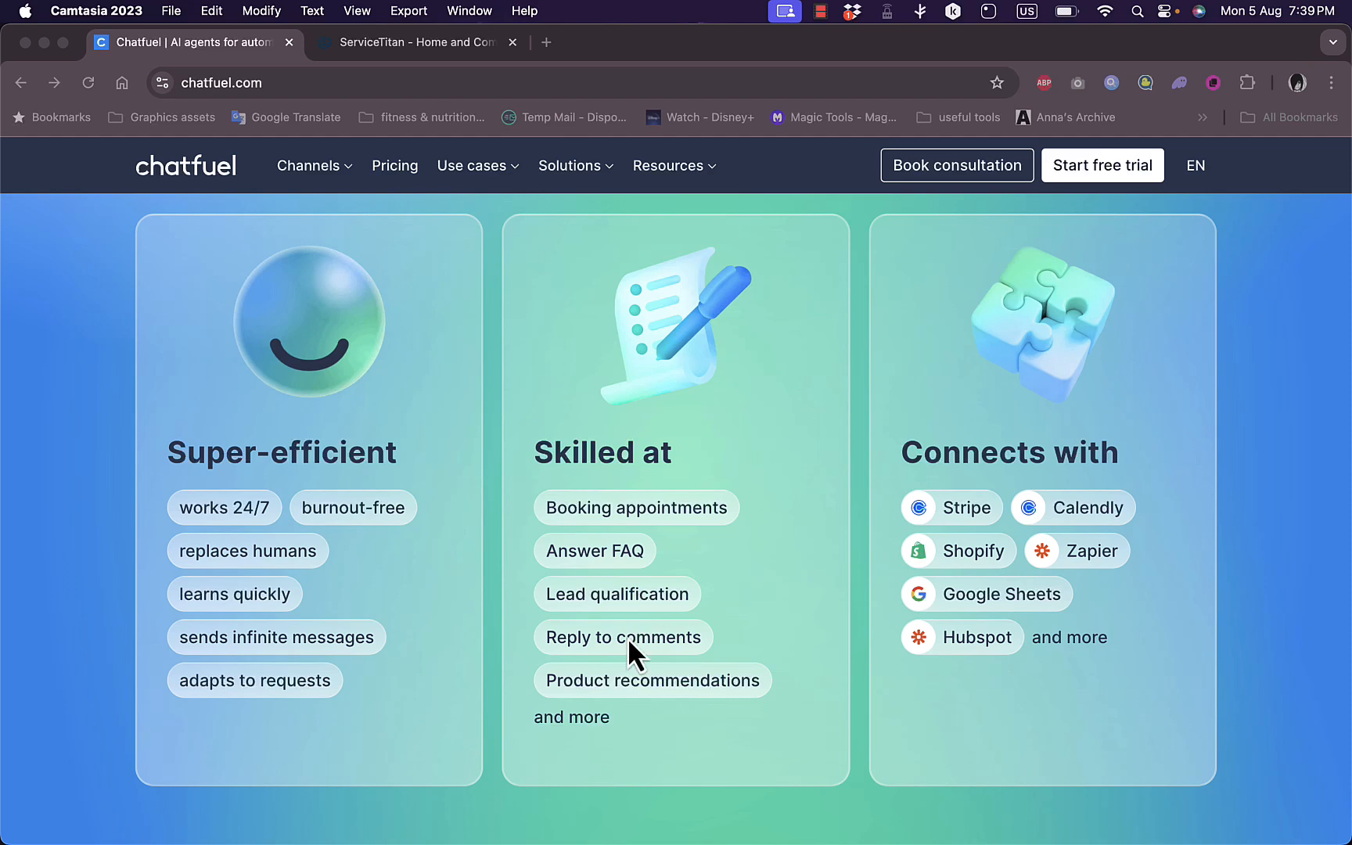
mouse_move(940, 513)
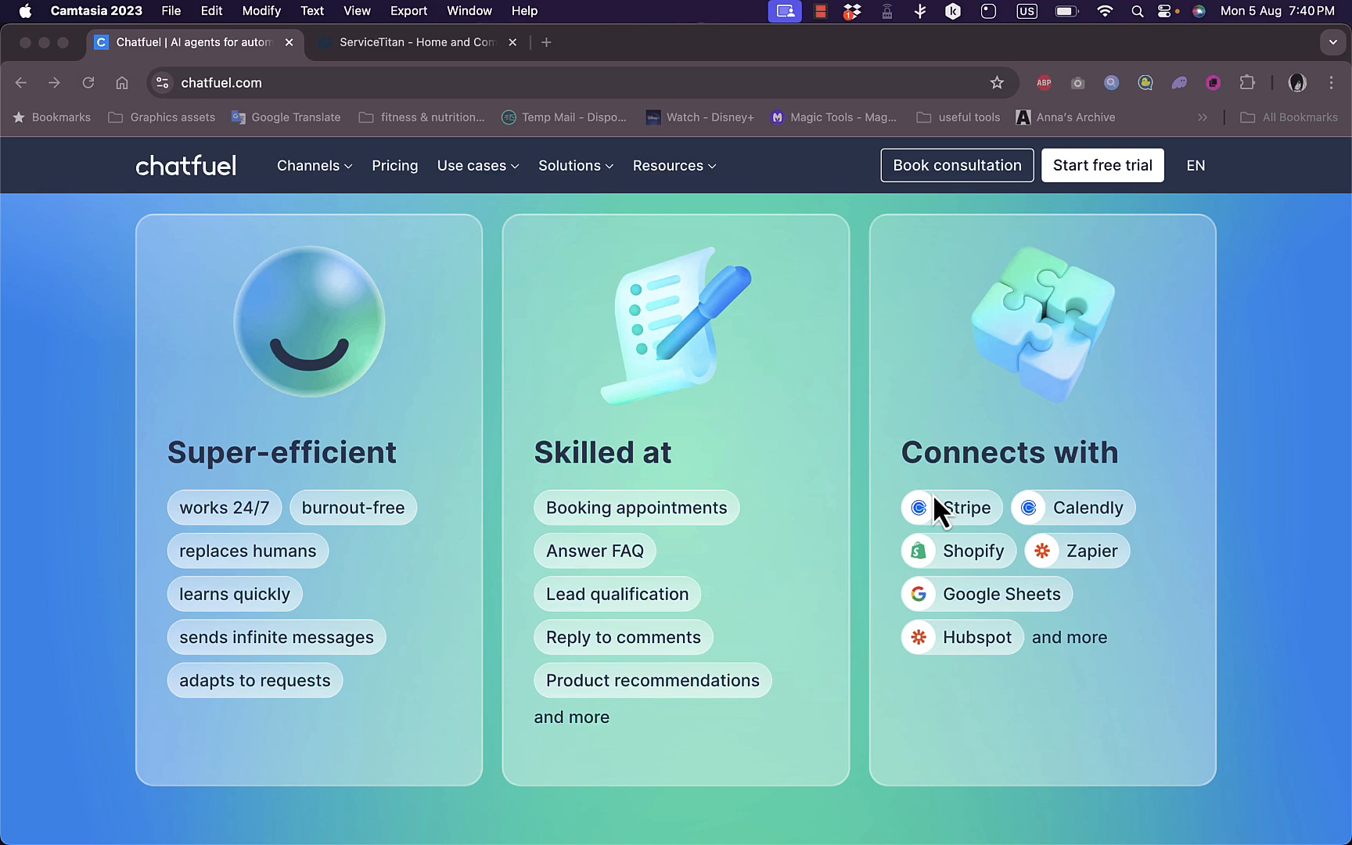
mouse_move(1039, 471)
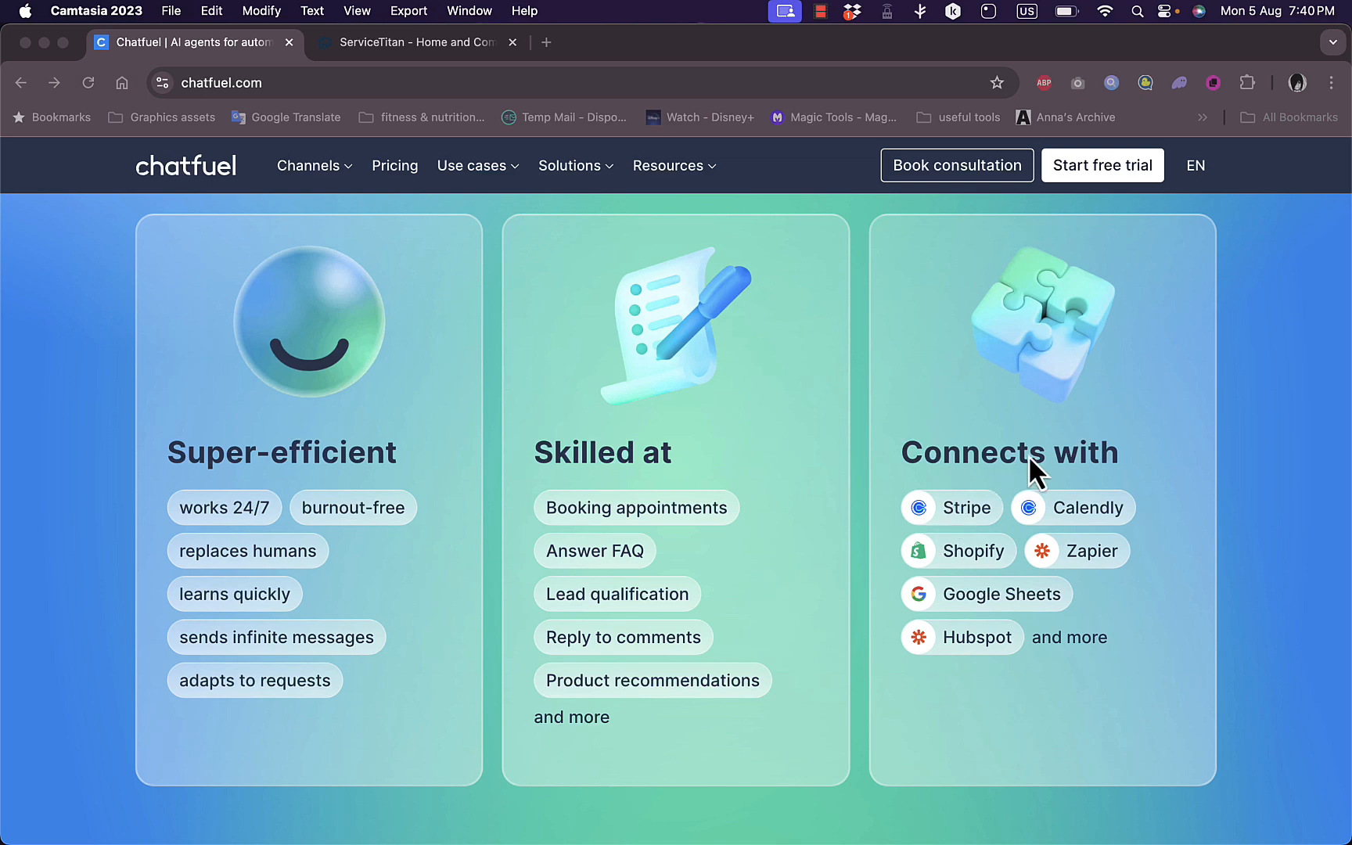
mouse_move(986, 571)
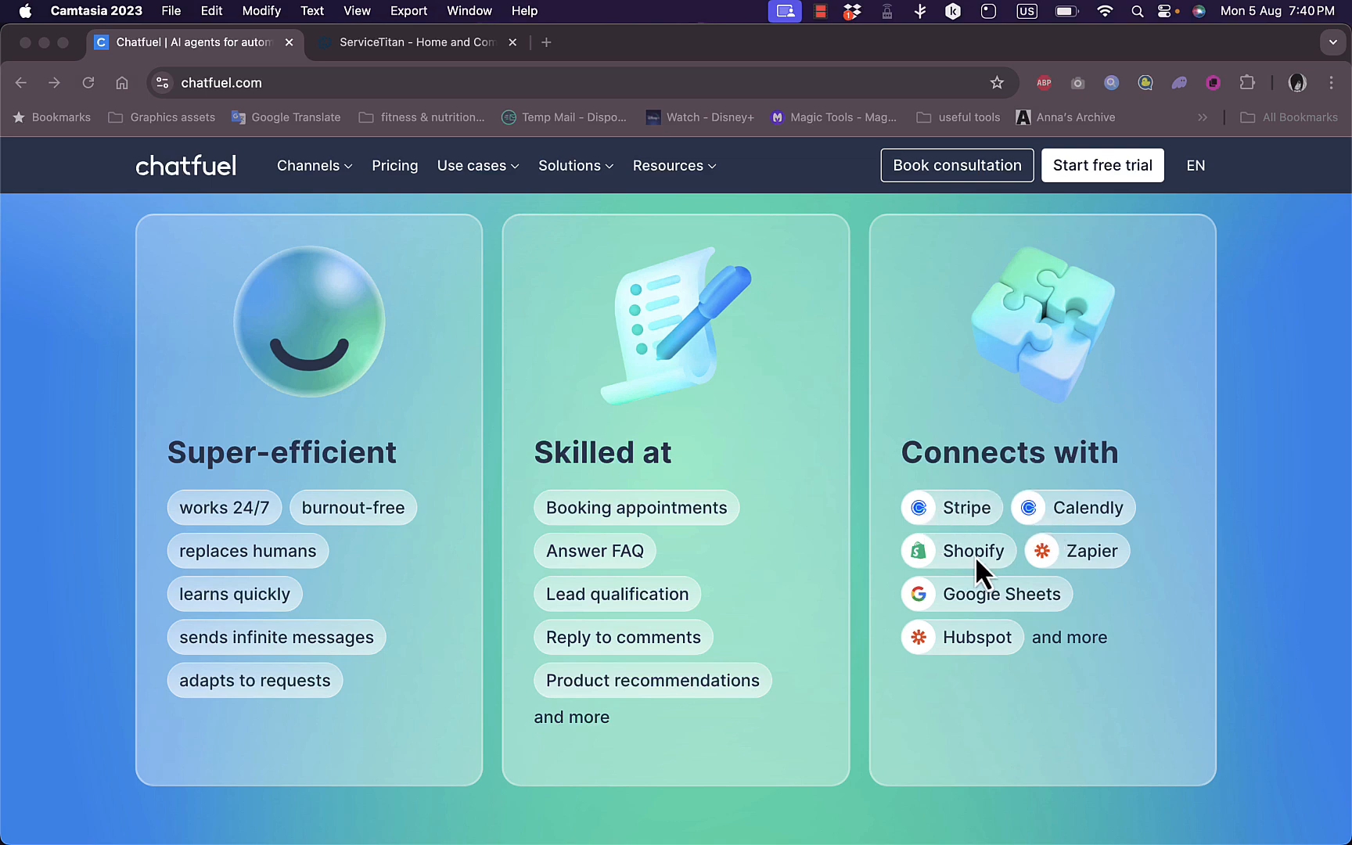
Scroll through the WhatsApp features, sales use cases and award badges, then back to the top
scroll(down, 3)
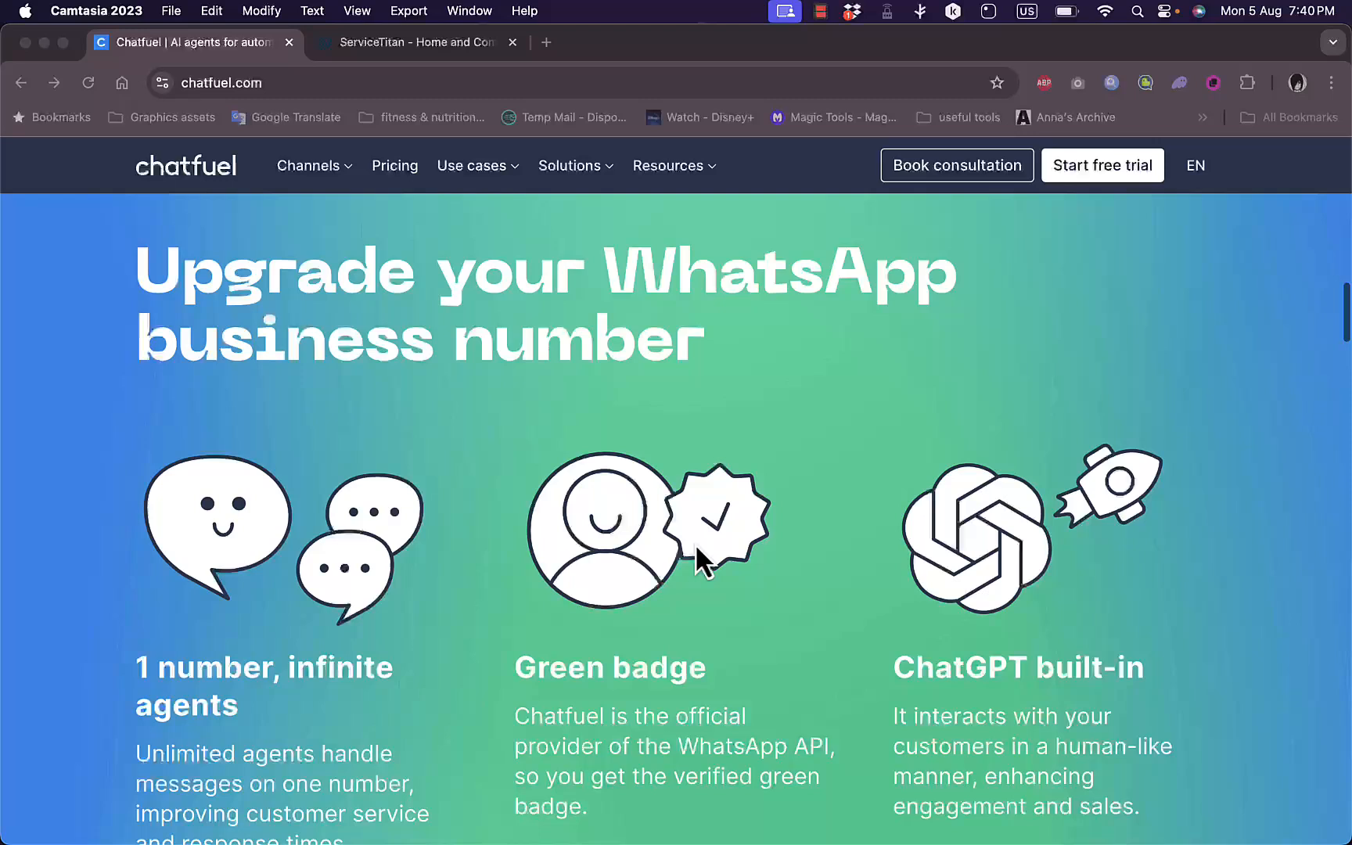
scroll(down, 3)
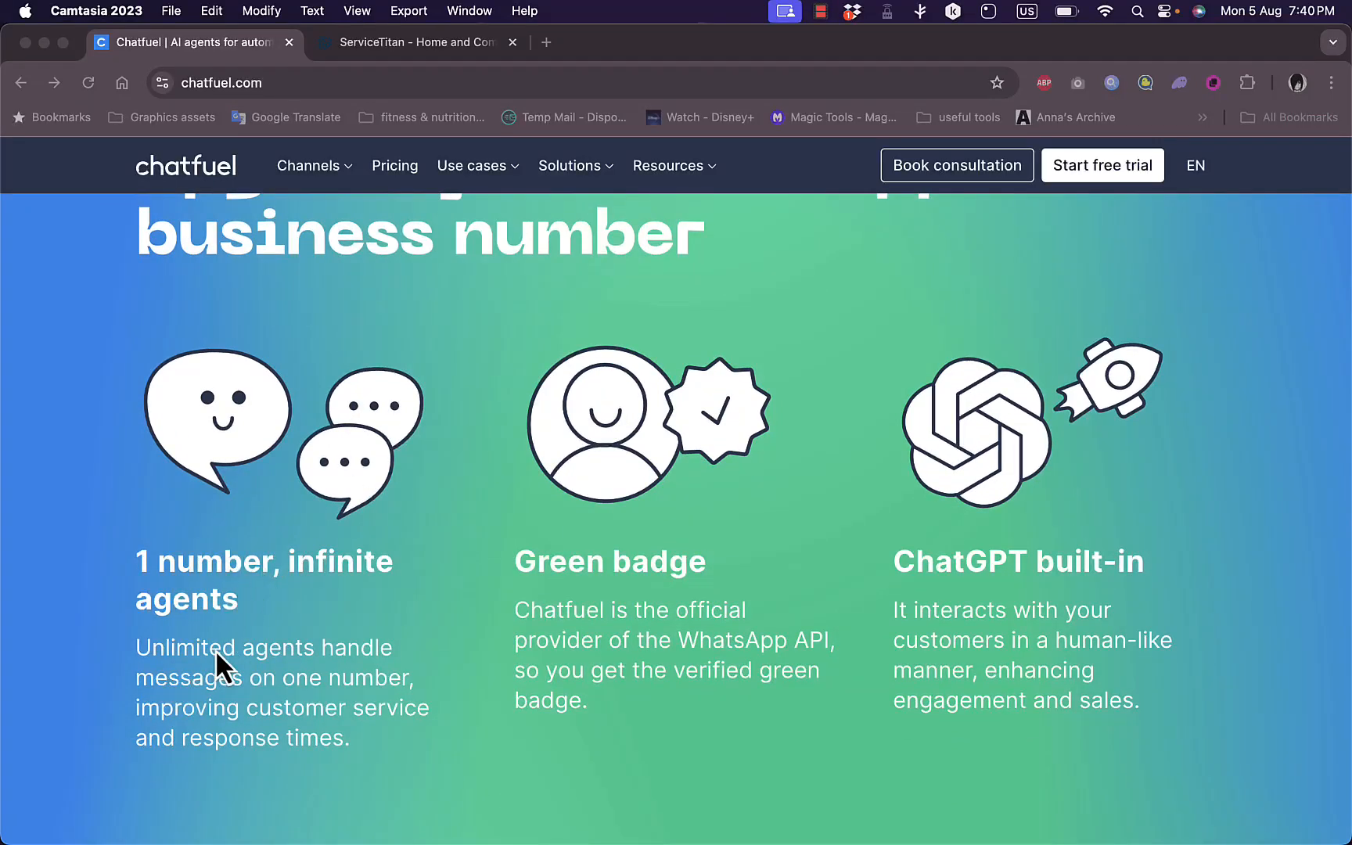
mouse_move(684, 594)
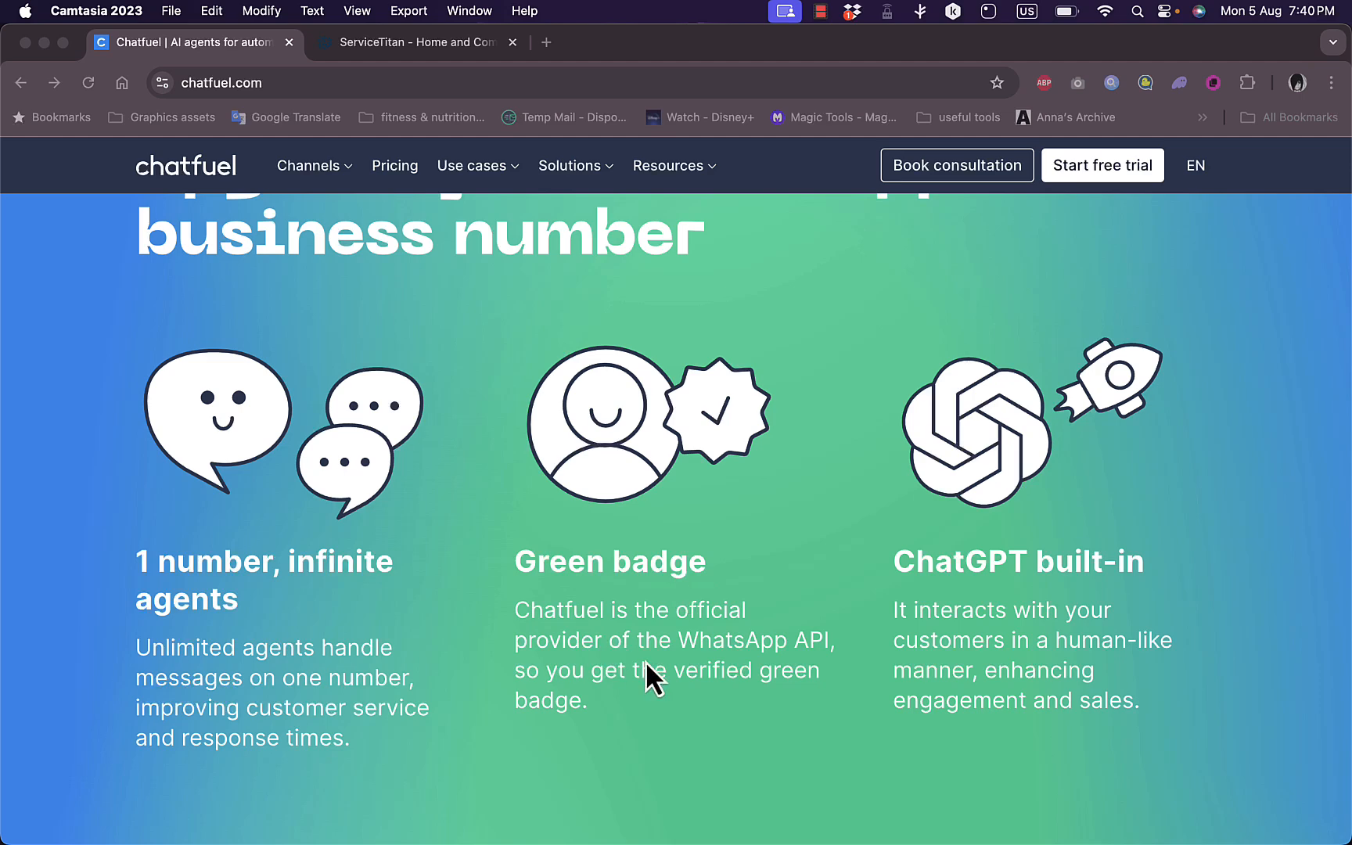
mouse_move(733, 470)
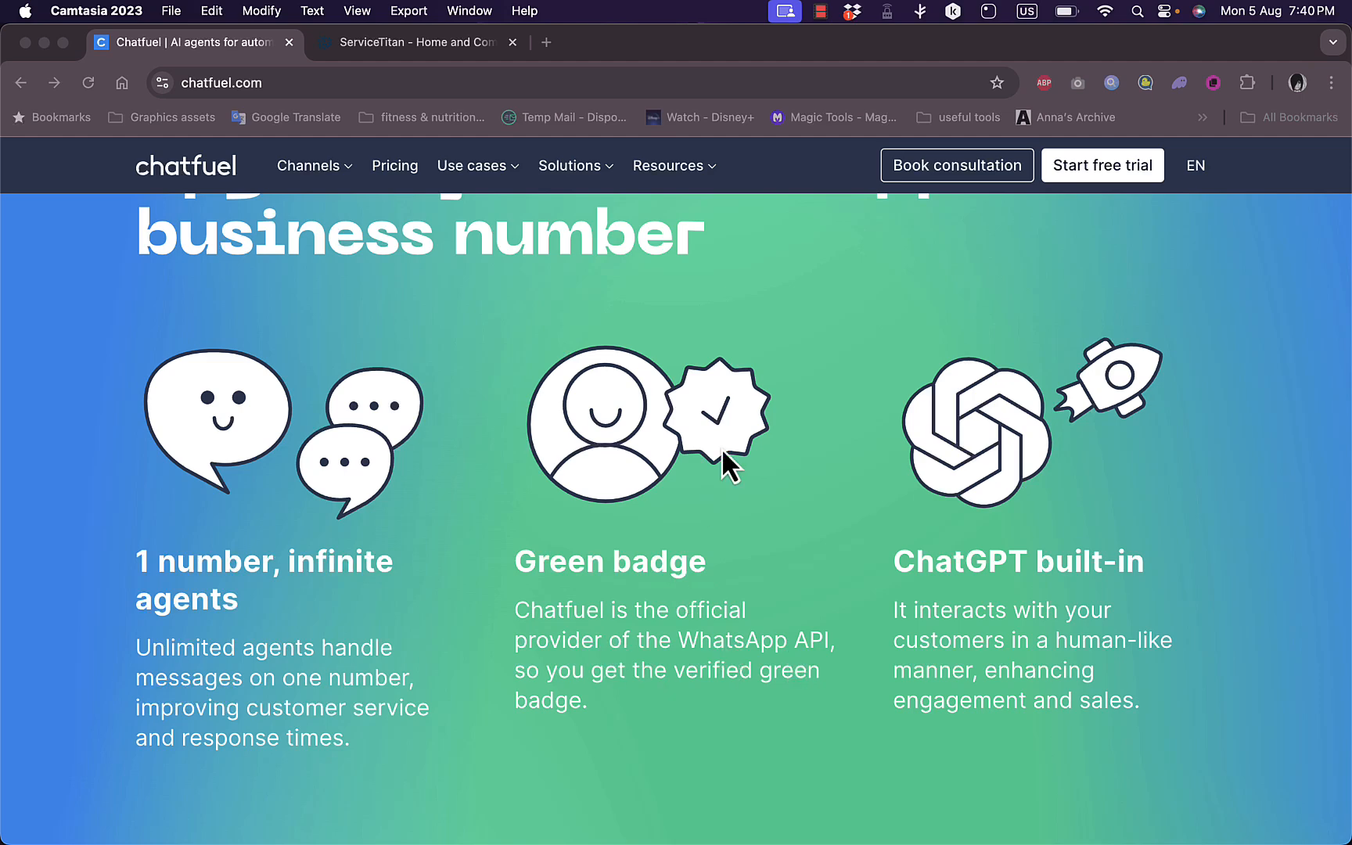
scroll(down, 3)
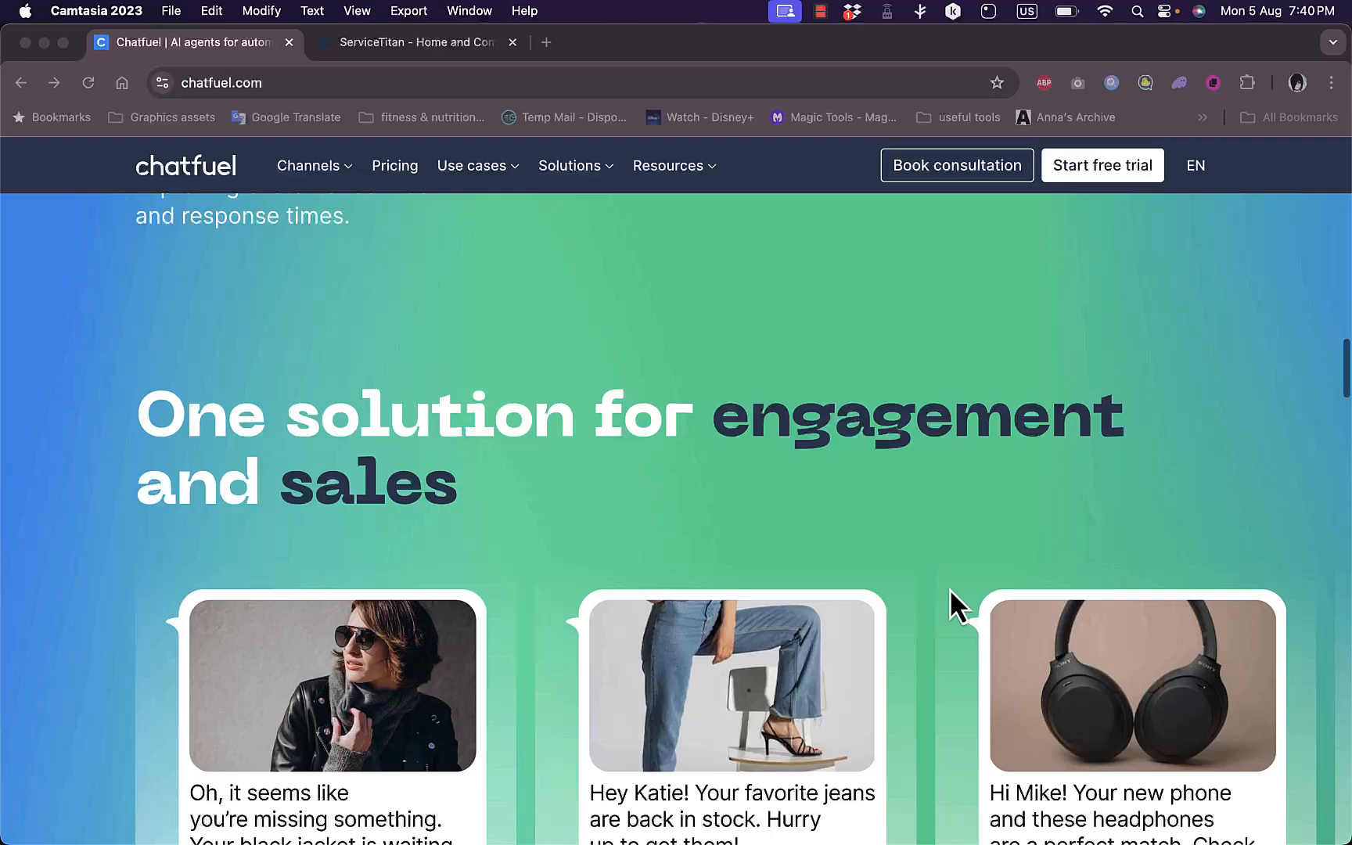
scroll(down, 3)
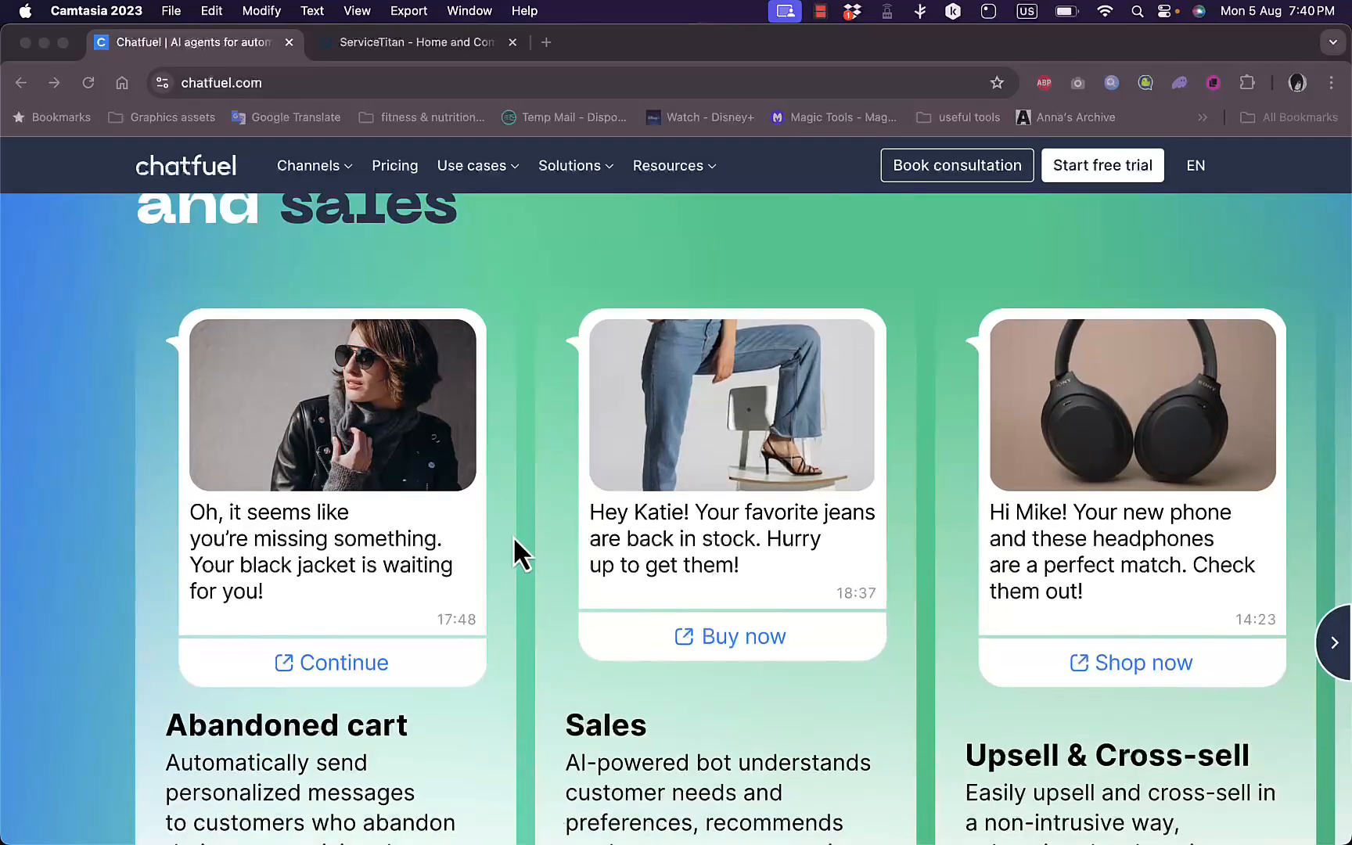
scroll(up, 3)
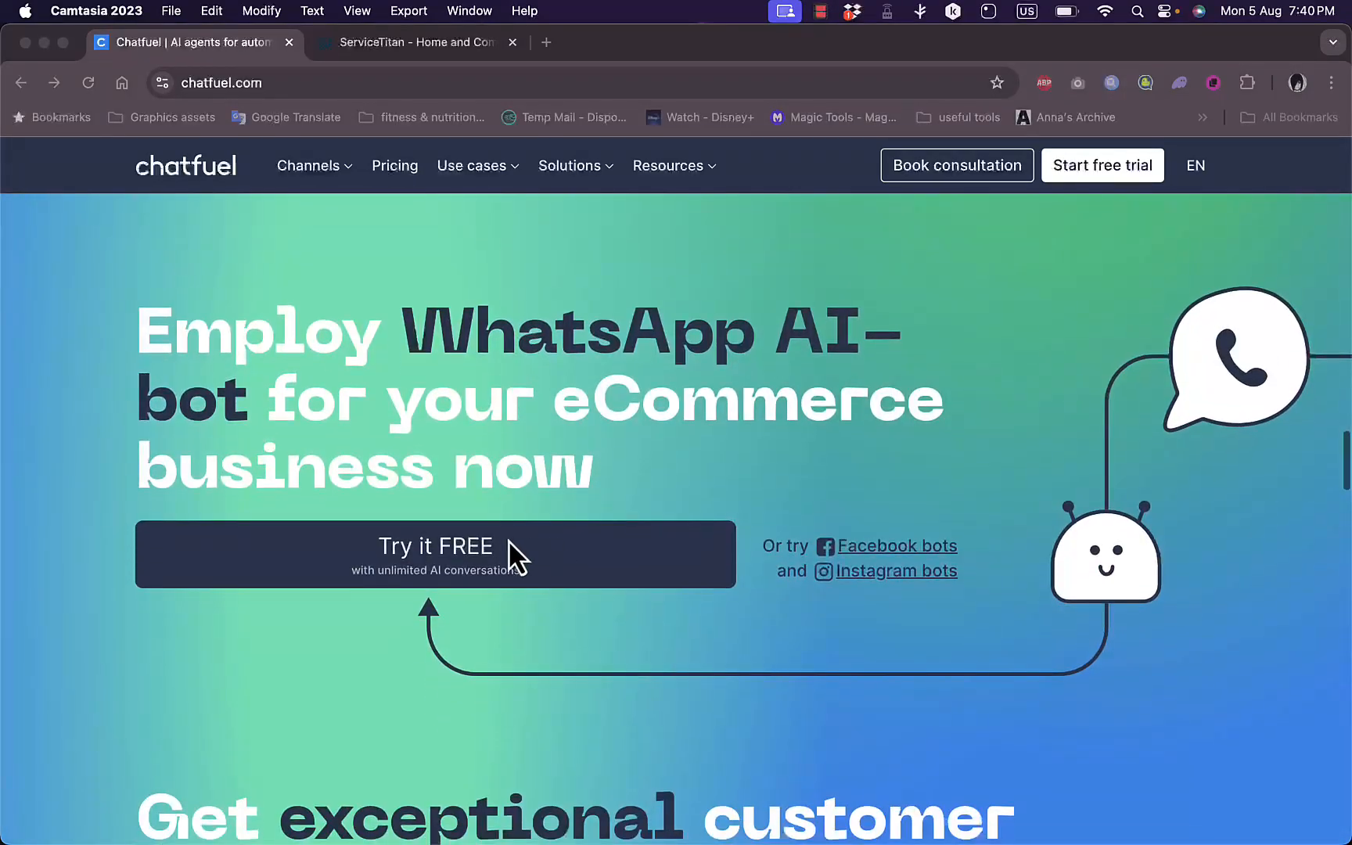
scroll(down, 3)
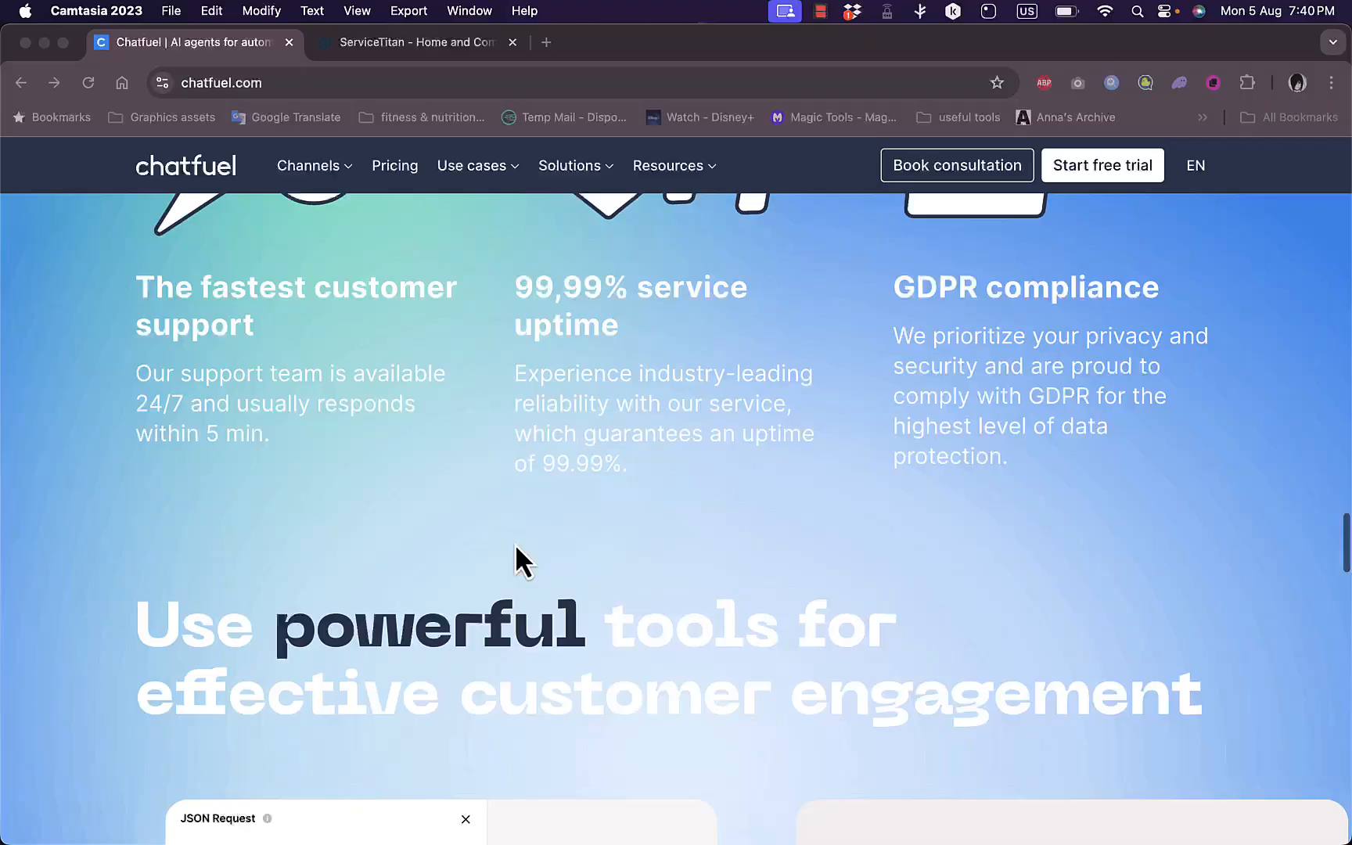
scroll(down, 3)
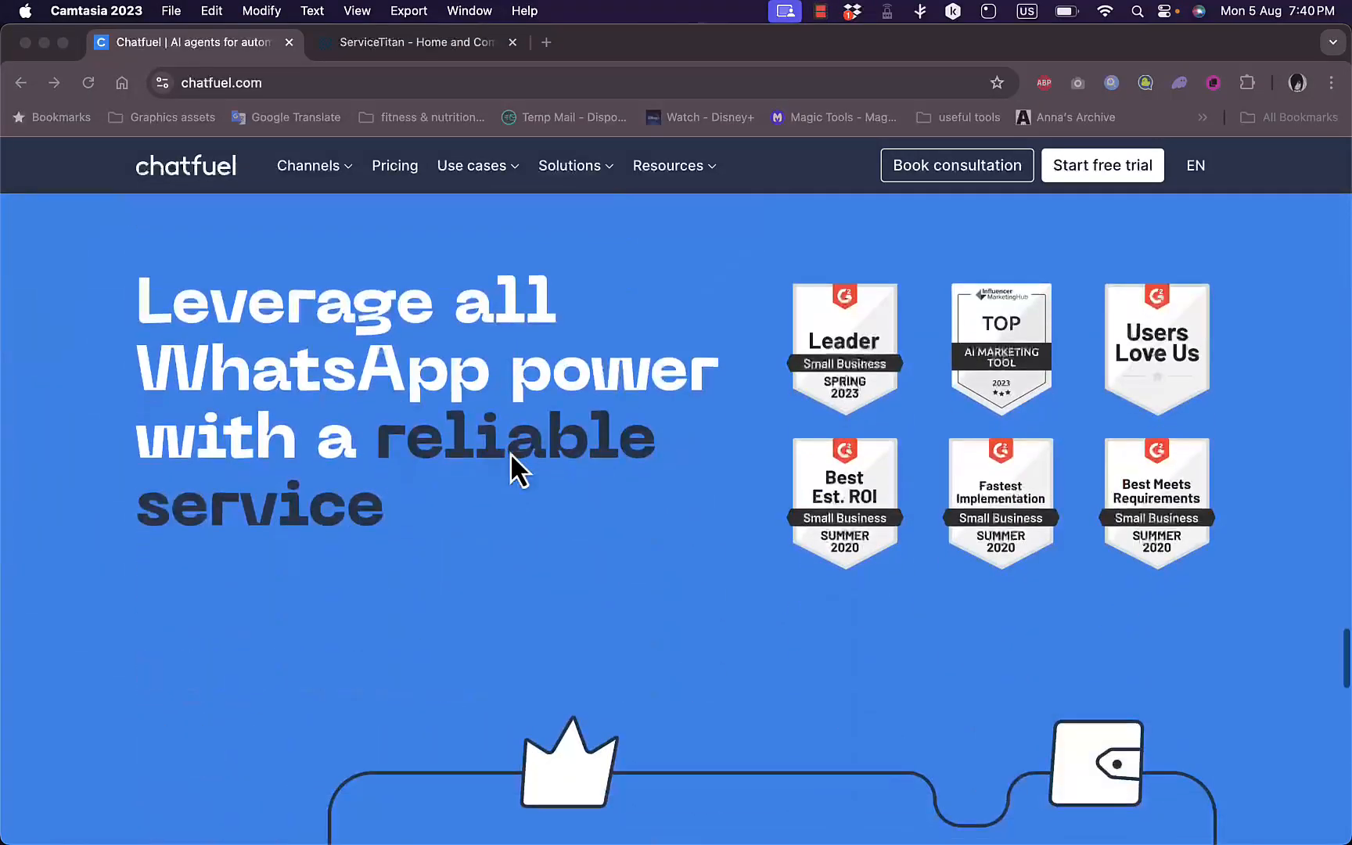
scroll(down, 3)
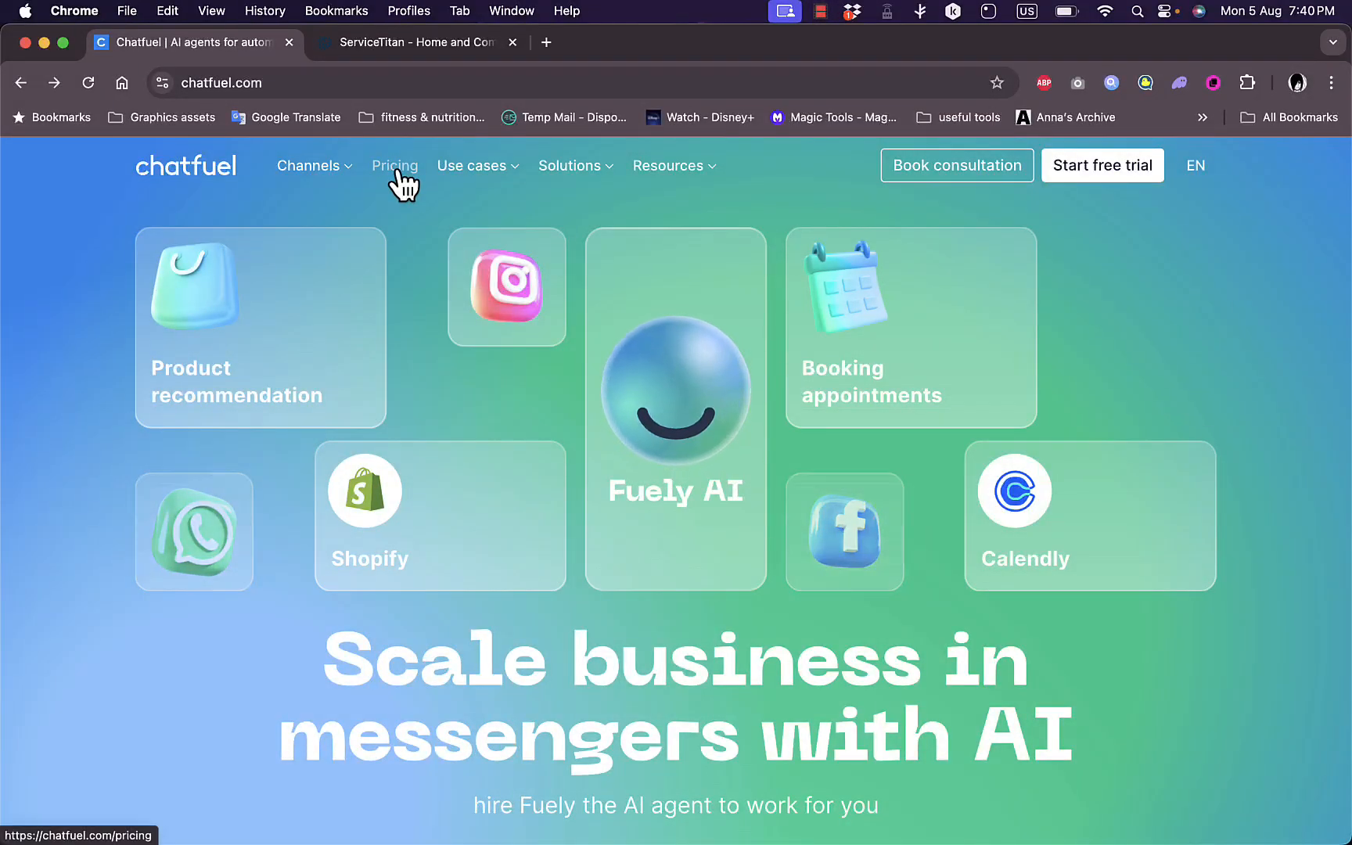
Open Pricing and review the Business plan from $19.99 and Enterprise from $300
click(394, 164)
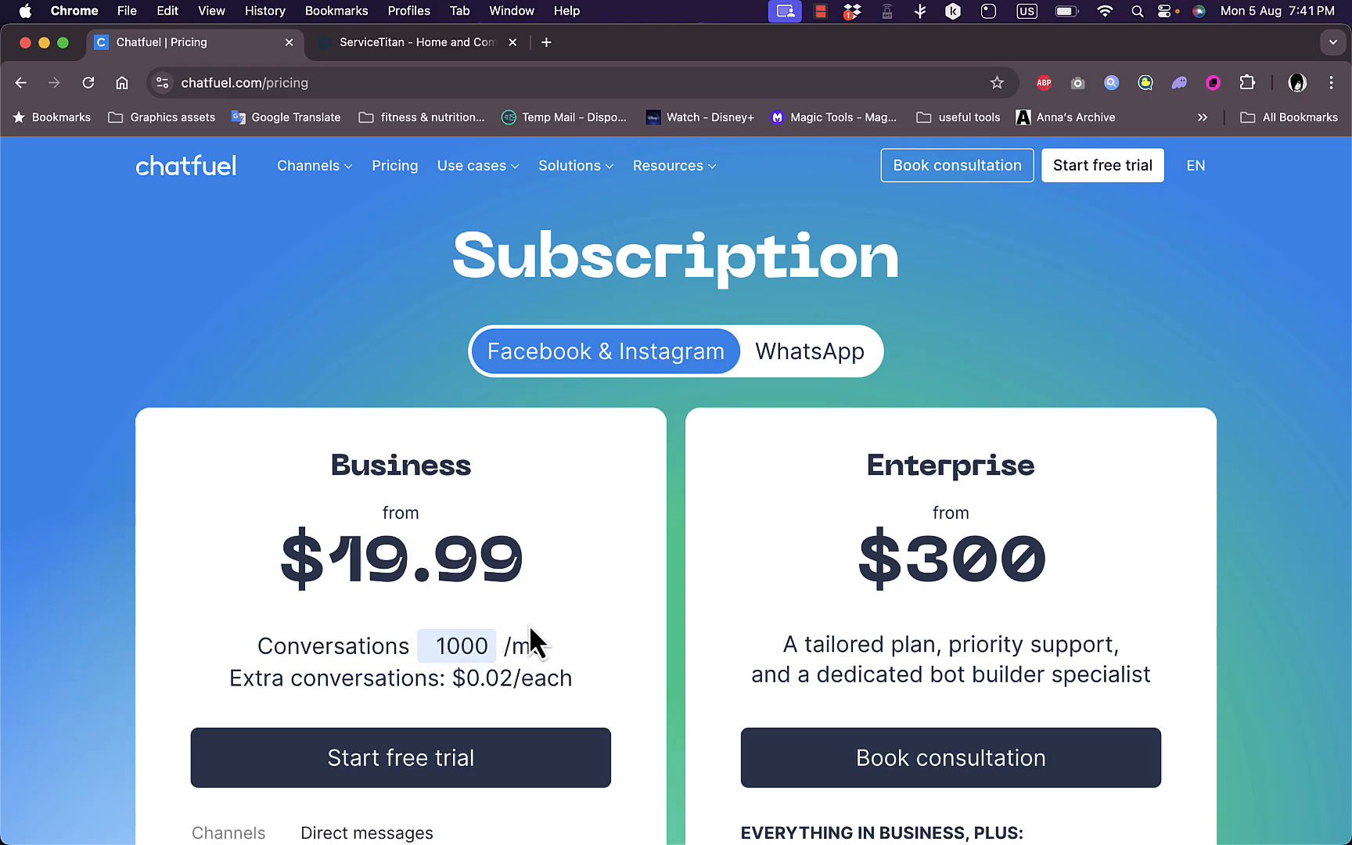
scroll(down, 3)
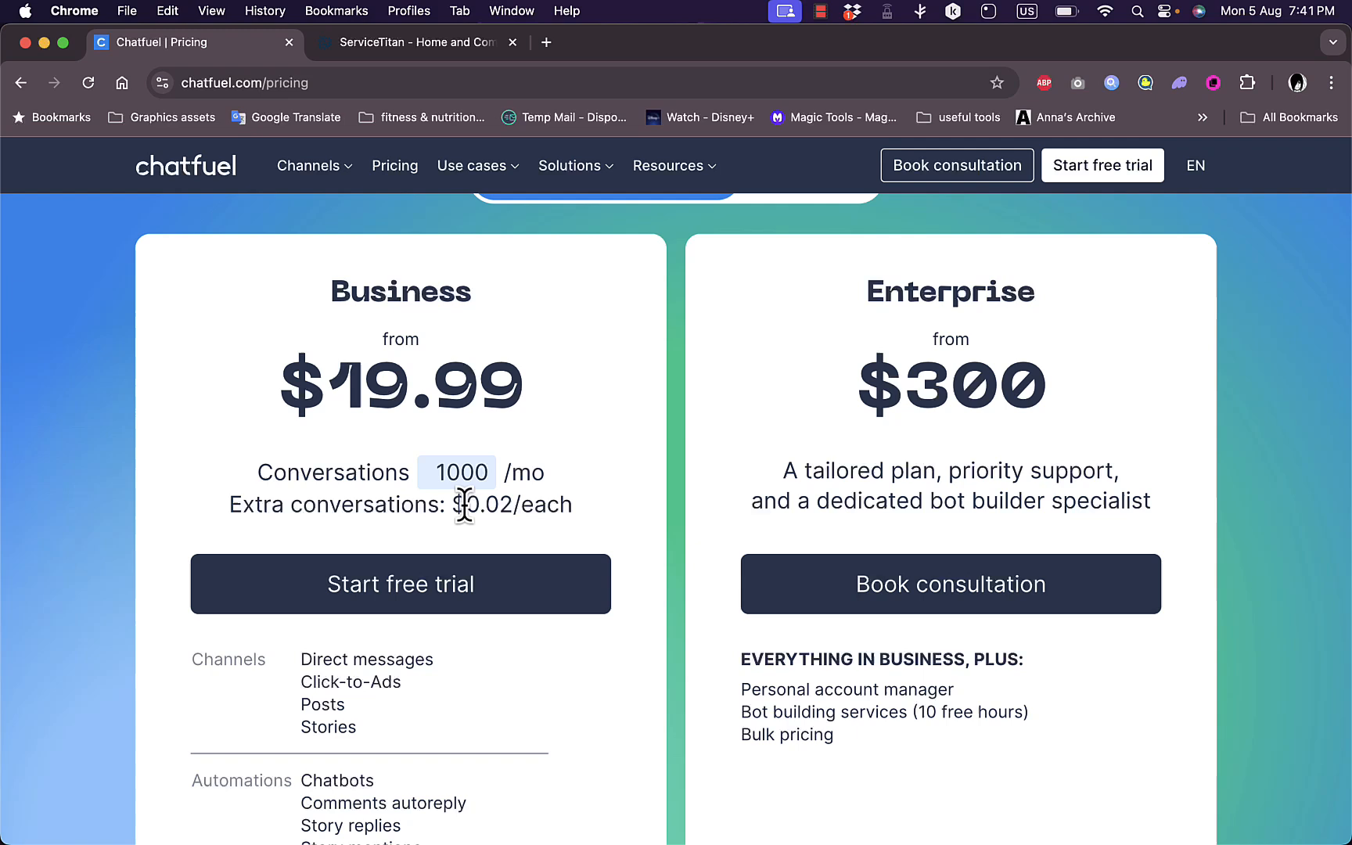
mouse_move(565, 505)
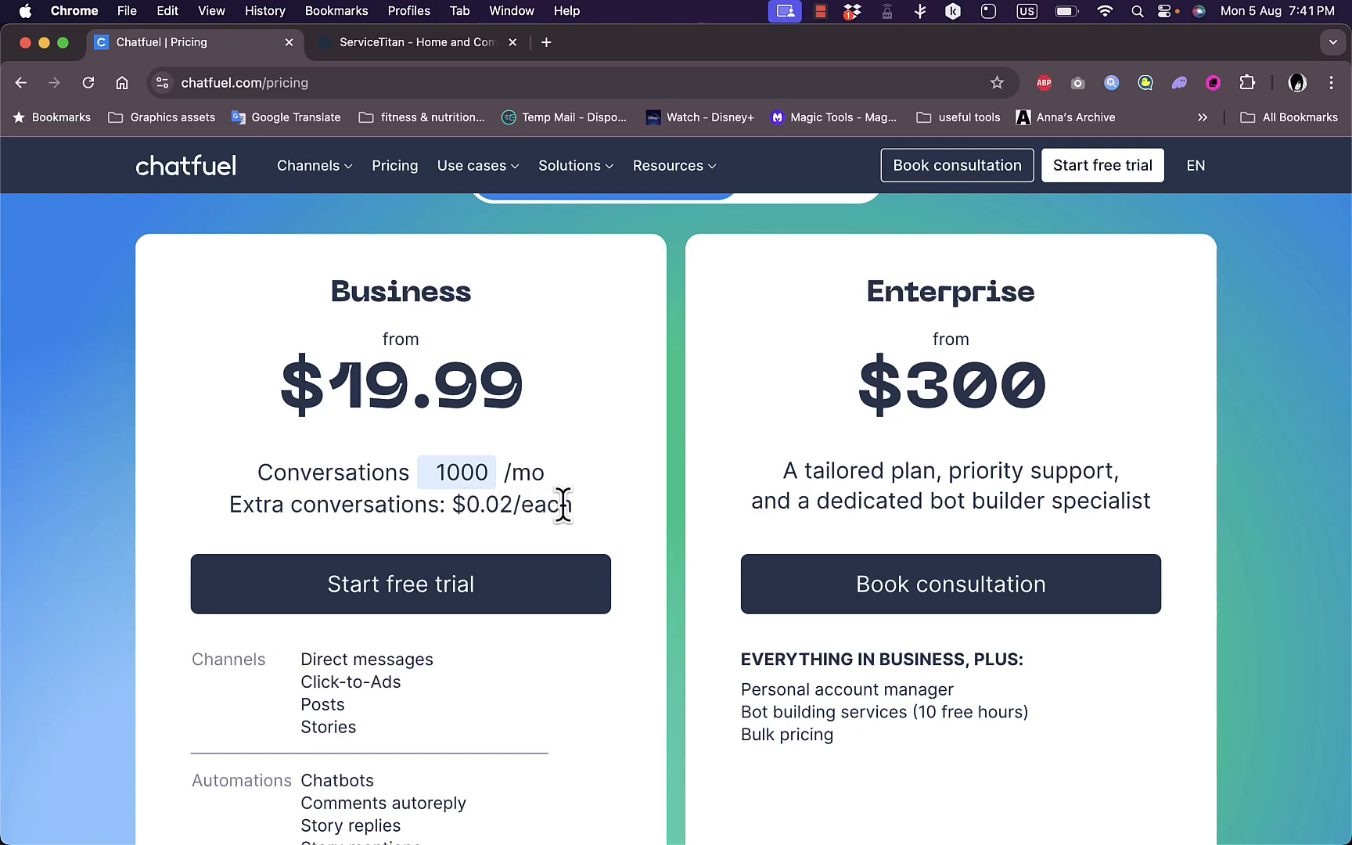
scroll(down, 3)
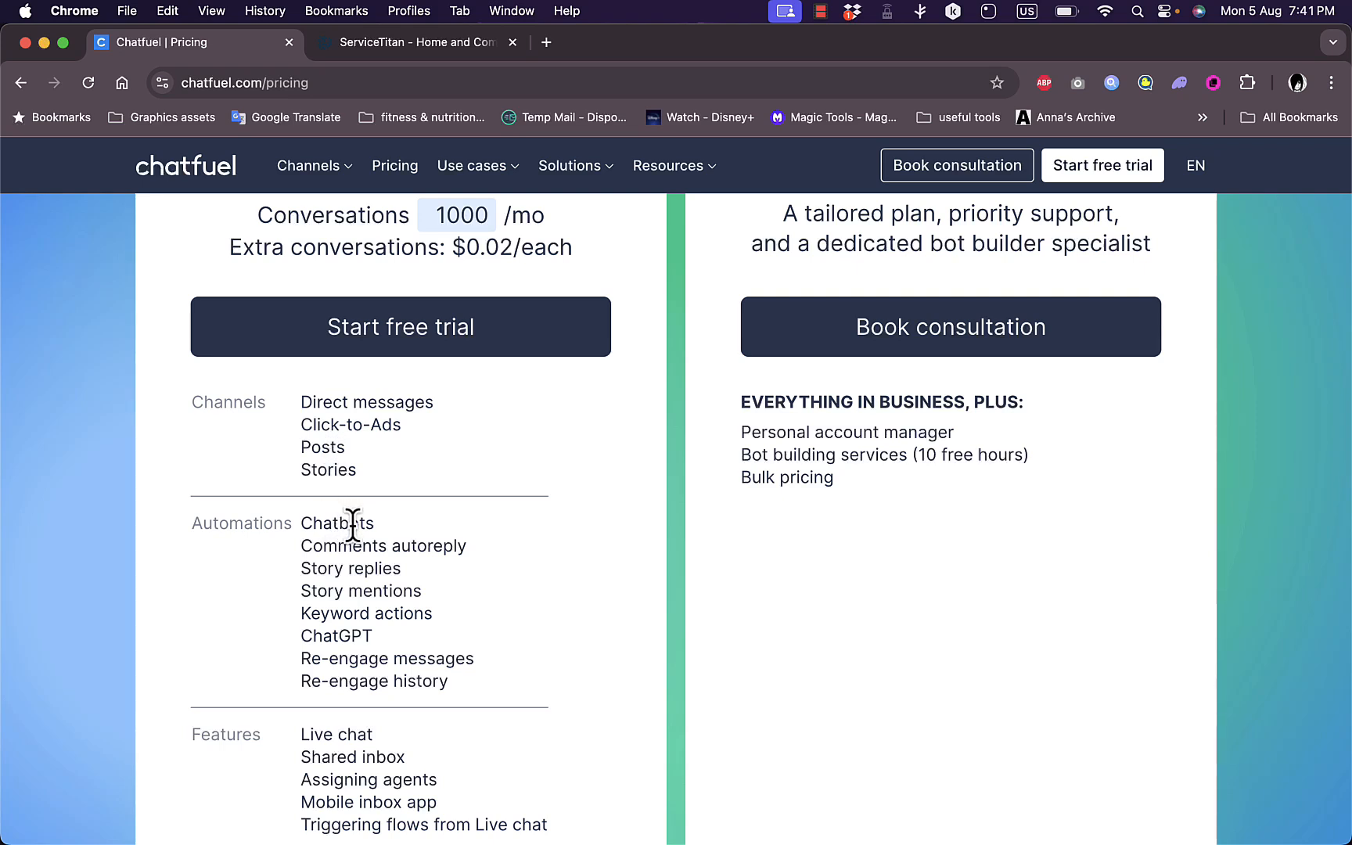
mouse_move(387, 544)
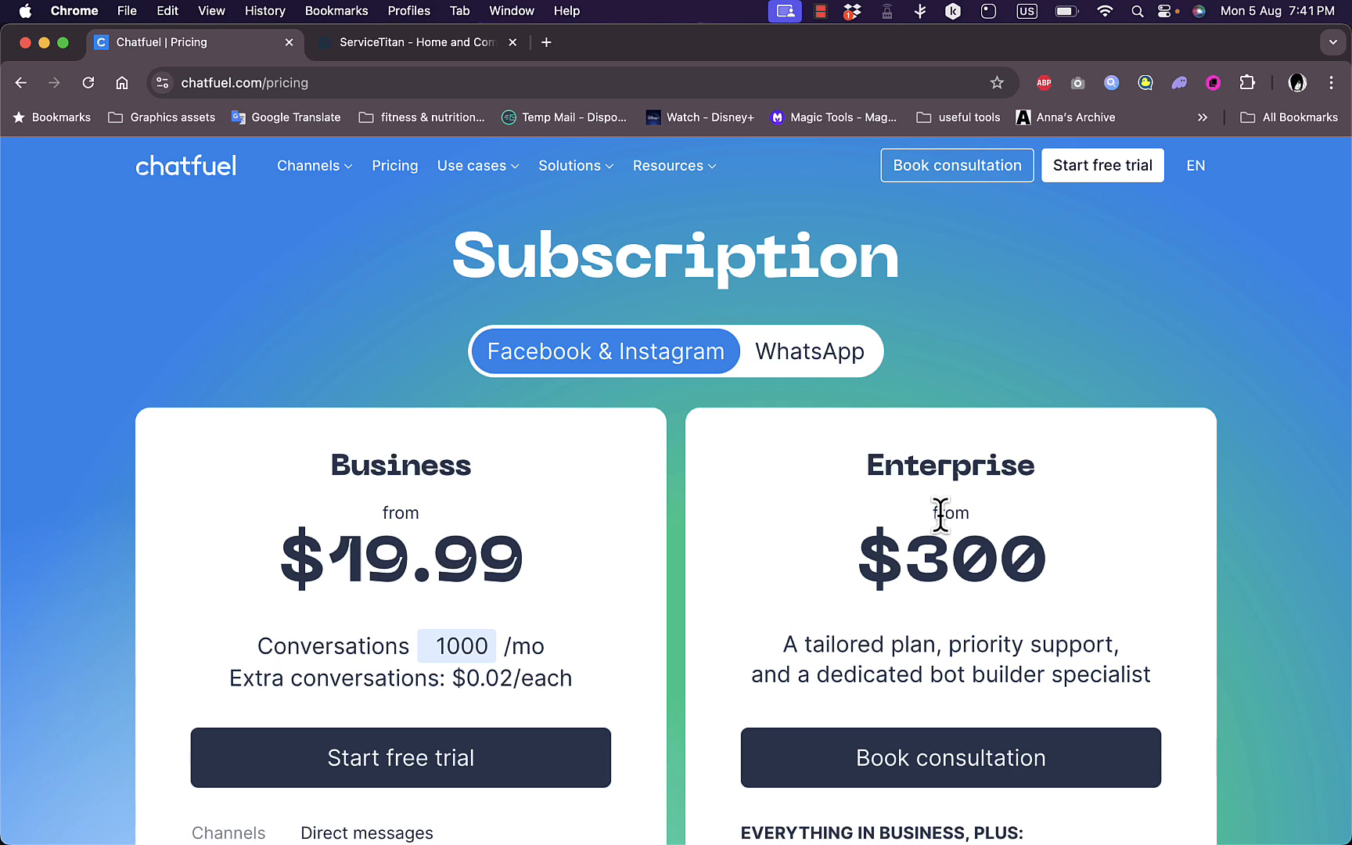
mouse_move(770, 336)
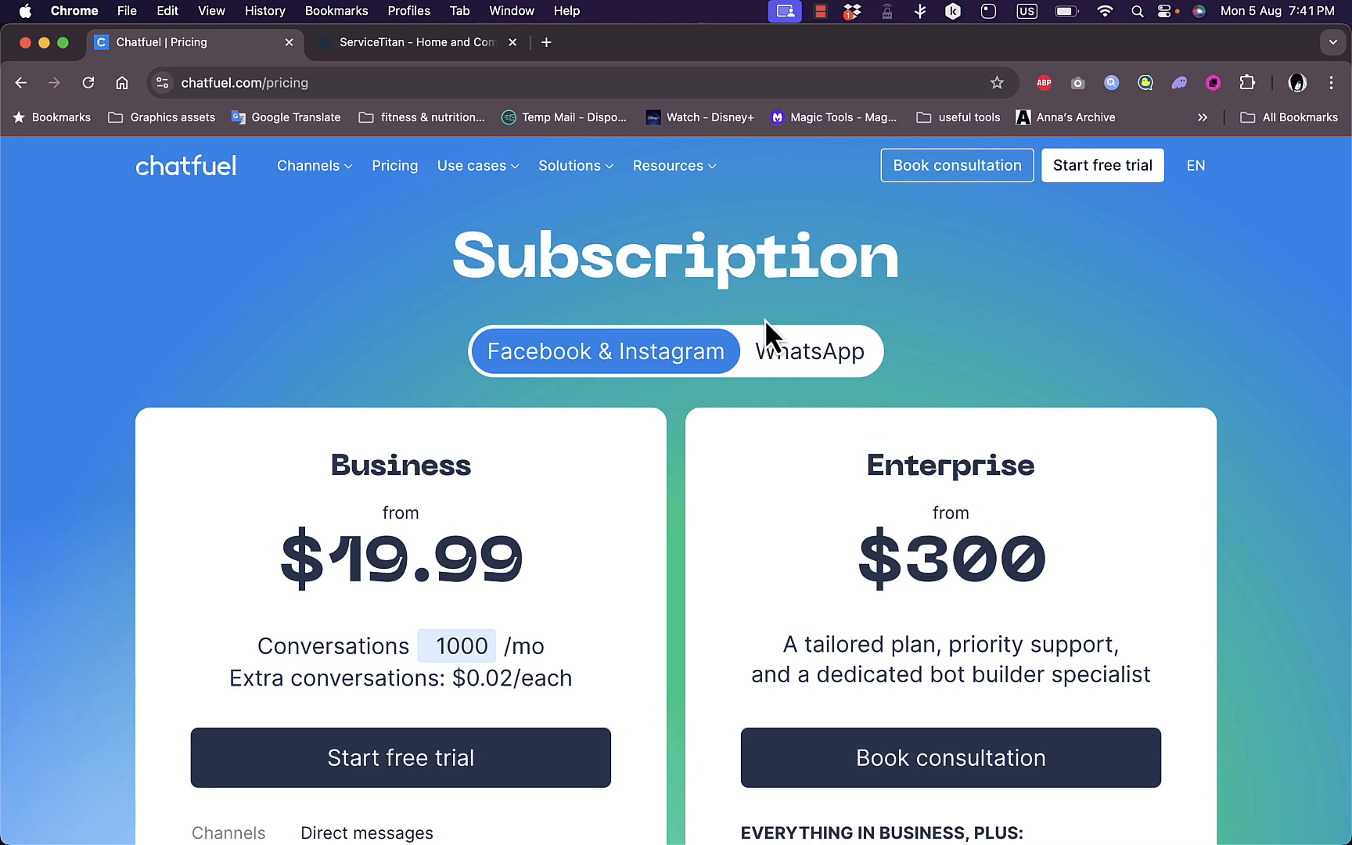
click(808, 351)
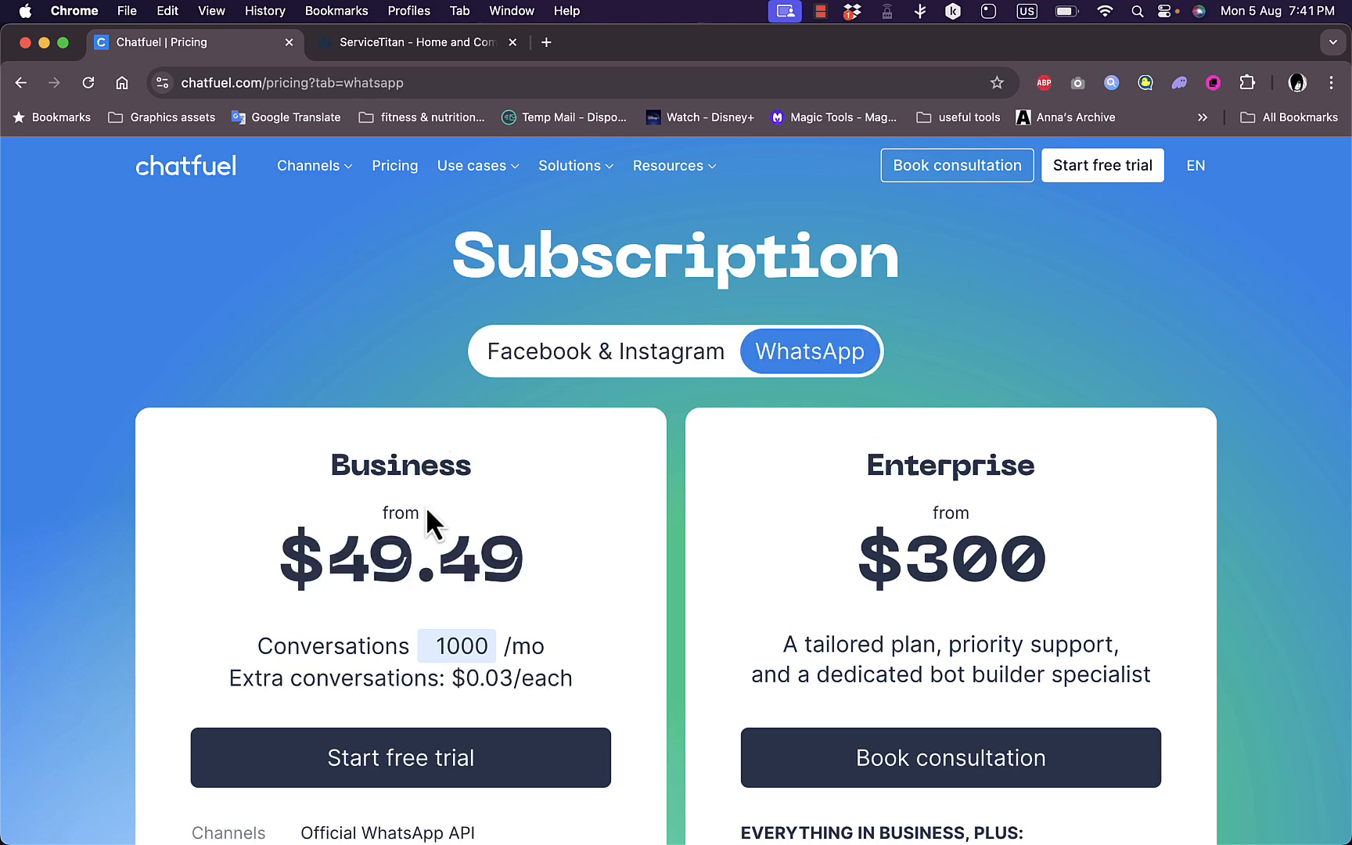
mouse_move(395, 592)
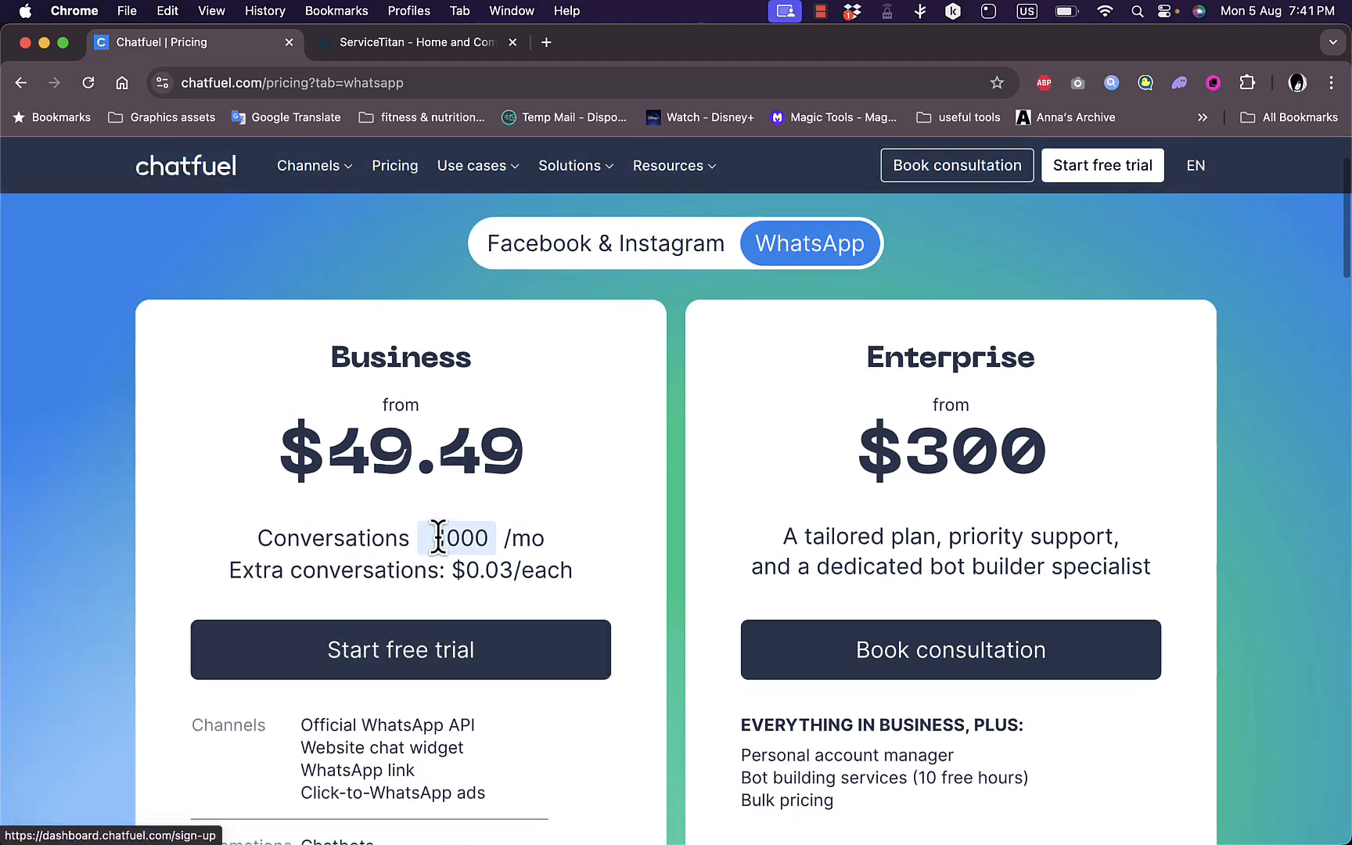
scroll(down, 3)
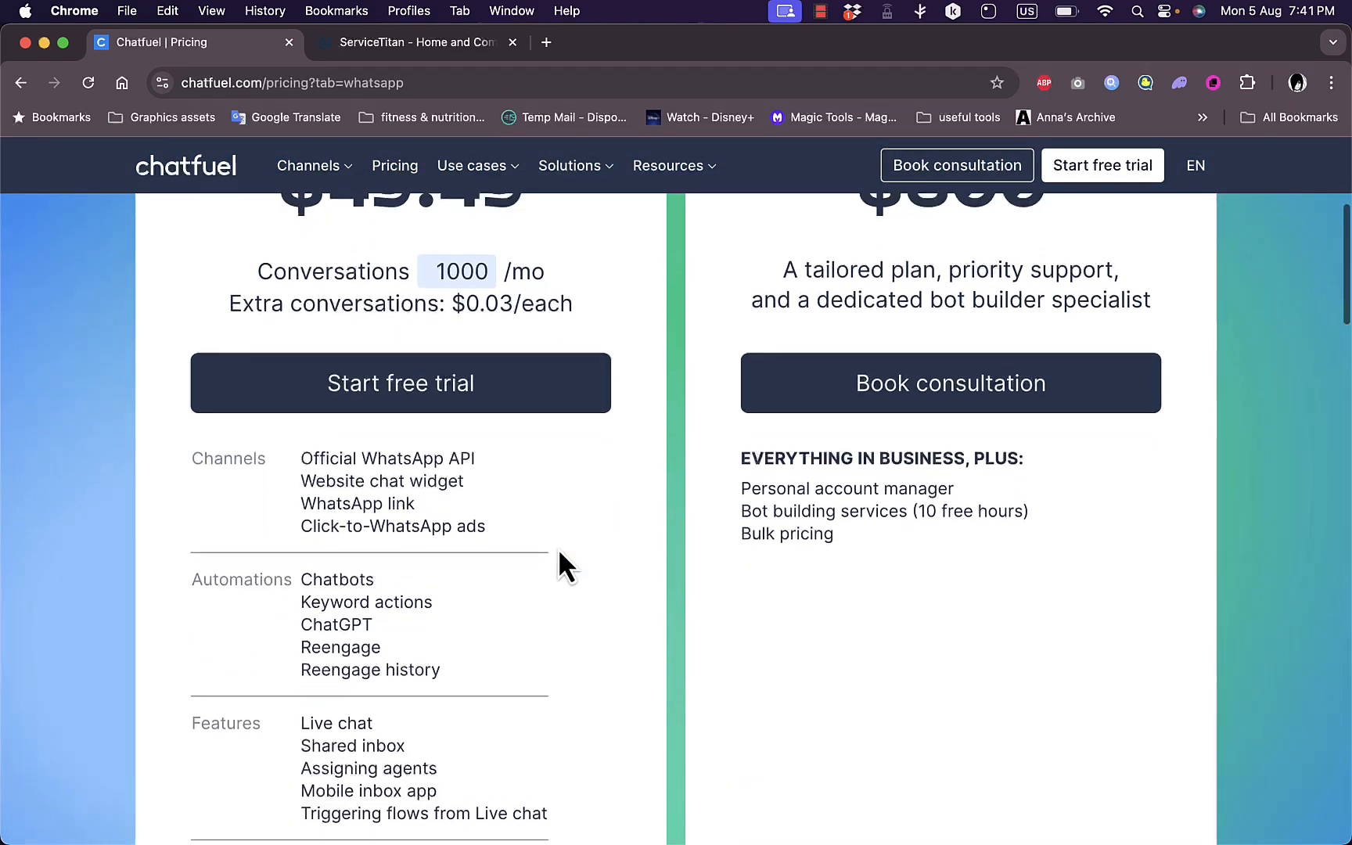
scroll(down, 3)
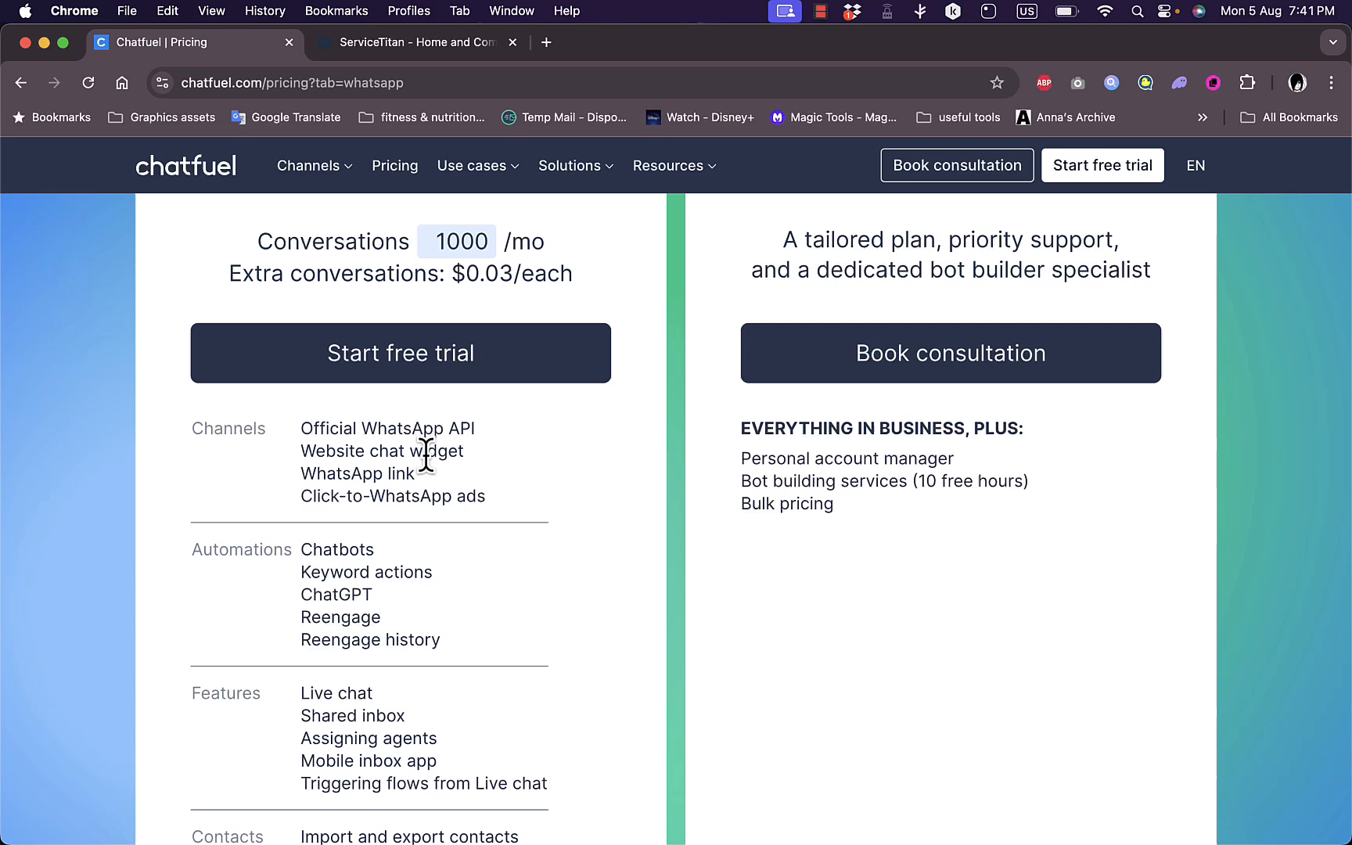
mouse_move(378, 473)
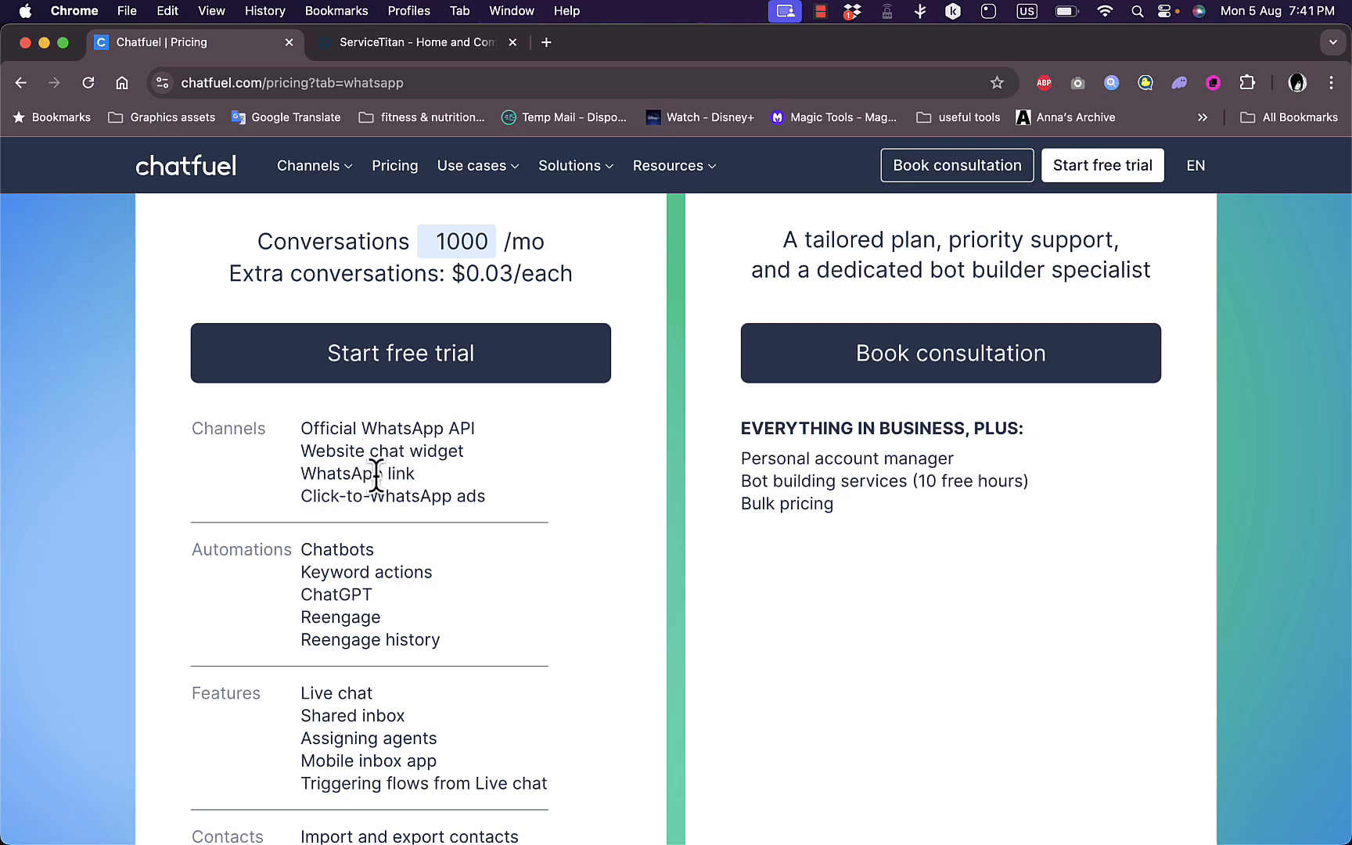
mouse_move(439, 530)
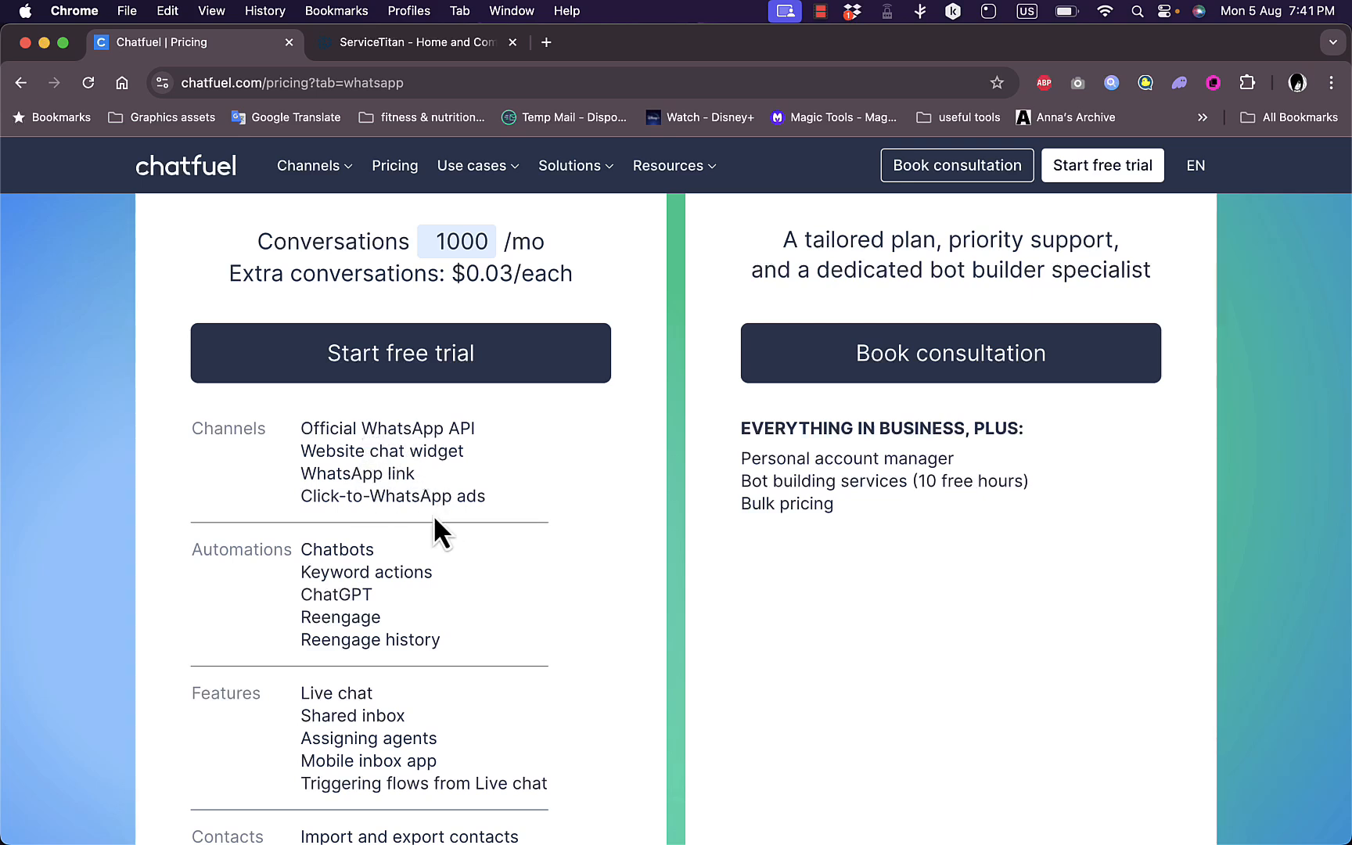
mouse_move(345, 569)
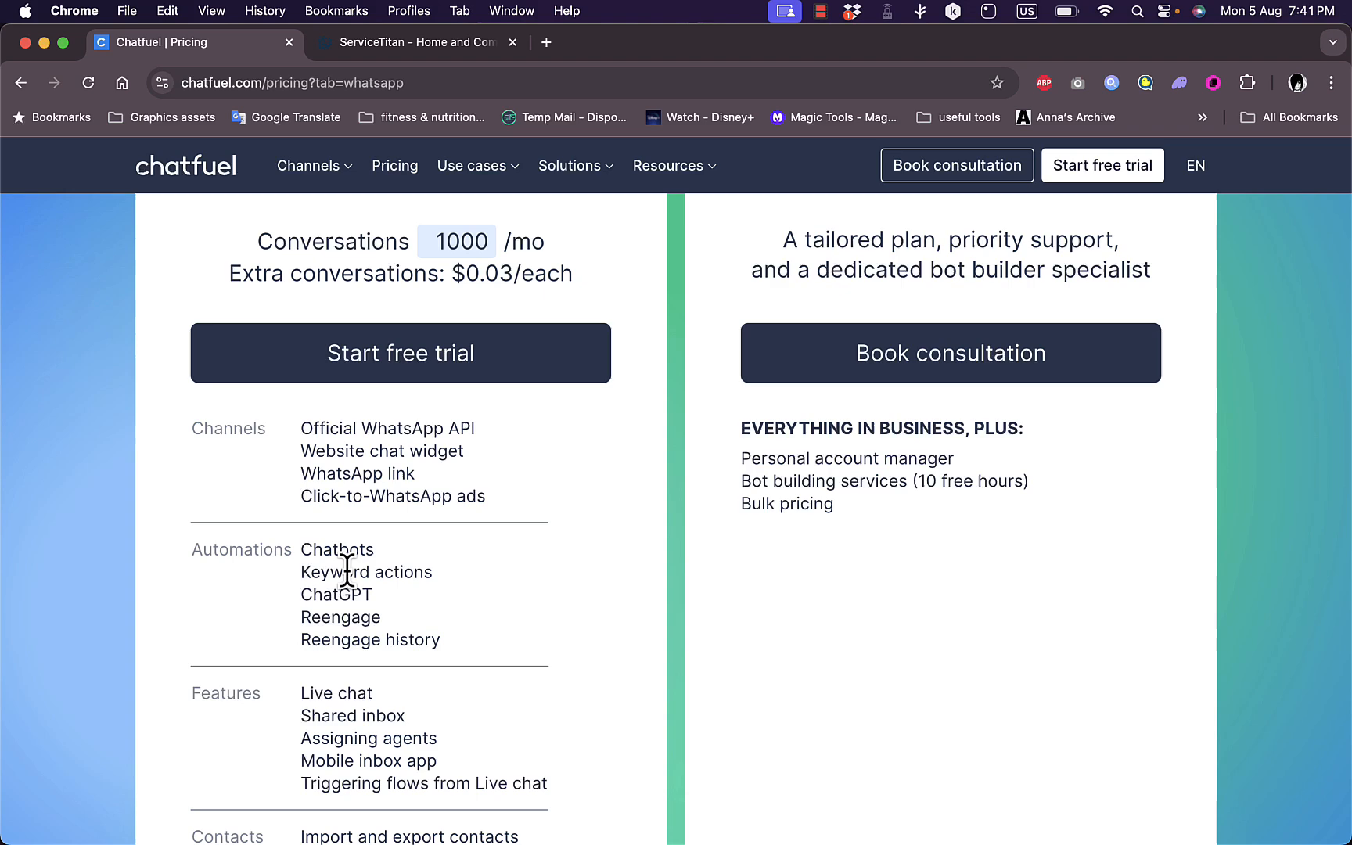
scroll(down, 3)
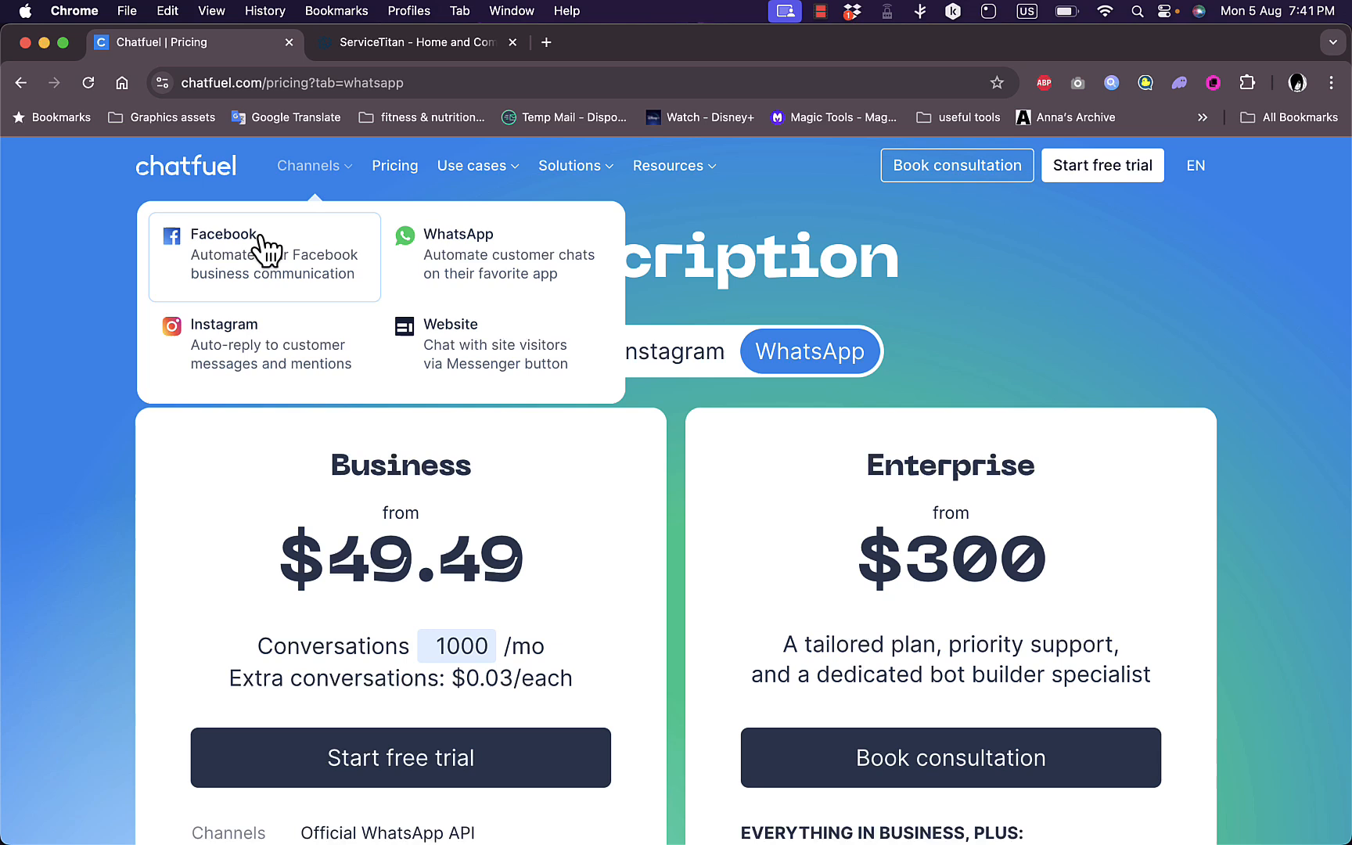
mouse_move(259, 345)
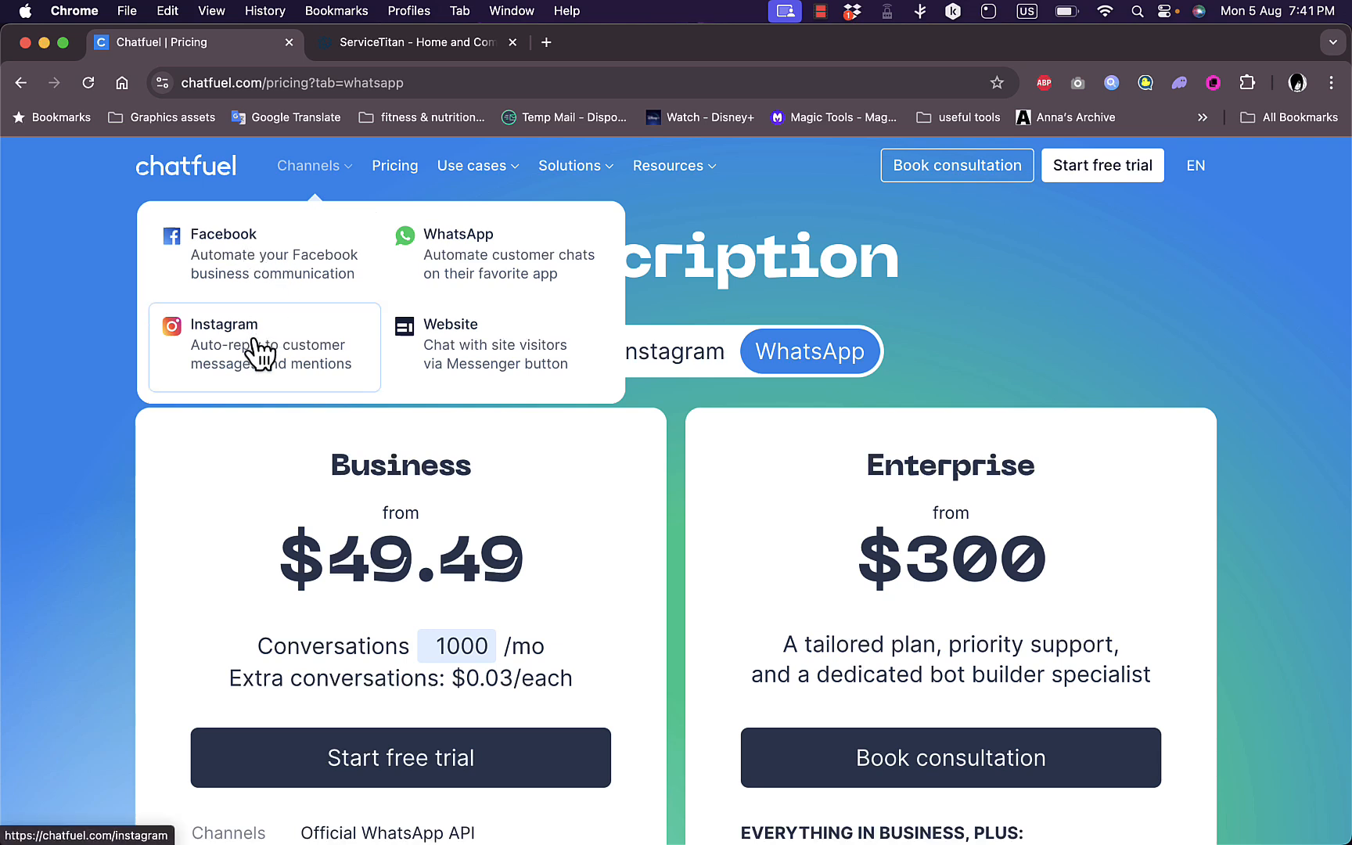
mouse_move(453, 371)
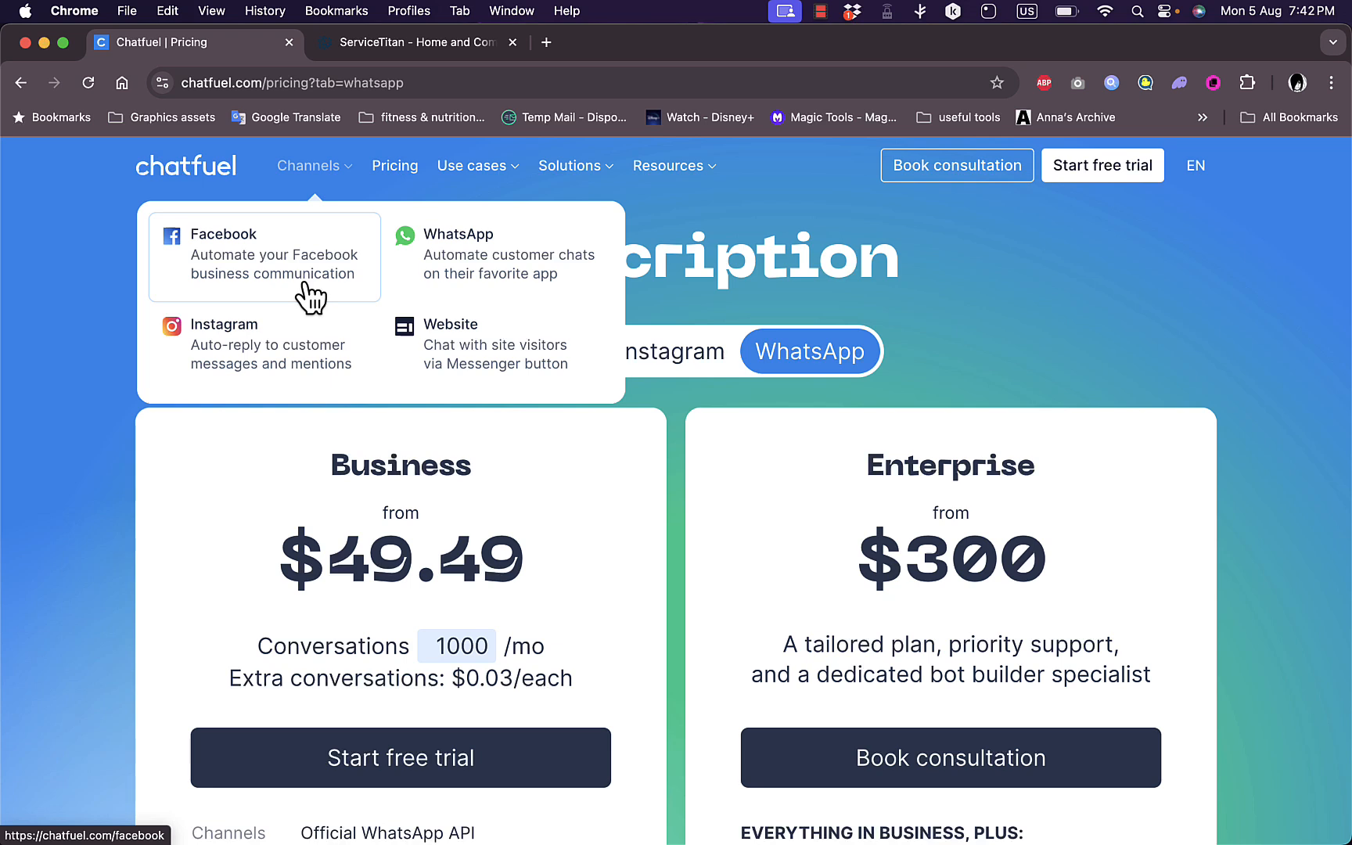
mouse_move(276, 298)
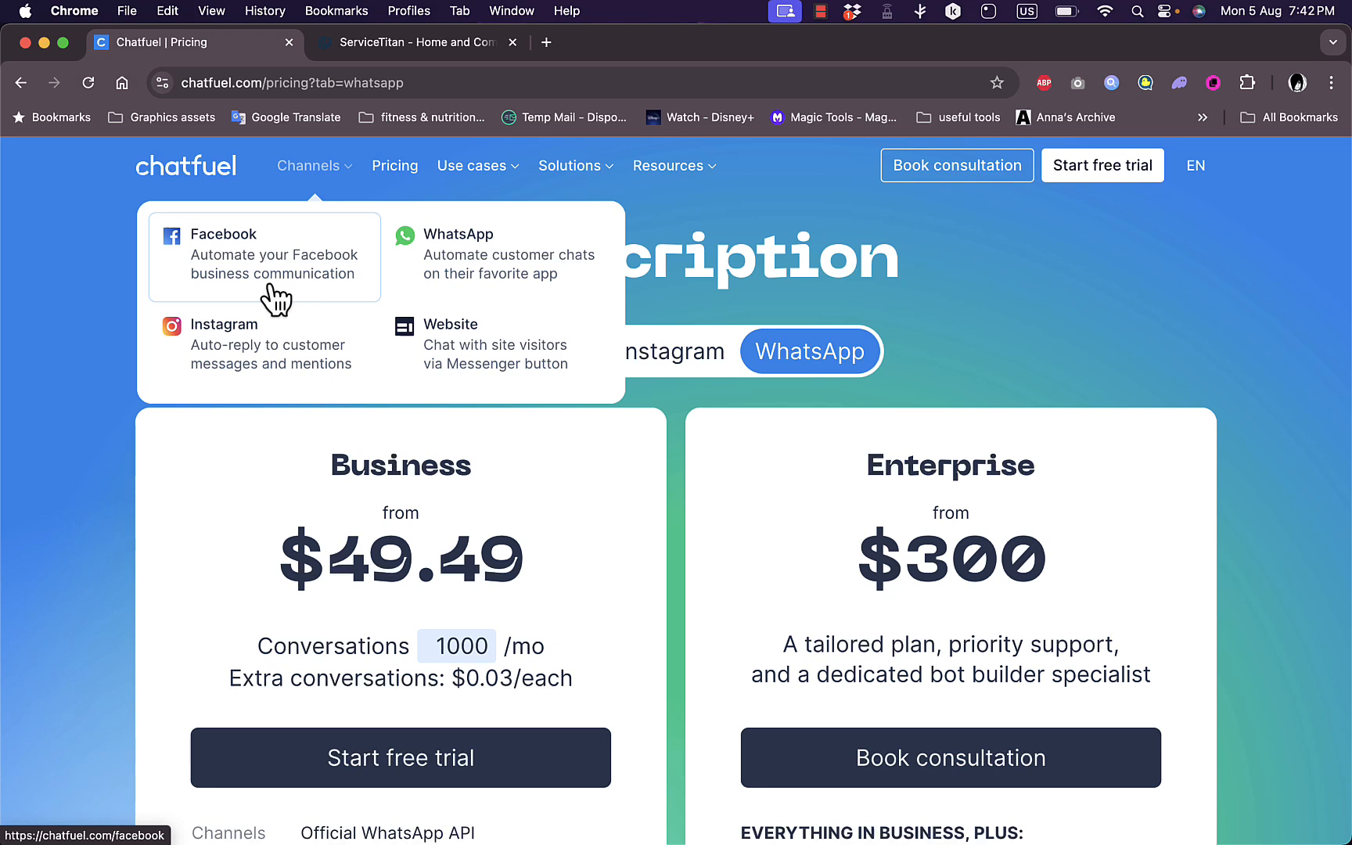
mouse_move(274, 285)
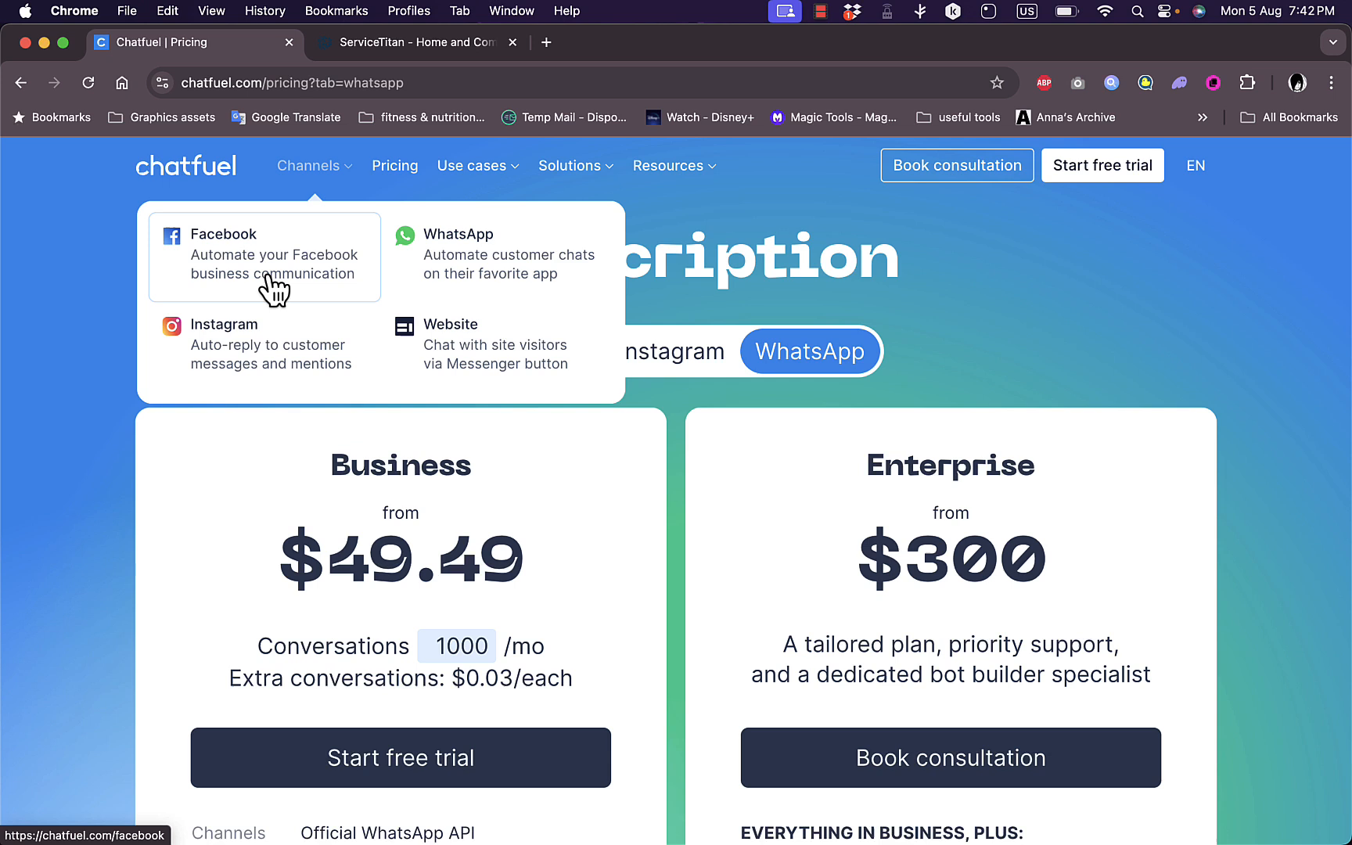
mouse_move(274, 354)
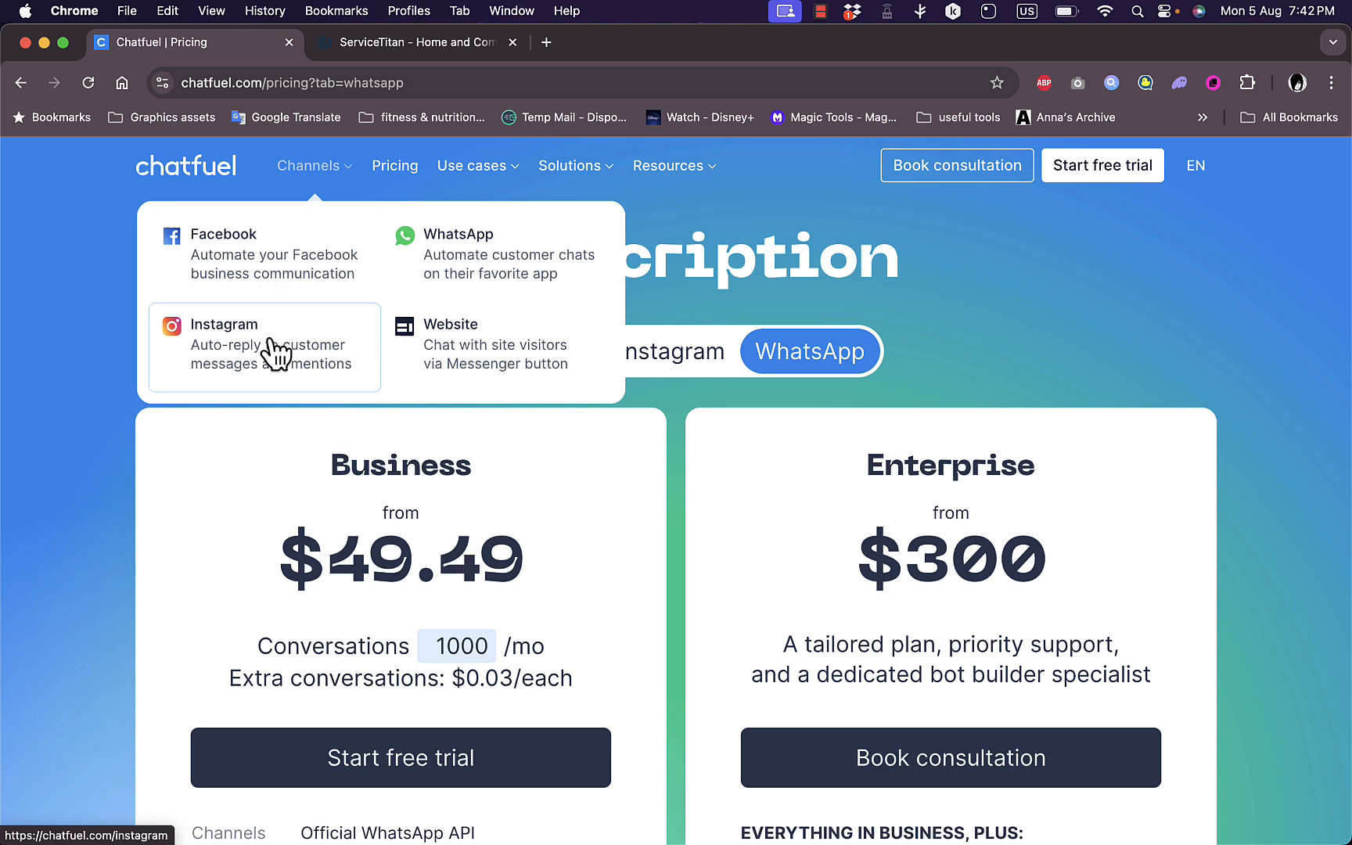
mouse_move(500, 259)
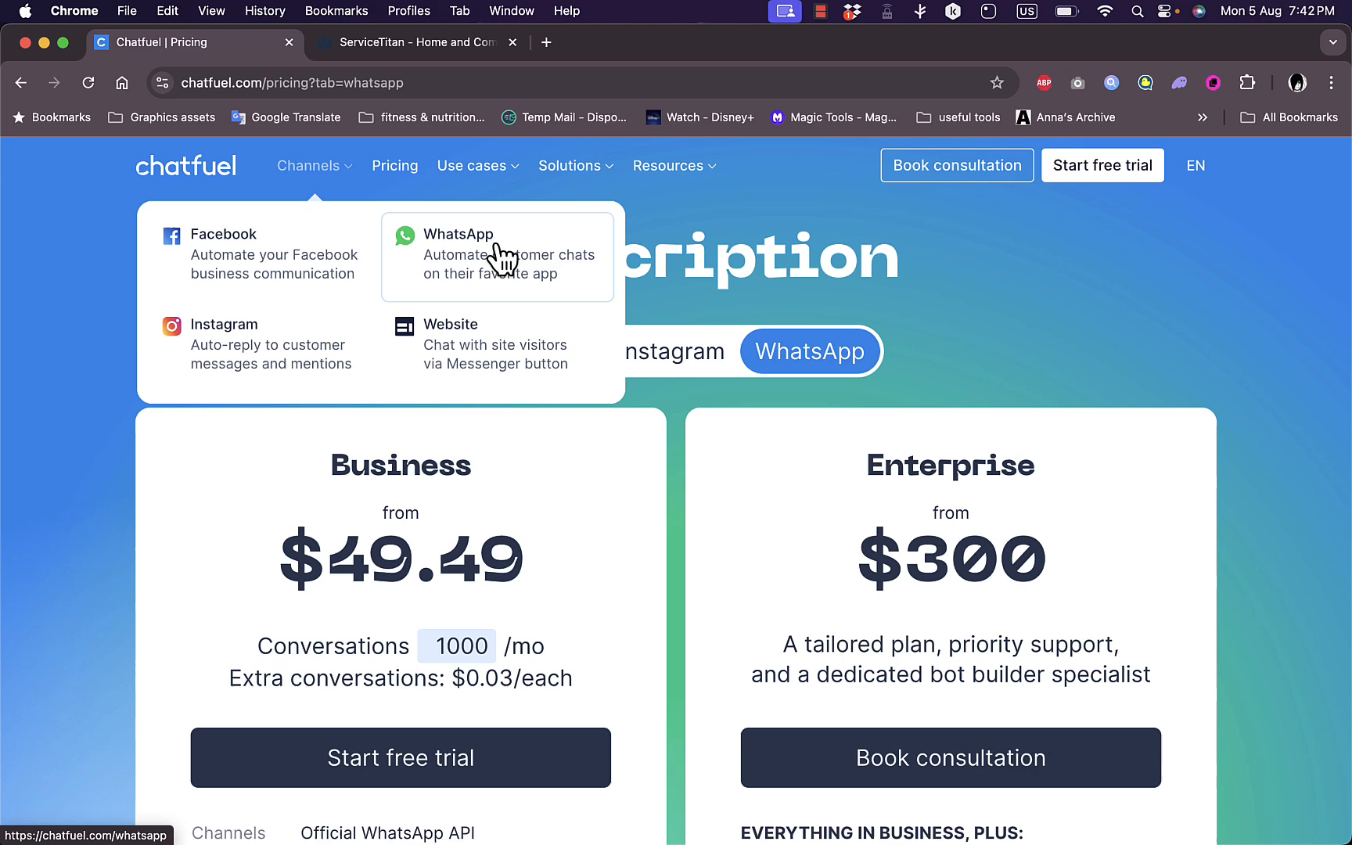
Start the free trial and sign up through Continue with Google
click(1101, 164)
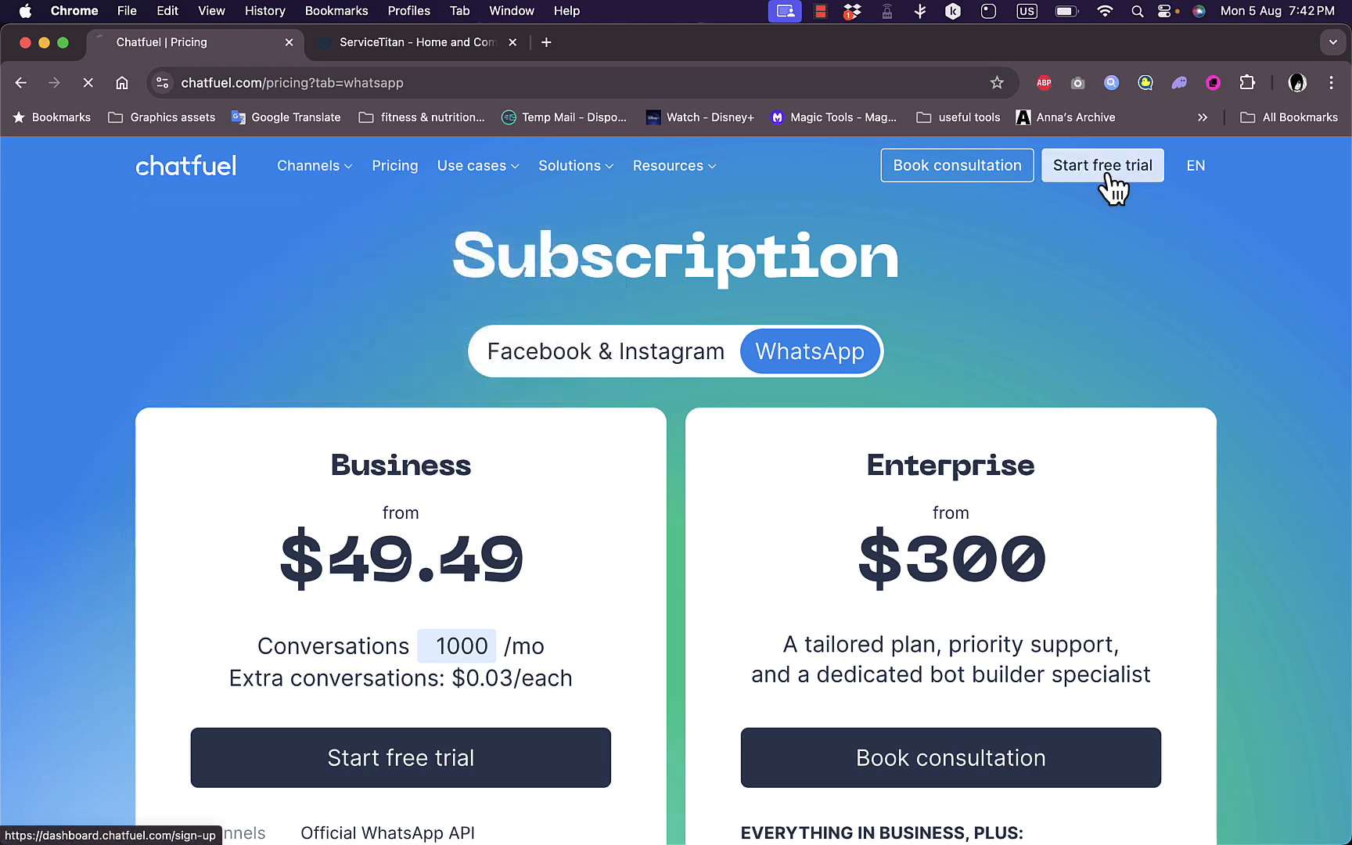
click(1101, 165)
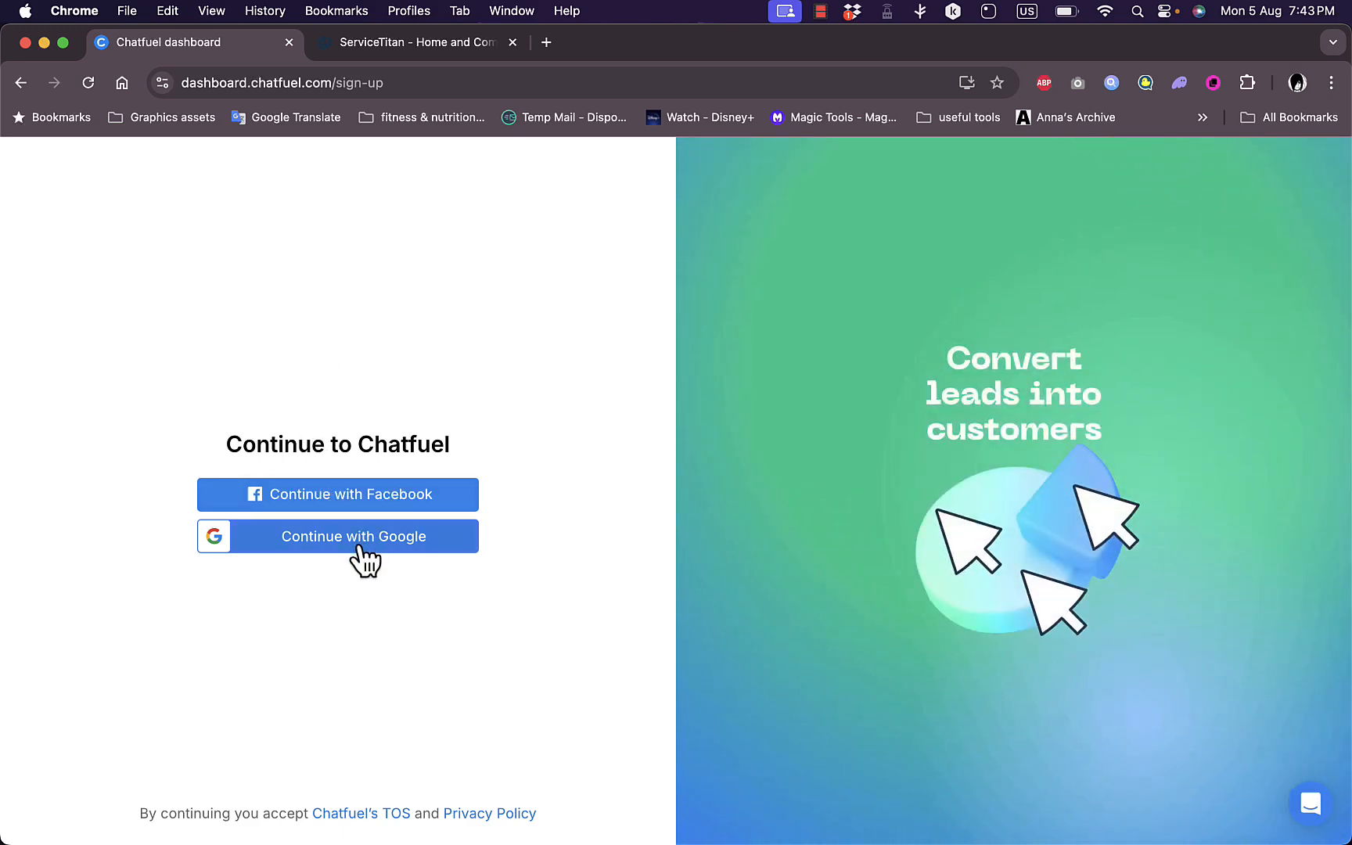
click(338, 536)
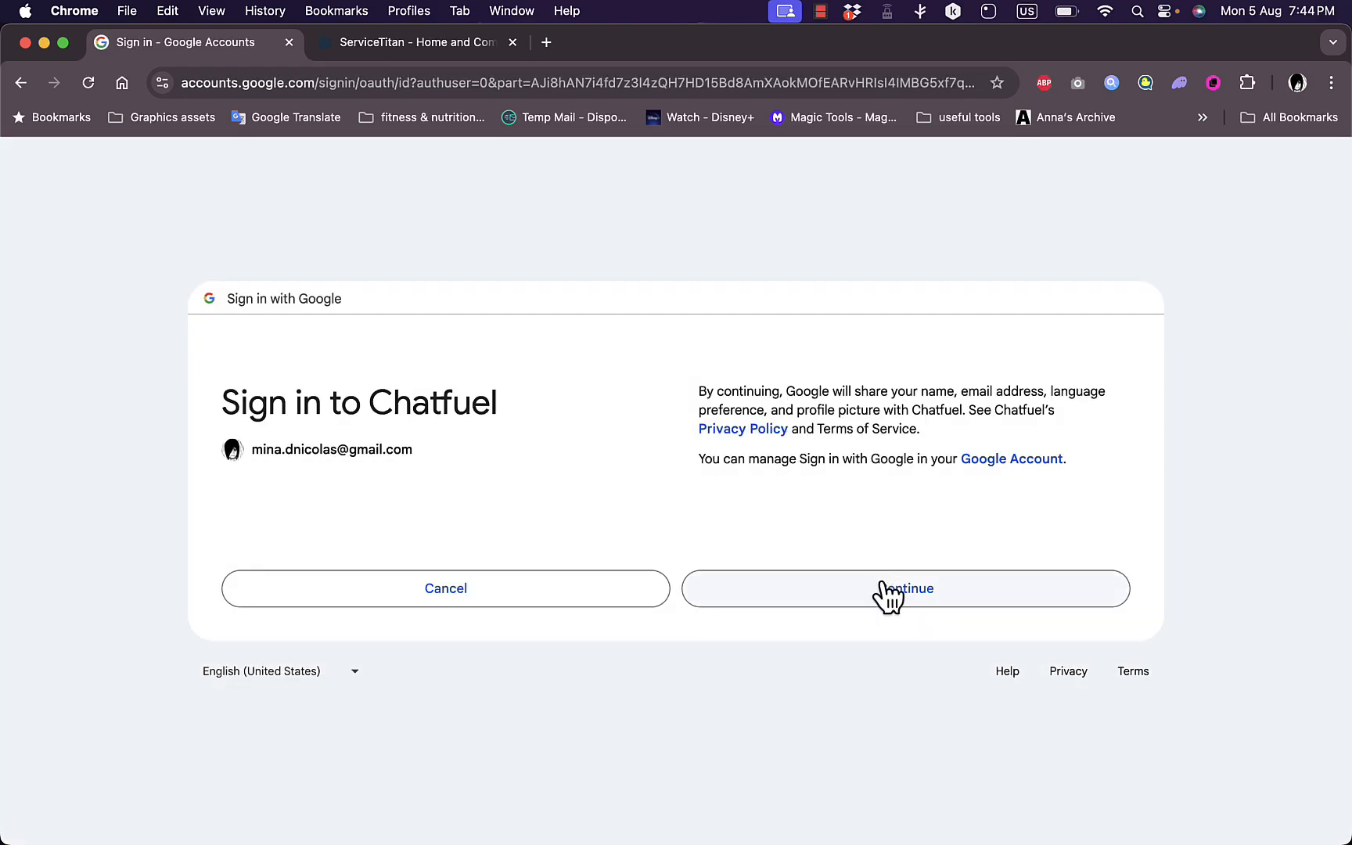
click(905, 589)
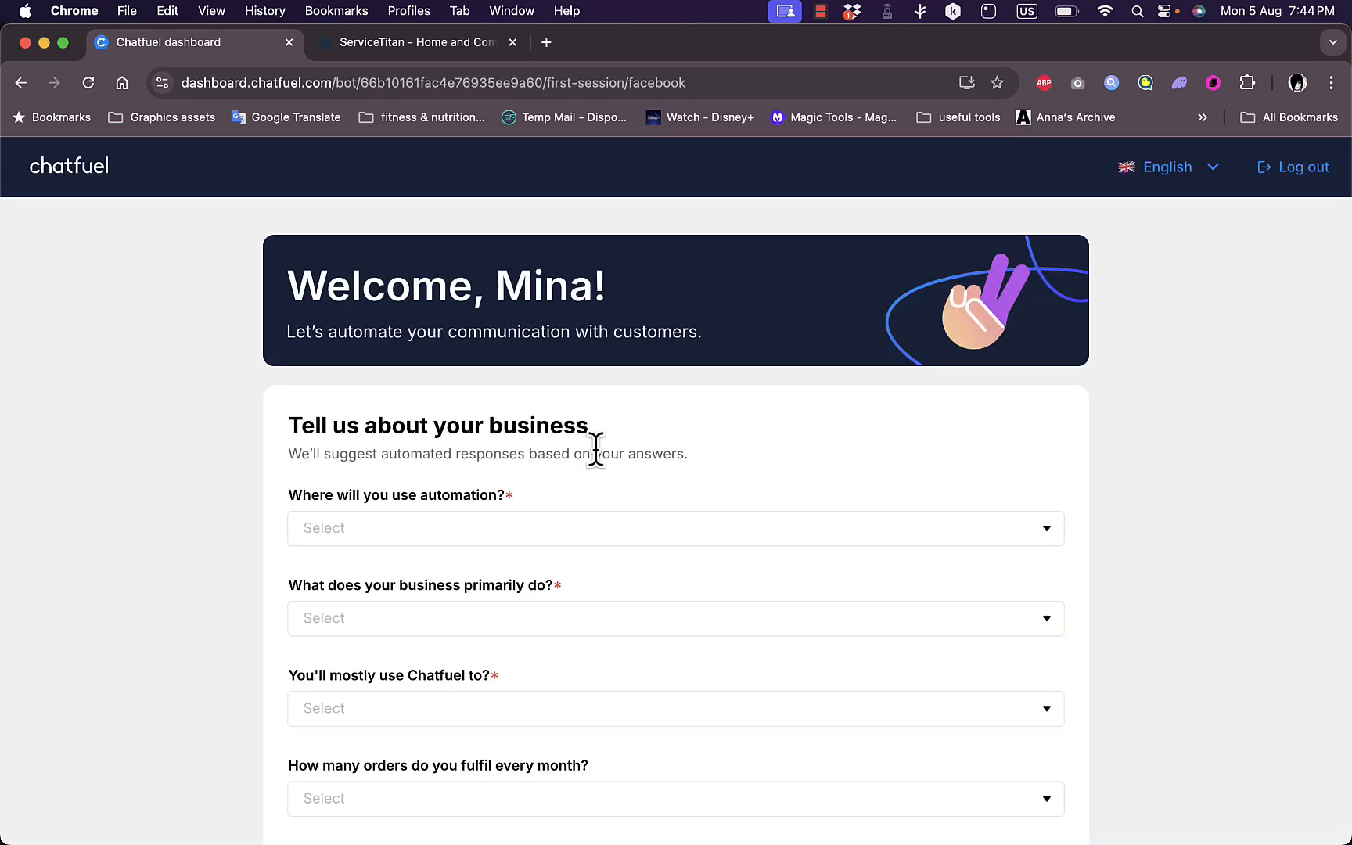
Choose WhatsApp, Provide services, Education and Training, and Booking in the onboarding dropdowns
scroll(down, 3)
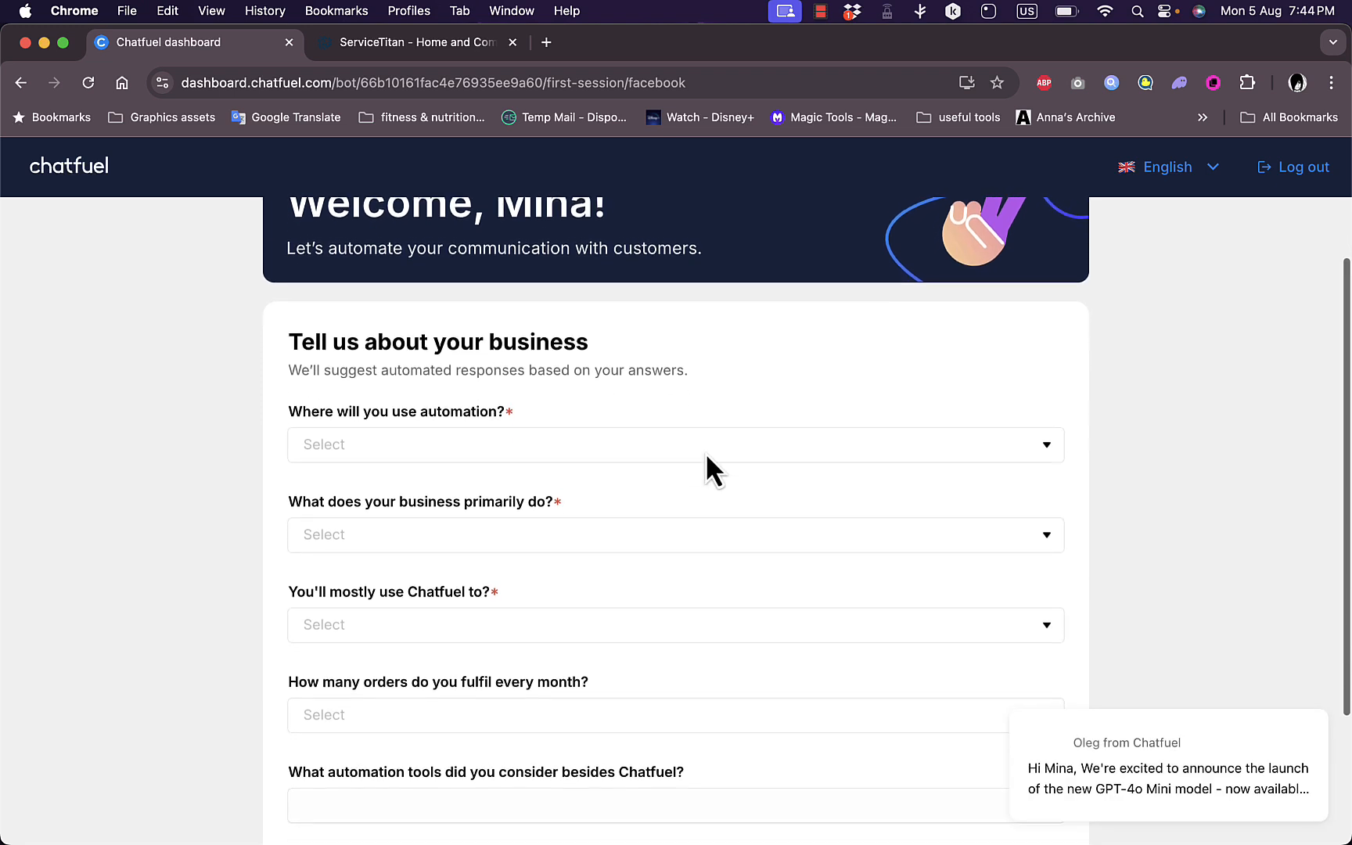
click(675, 445)
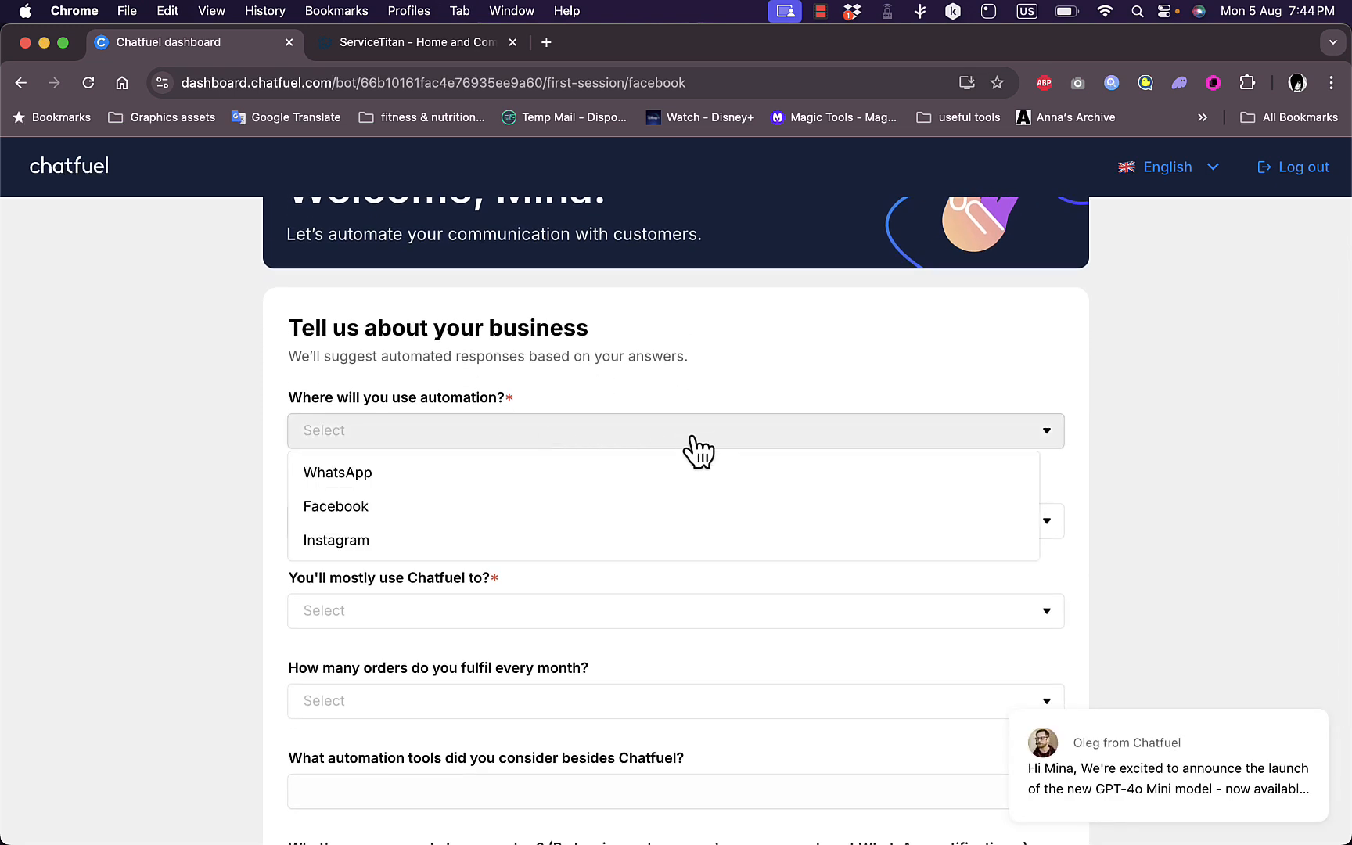
click(338, 471)
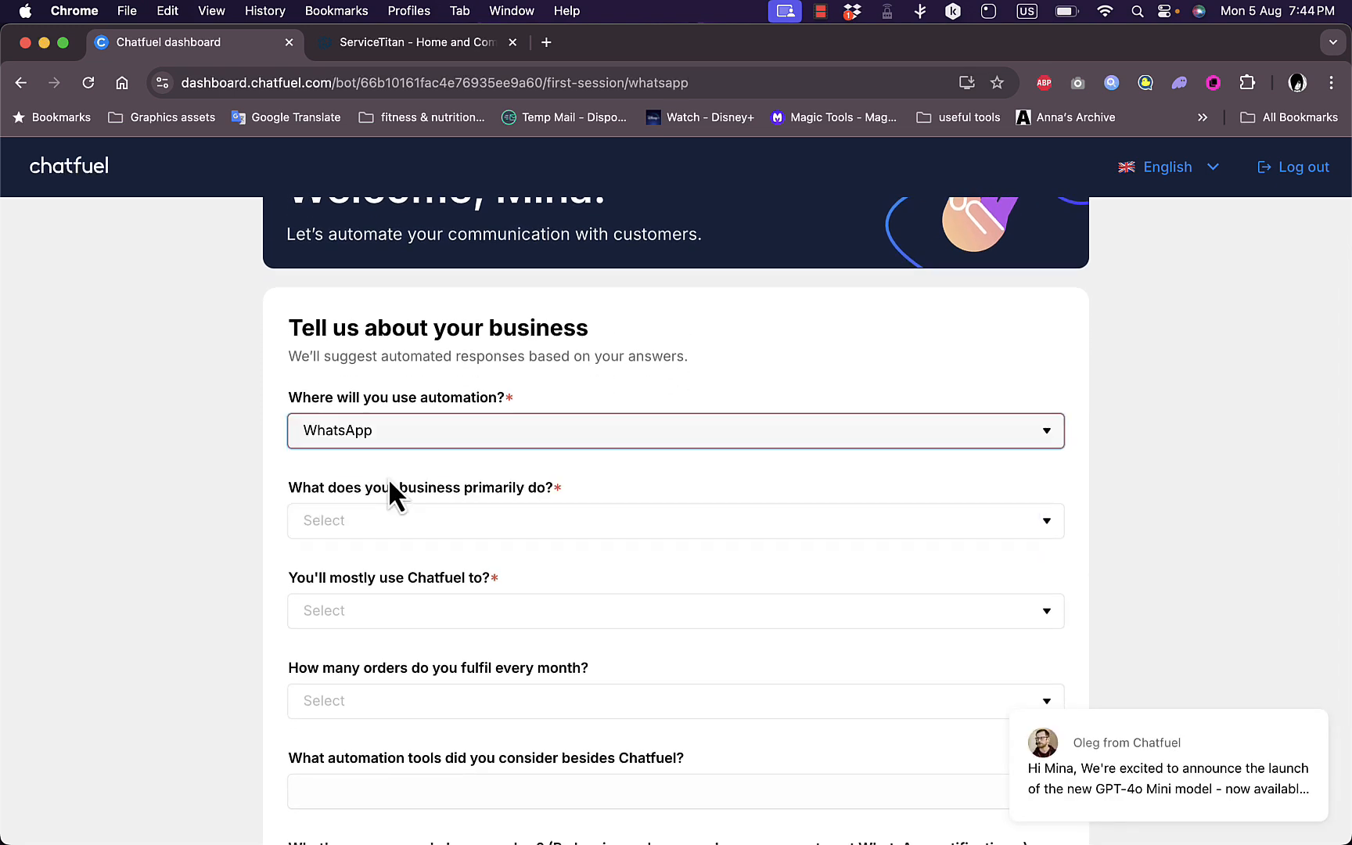
click(676, 520)
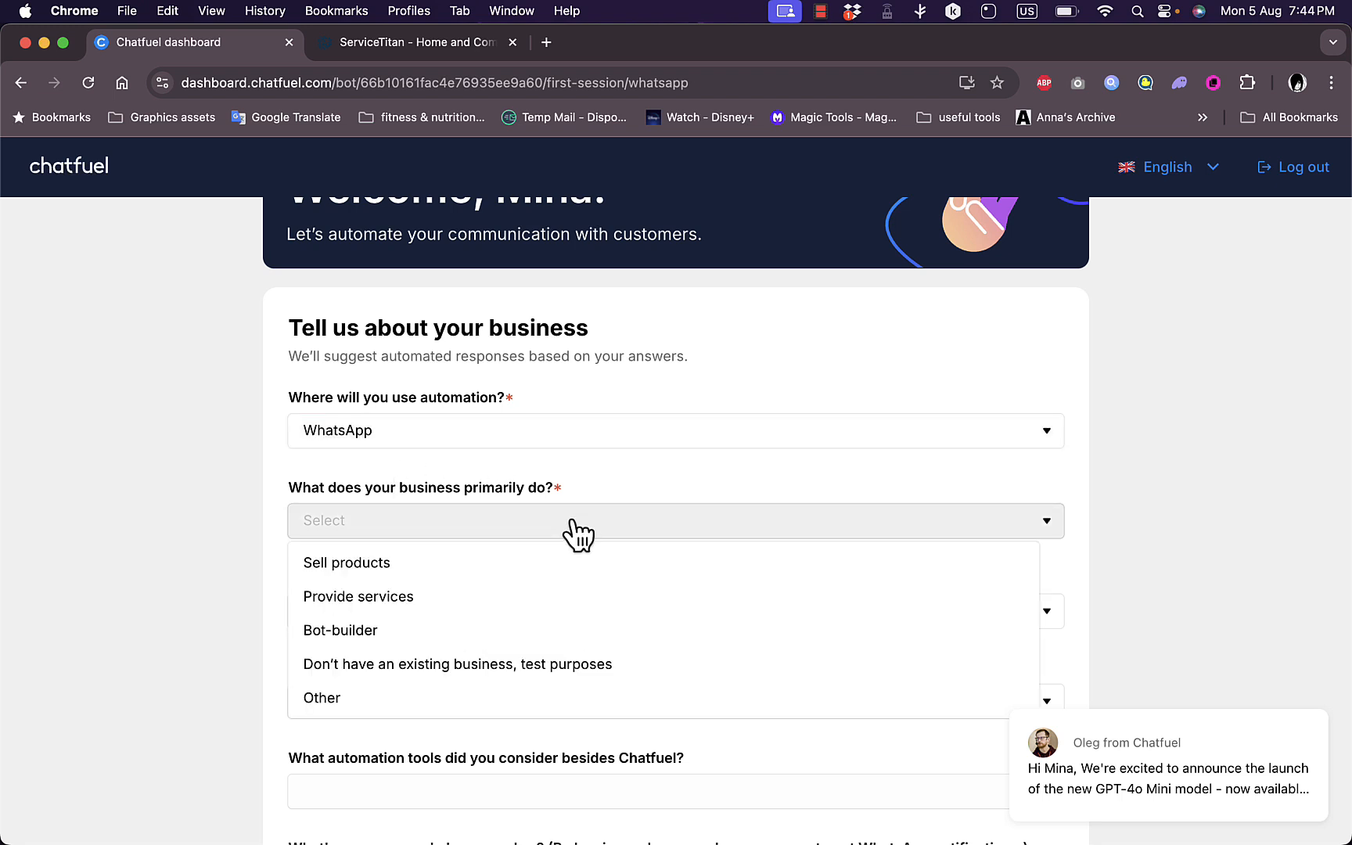
click(358, 597)
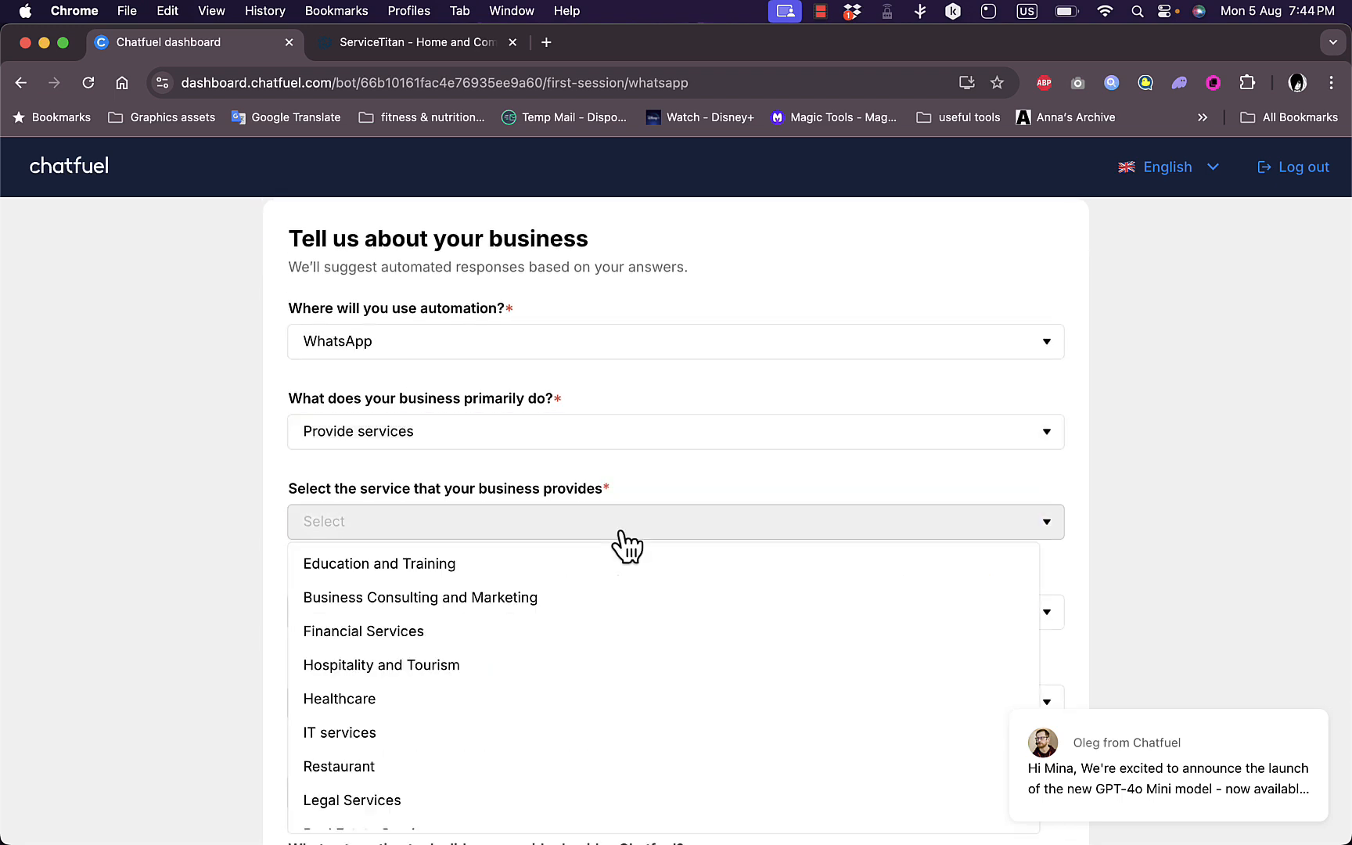
click(379, 563)
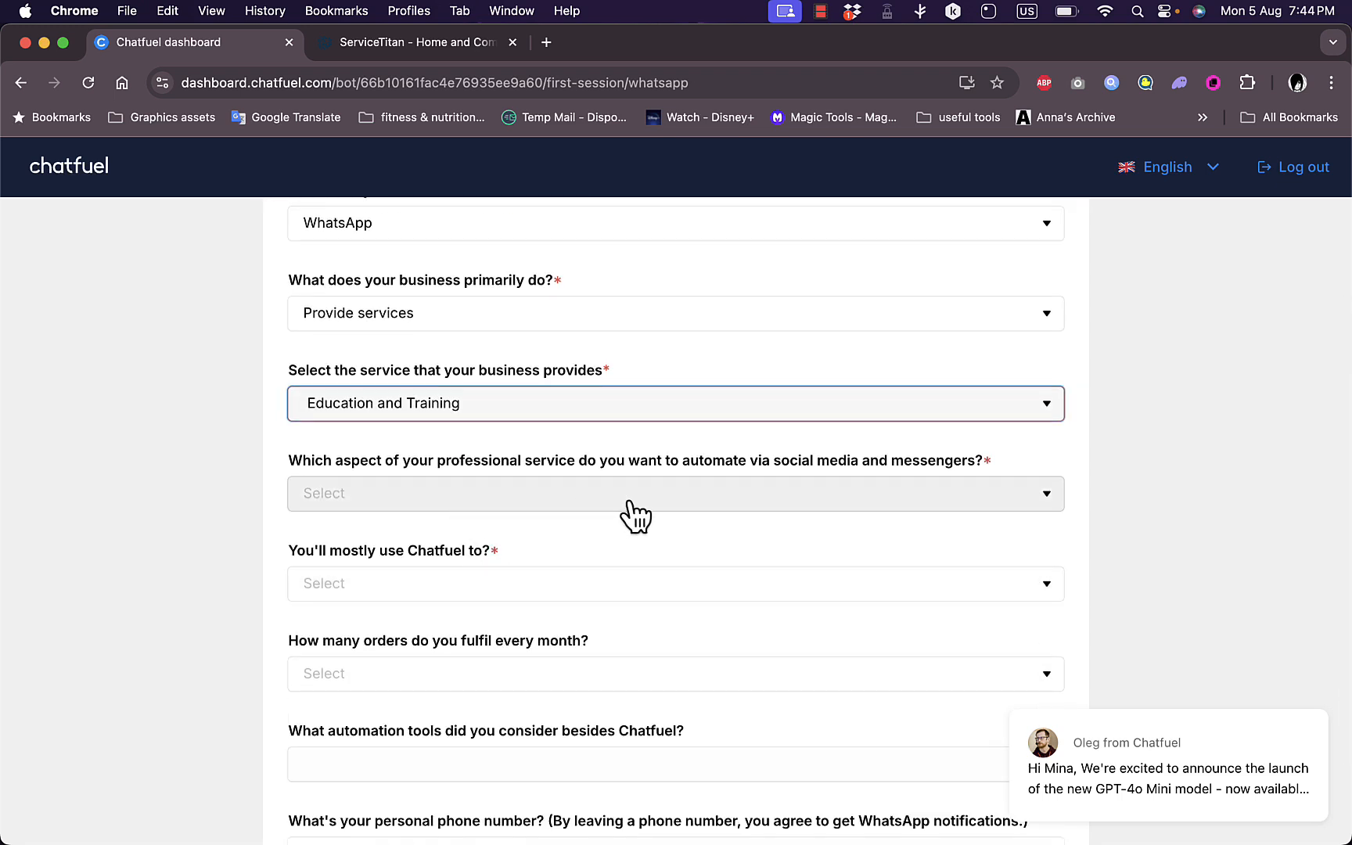
click(675, 493)
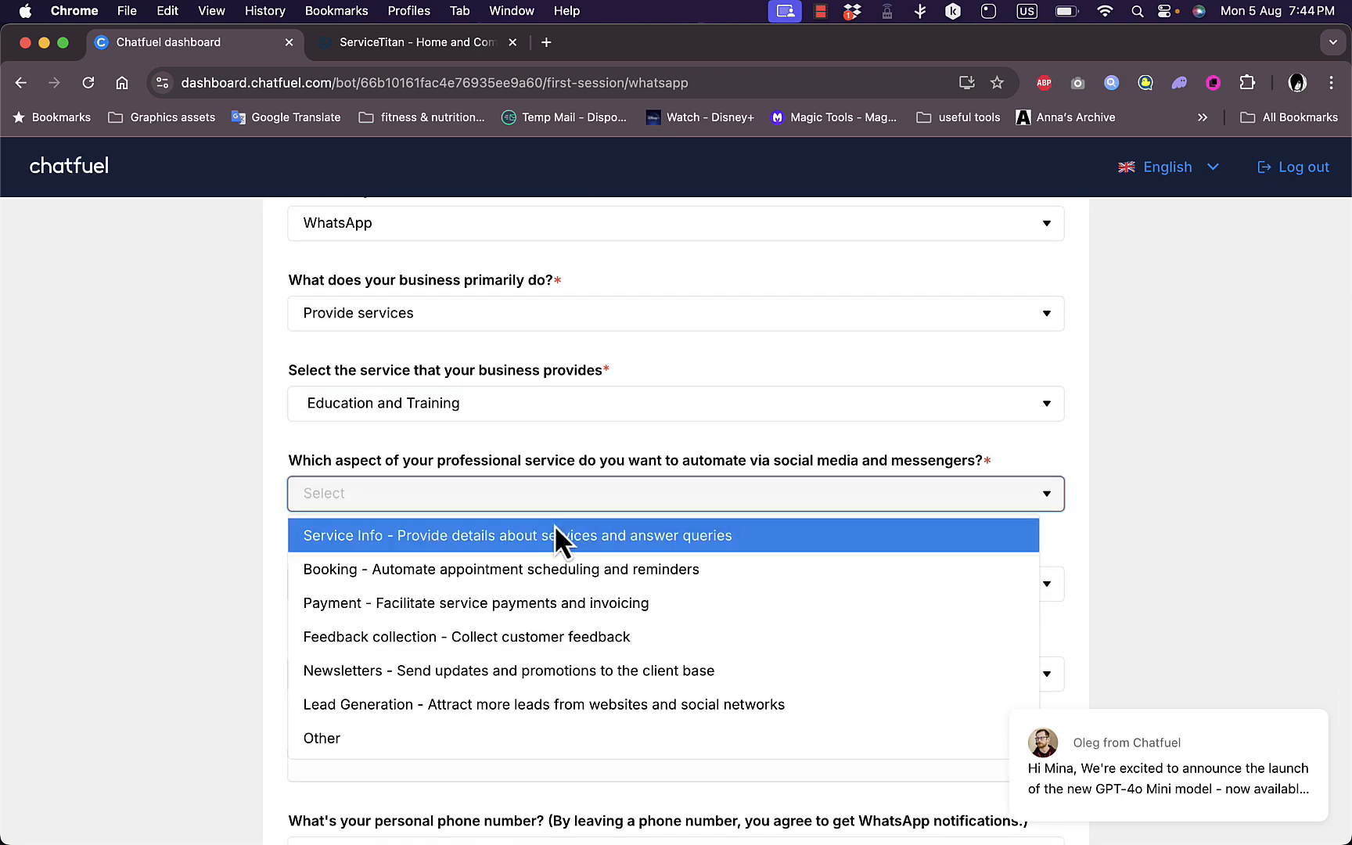
click(500, 569)
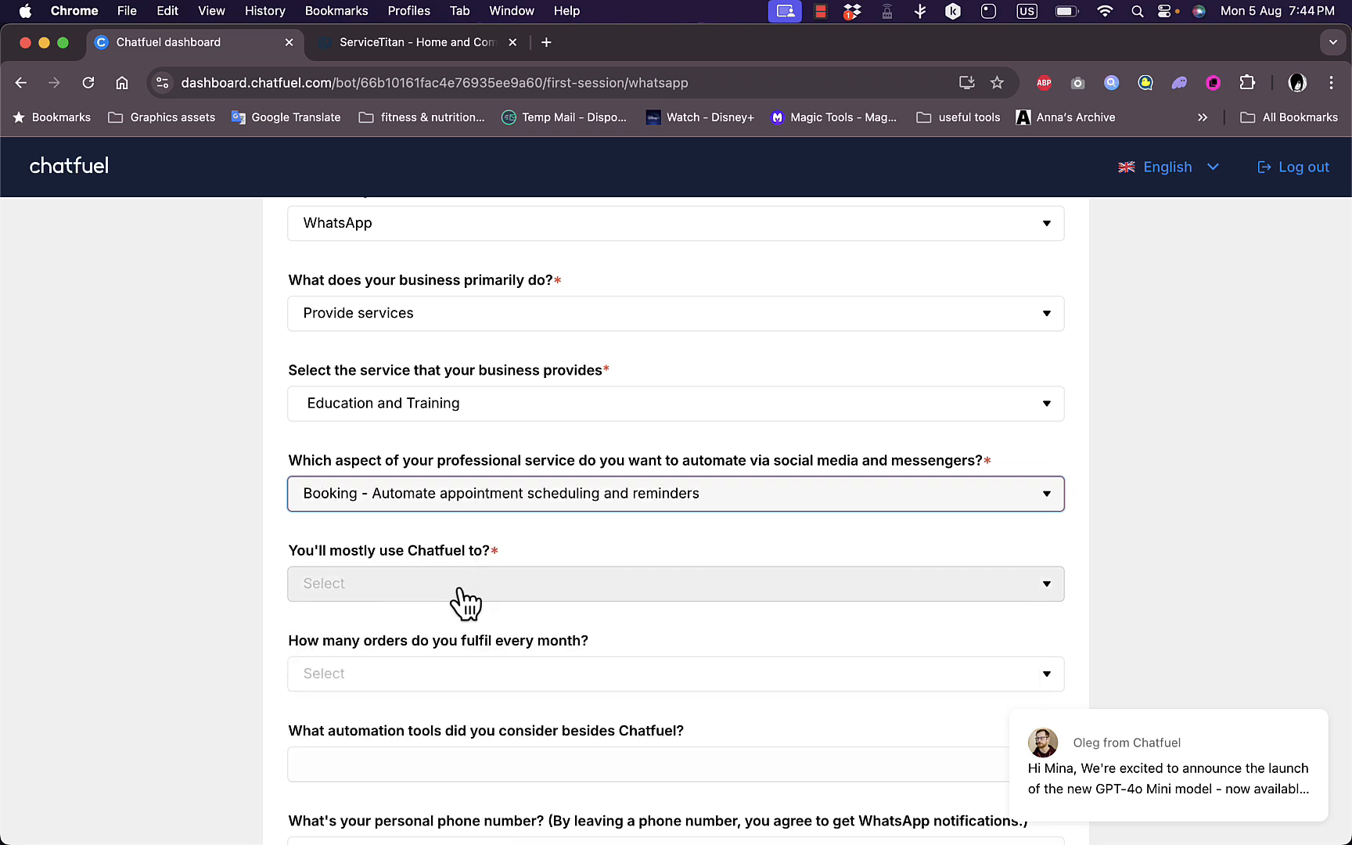
click(676, 583)
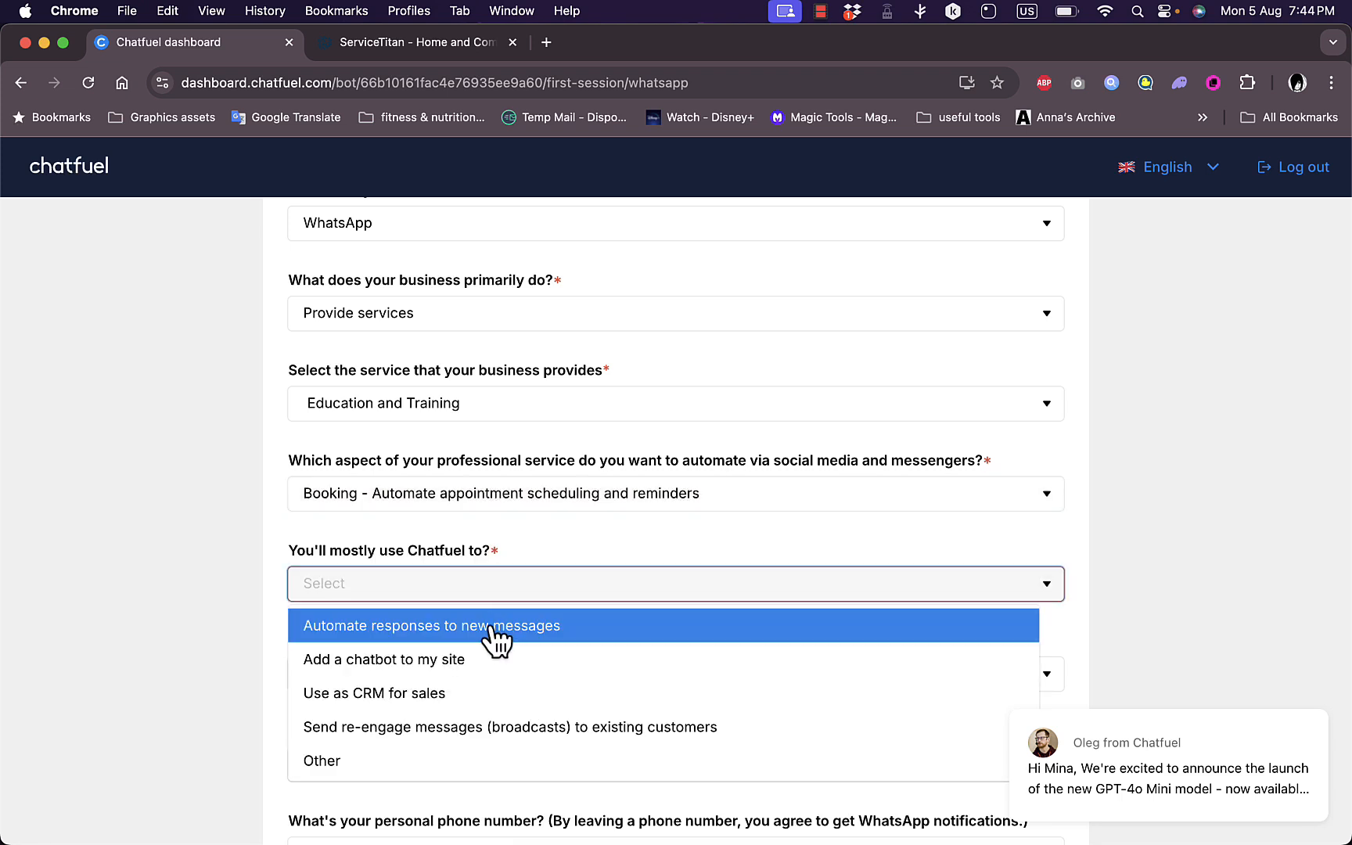
mouse_move(465, 645)
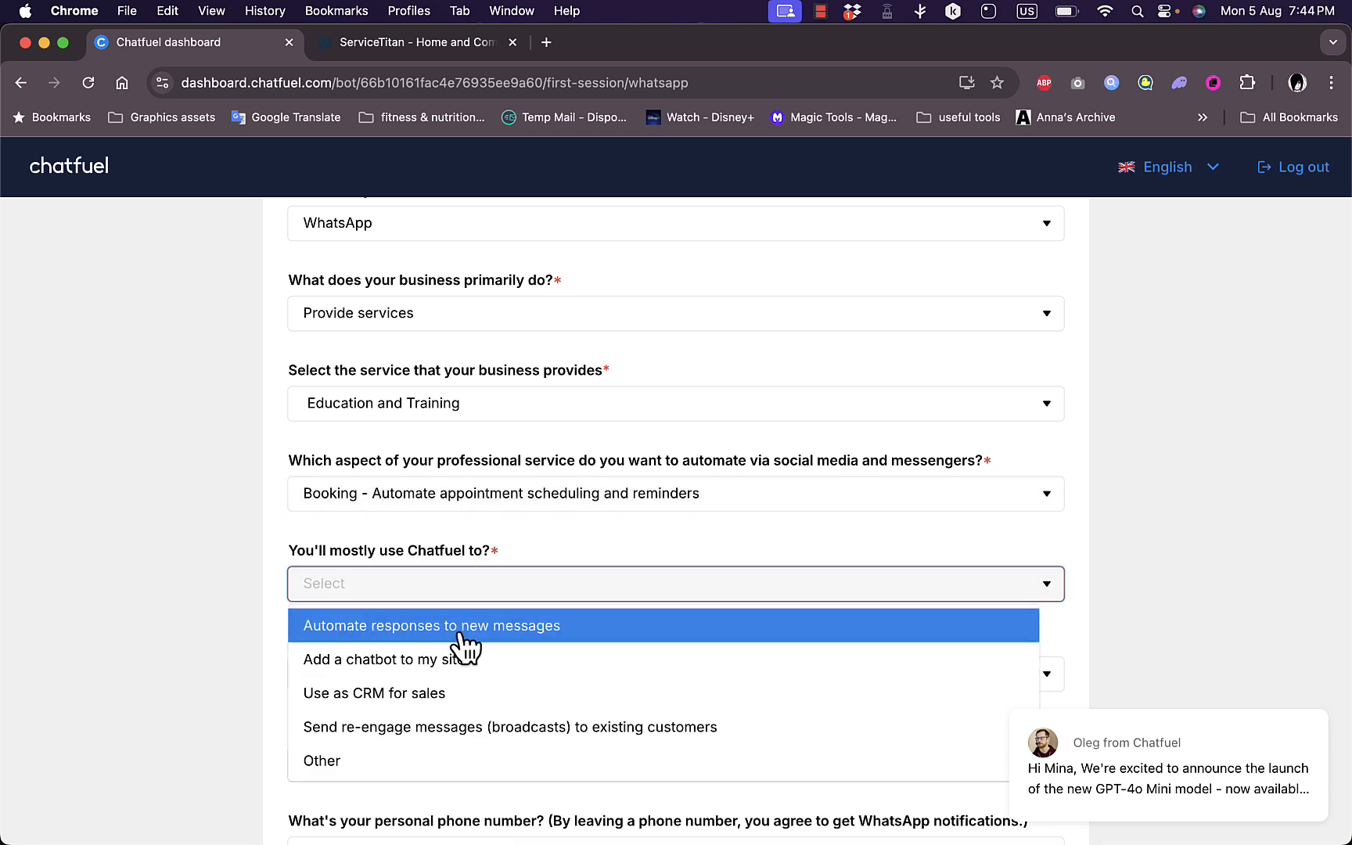
Pick 'Automate responses to new messages' with 1–100 monthly orders and finish the form
click(430, 625)
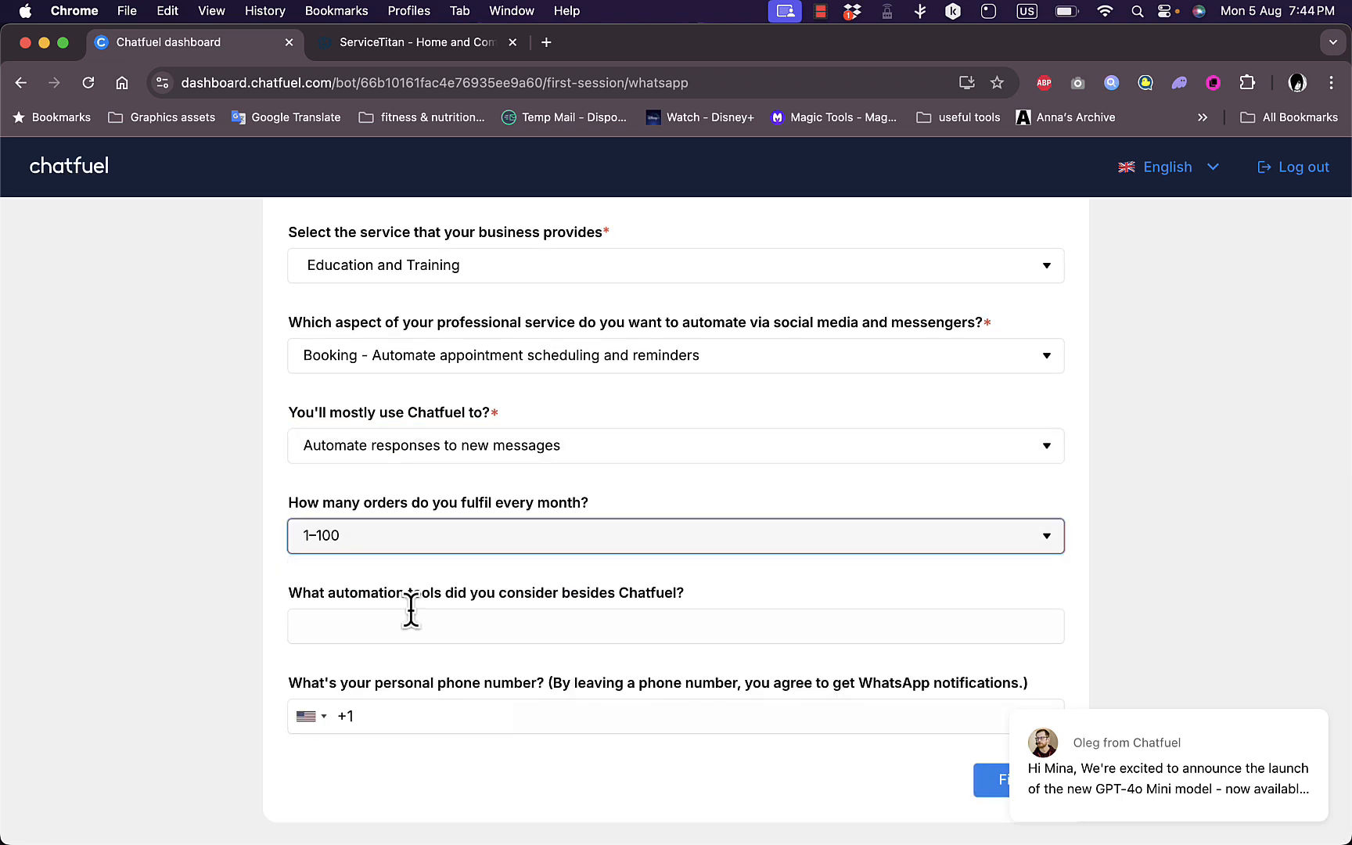
mouse_move(746, 618)
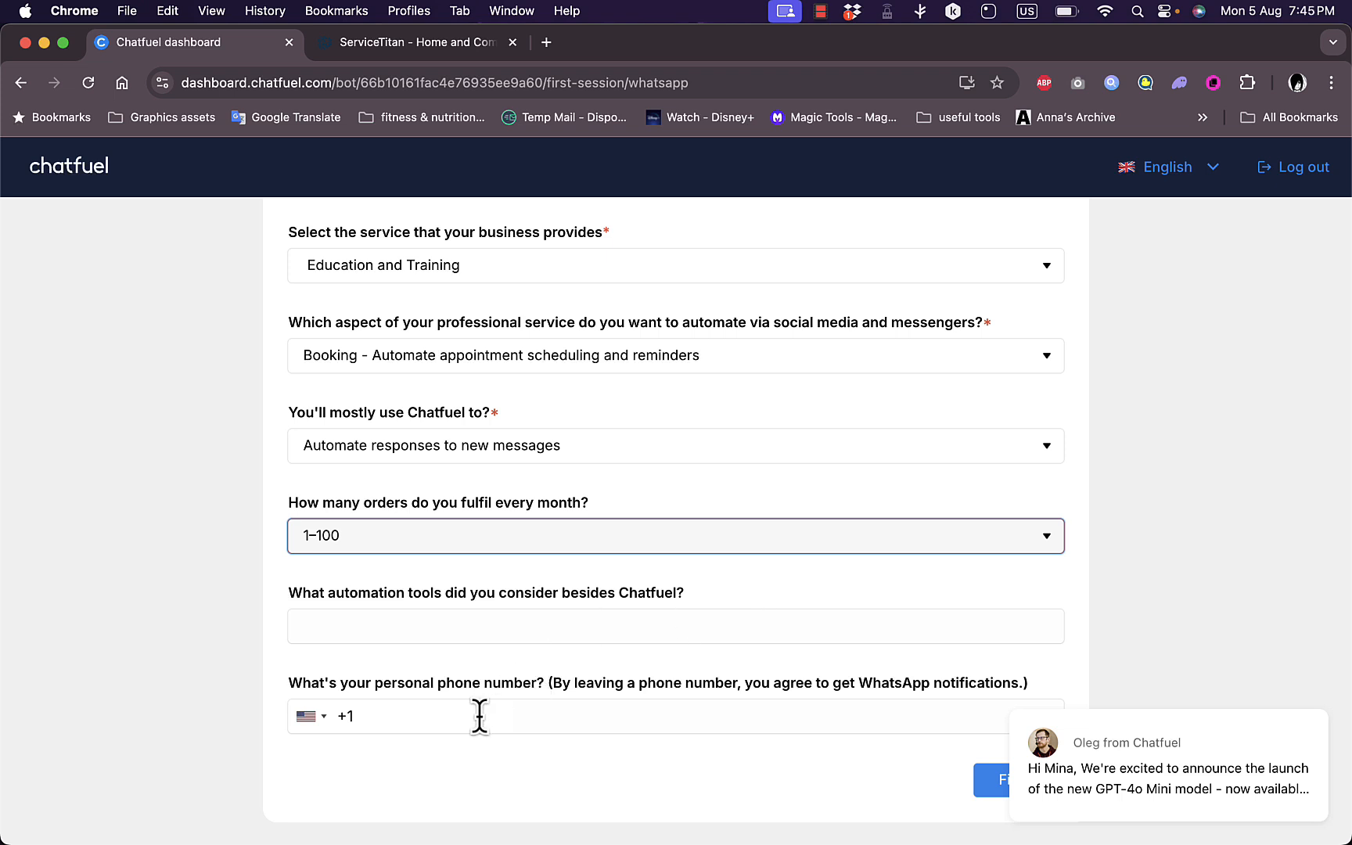
mouse_move(446, 709)
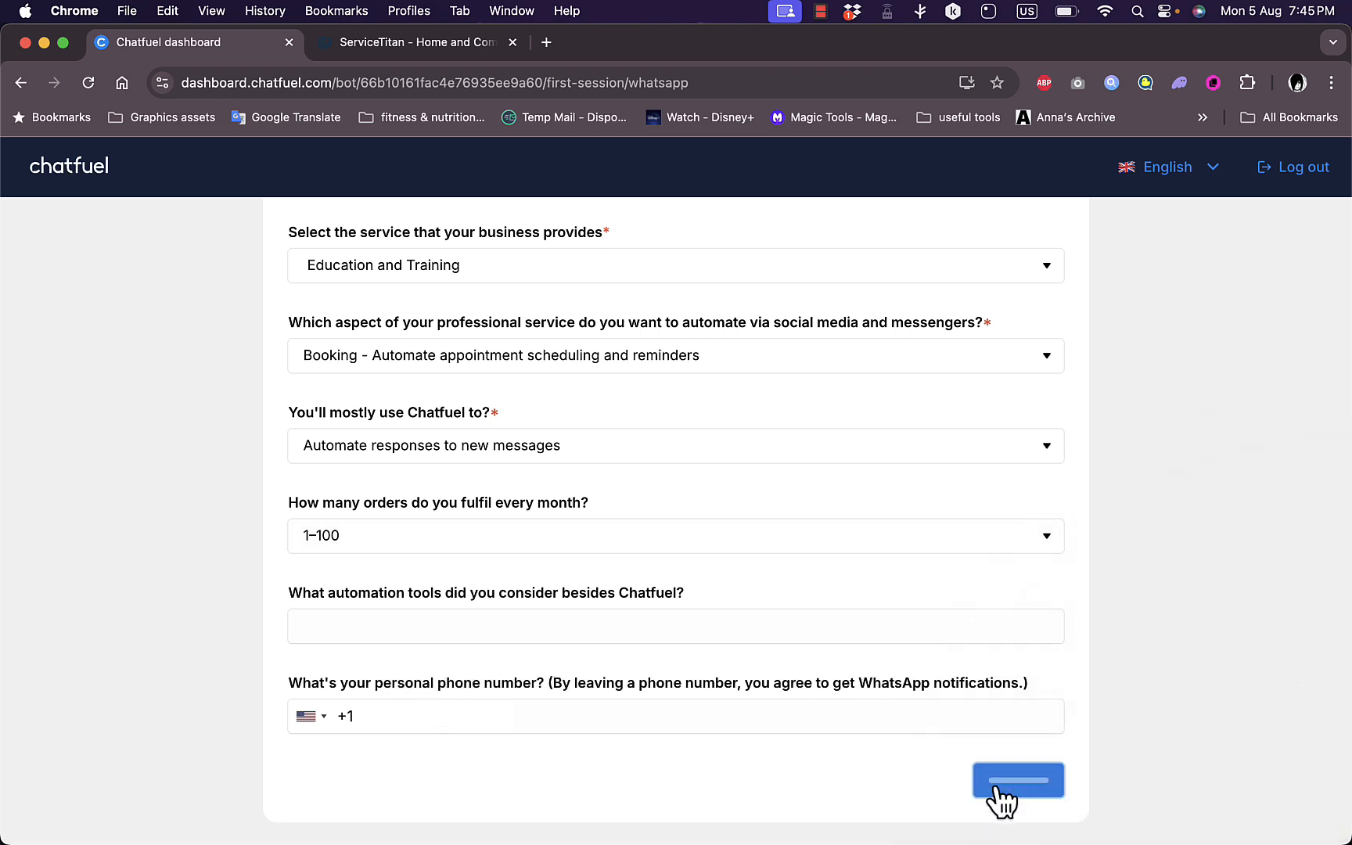
click(1019, 780)
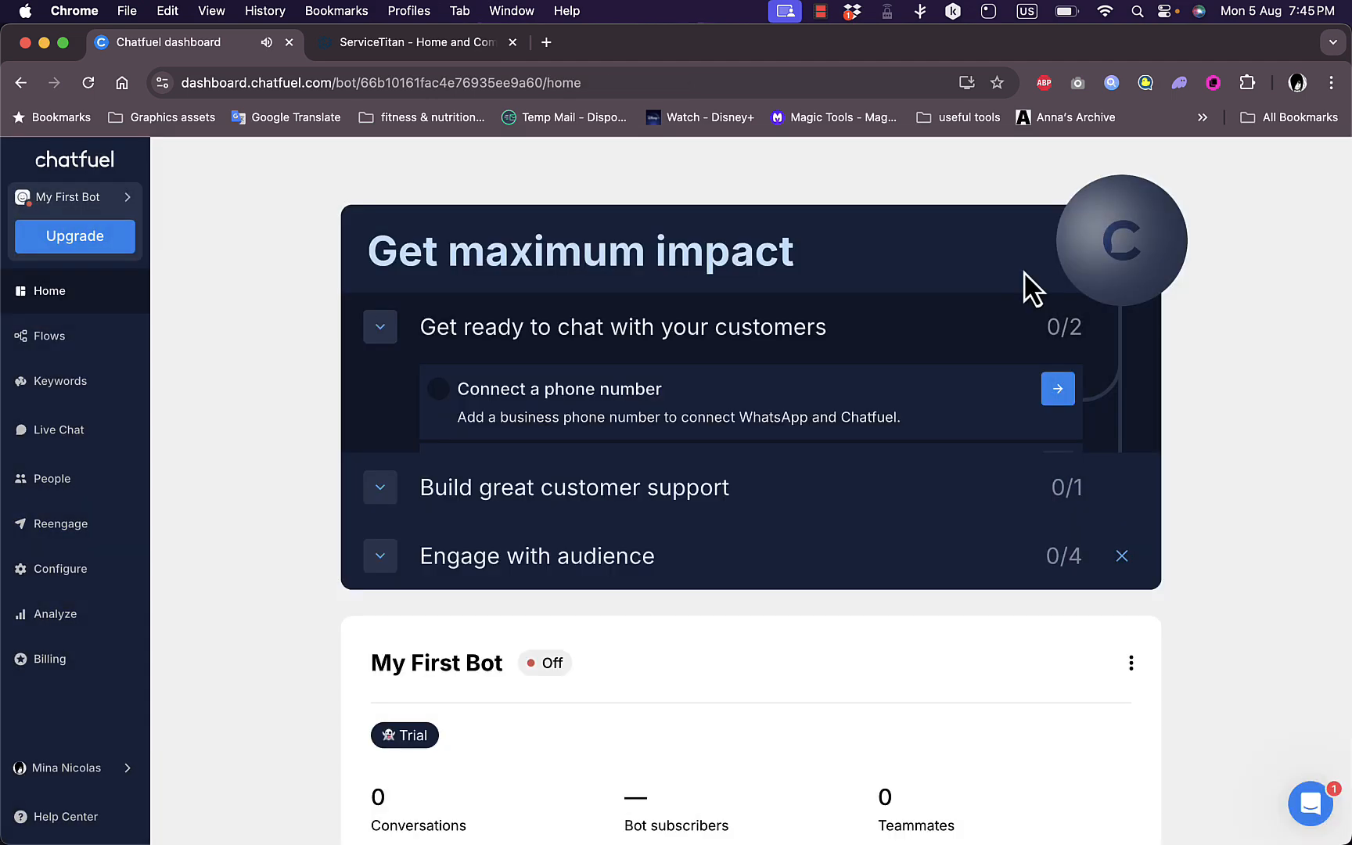
mouse_move(455, 353)
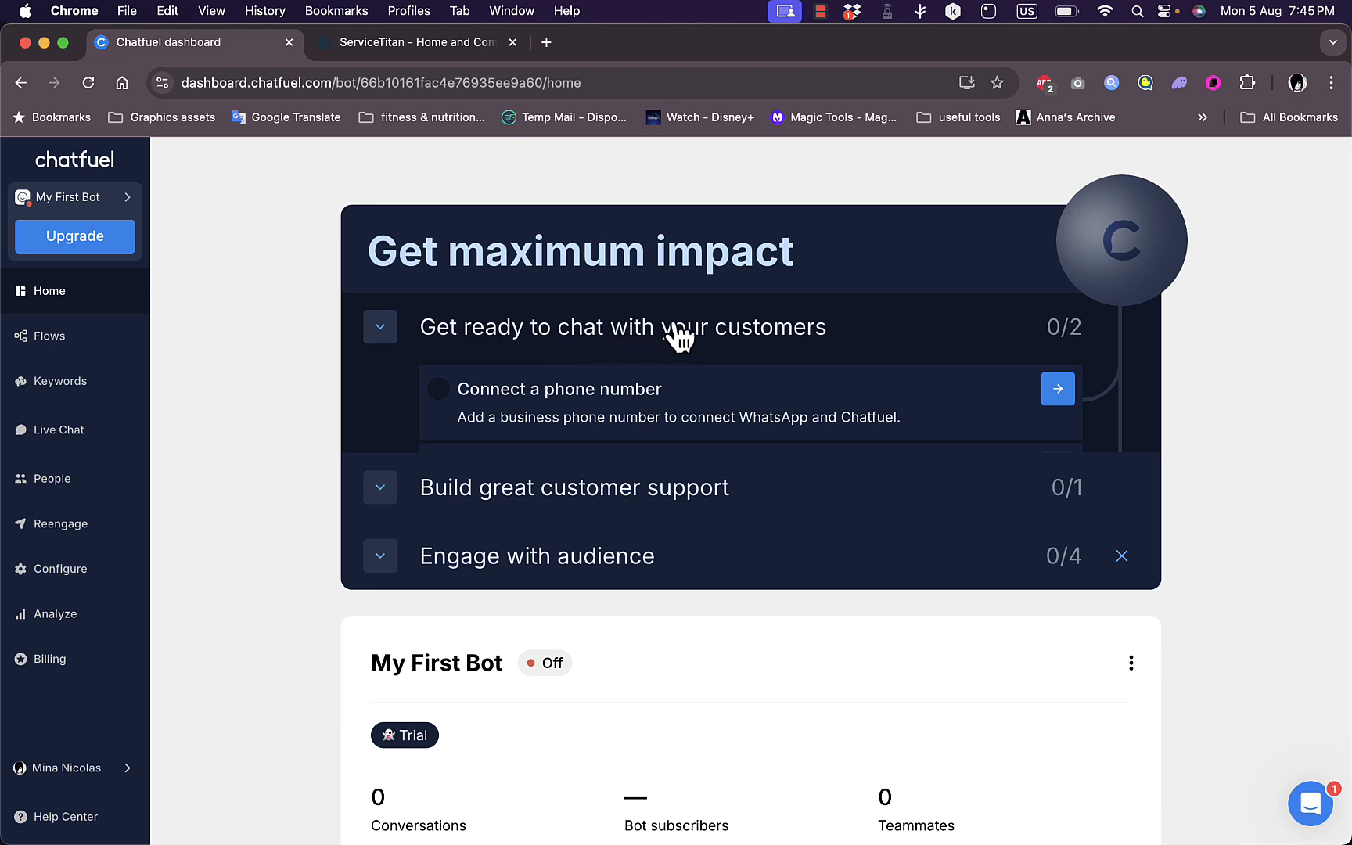
mouse_move(634, 392)
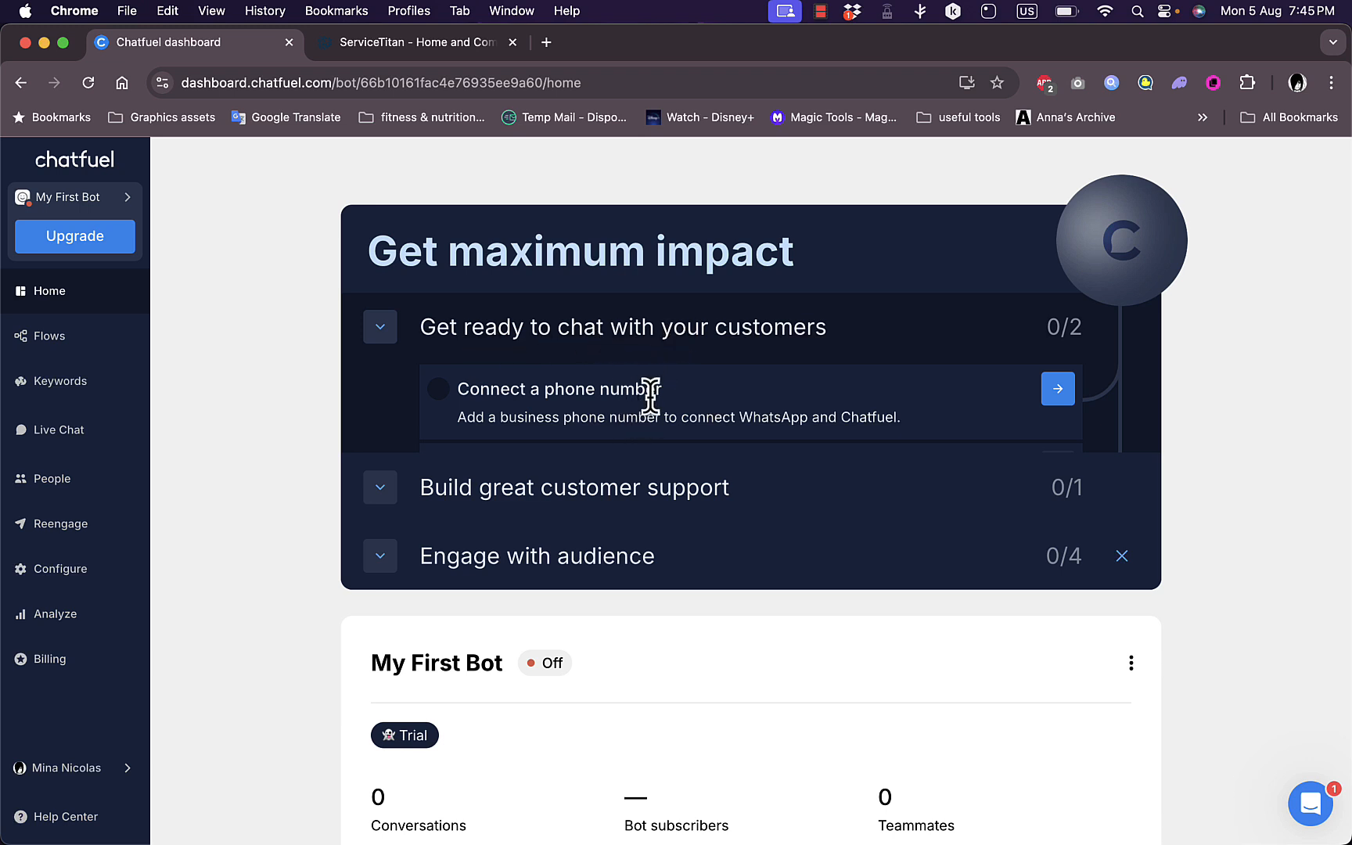
mouse_move(553, 560)
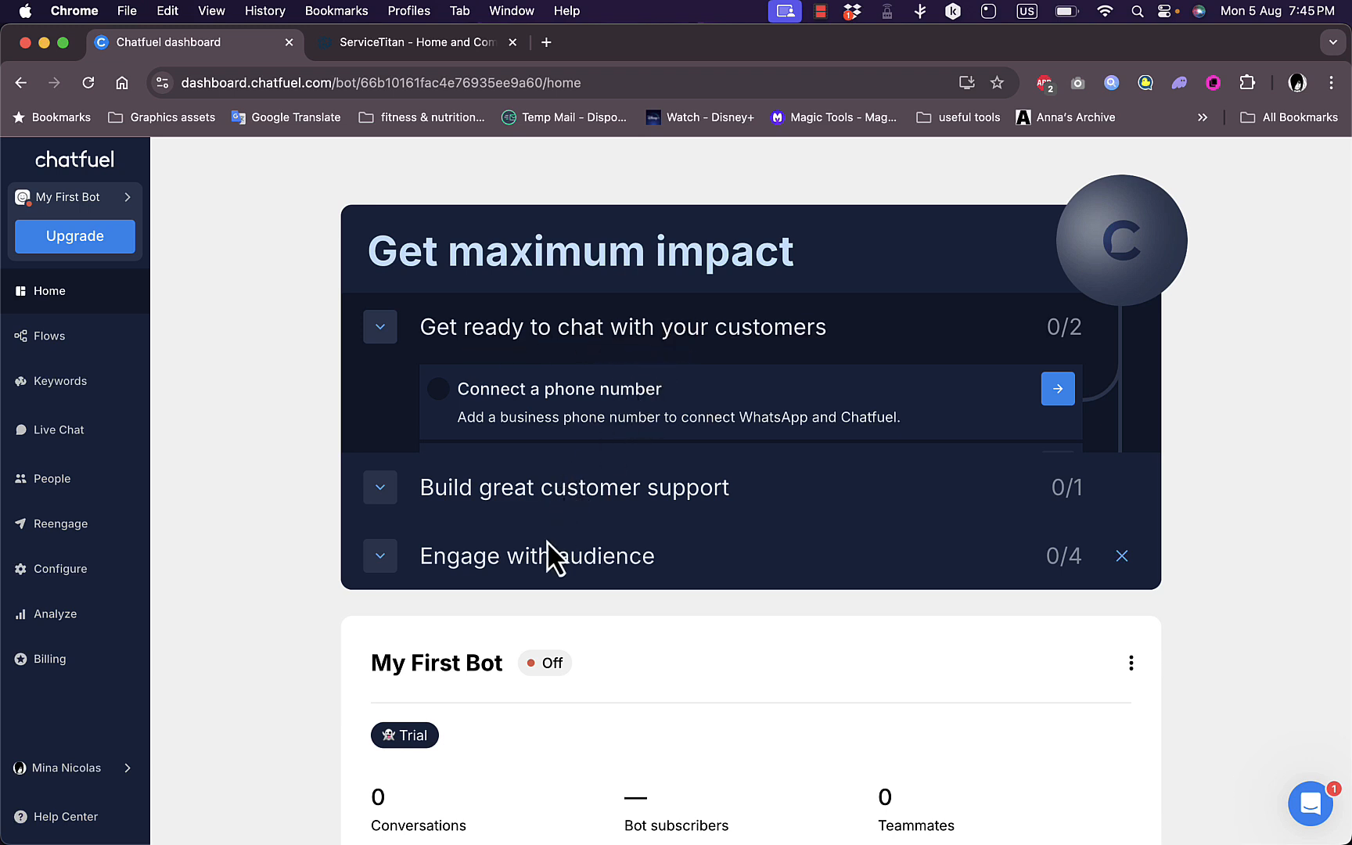
mouse_move(231, 539)
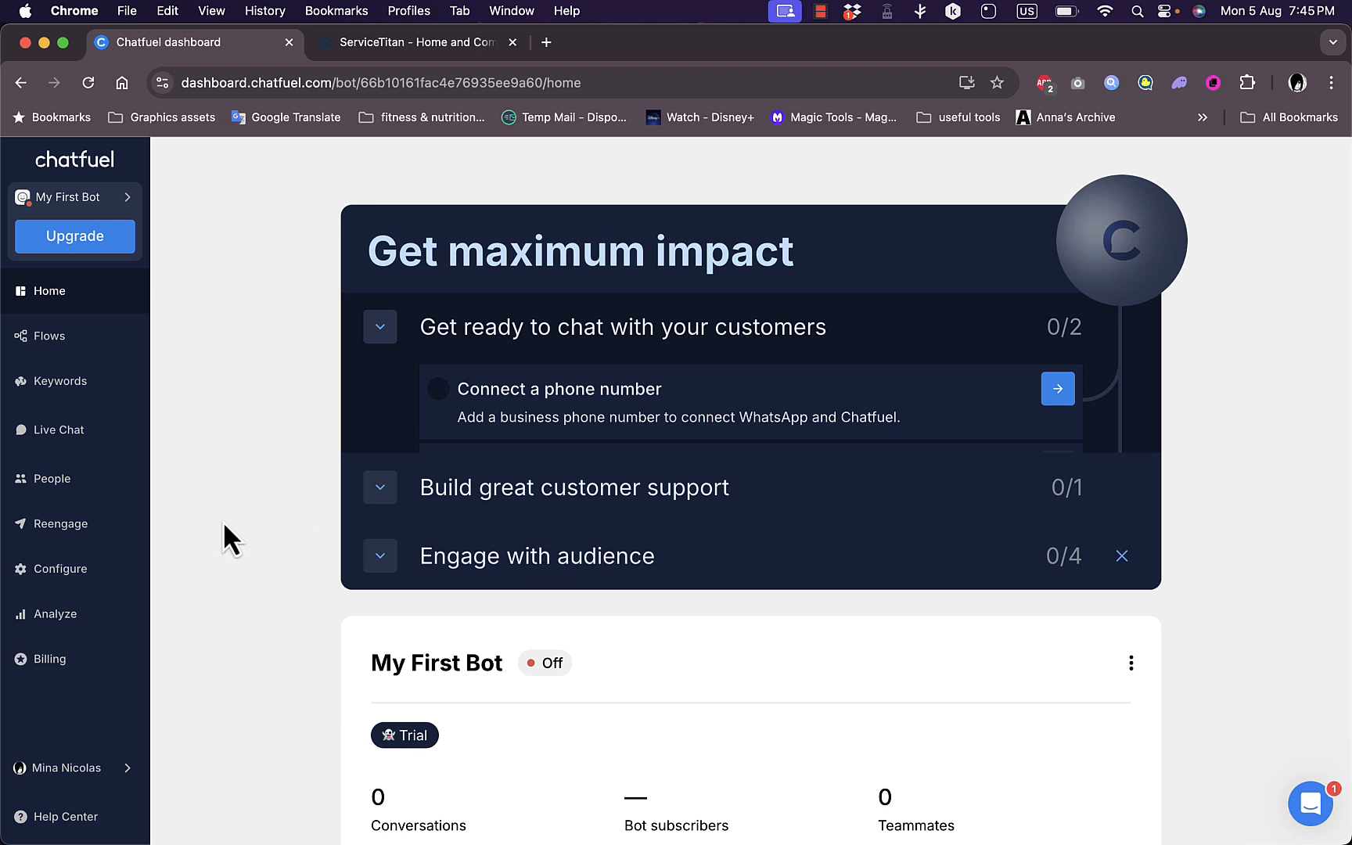
scroll(down, 3)
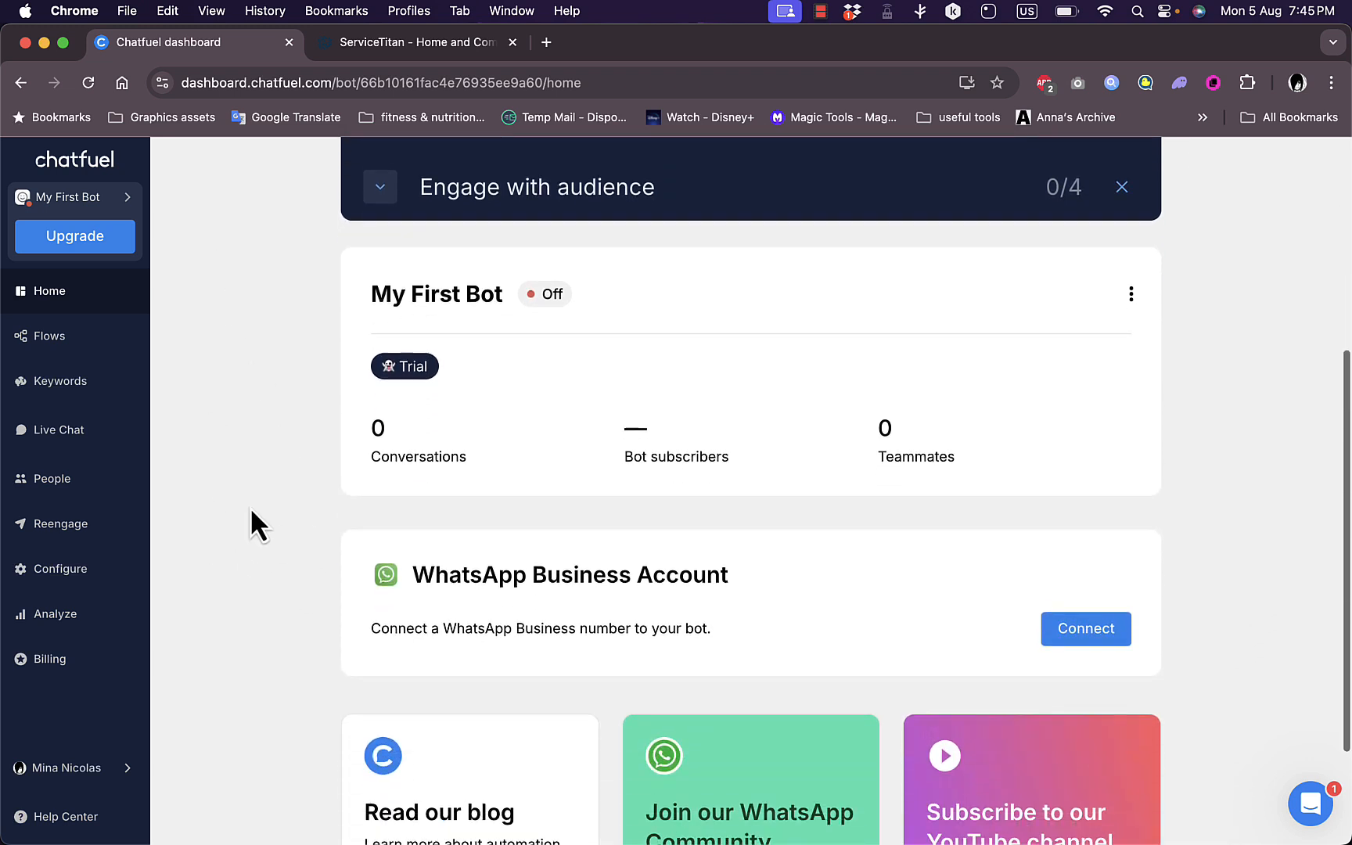
scroll(down, 3)
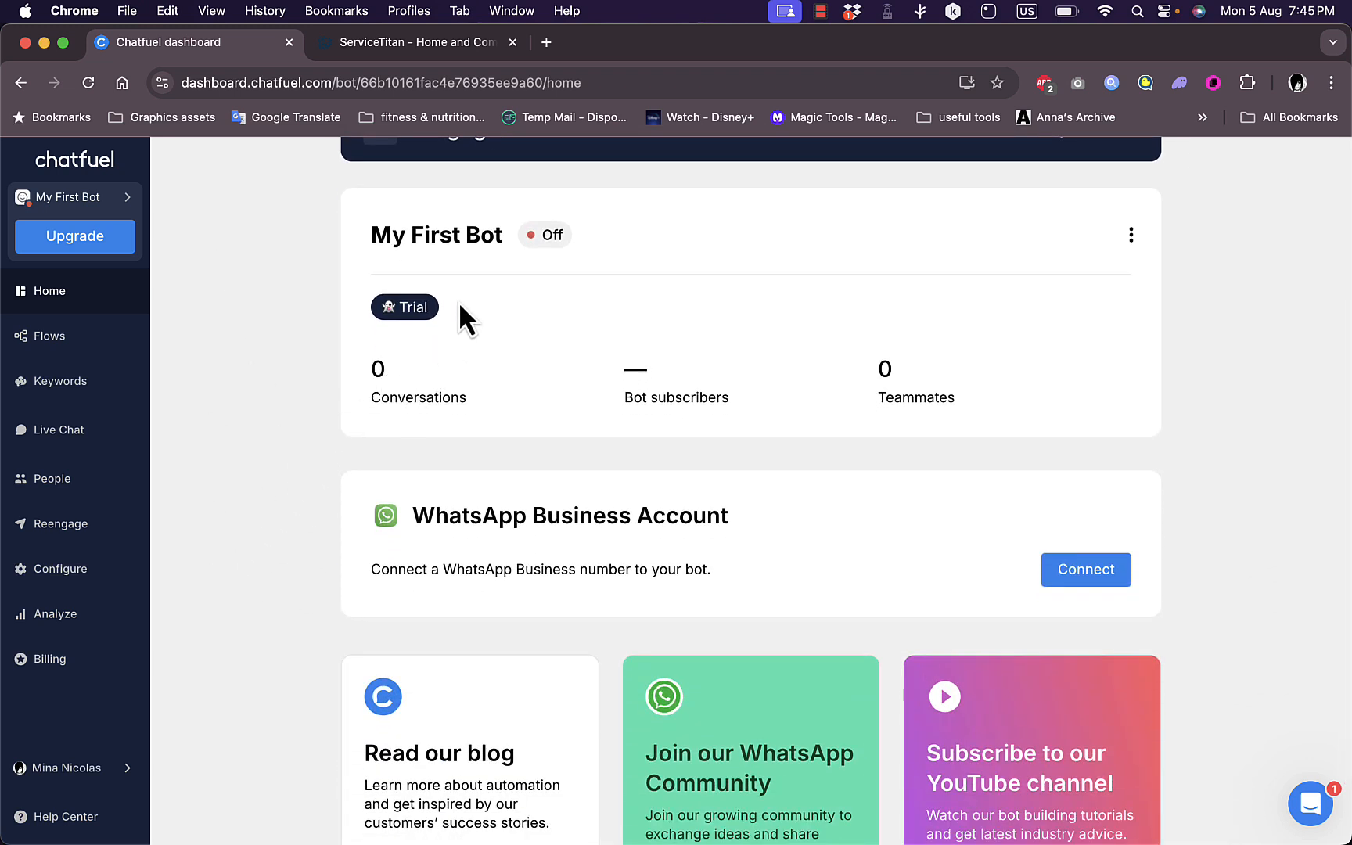
mouse_move(543, 234)
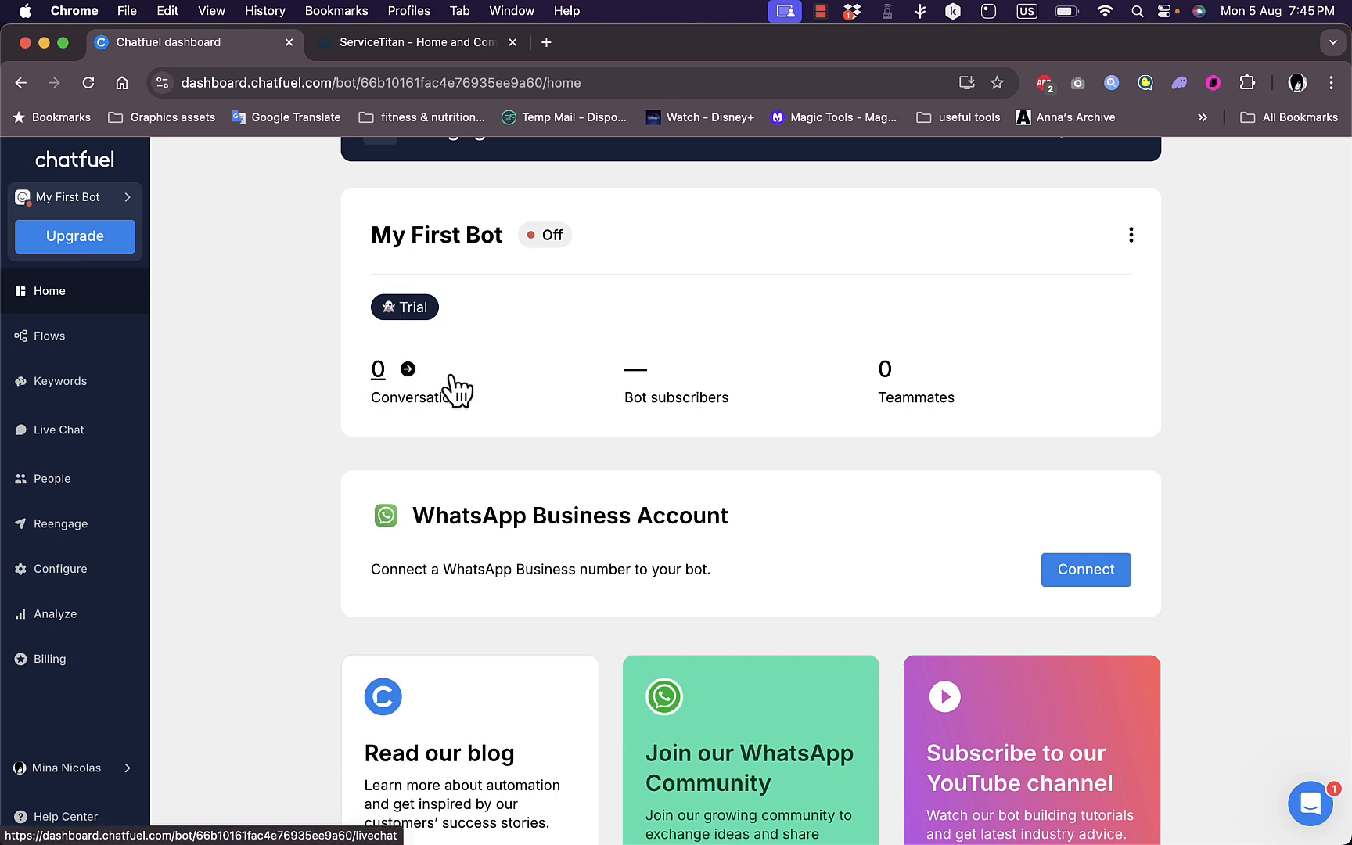
mouse_move(1085, 569)
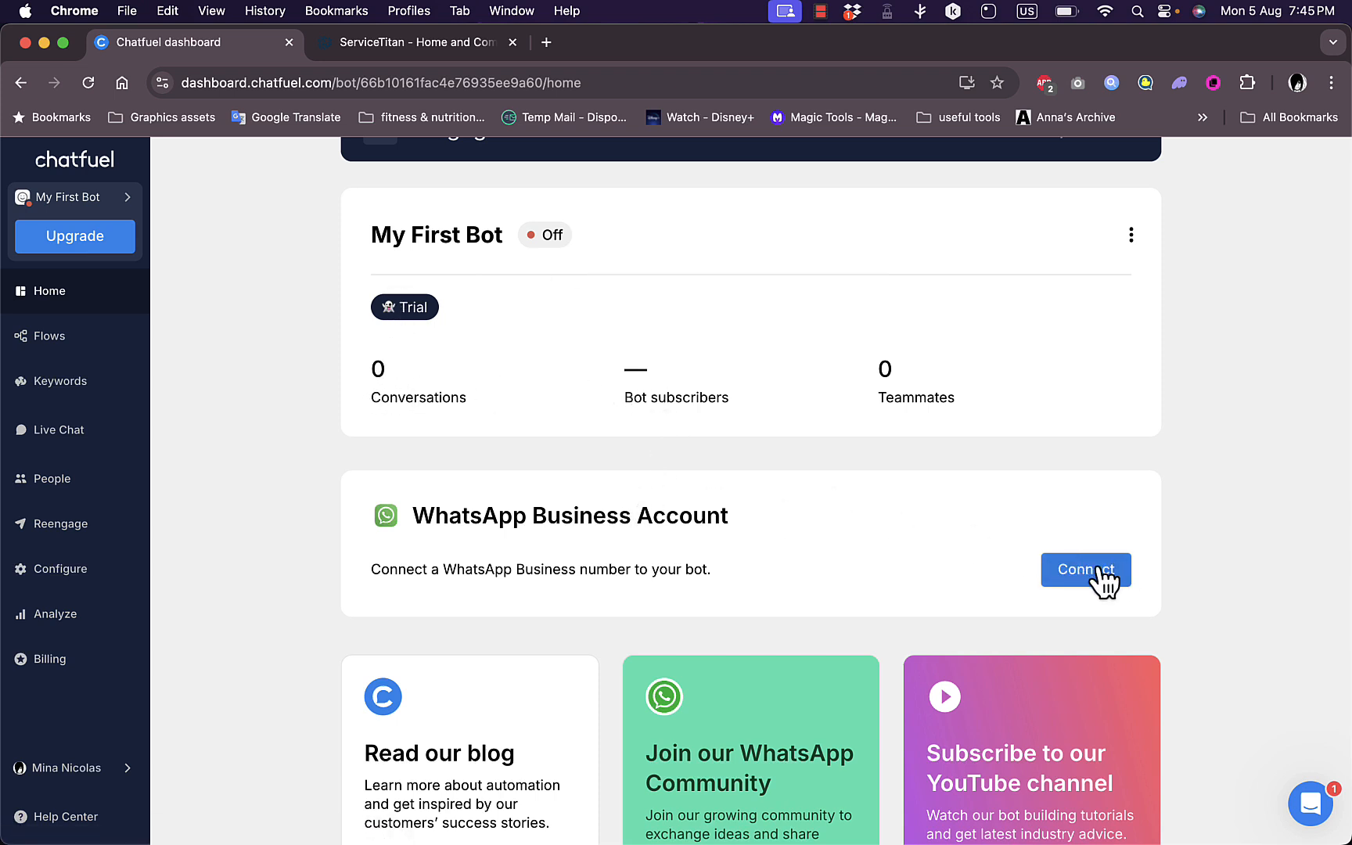
scroll(down, 3)
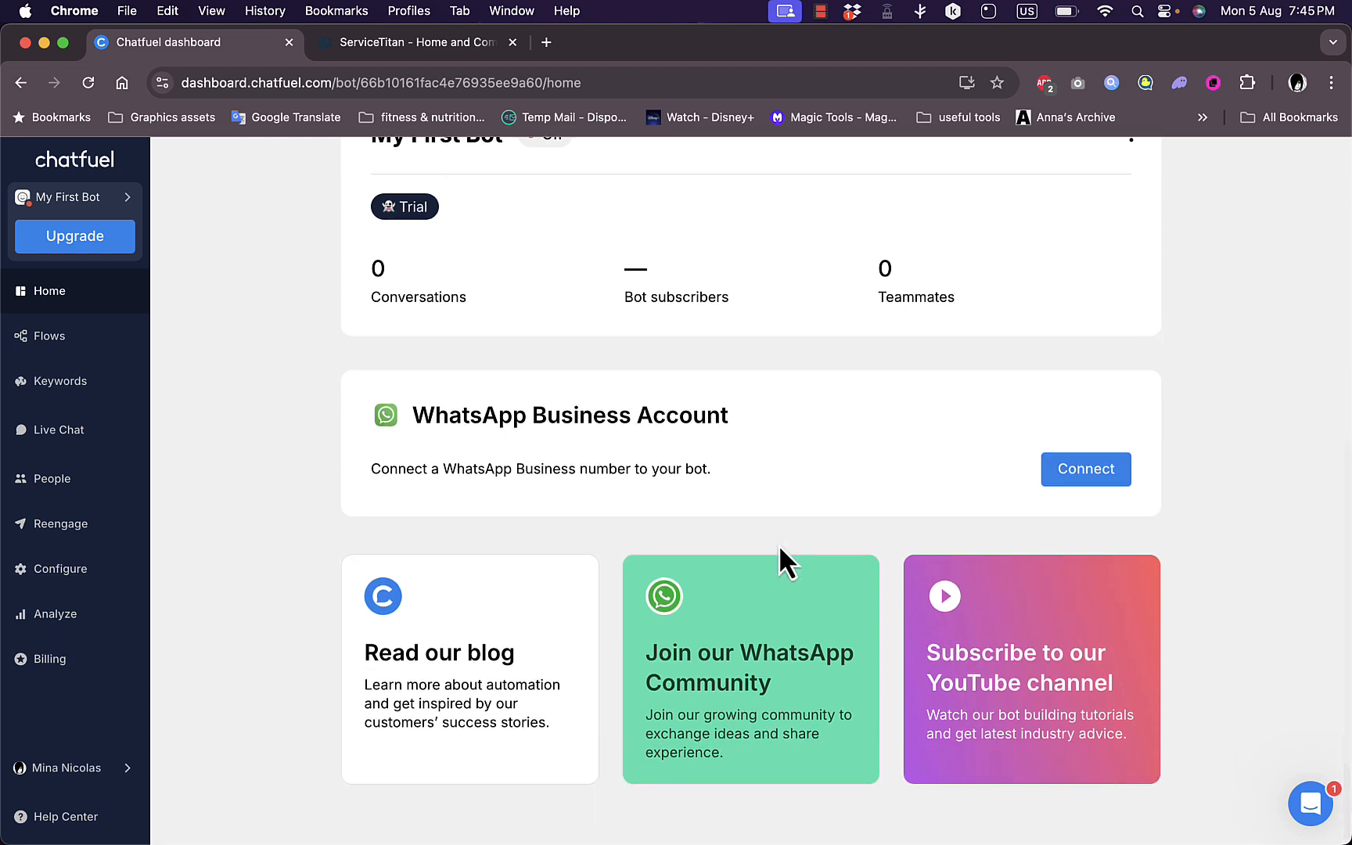
mouse_move(612, 673)
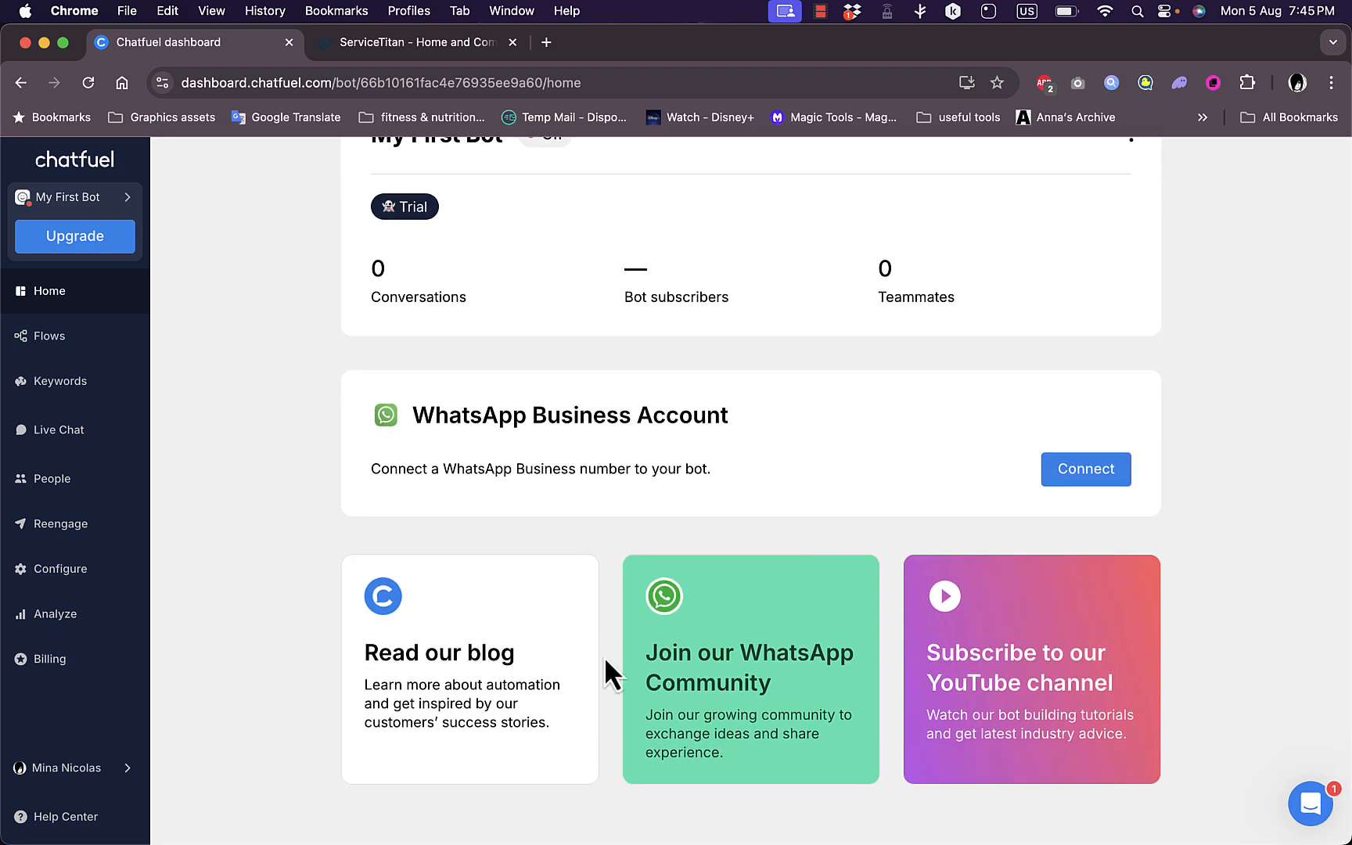
mouse_move(490, 683)
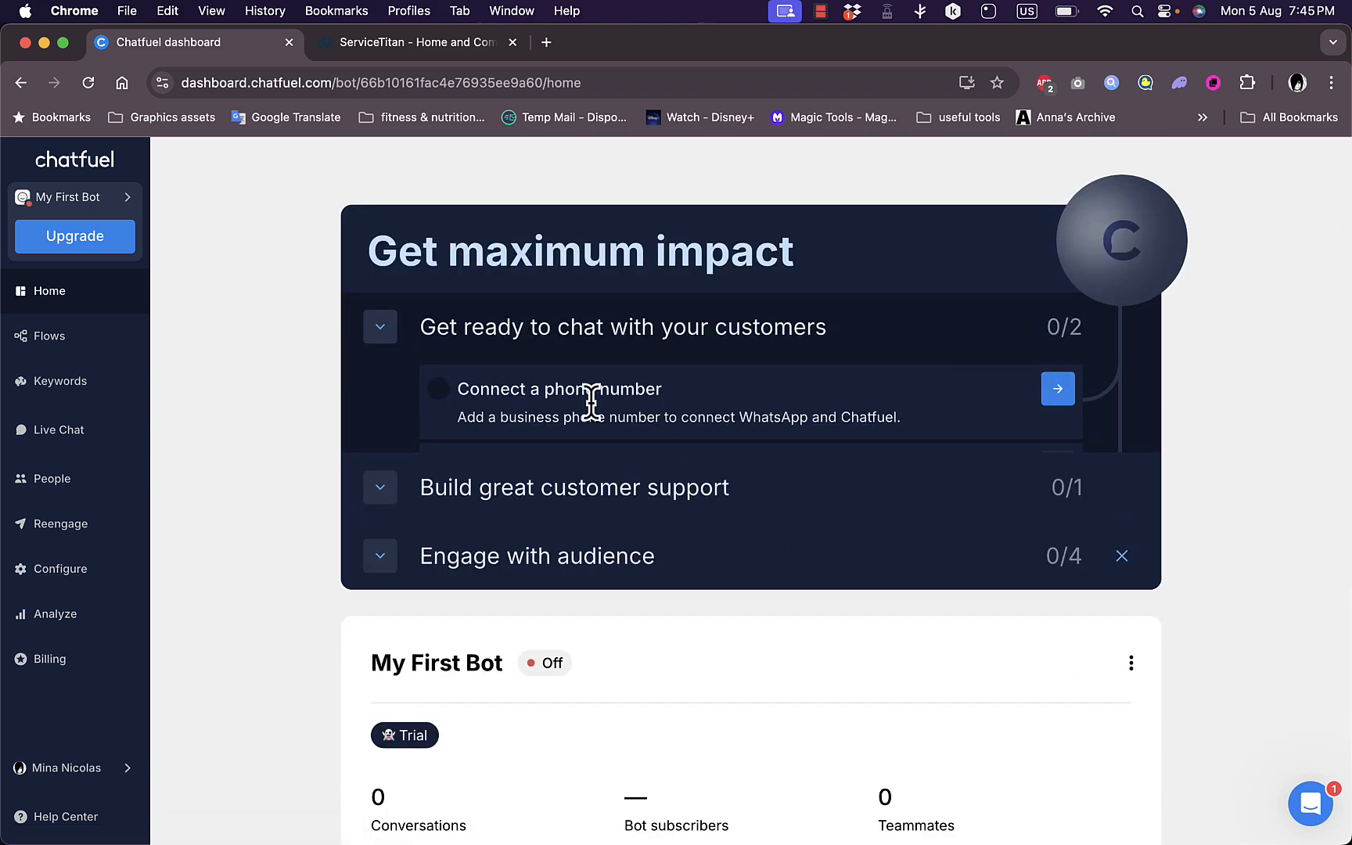
Open the Flows section and add a blank flow
click(47, 335)
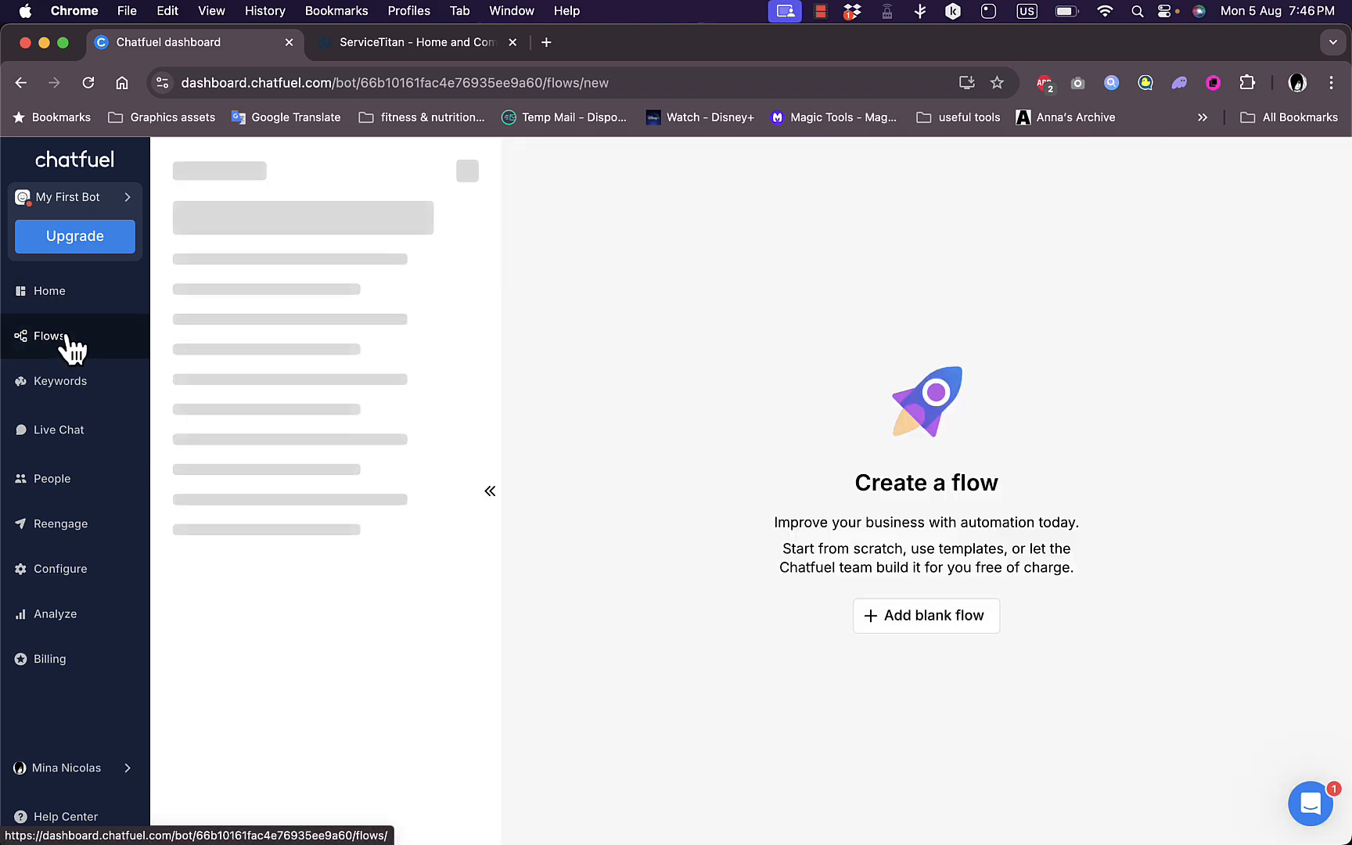
click(48, 335)
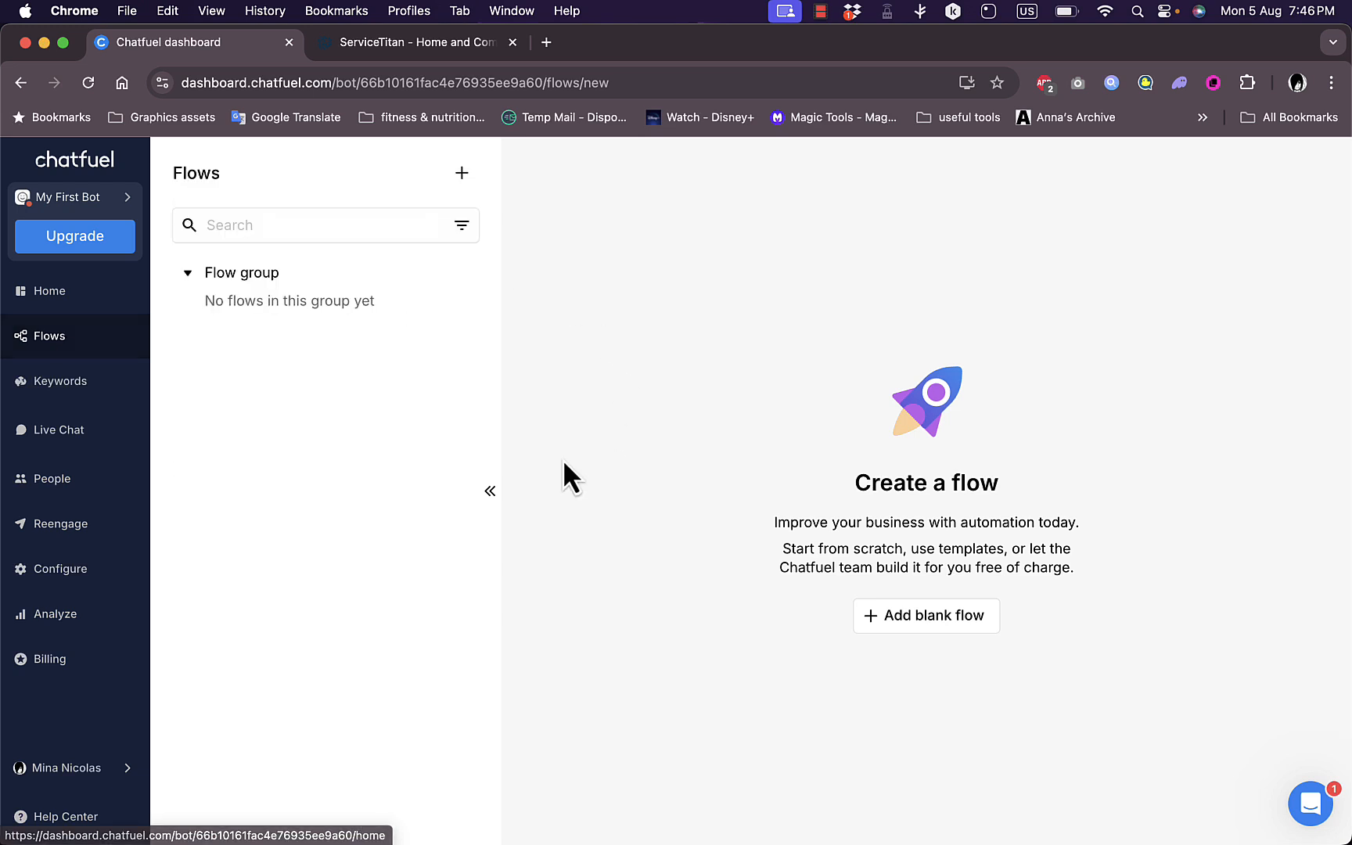
mouse_move(926, 616)
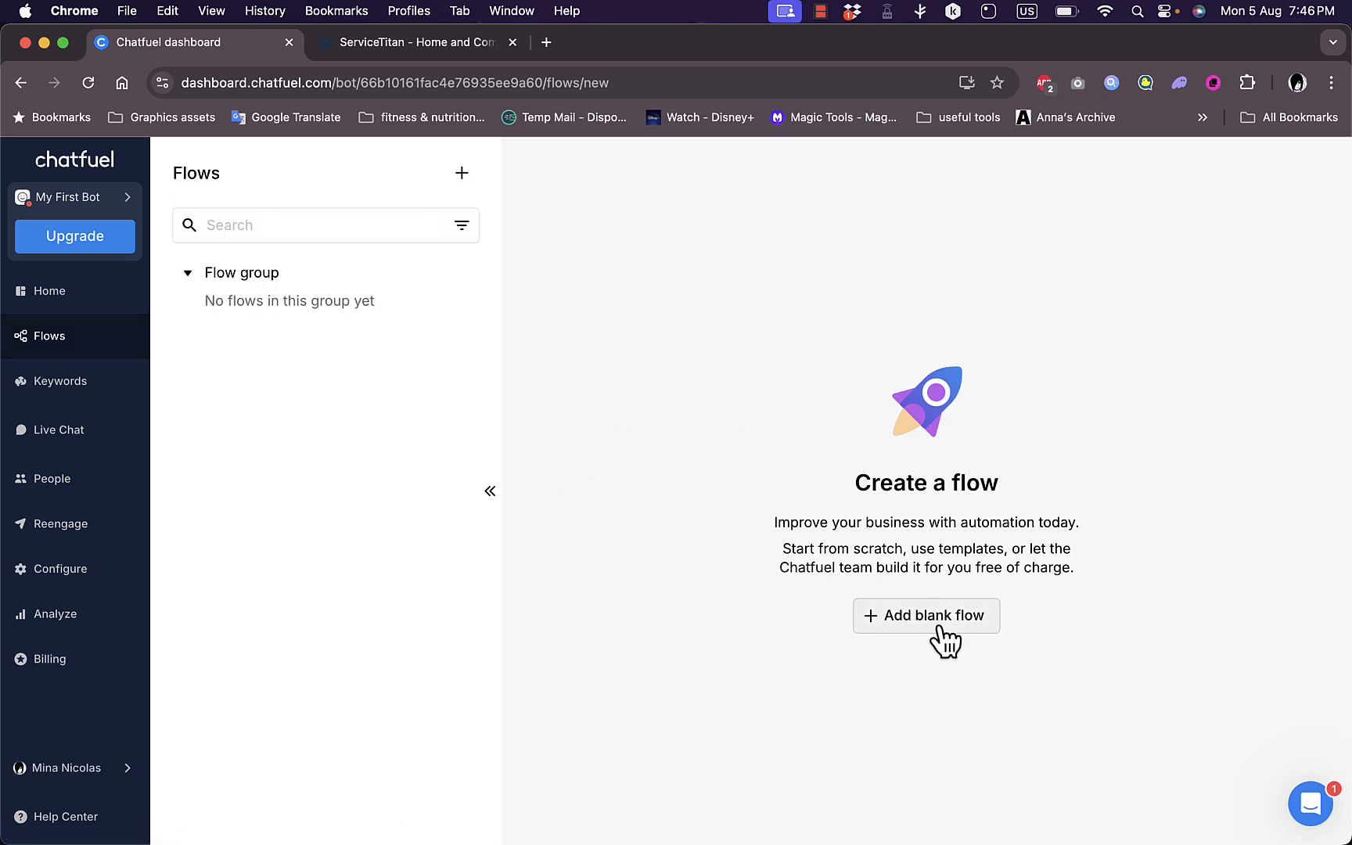
click(925, 615)
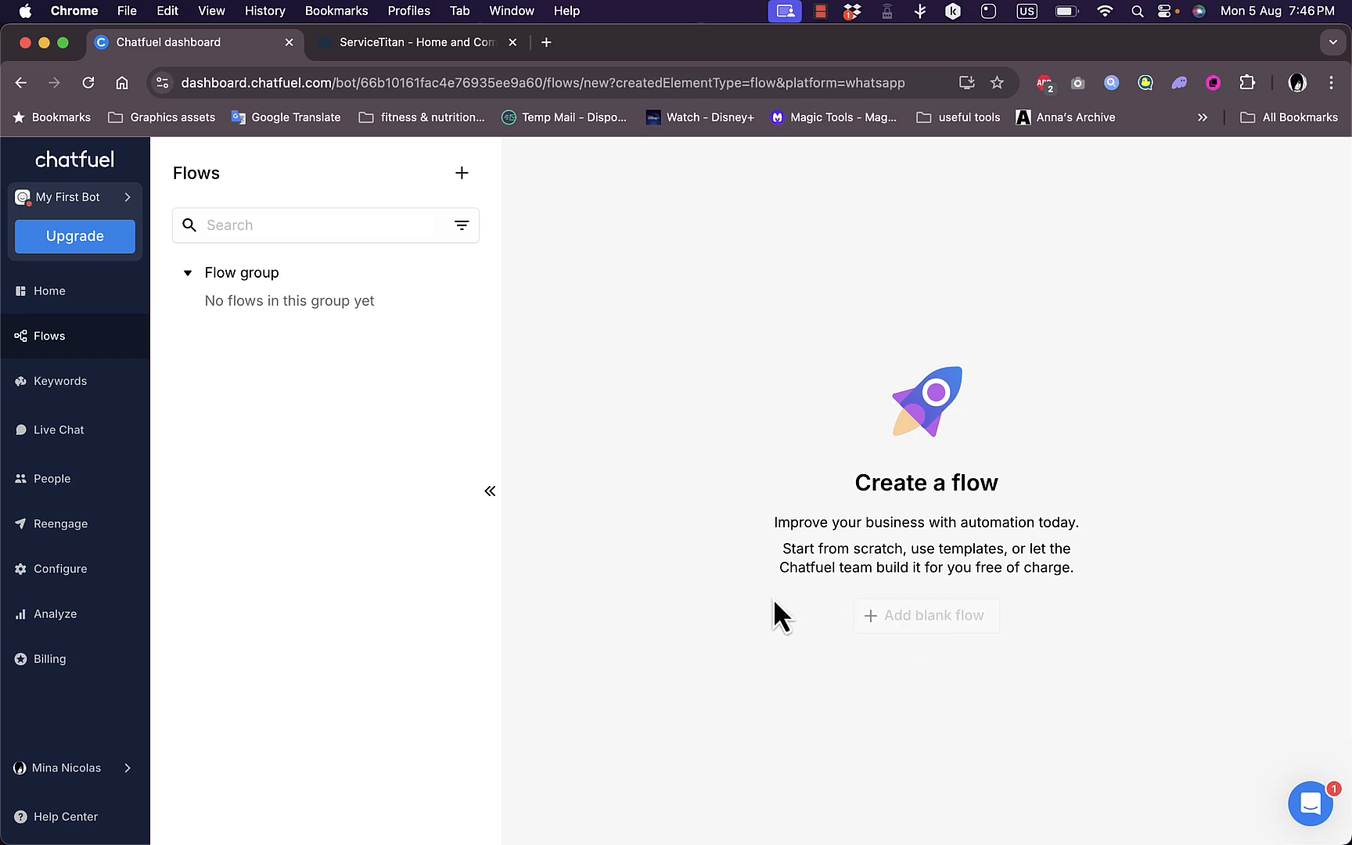
click(925, 616)
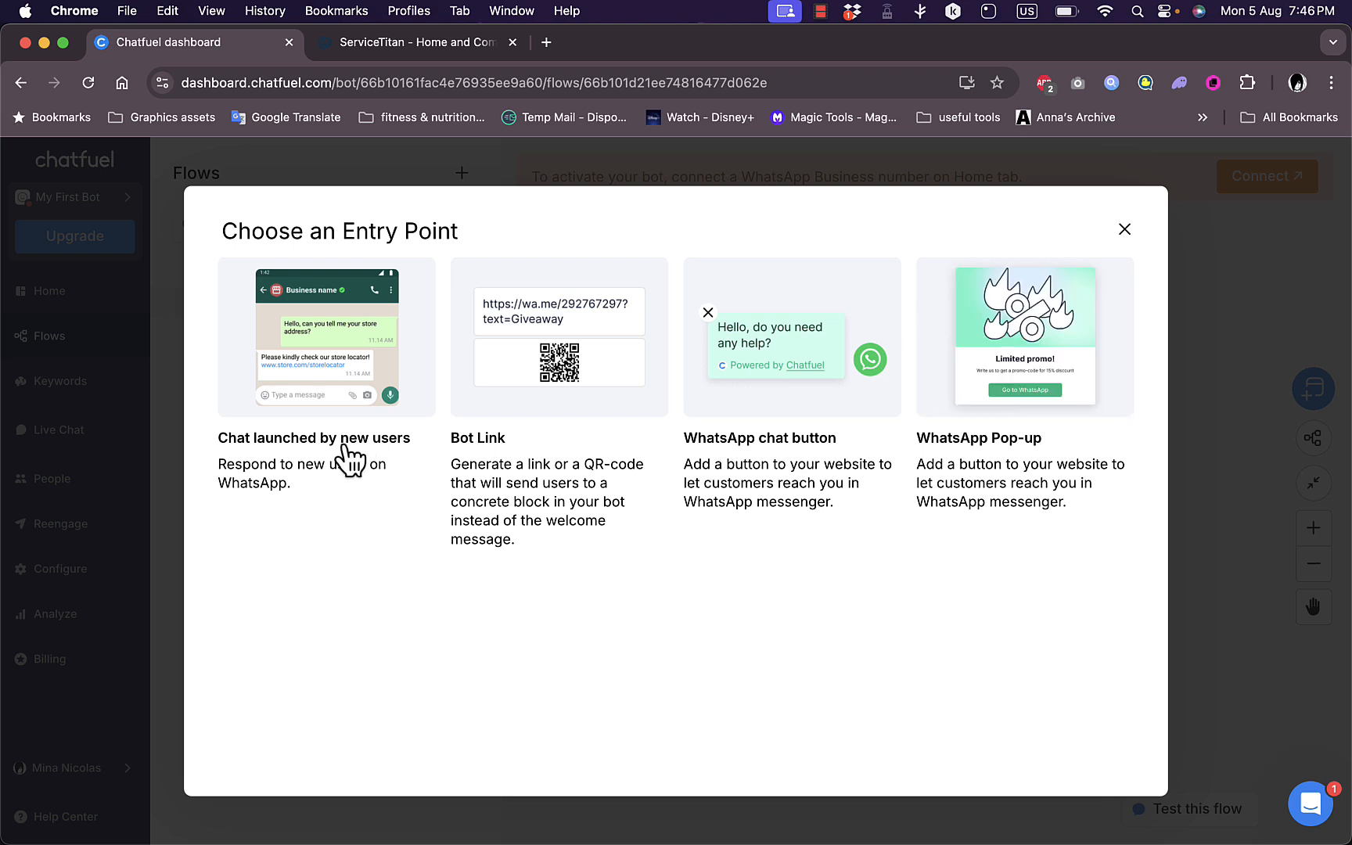
mouse_move(335, 490)
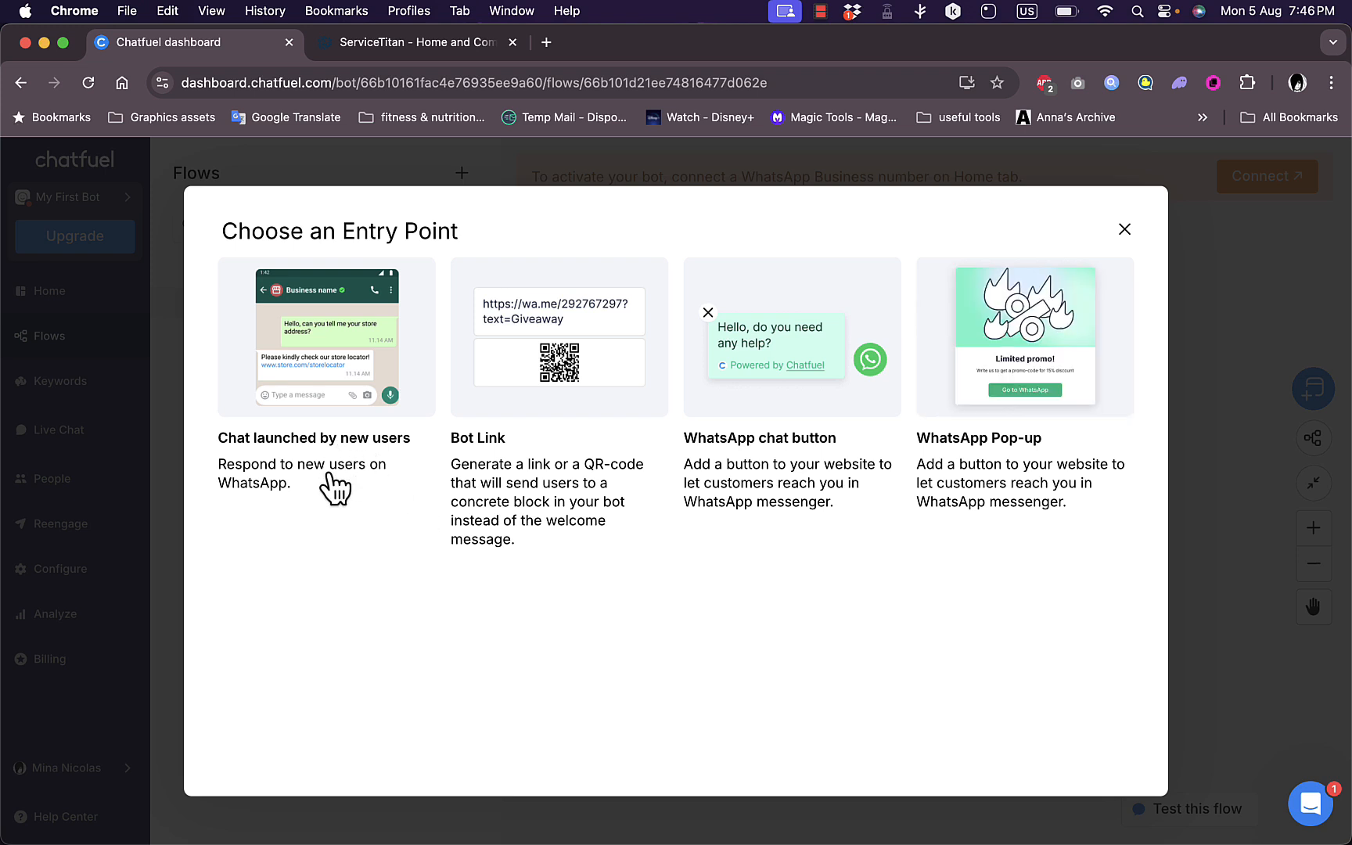
mouse_move(336, 487)
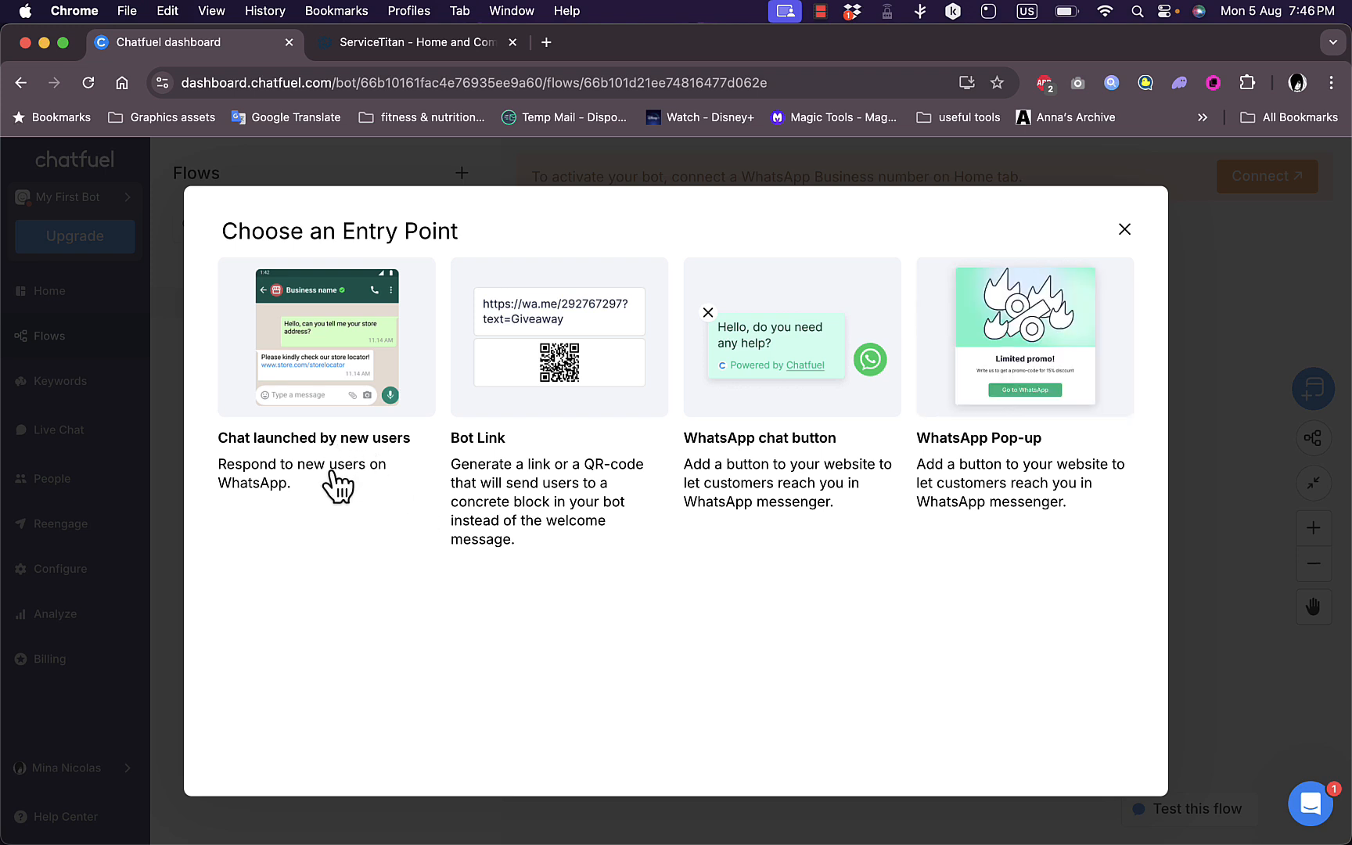
mouse_move(597, 488)
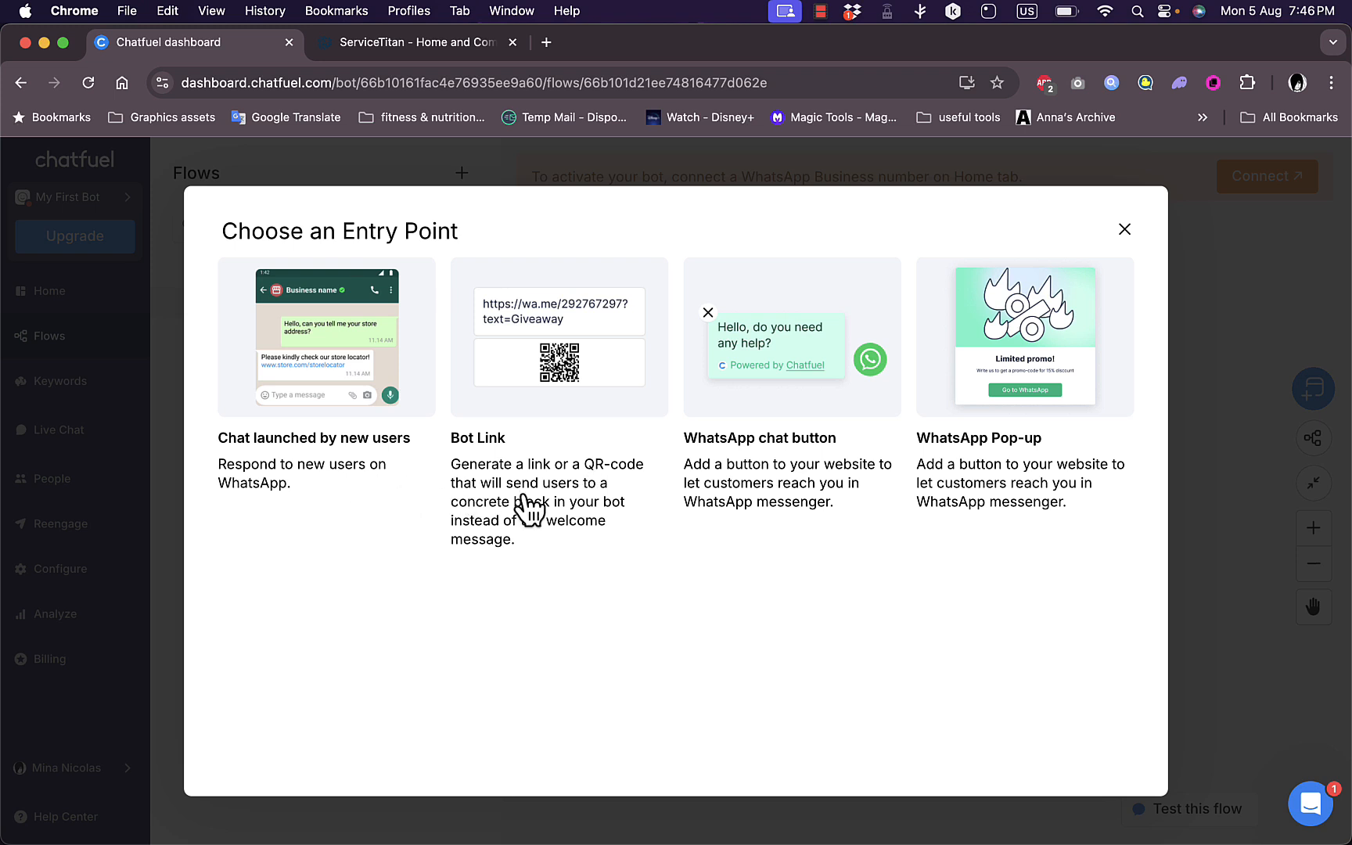
mouse_move(574, 409)
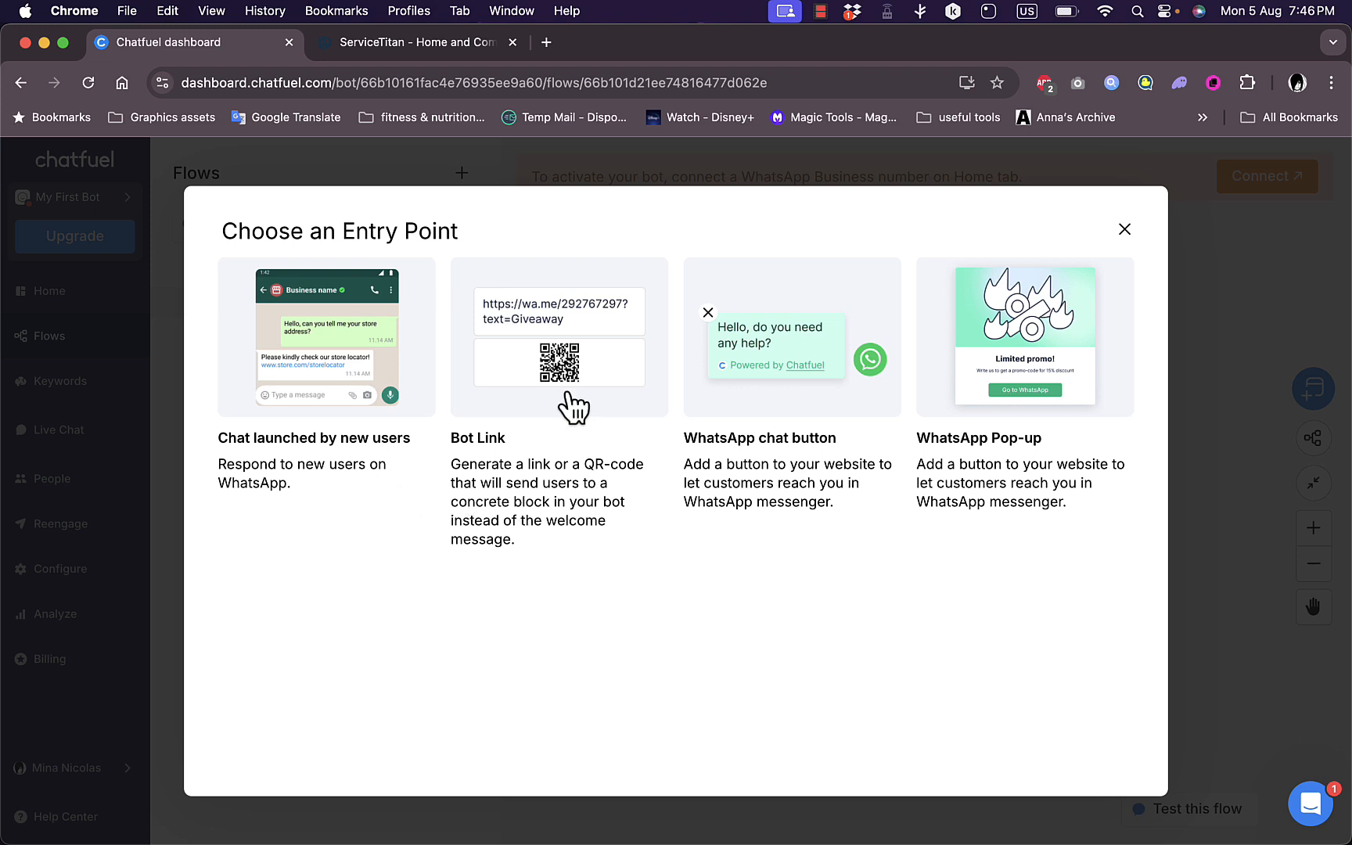
mouse_move(758, 476)
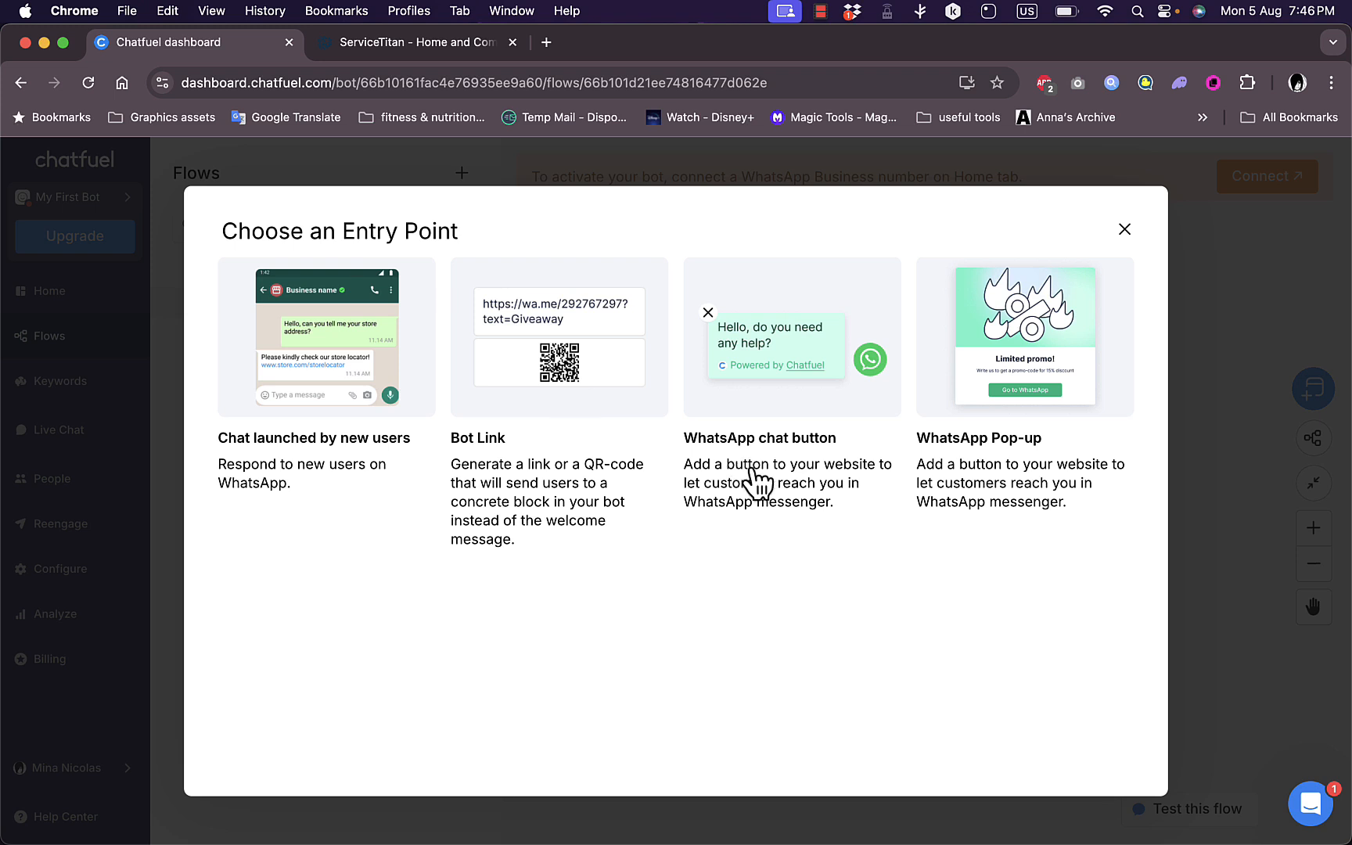
mouse_move(774, 483)
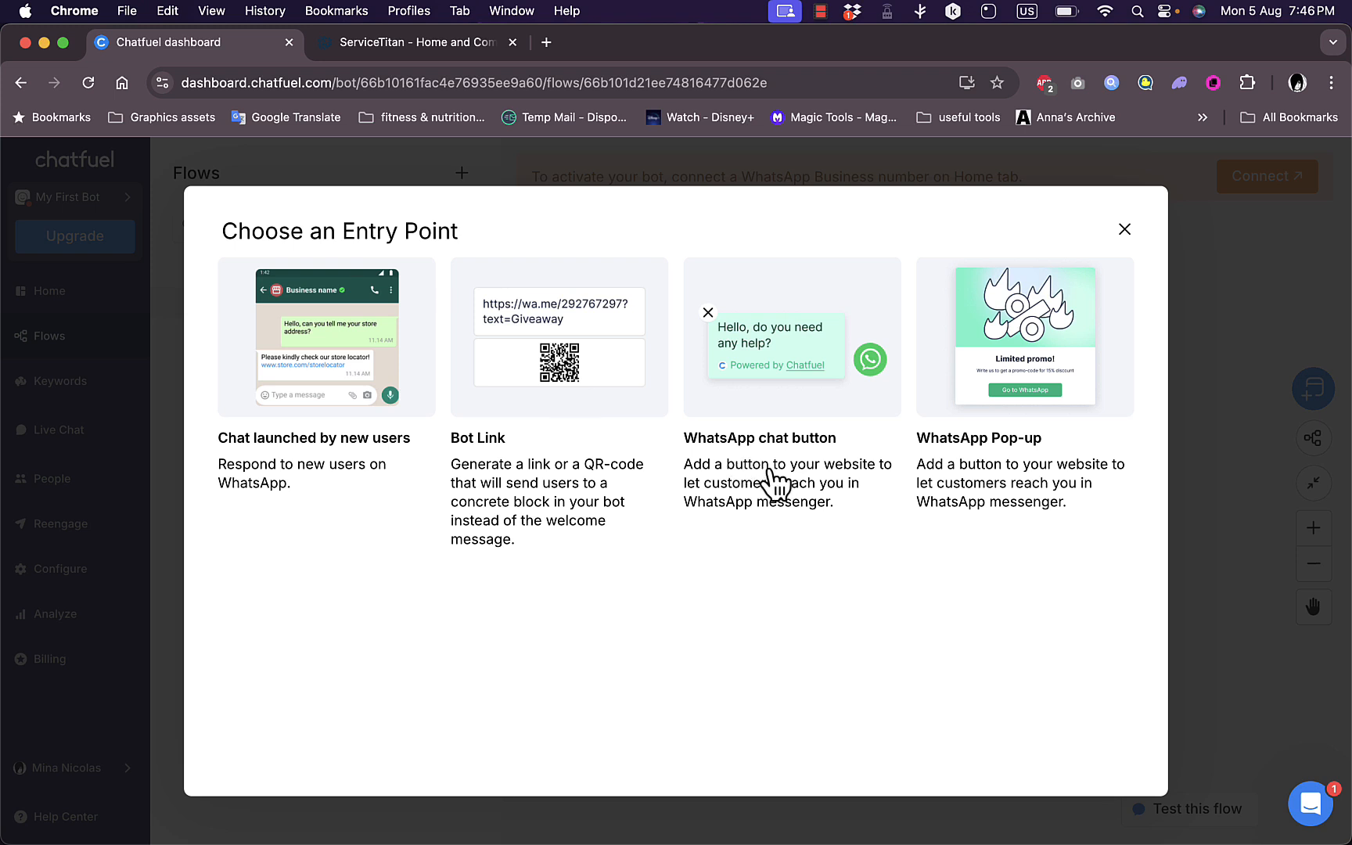
mouse_move(860, 423)
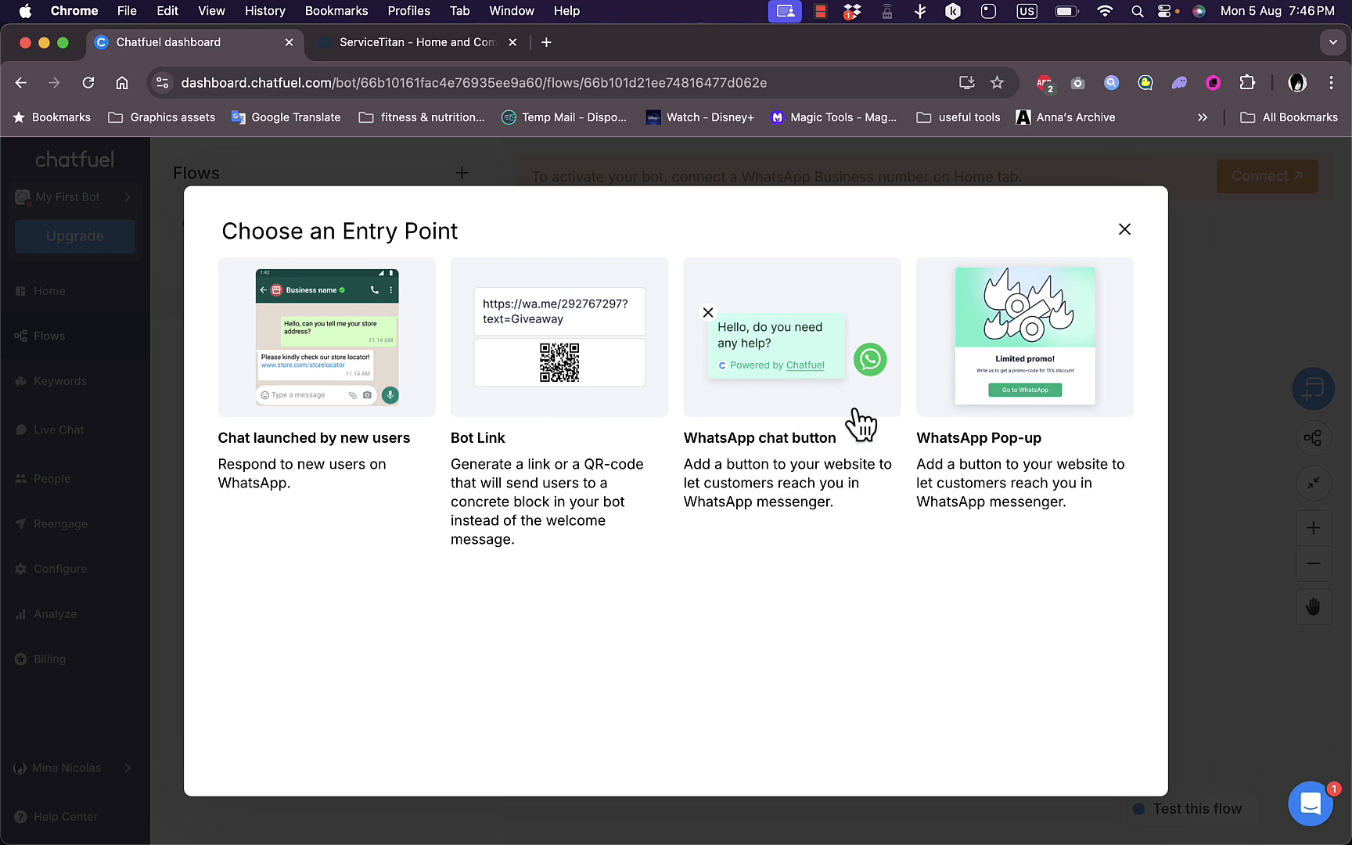
mouse_move(723, 457)
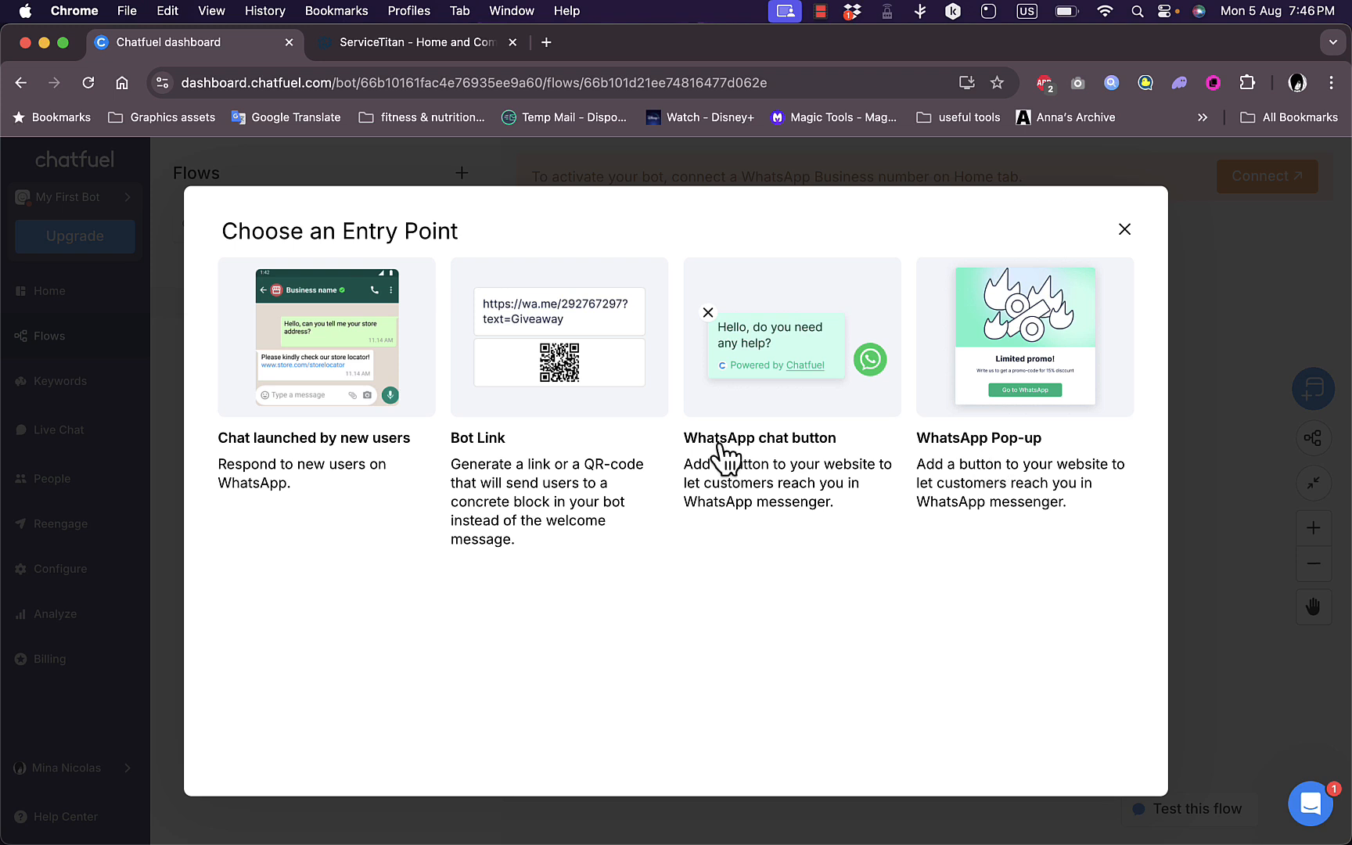
mouse_move(364, 344)
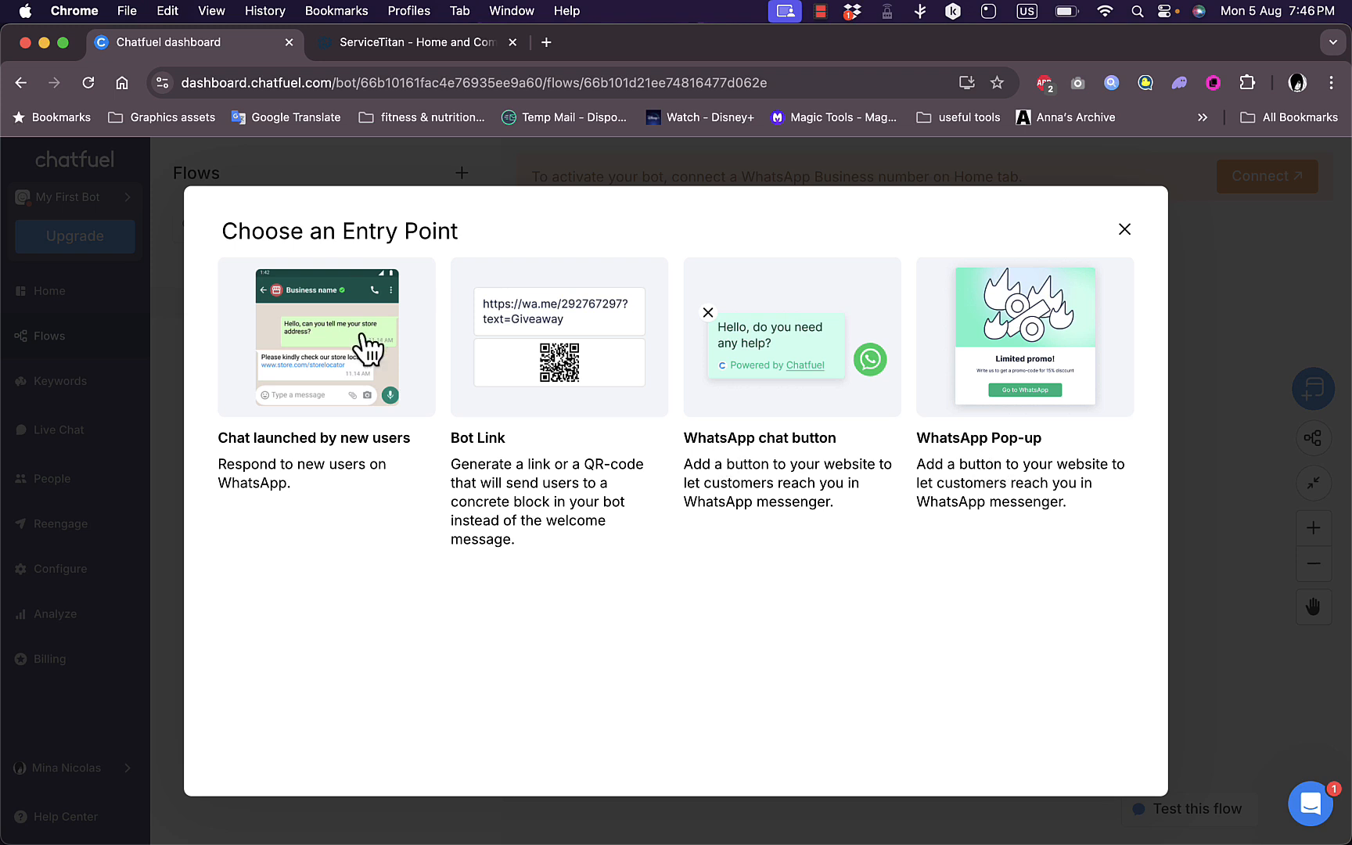
Set the flow entry to chats launched by new users and begin connecting WhatsApp
click(326, 337)
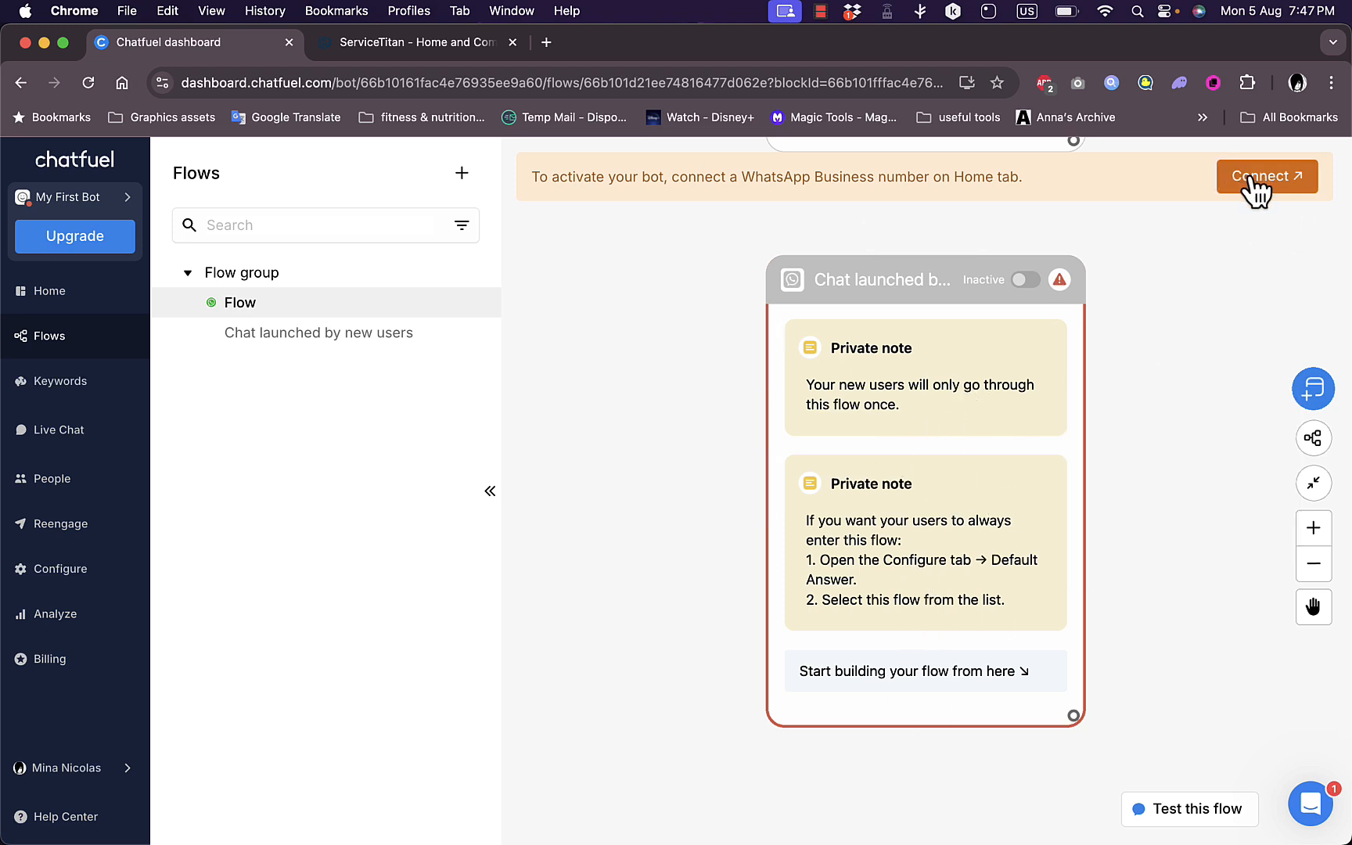
click(1267, 176)
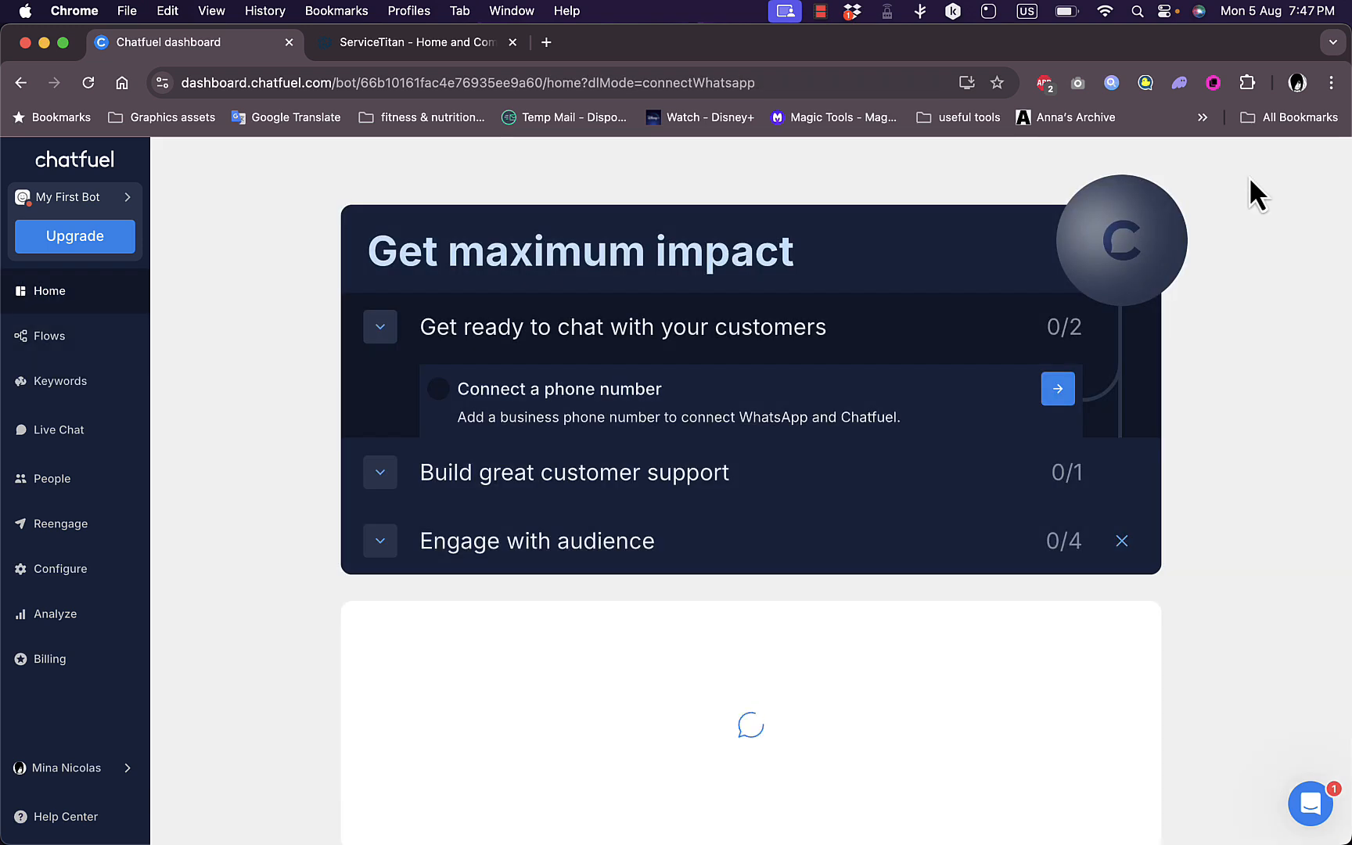
click(1057, 388)
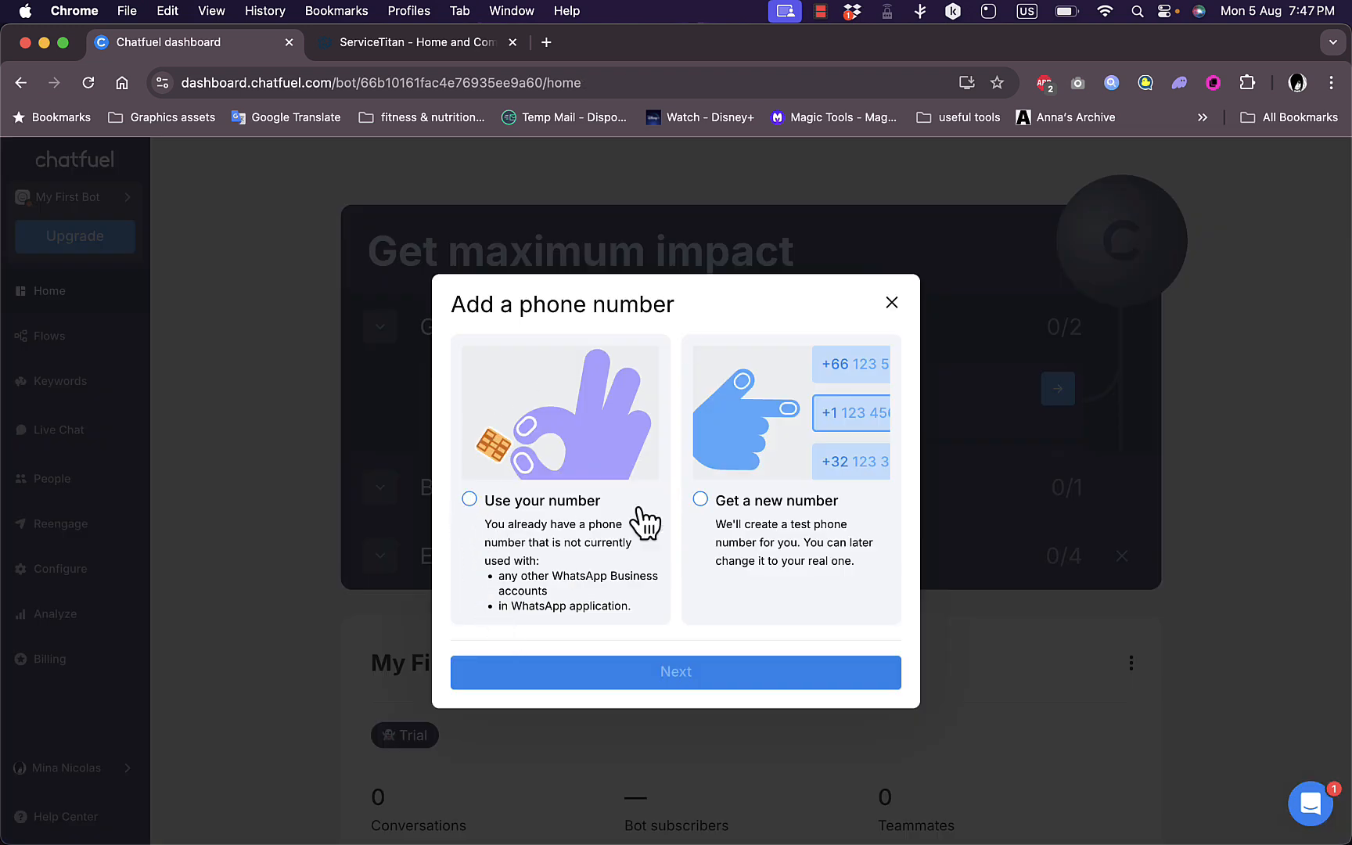
mouse_move(708, 513)
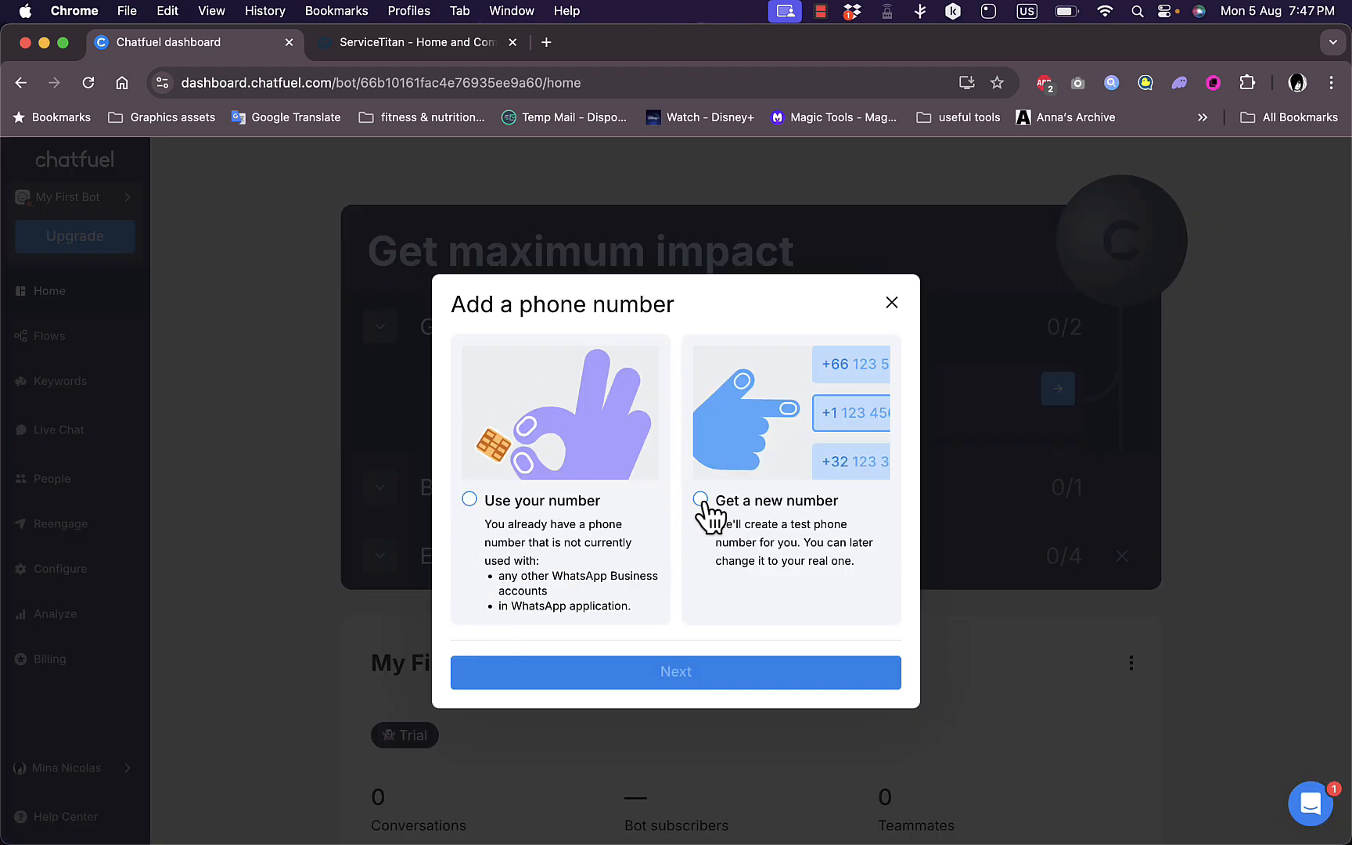
Request a new test phone number, continue, and close the Meta Business Account prompt
click(701, 501)
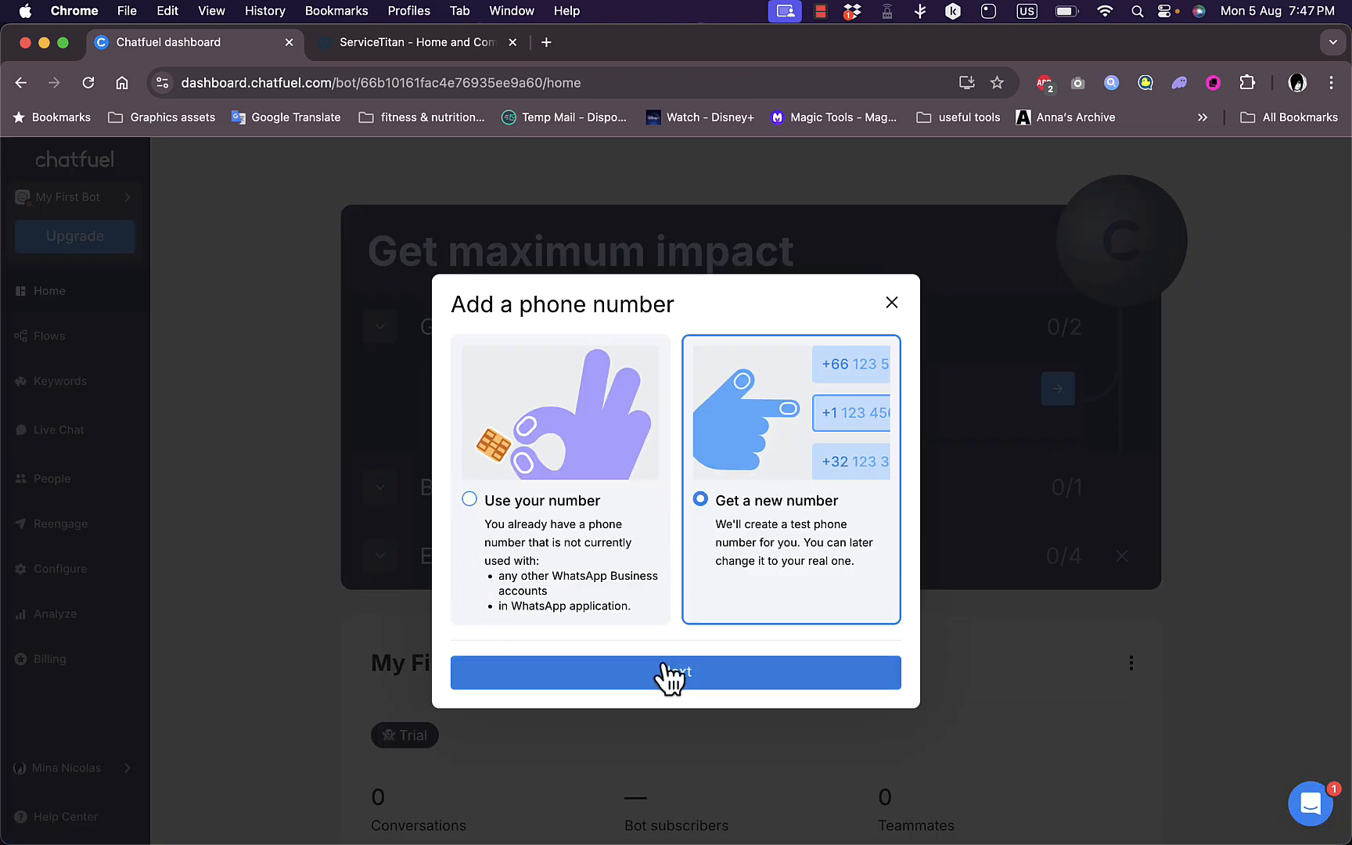
click(676, 673)
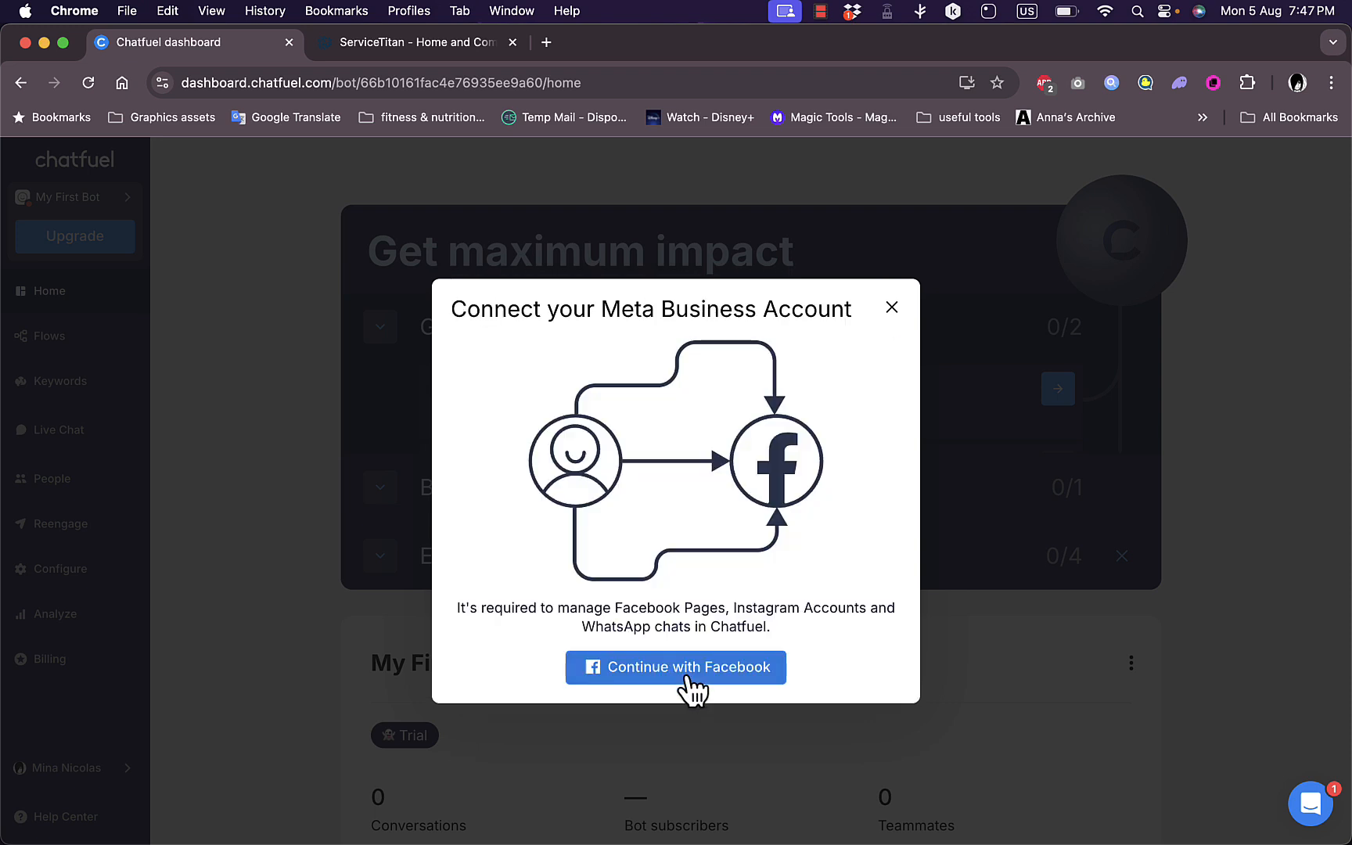
mouse_move(645, 470)
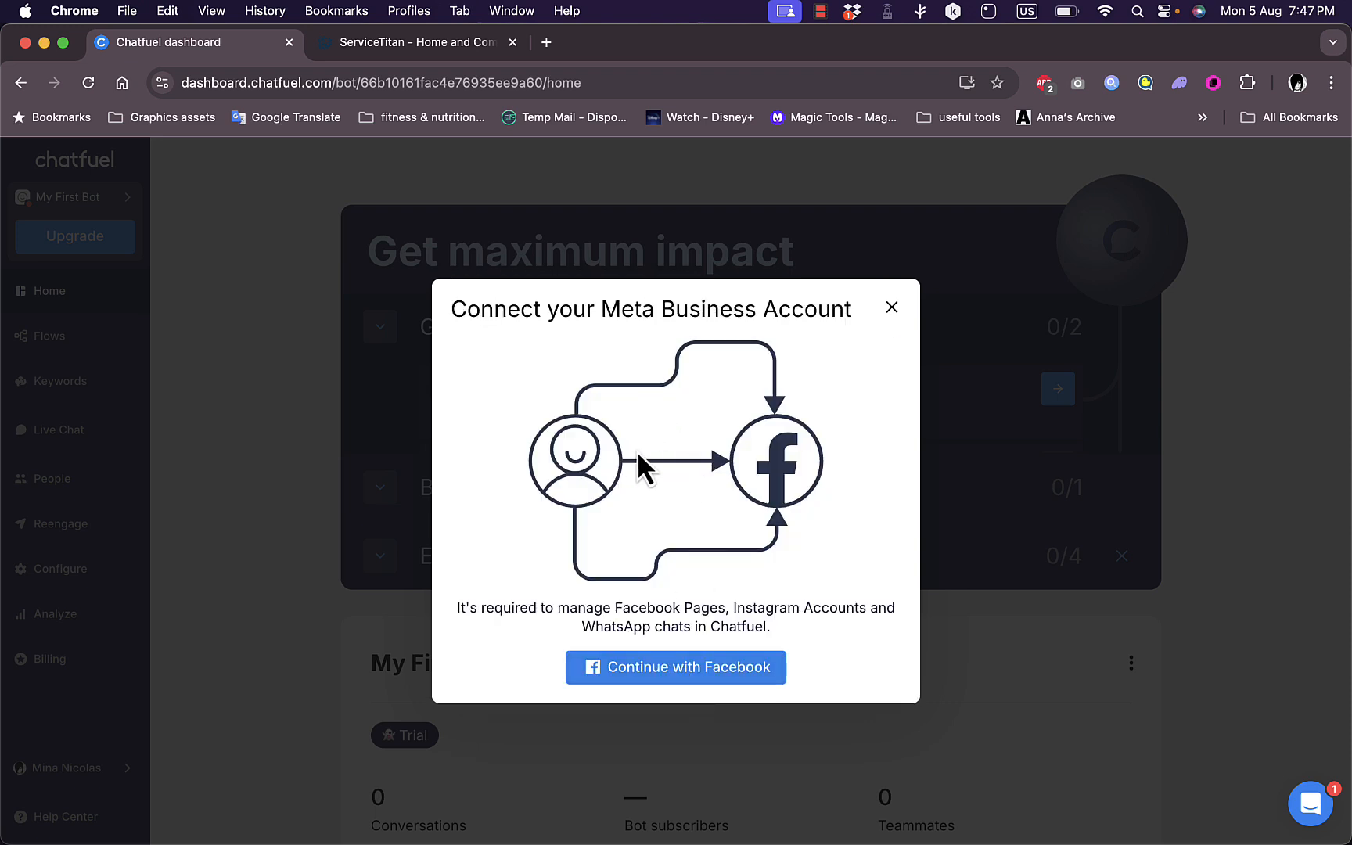
mouse_move(633, 502)
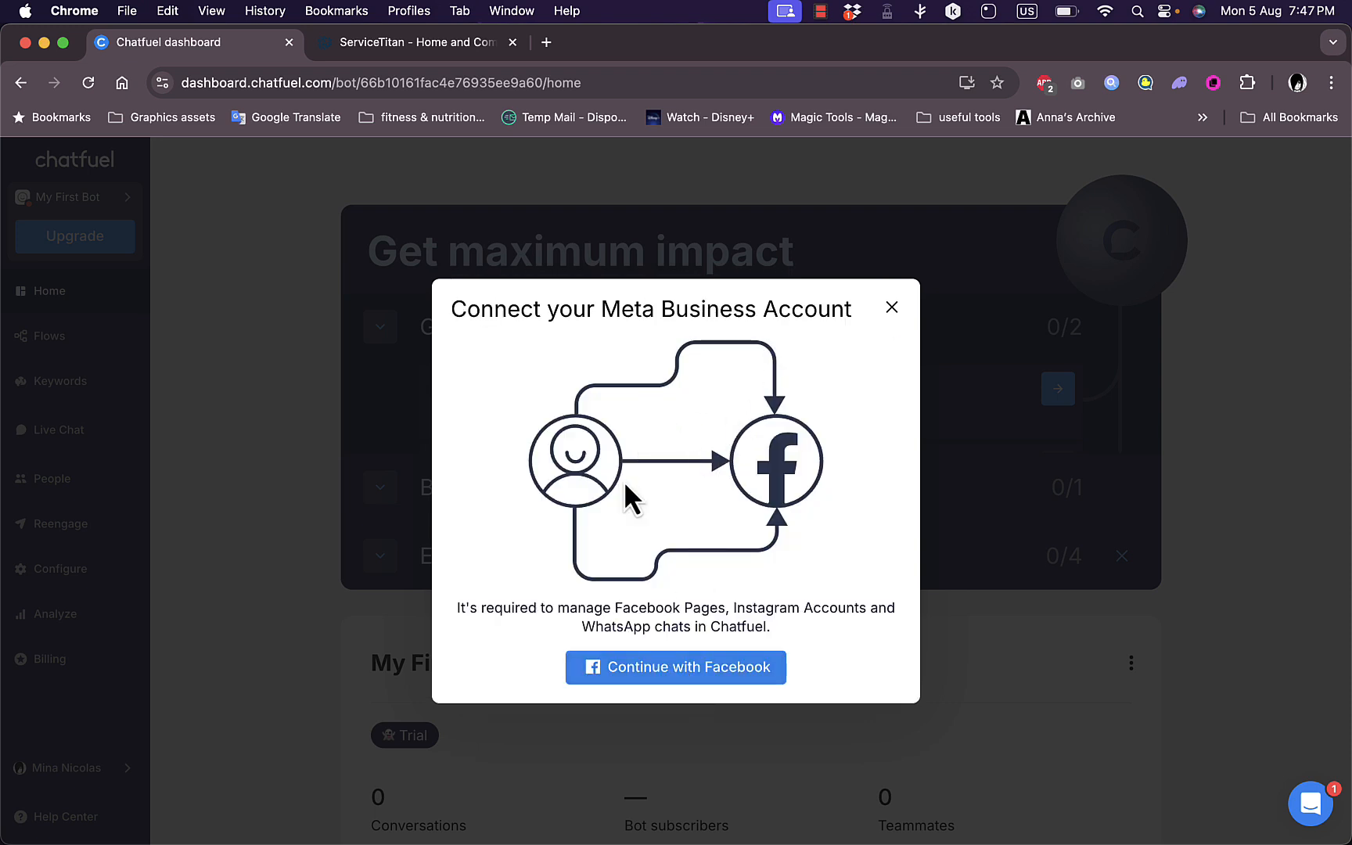
mouse_move(682, 682)
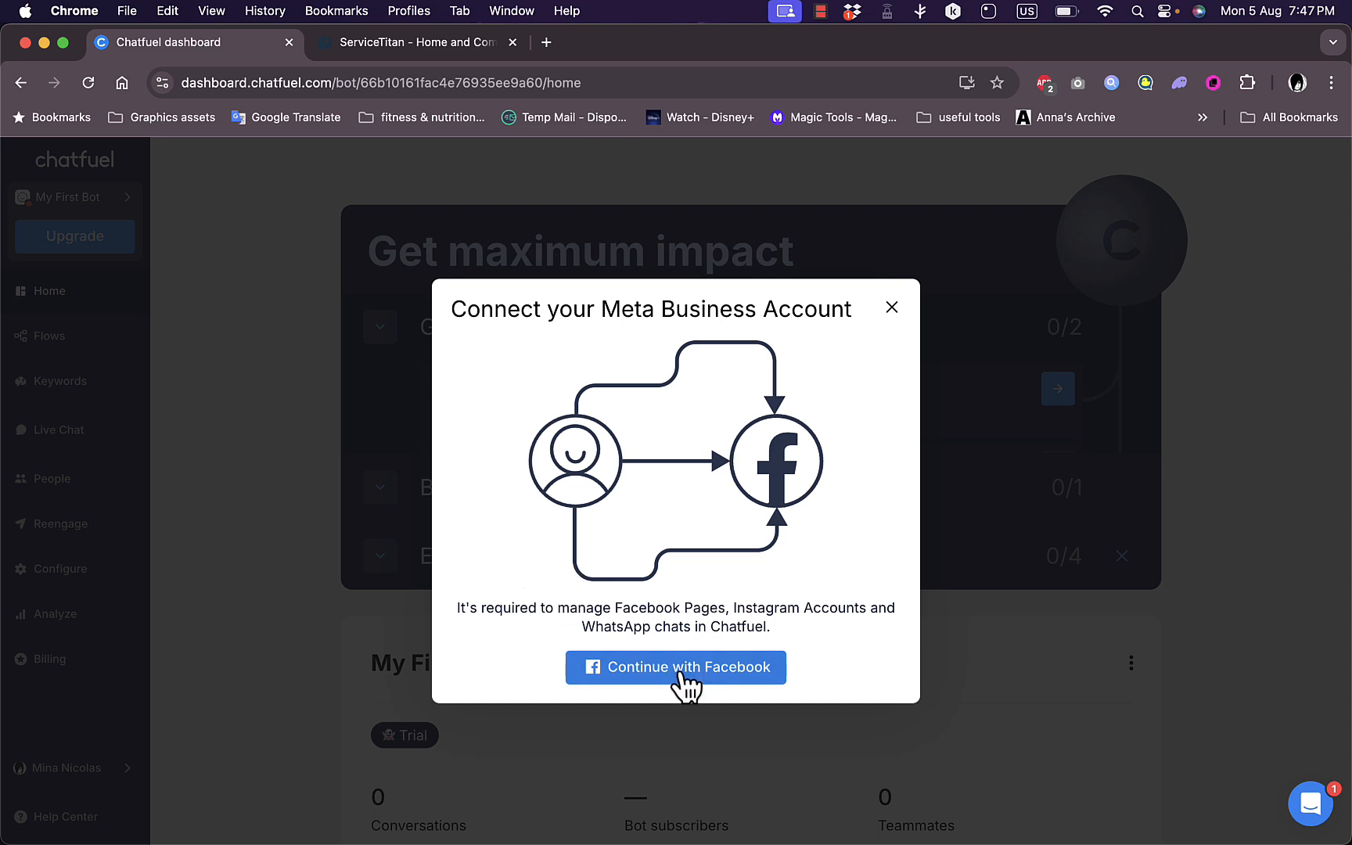
click(892, 307)
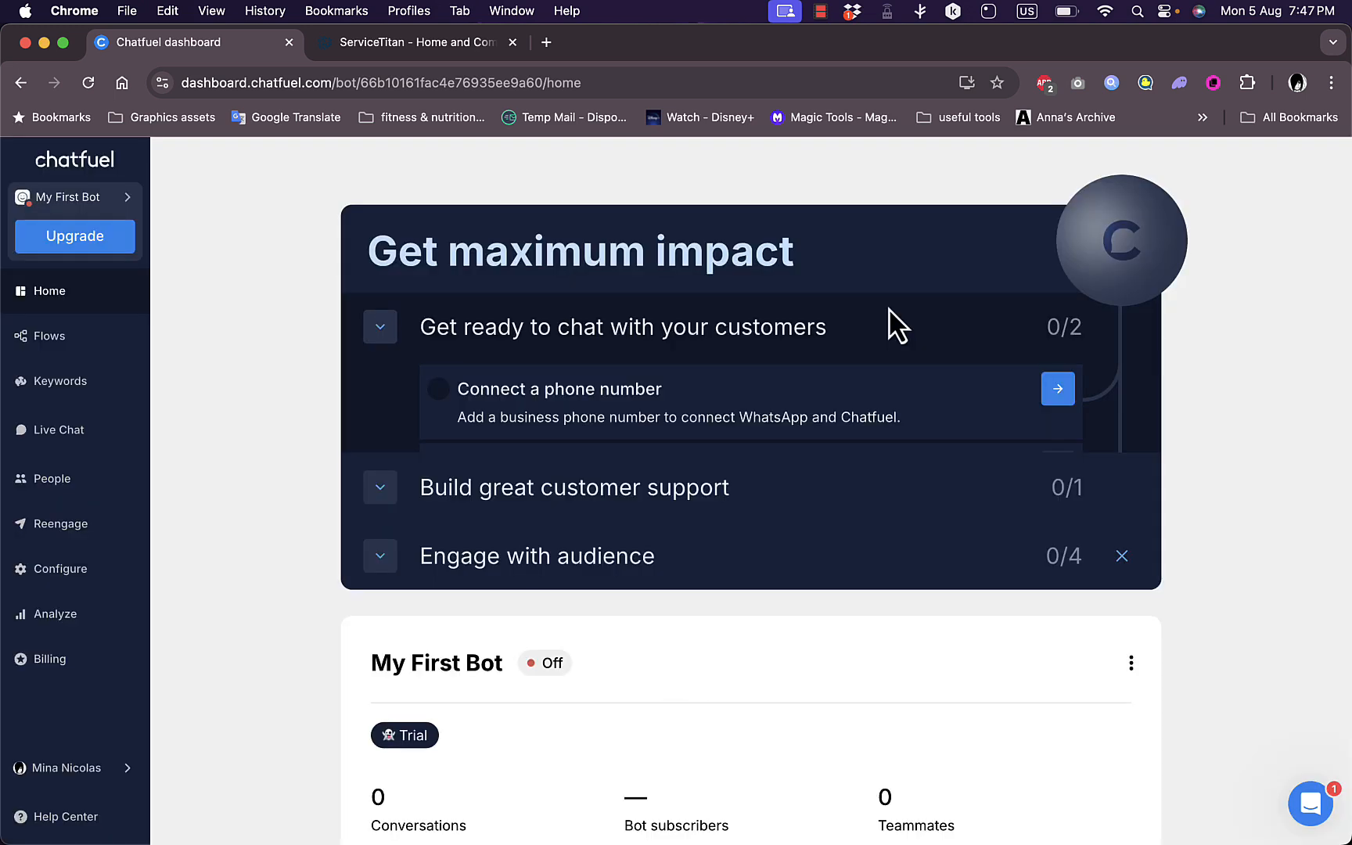
Return to Flows to see the inactive 'Chat launched by new users' entry block
click(49, 336)
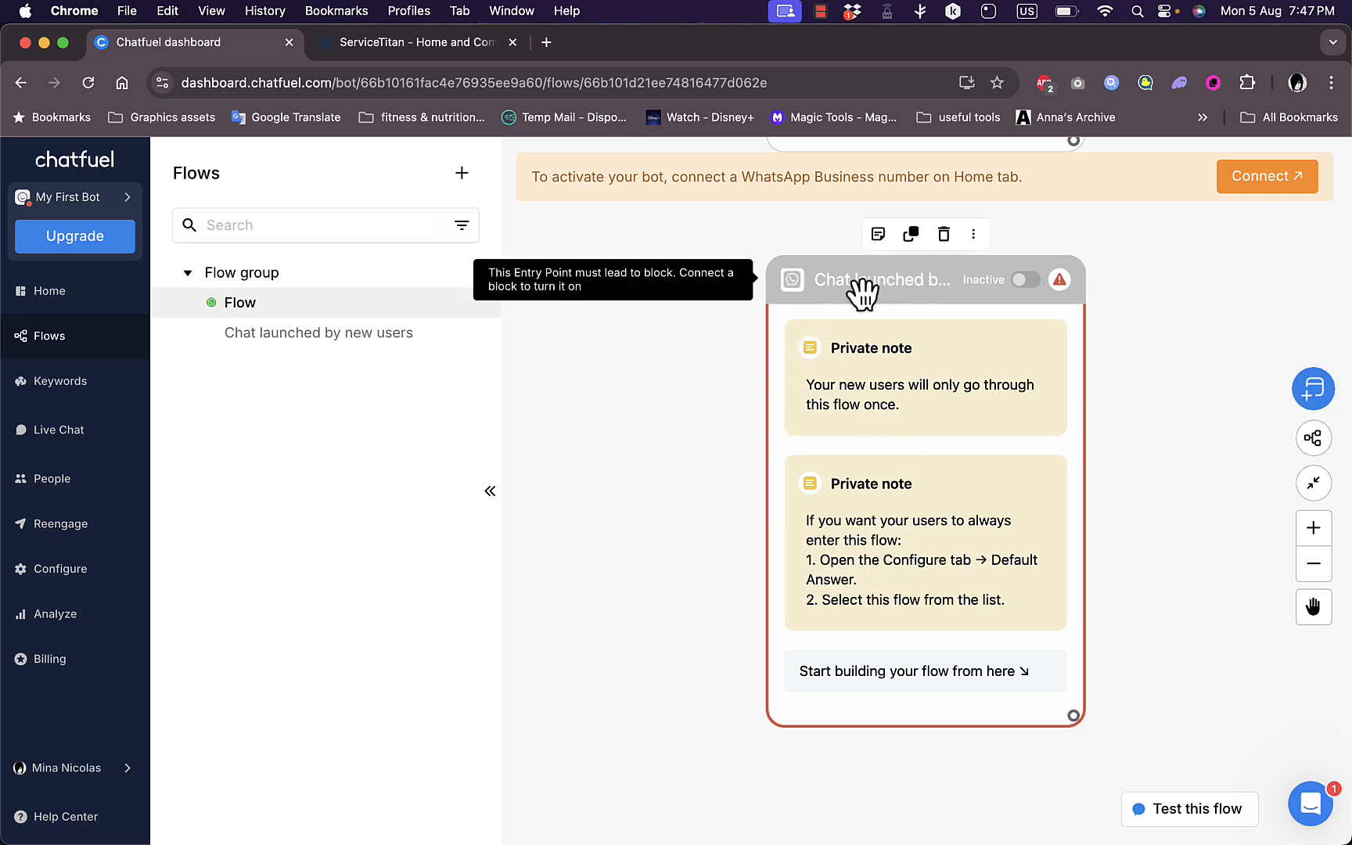
mouse_move(910, 280)
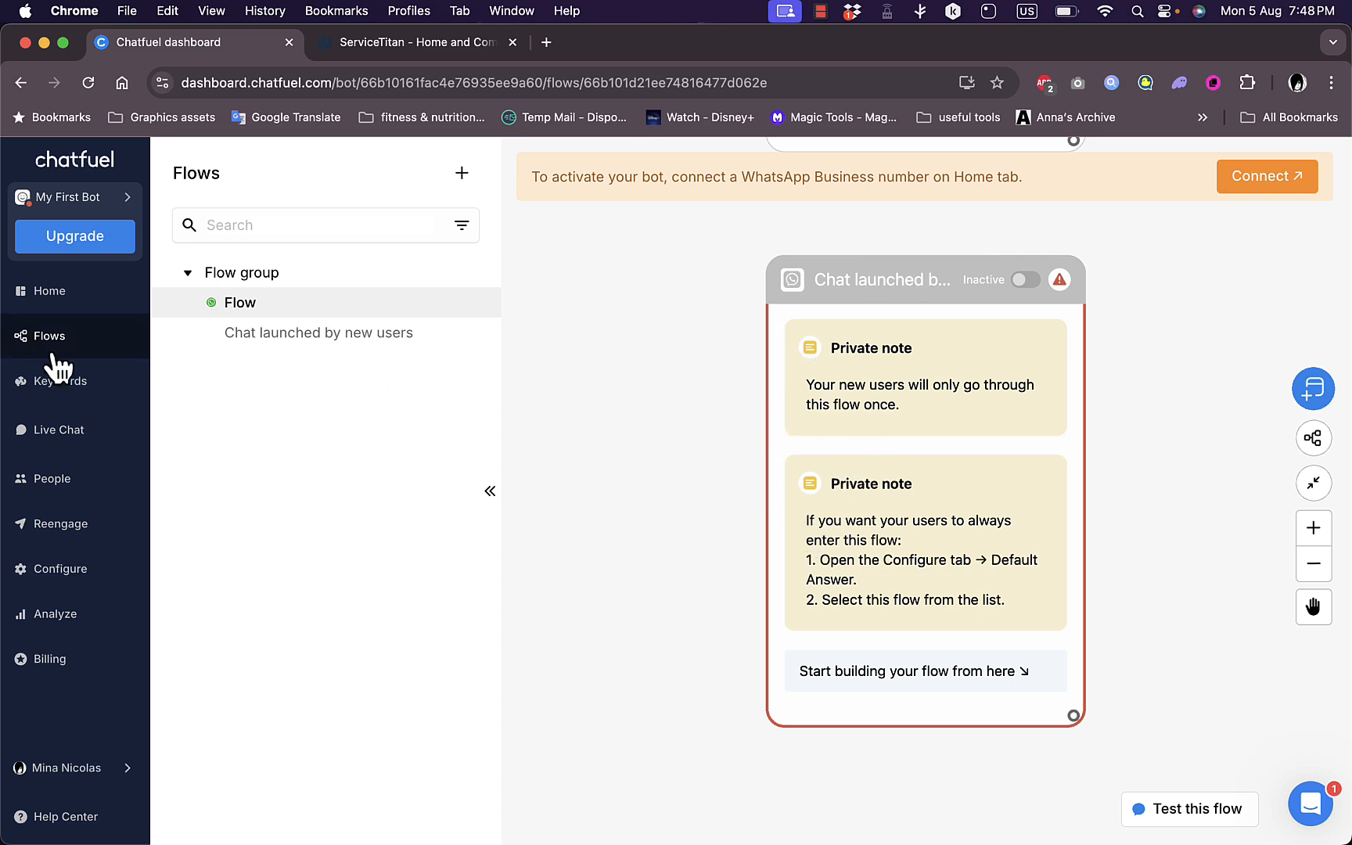
mouse_move(60, 381)
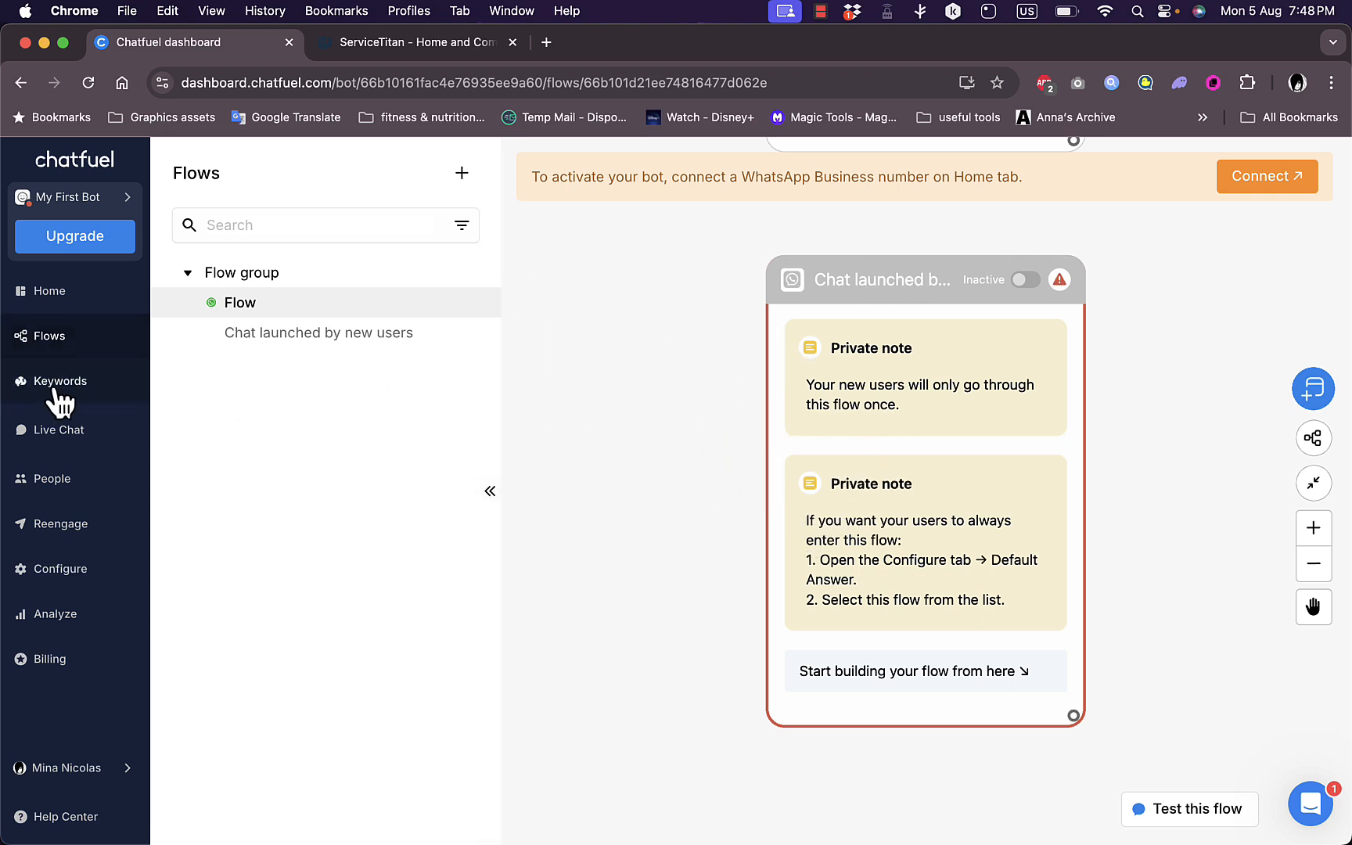
Add a blank group under Keywords, then go to the empty Live Chat inbox
click(61, 381)
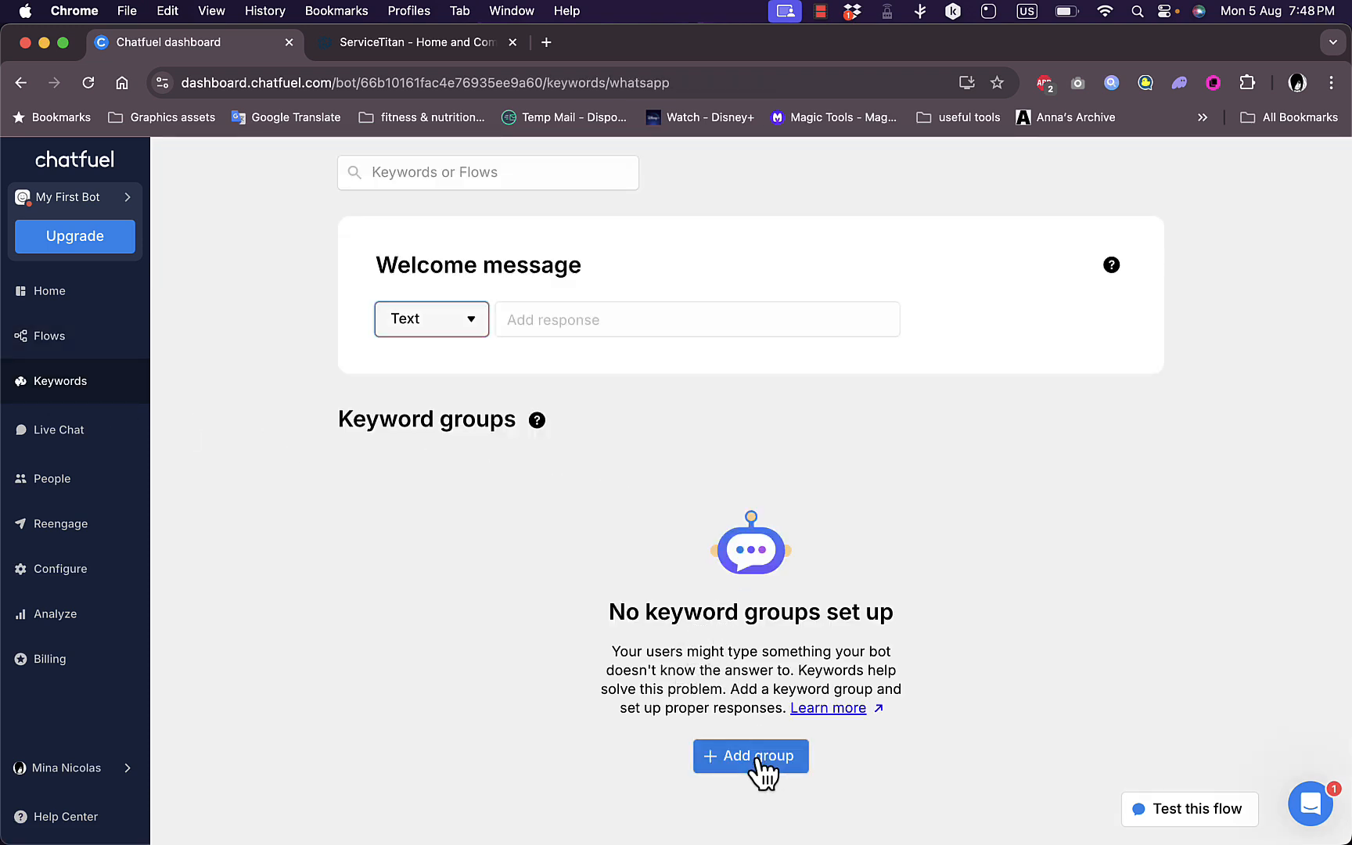
click(750, 756)
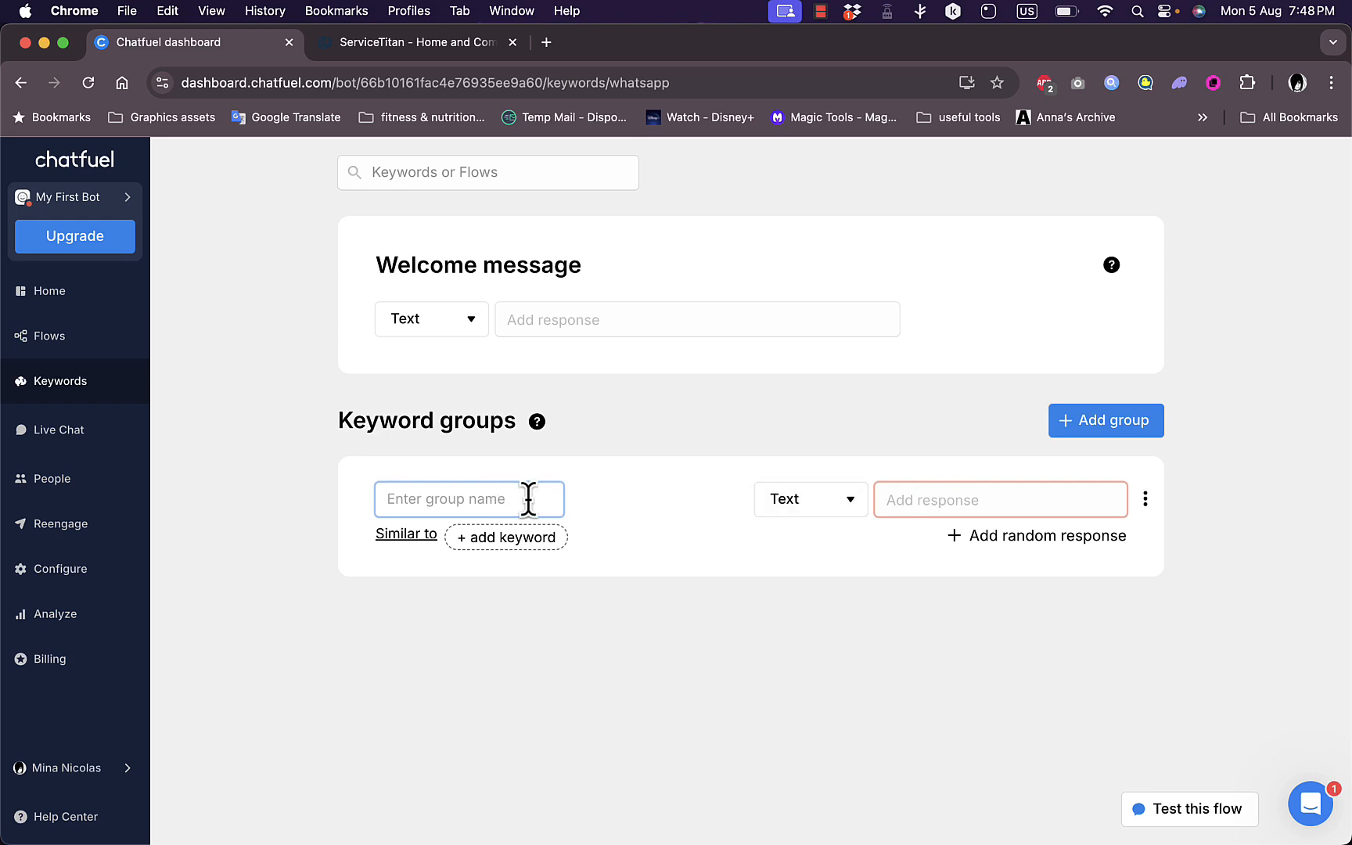
click(60, 429)
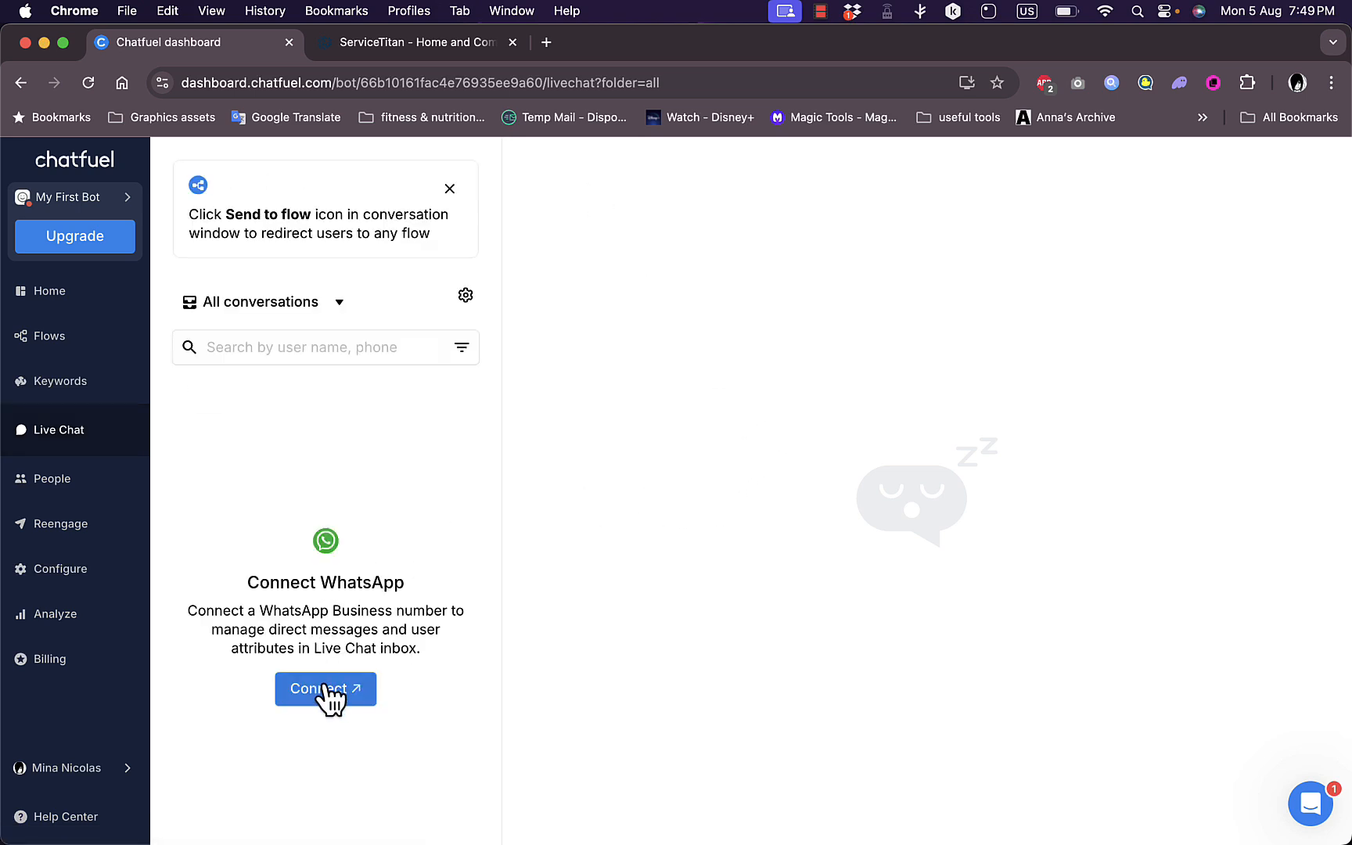
mouse_move(721, 703)
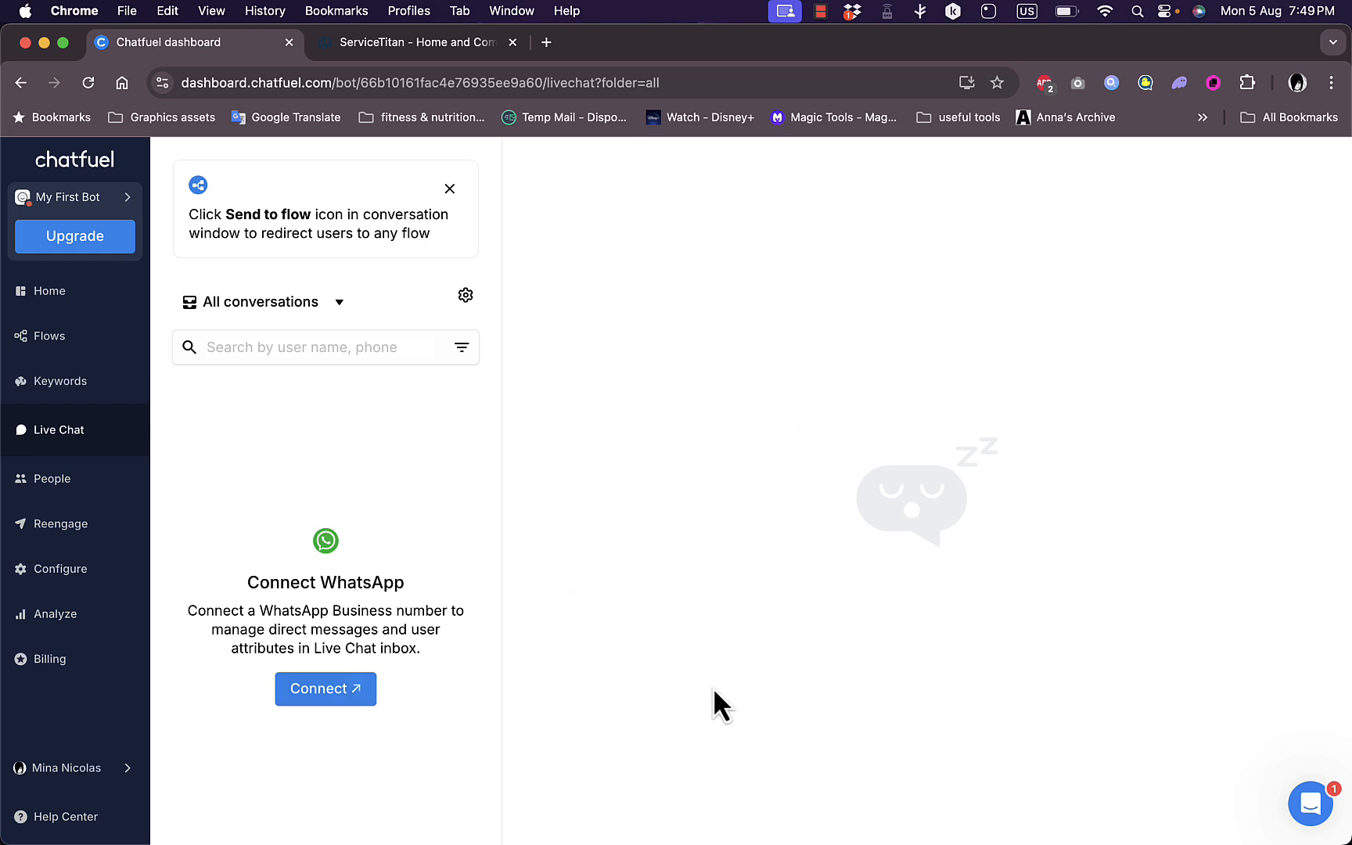
mouse_move(37, 479)
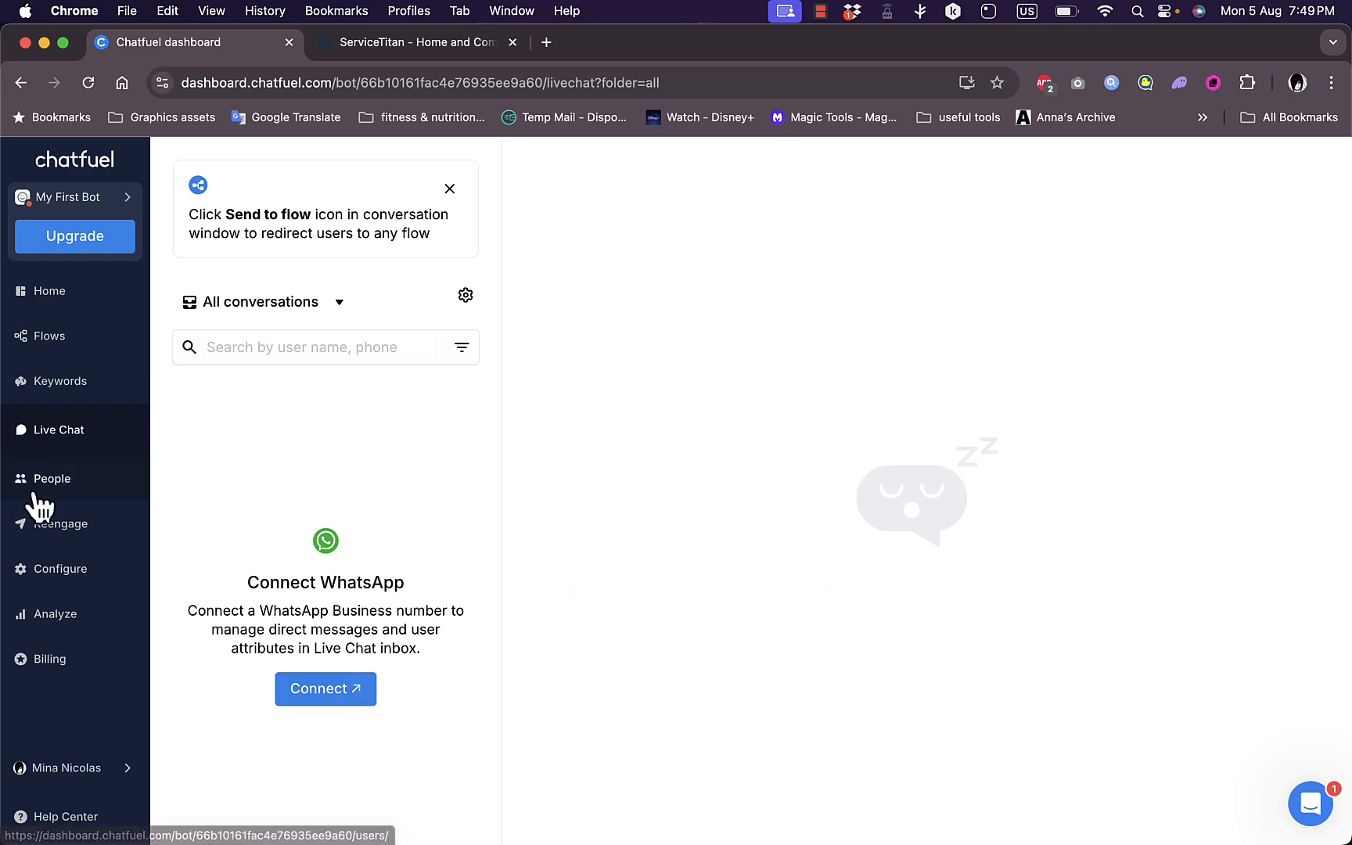
Visit the People and Reengage pages, both requiring a WhatsApp Business number
click(53, 478)
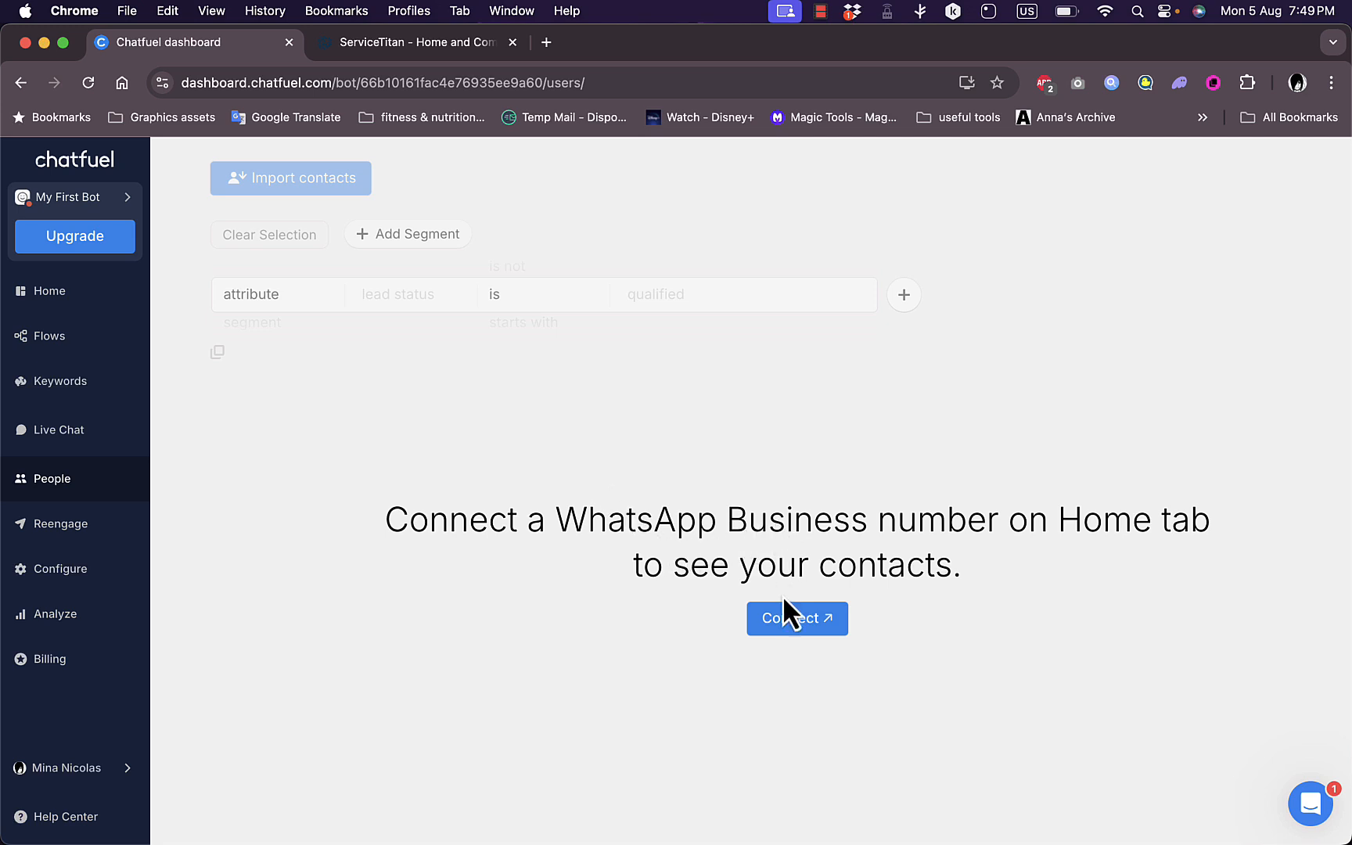
mouse_move(688, 718)
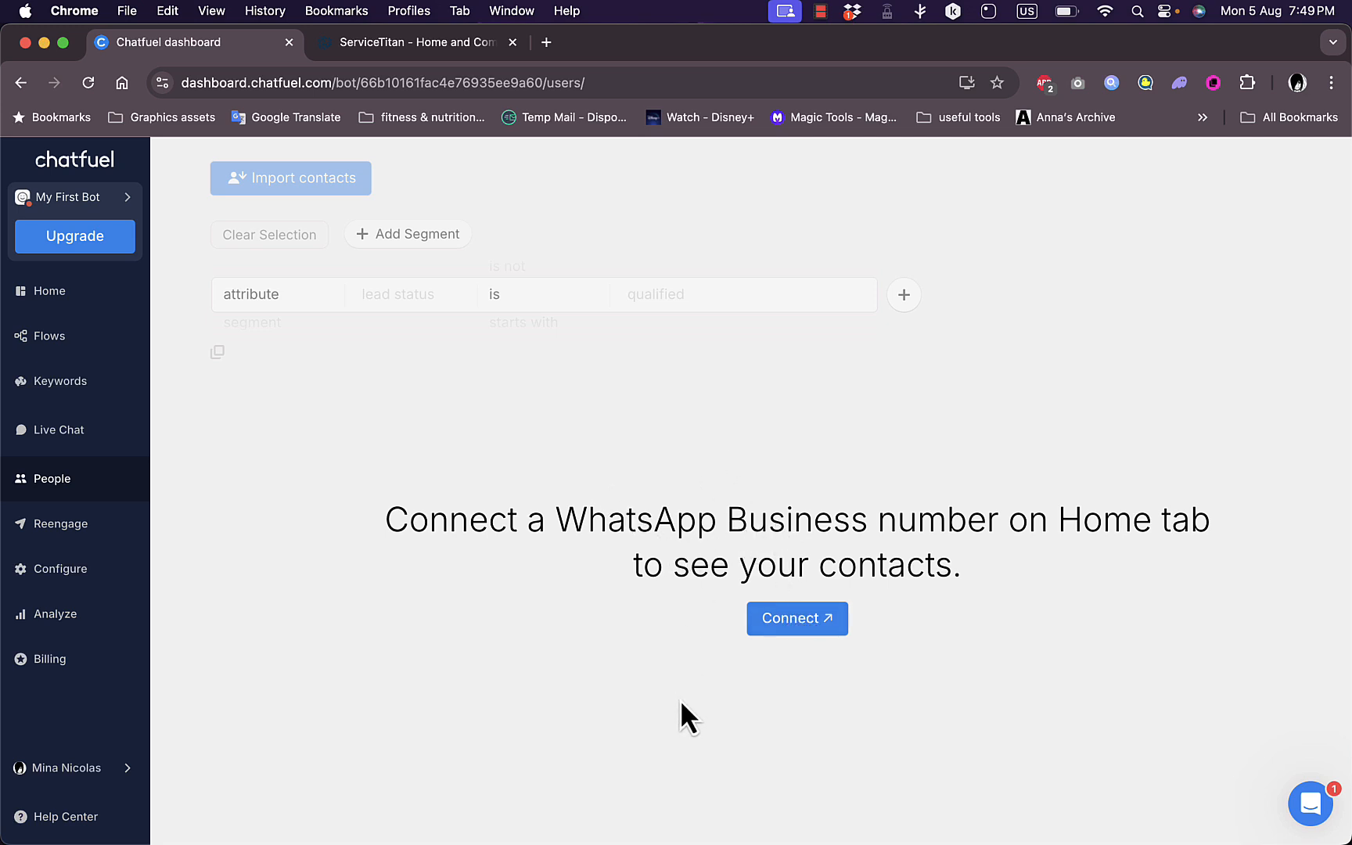
click(60, 524)
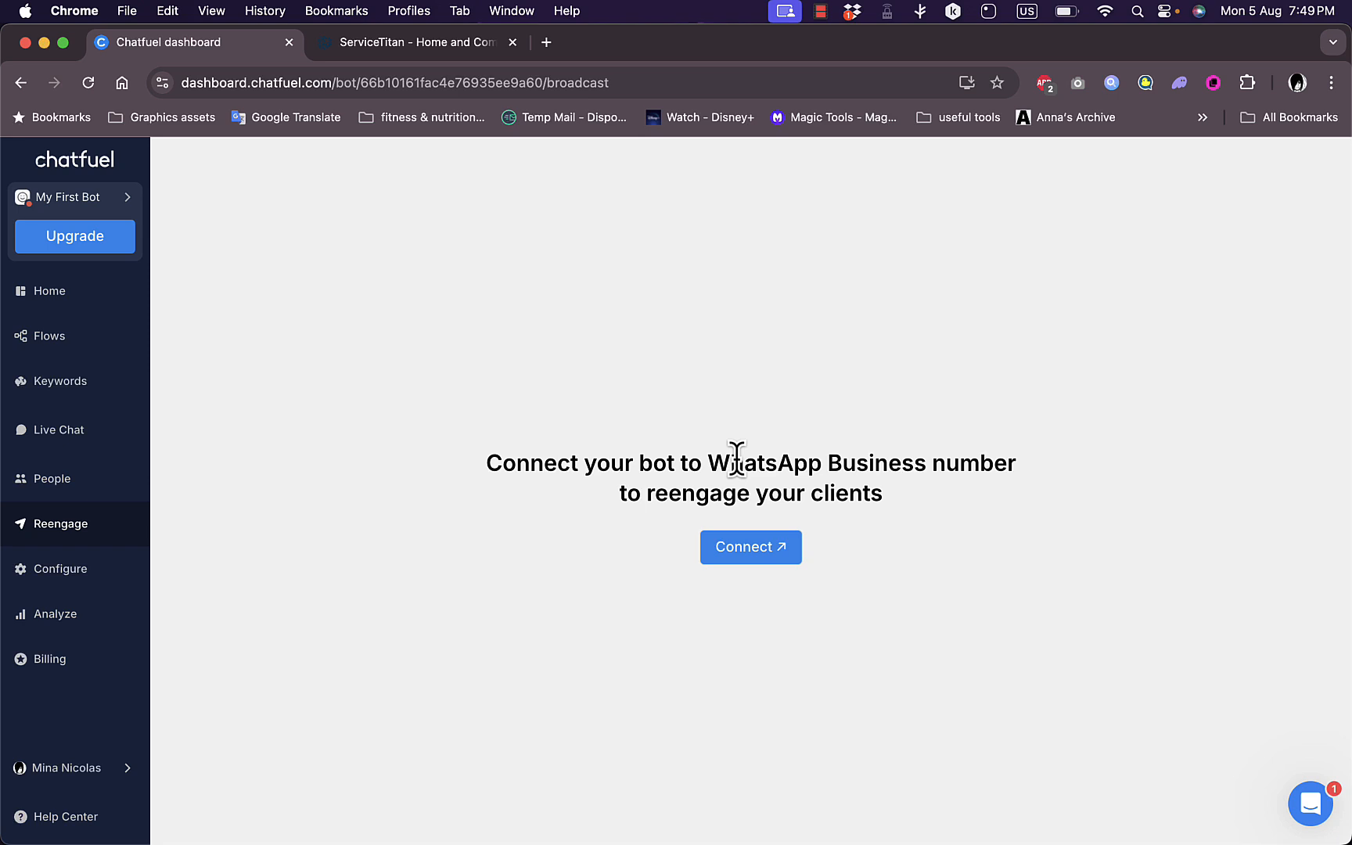
mouse_move(108, 285)
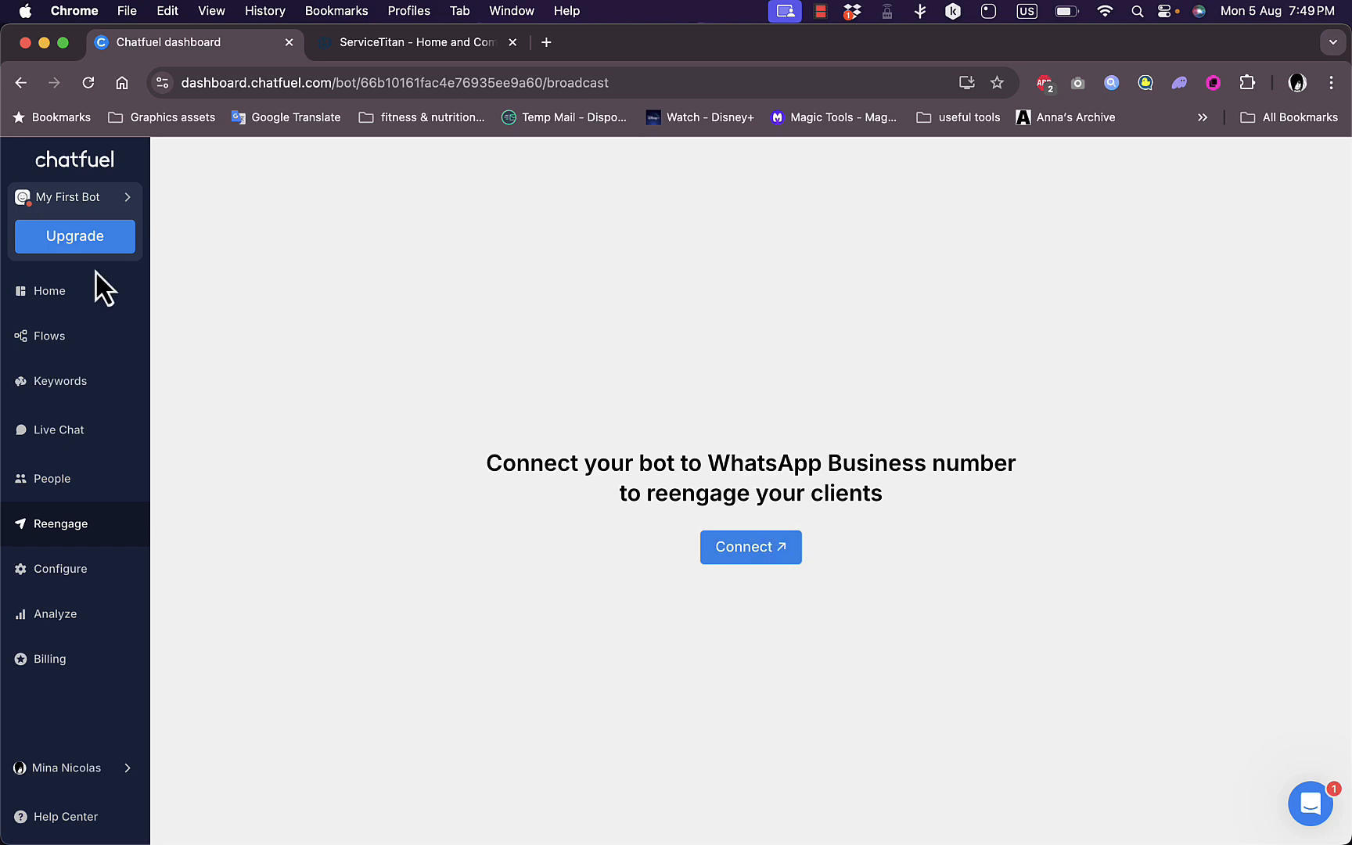
Browse the Configure settings, then view Analyze, hidden until more than 3 users
click(61, 568)
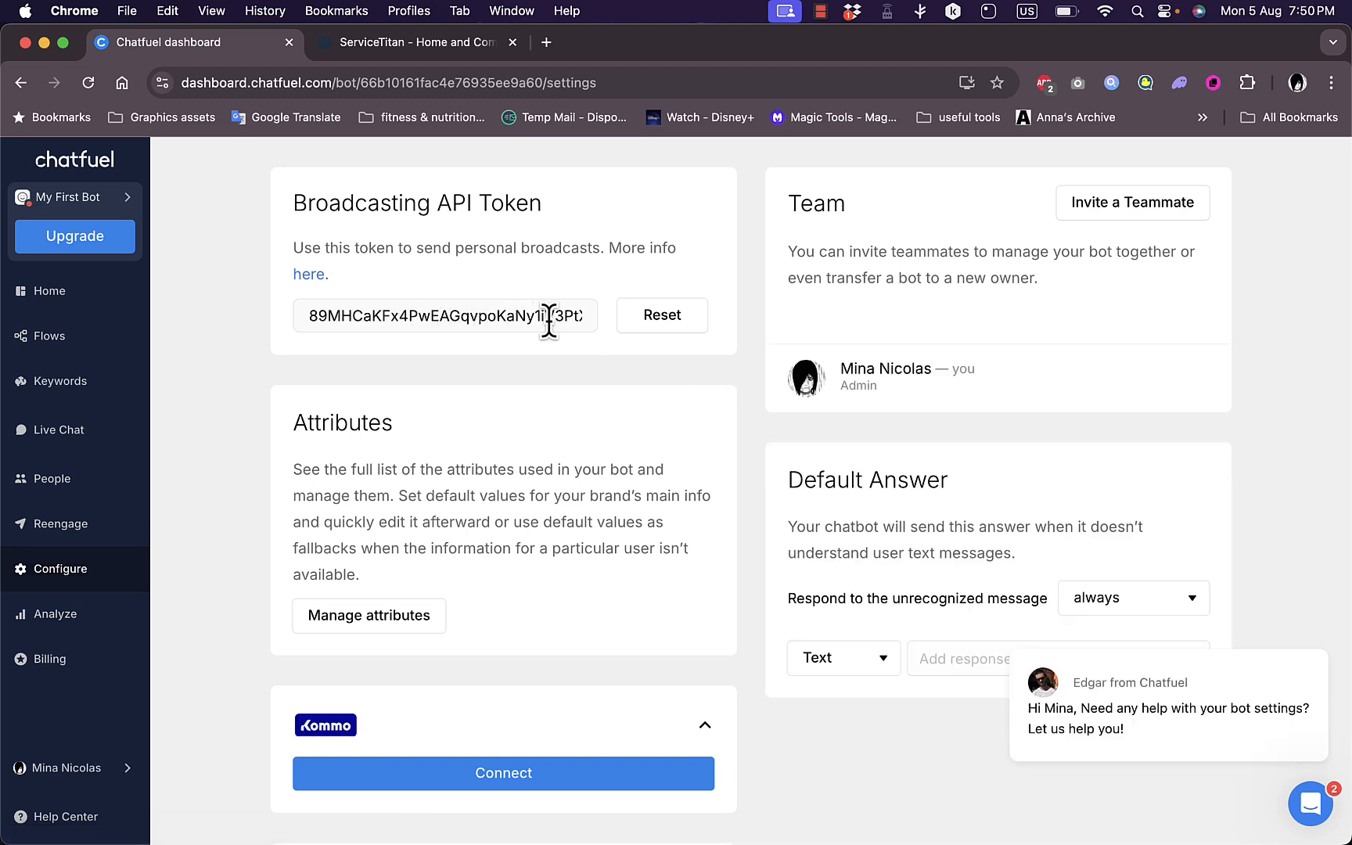
mouse_move(468, 303)
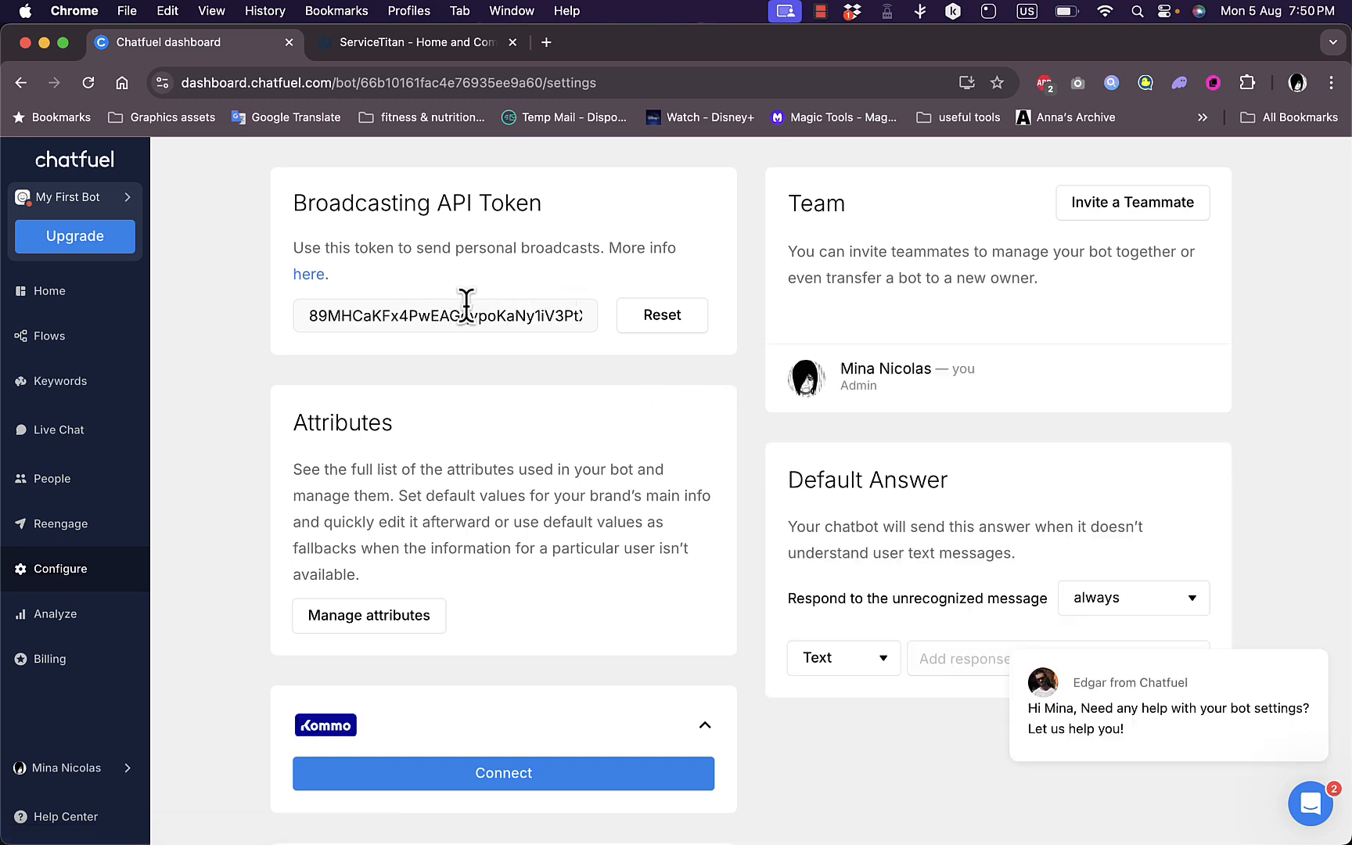
mouse_move(826, 472)
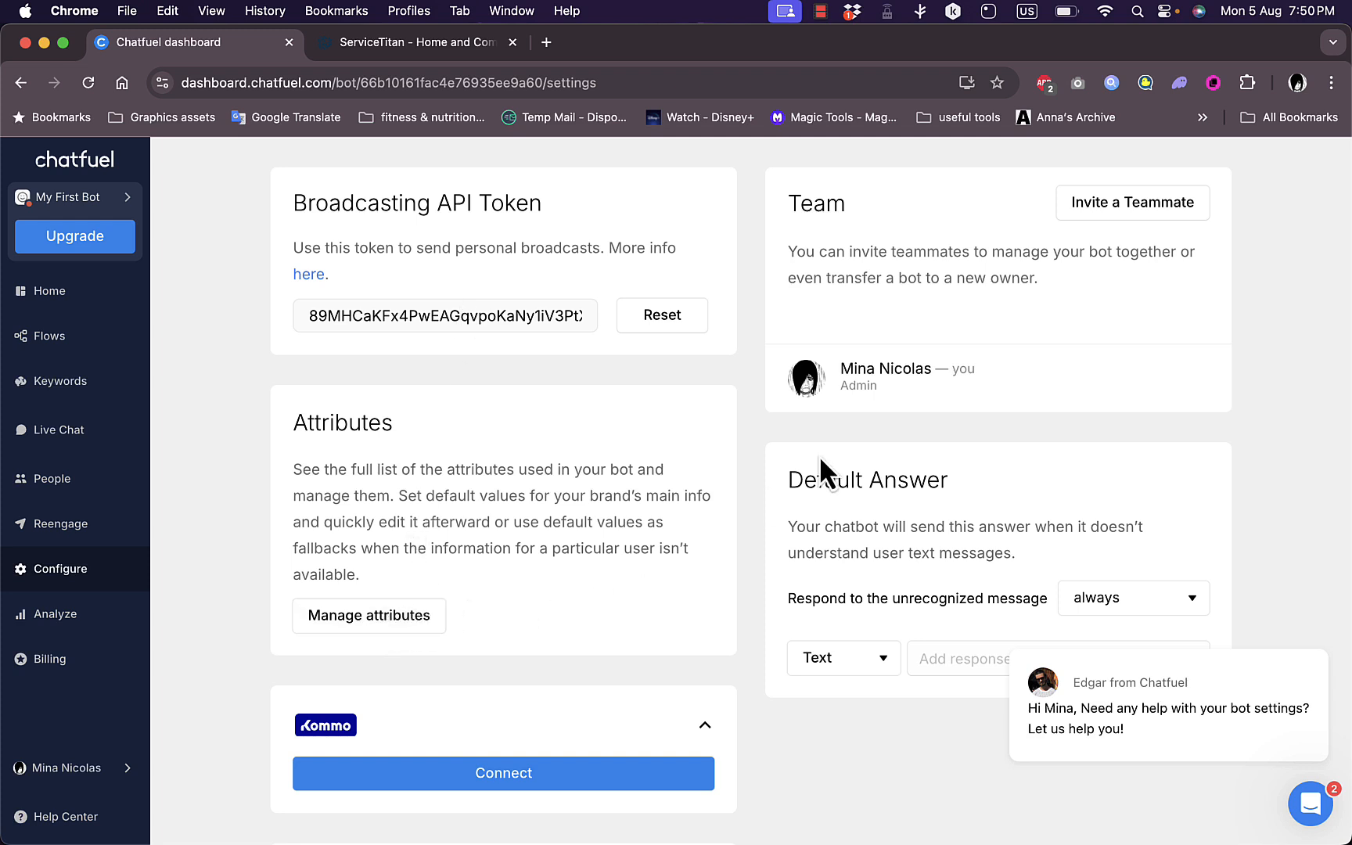
mouse_move(943, 555)
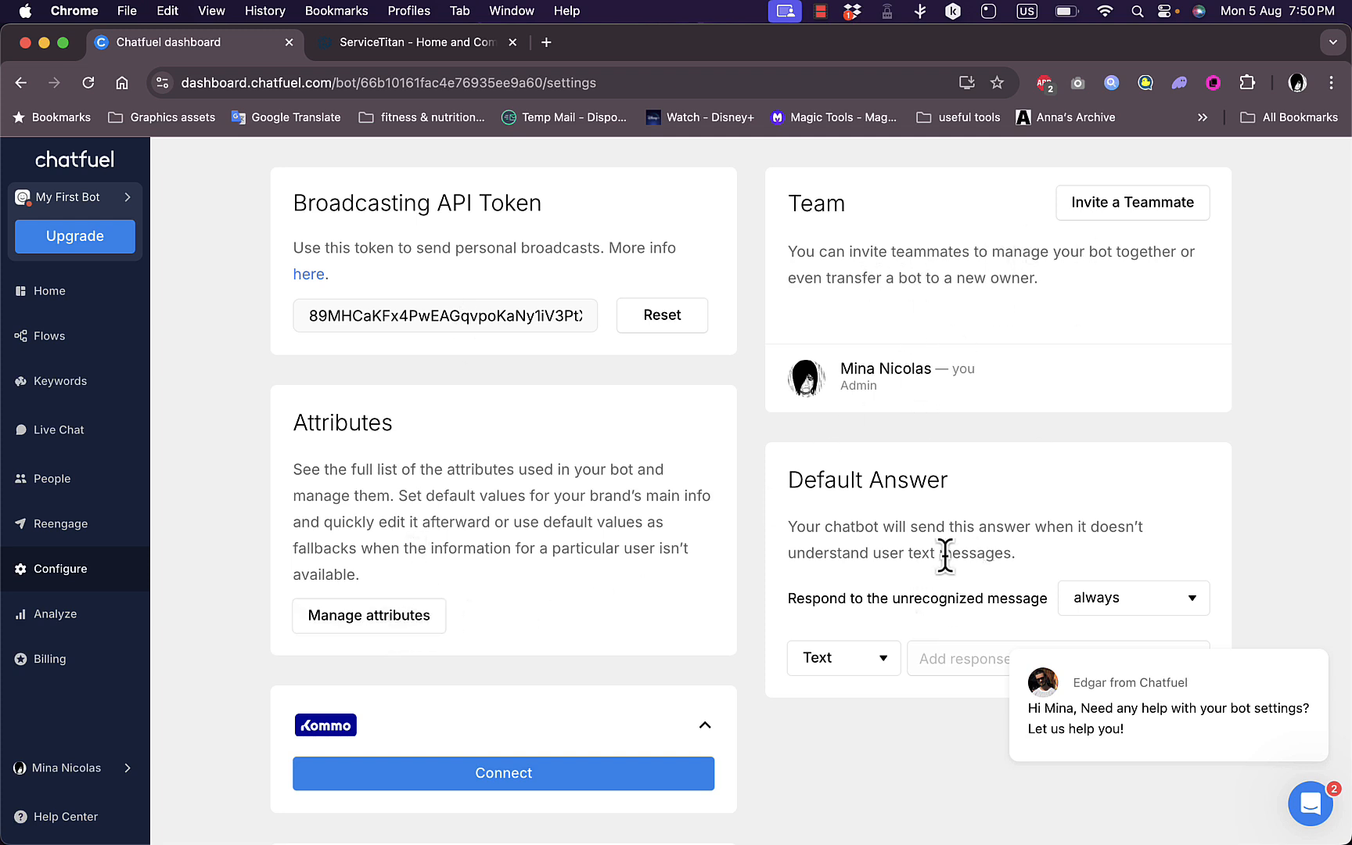
scroll(down, 3)
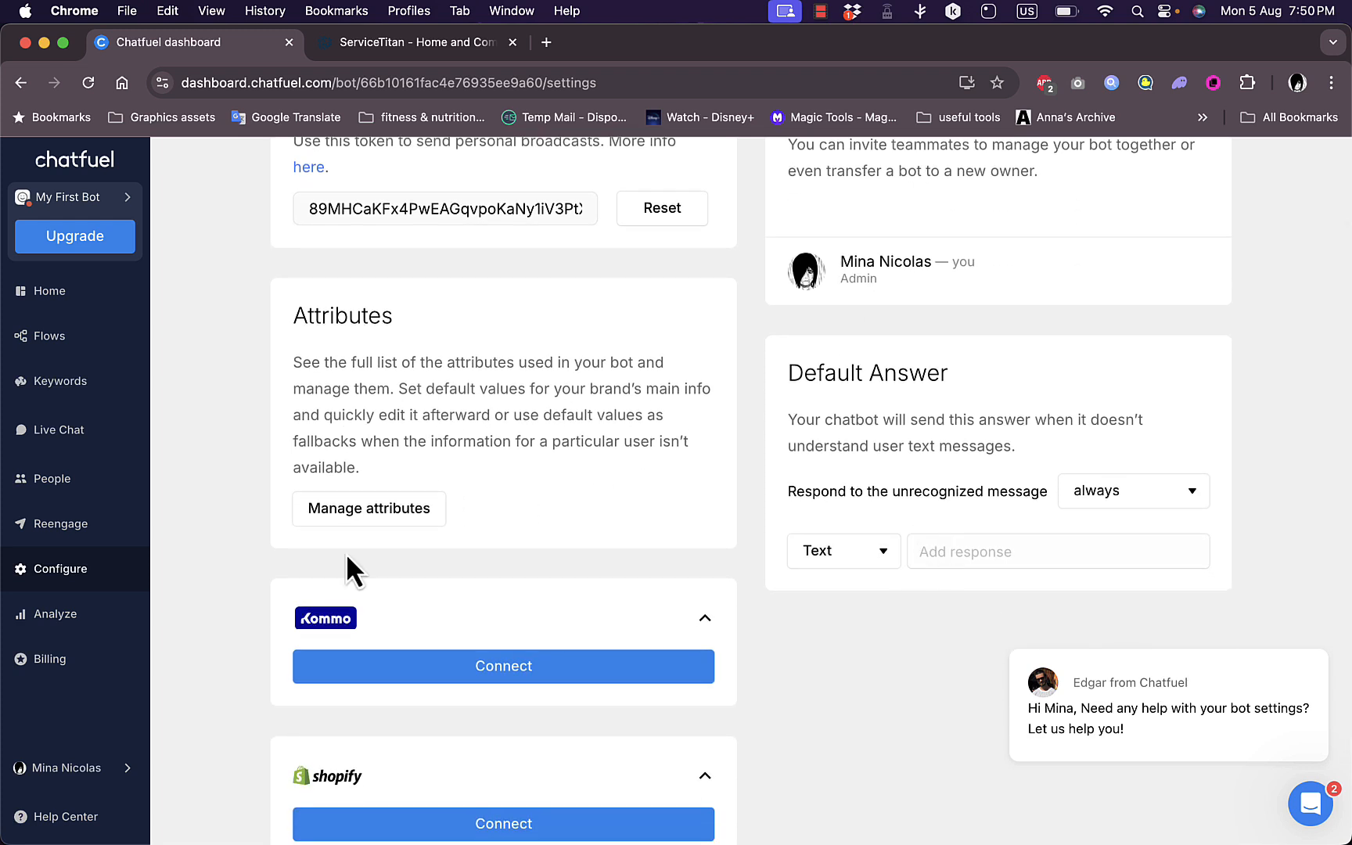
click(55, 614)
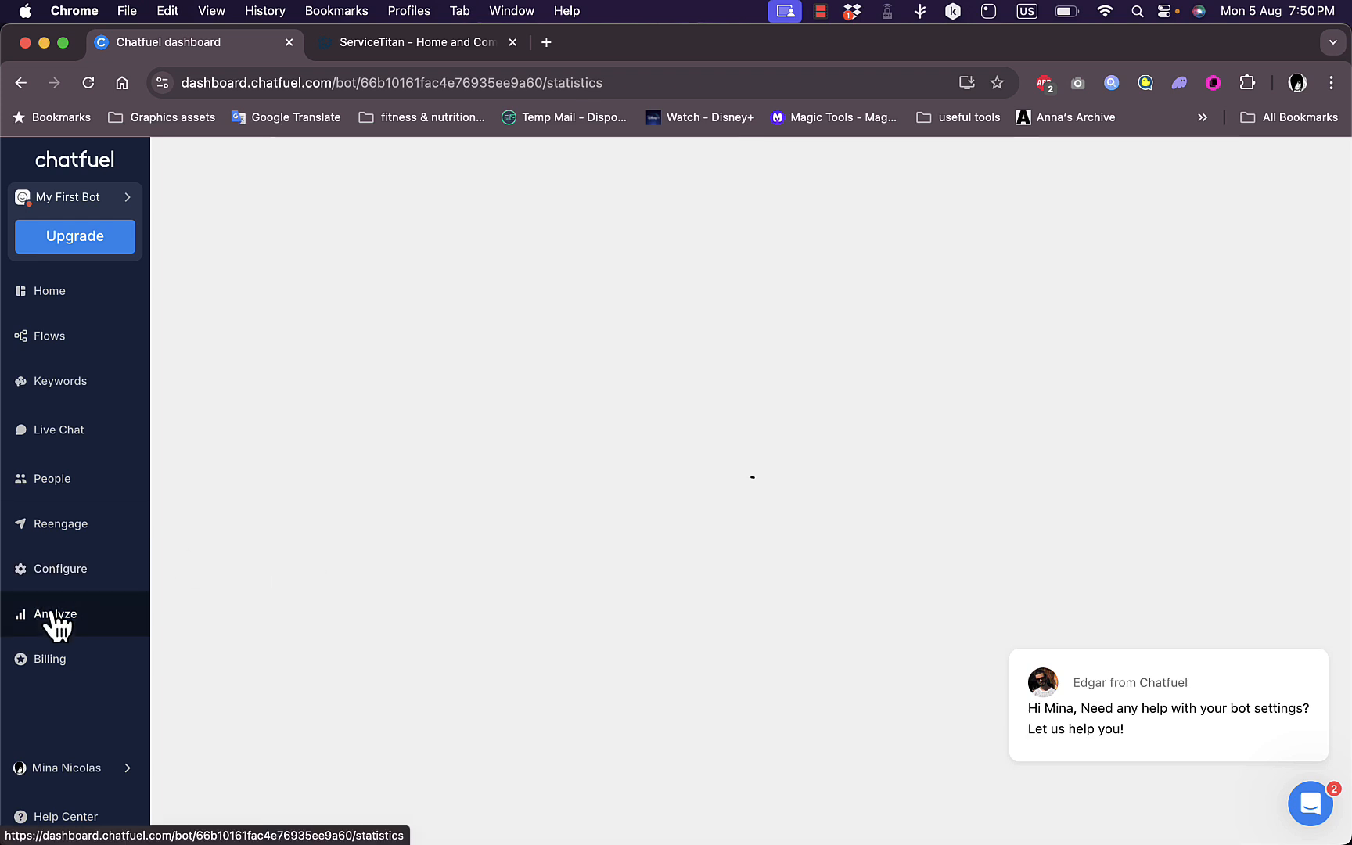
click(57, 614)
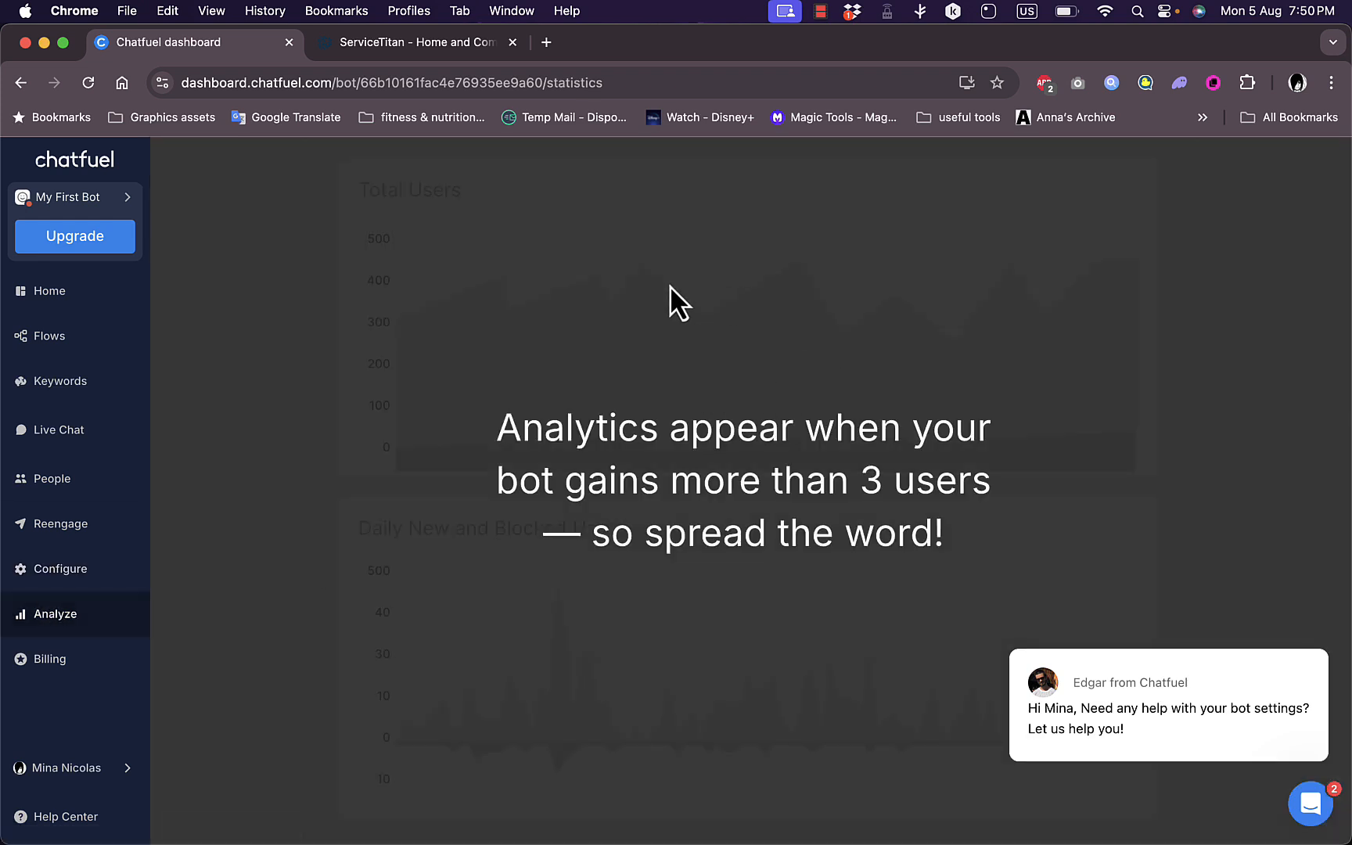
mouse_move(798, 431)
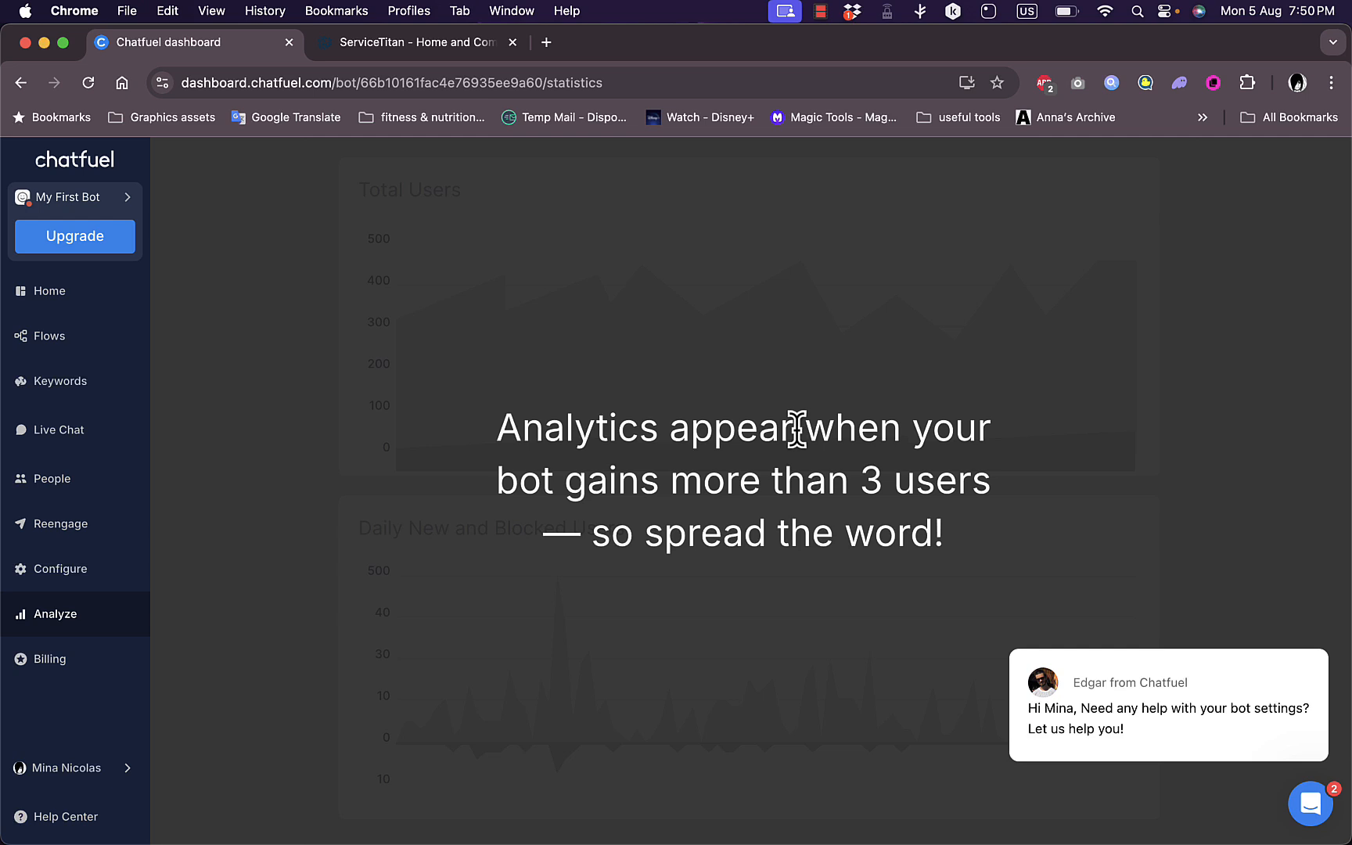
mouse_move(608, 484)
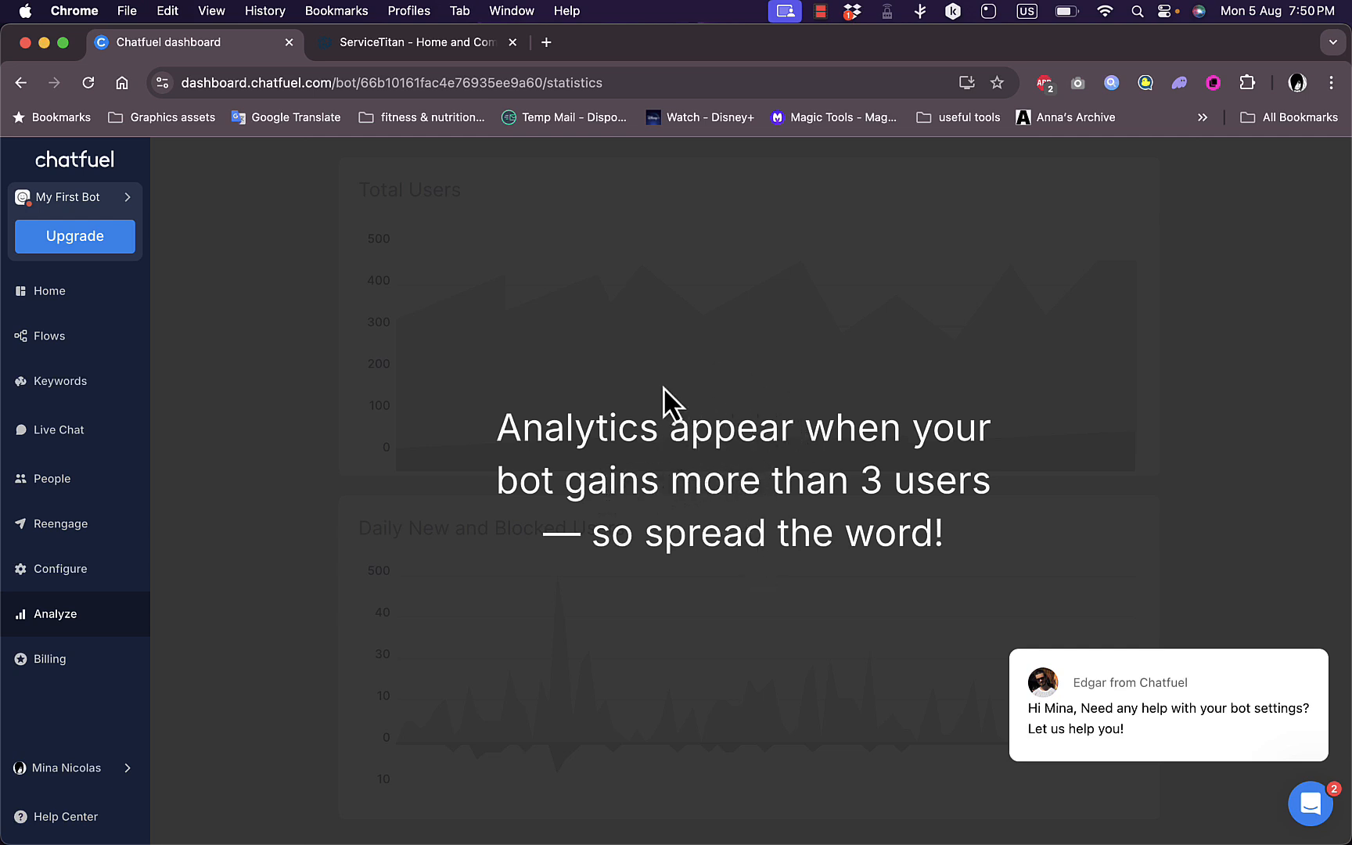
mouse_move(34, 659)
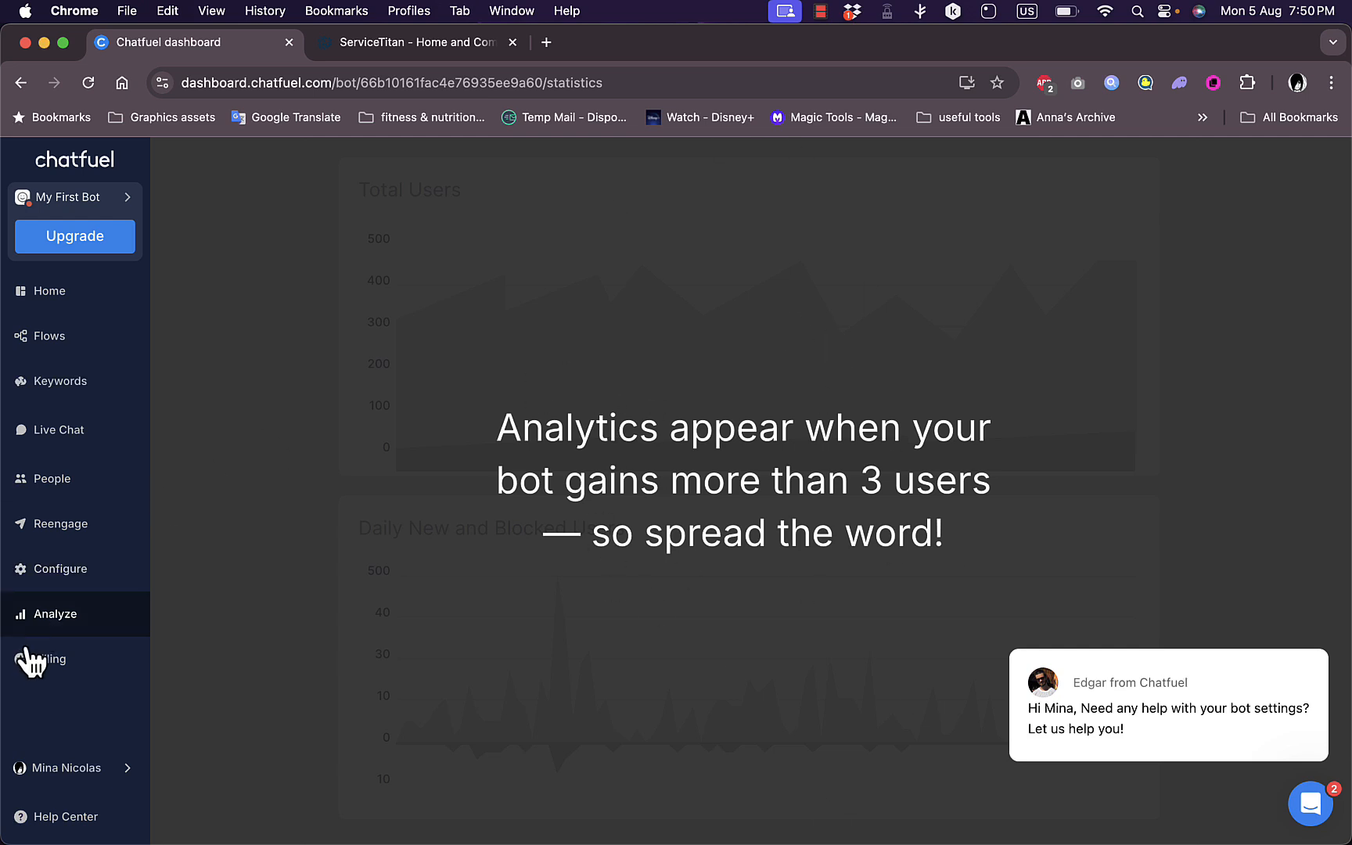
Open Billing to see the trial plan, payment method prompt and empty invoices
click(51, 659)
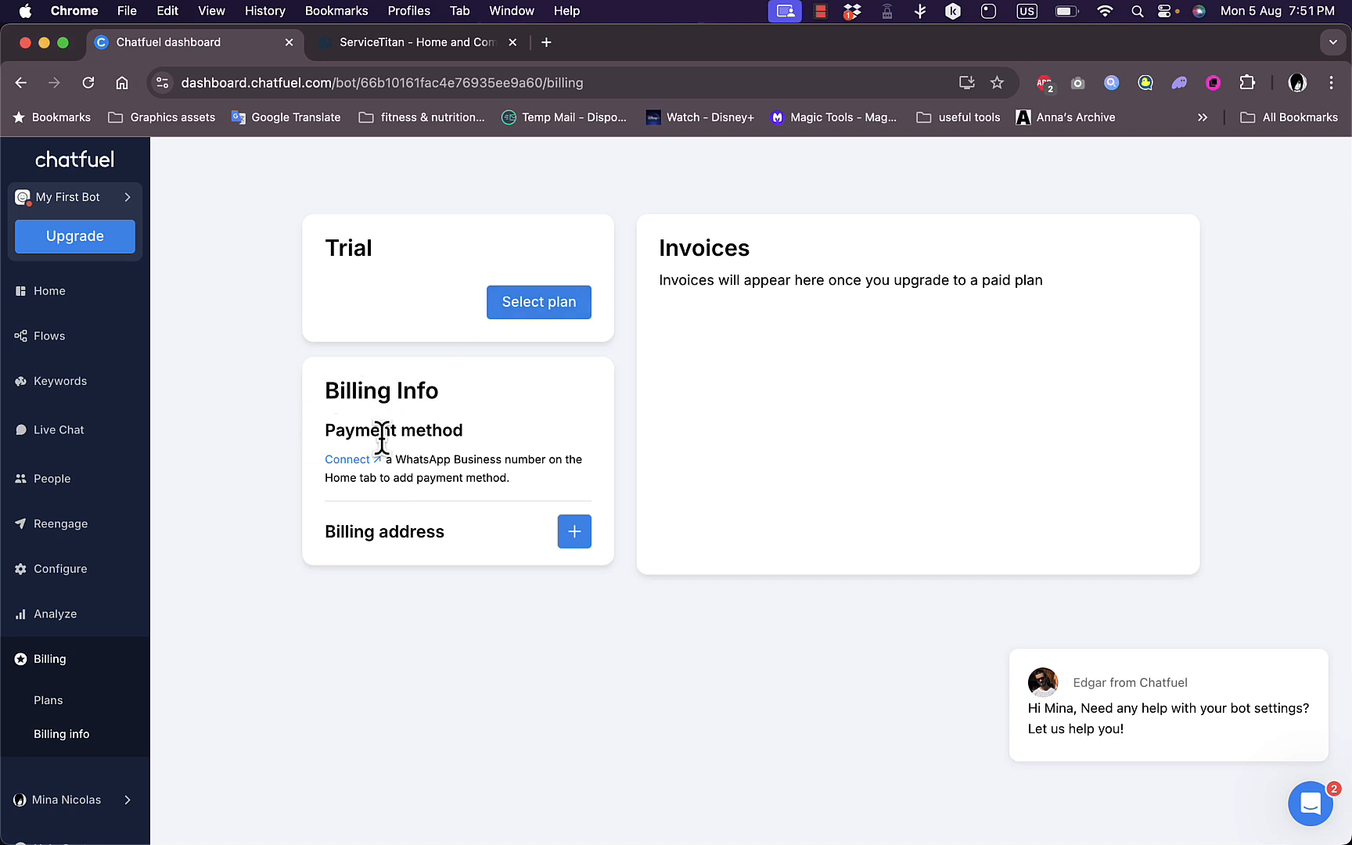
mouse_move(464, 459)
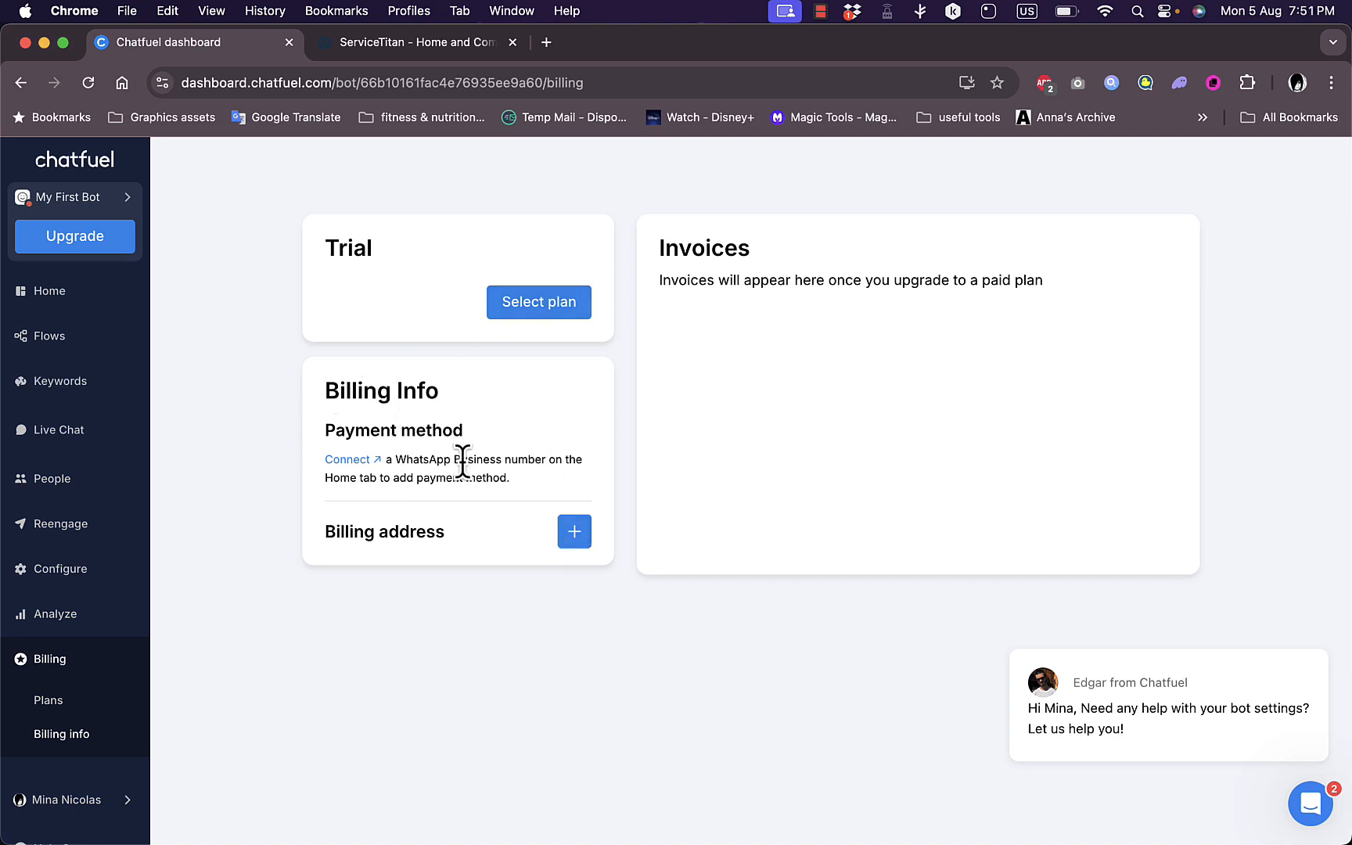
mouse_move(388, 529)
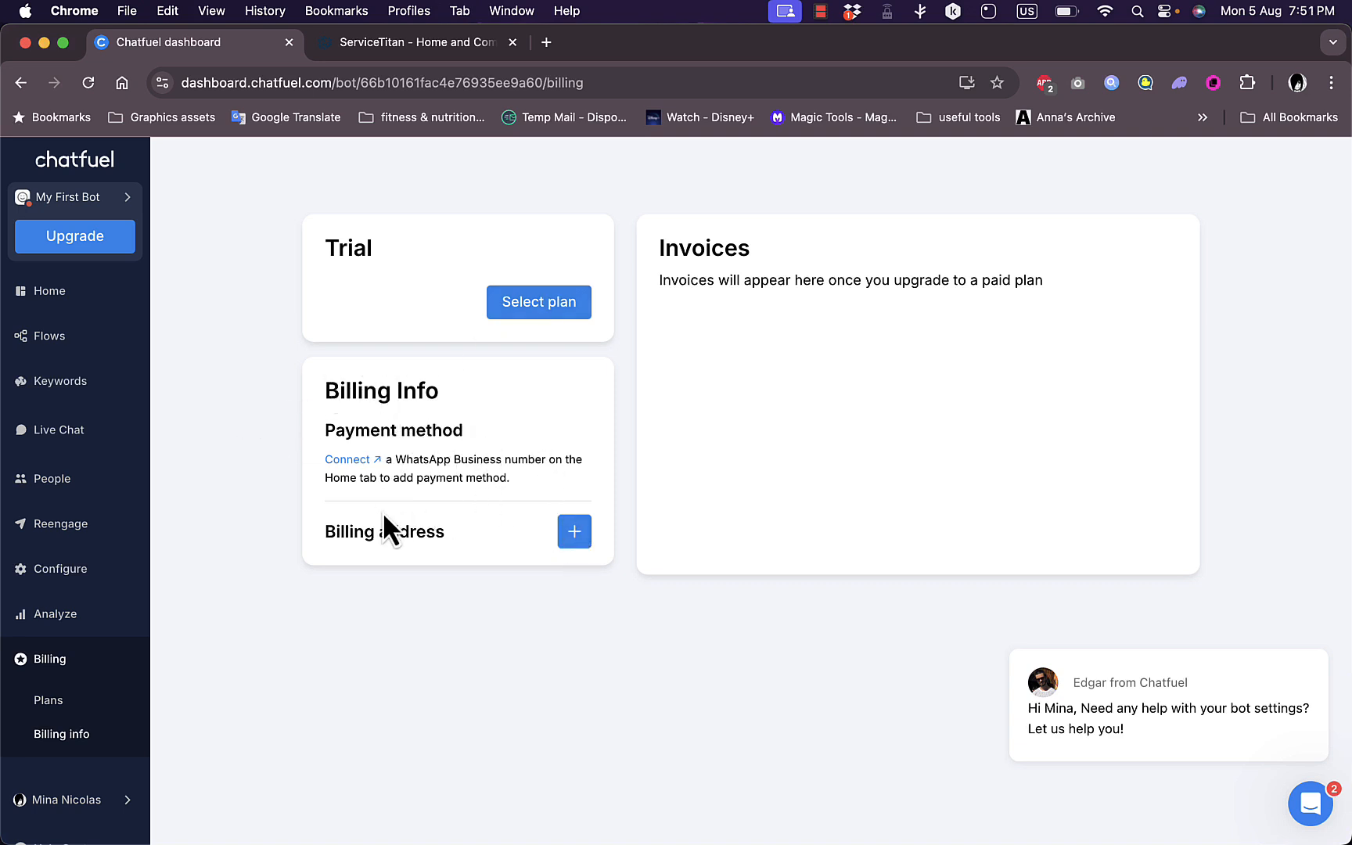
mouse_move(763, 453)
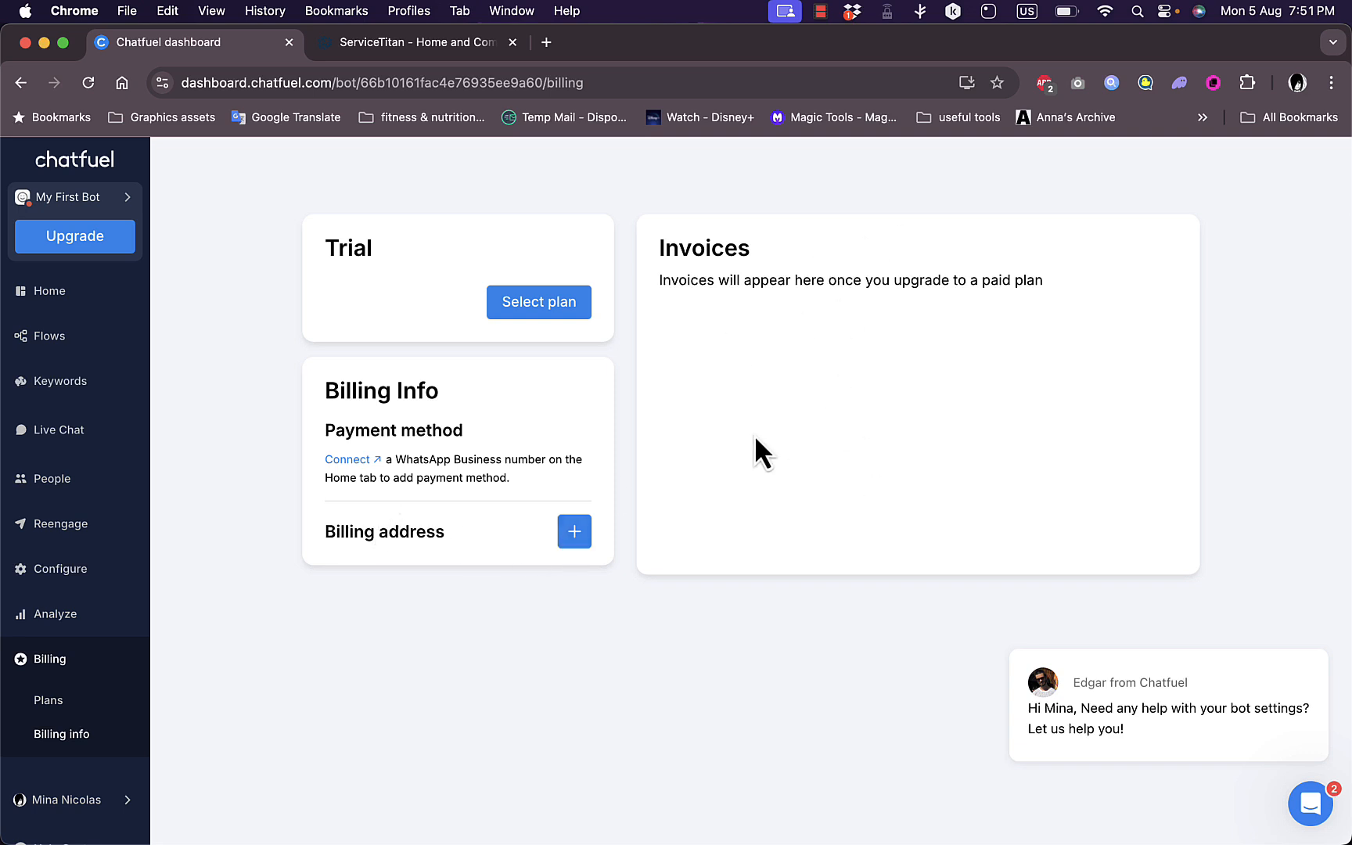
mouse_move(74, 237)
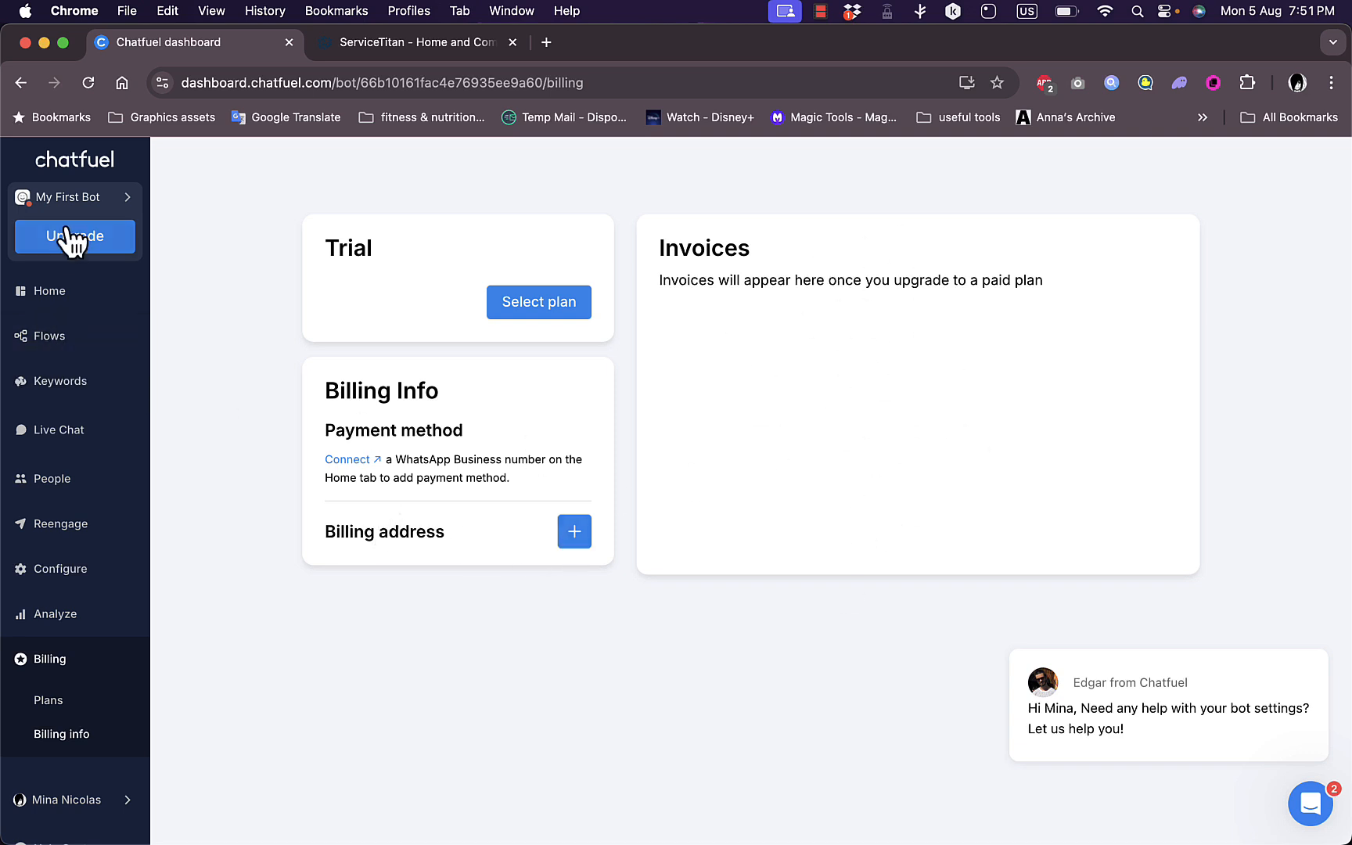
mouse_move(49, 291)
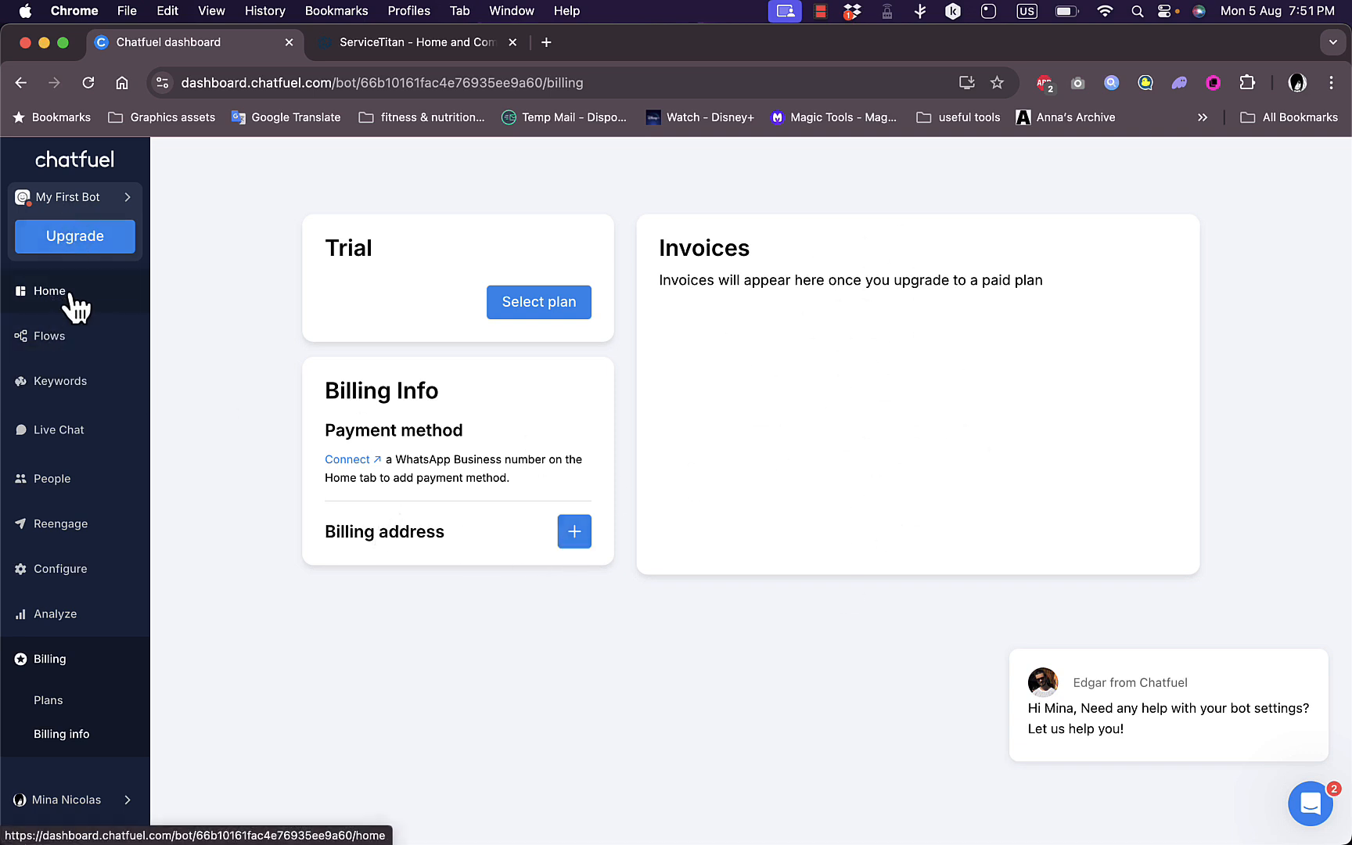
click(49, 290)
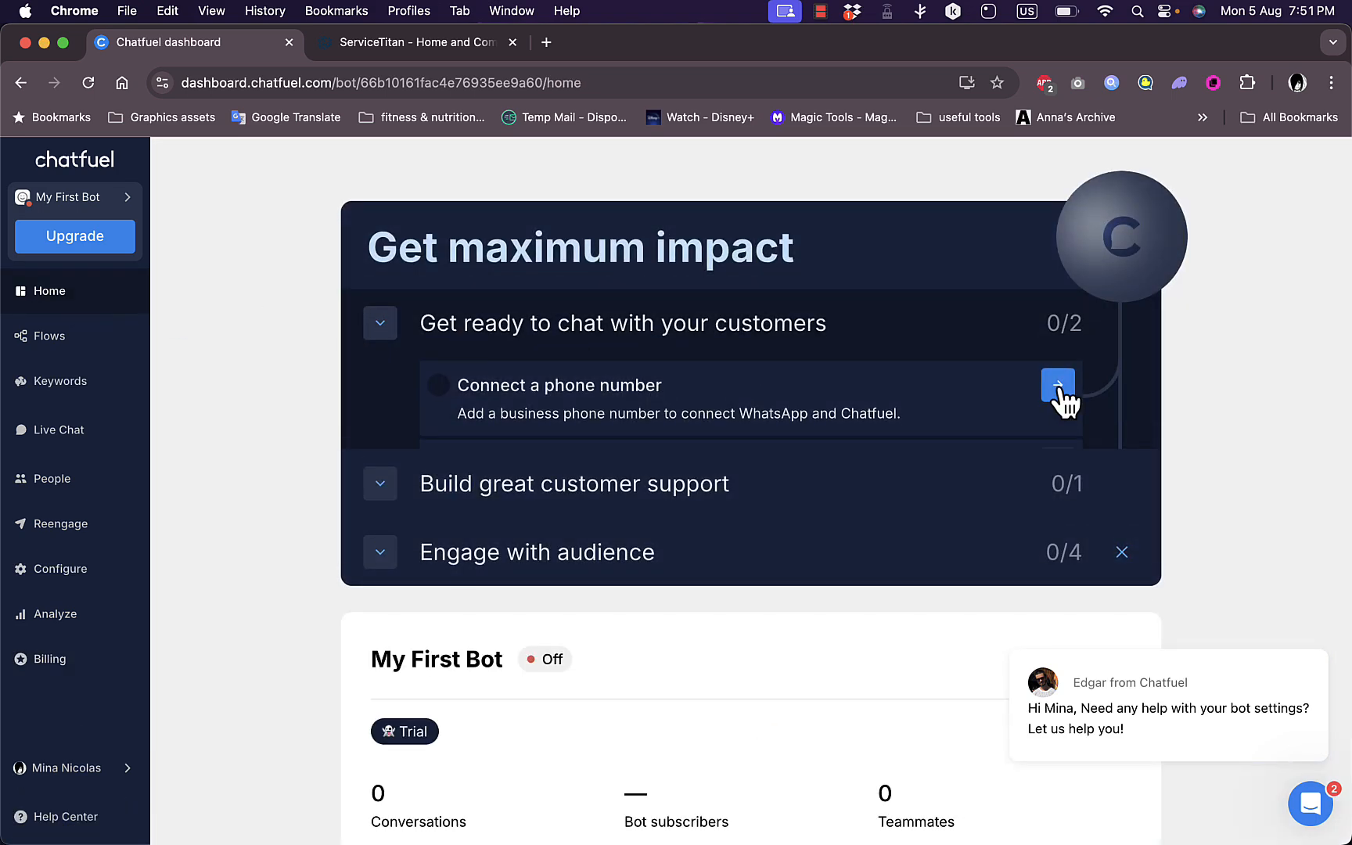
click(1058, 385)
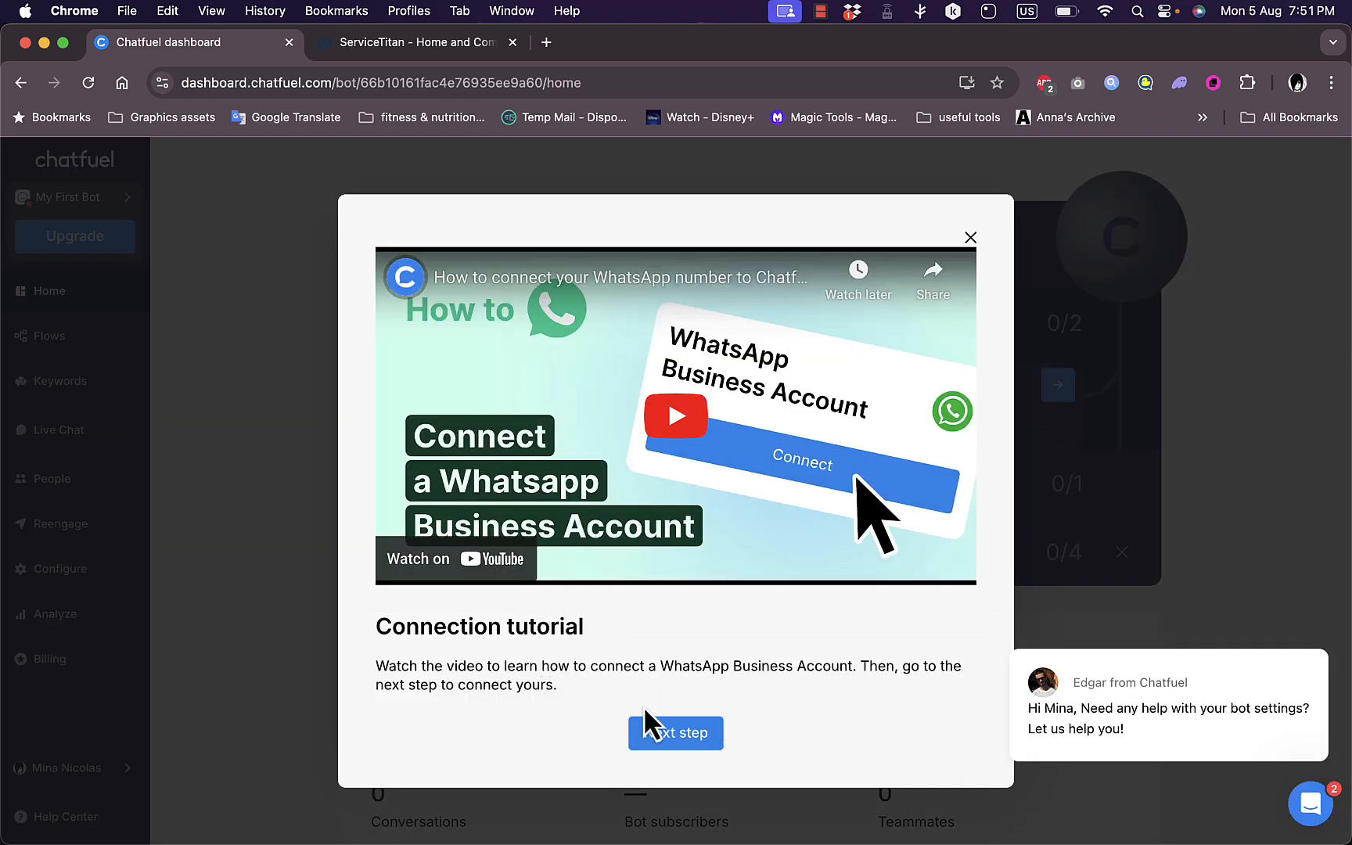
mouse_move(675, 552)
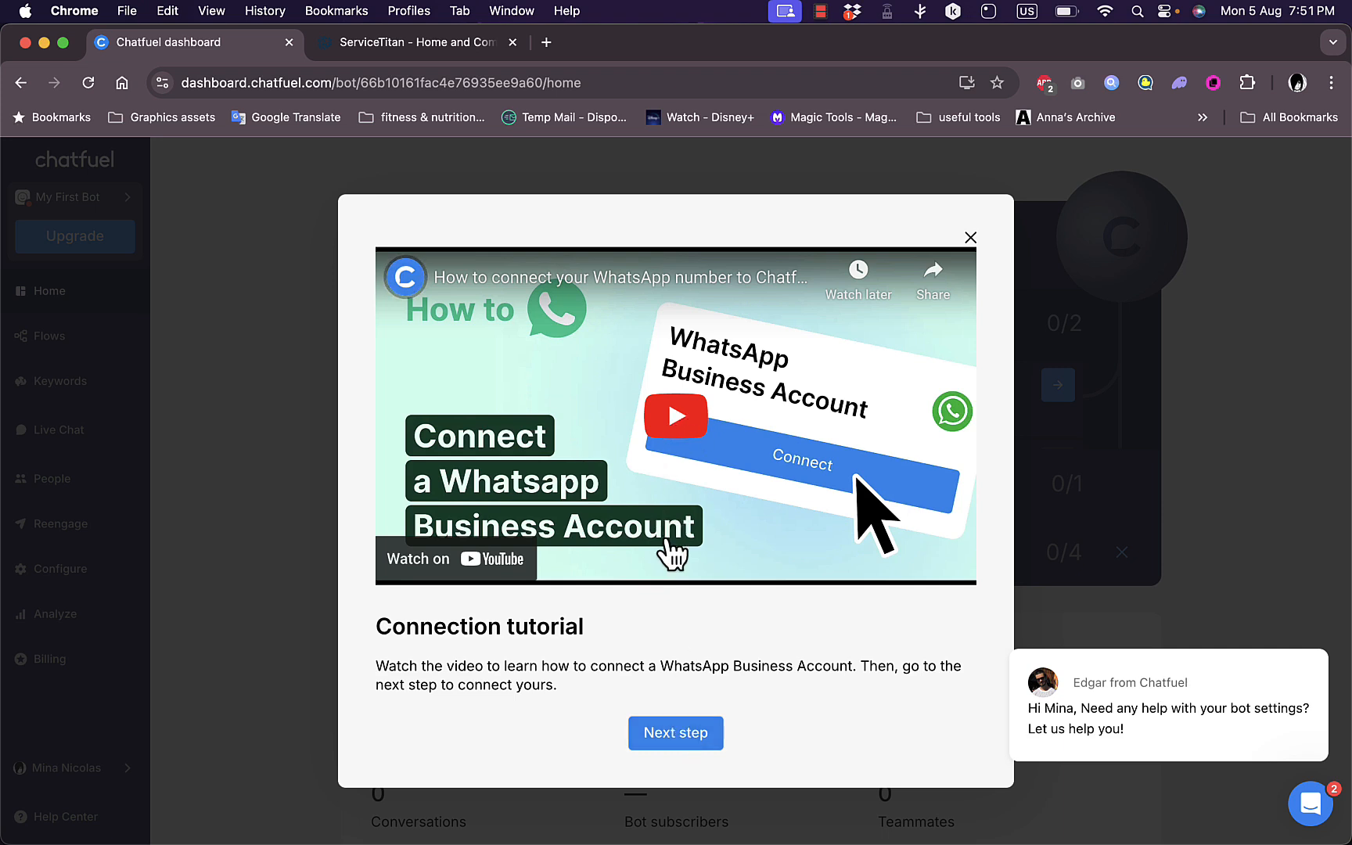
click(675, 733)
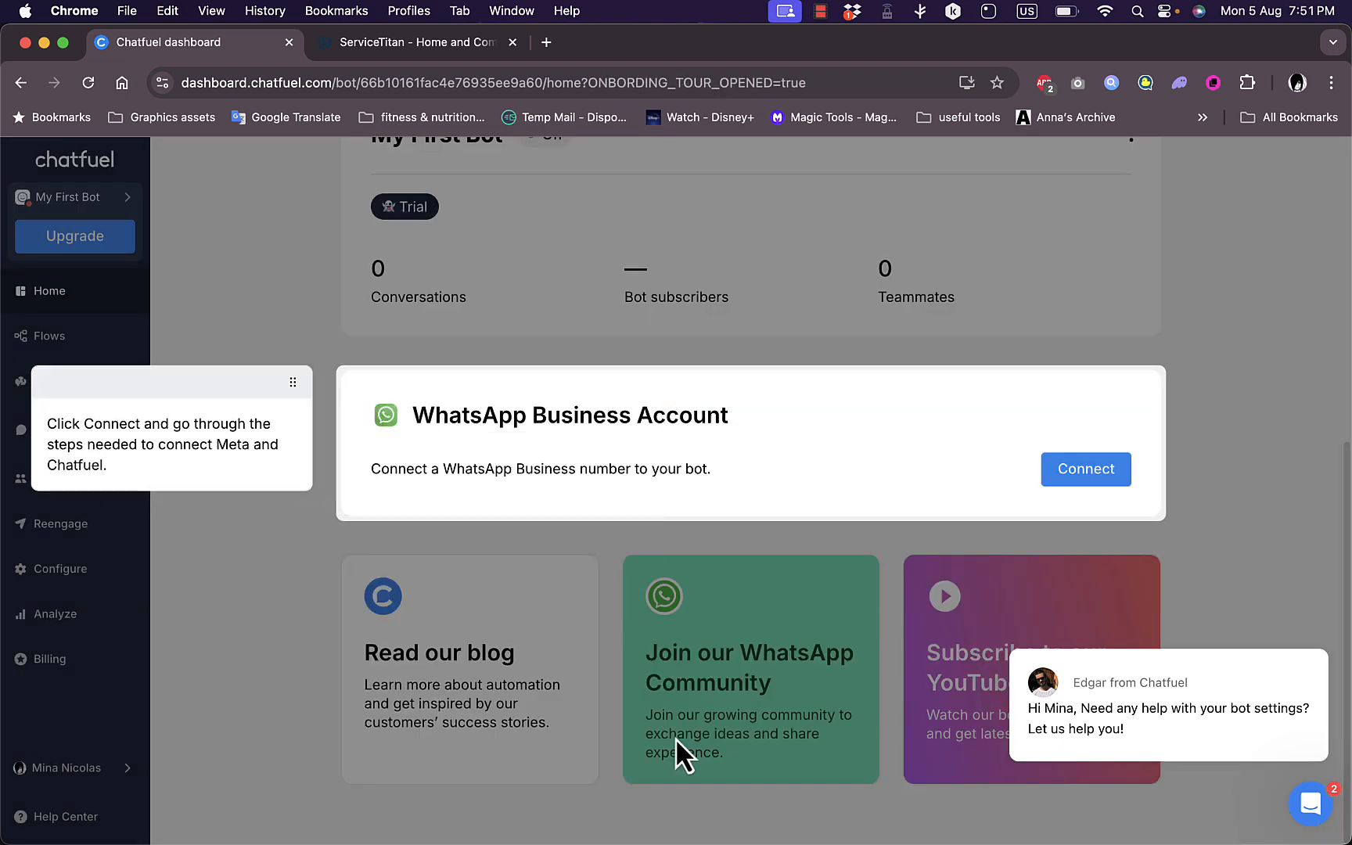
mouse_move(1085, 469)
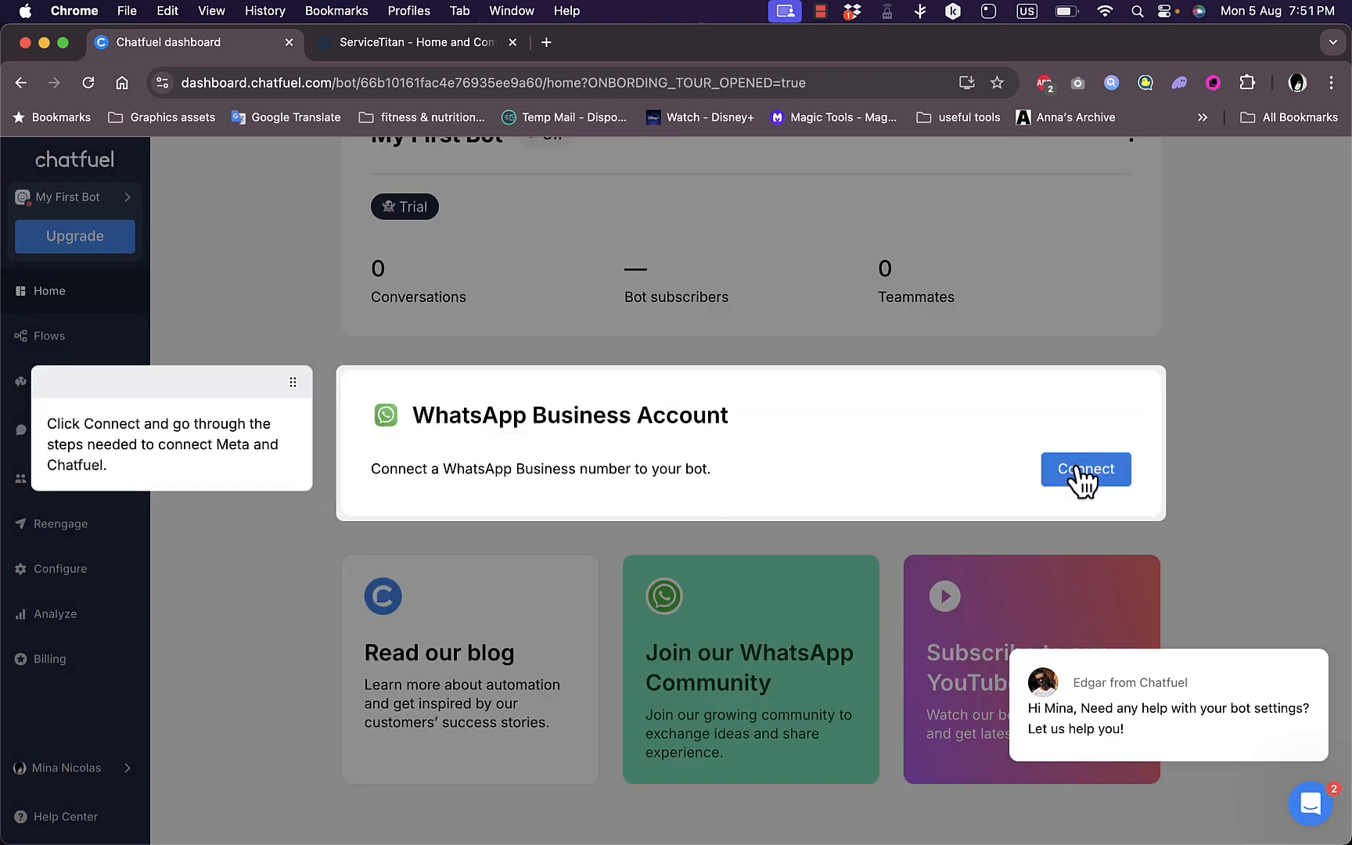
click(1085, 469)
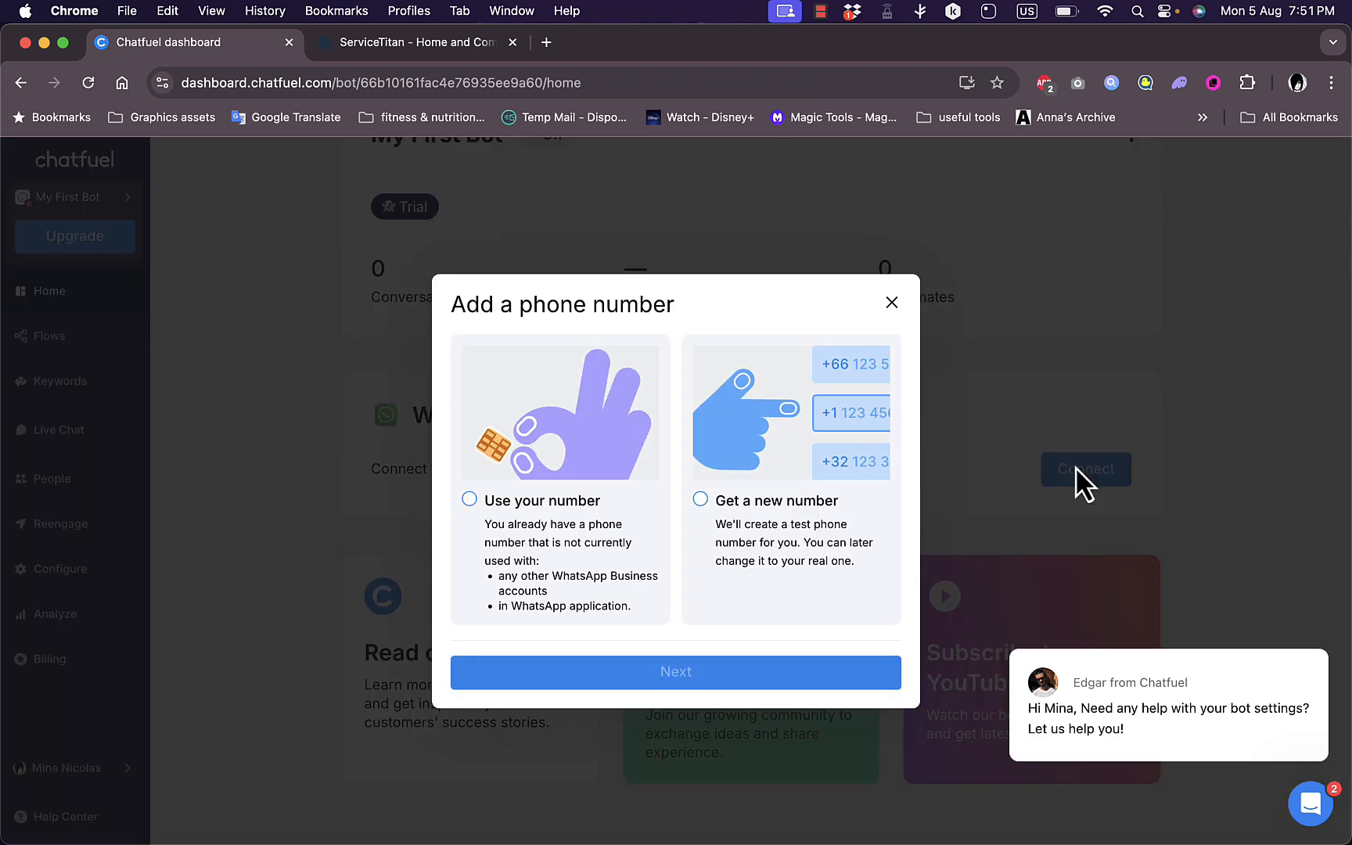
click(702, 501)
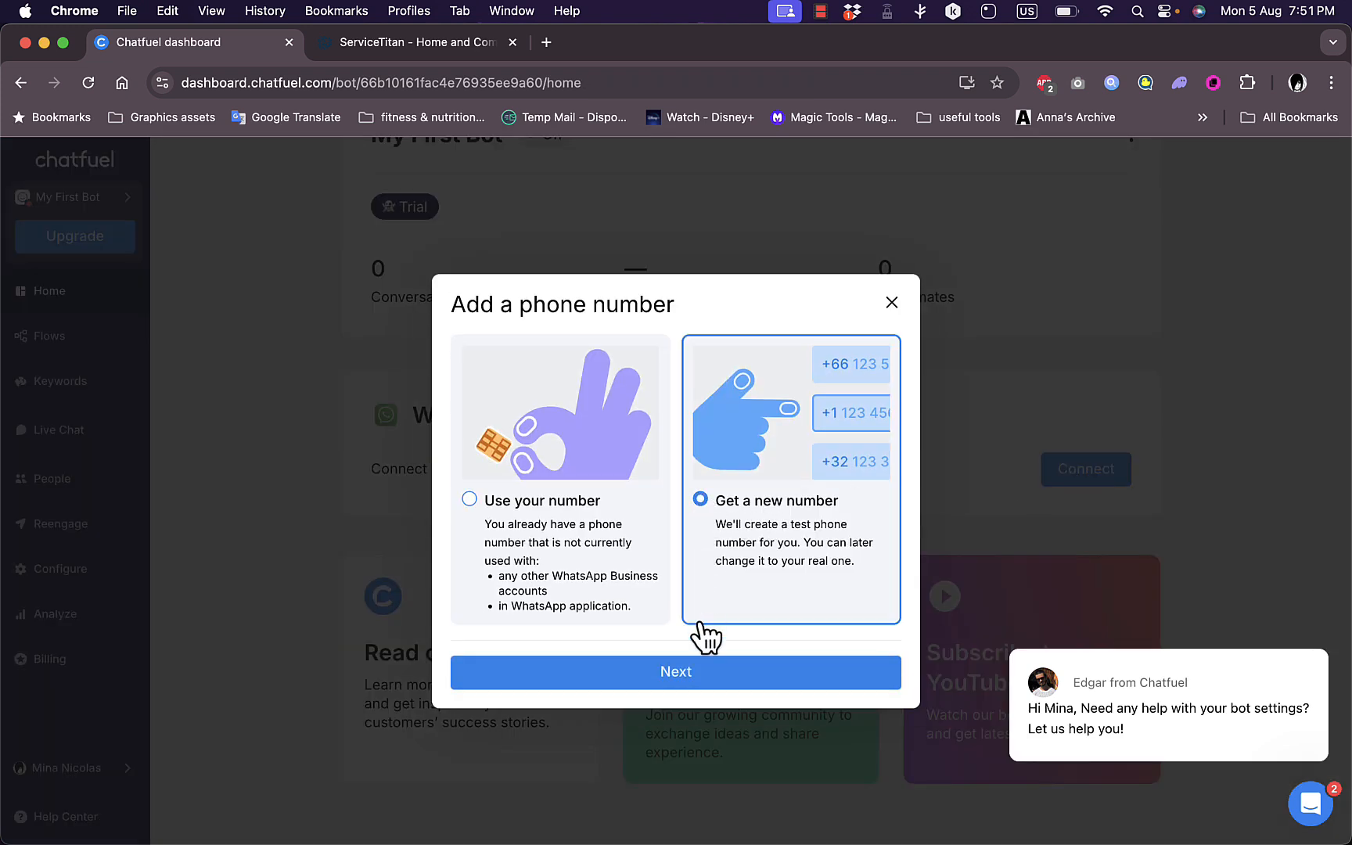
click(676, 671)
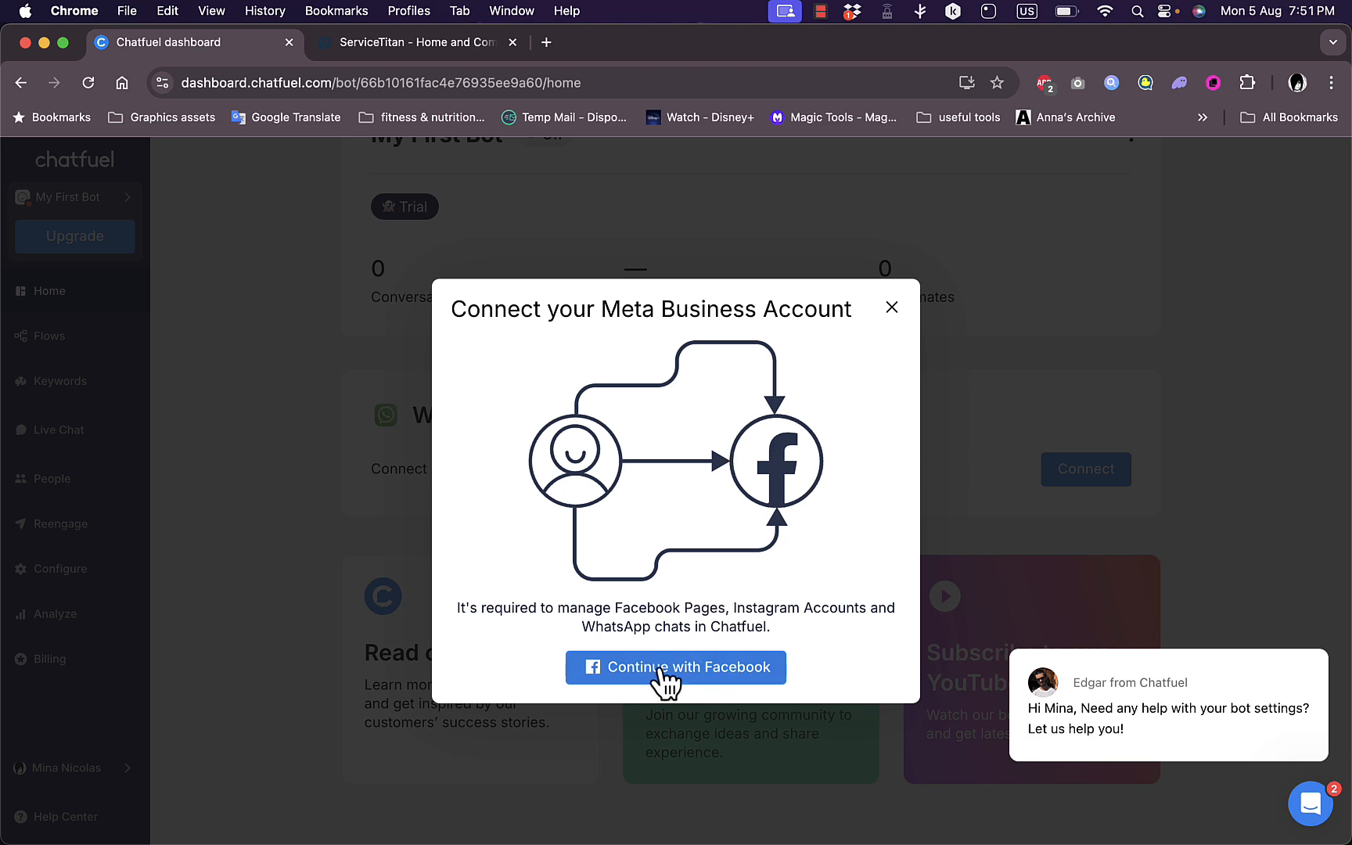
click(893, 306)
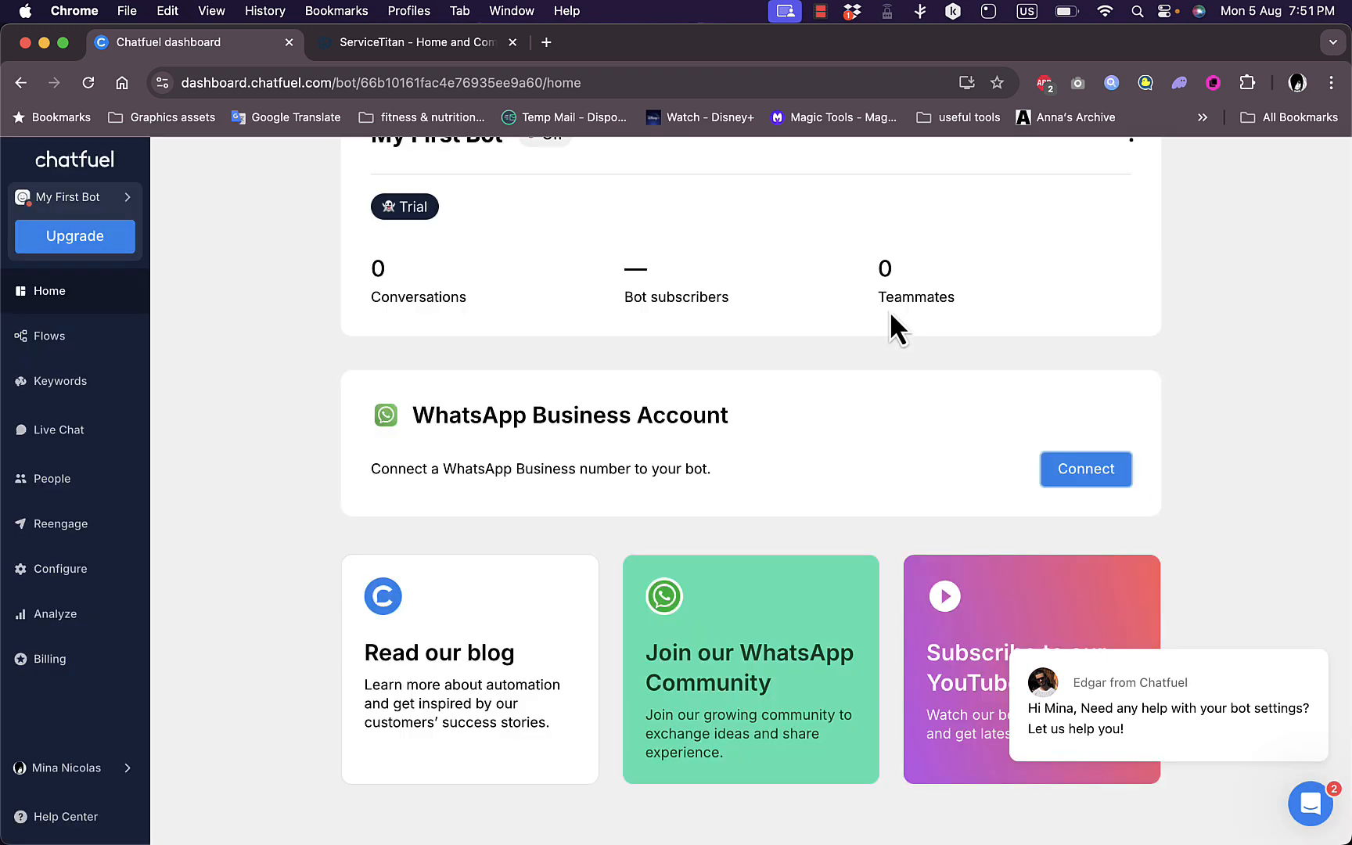
mouse_move(357, 436)
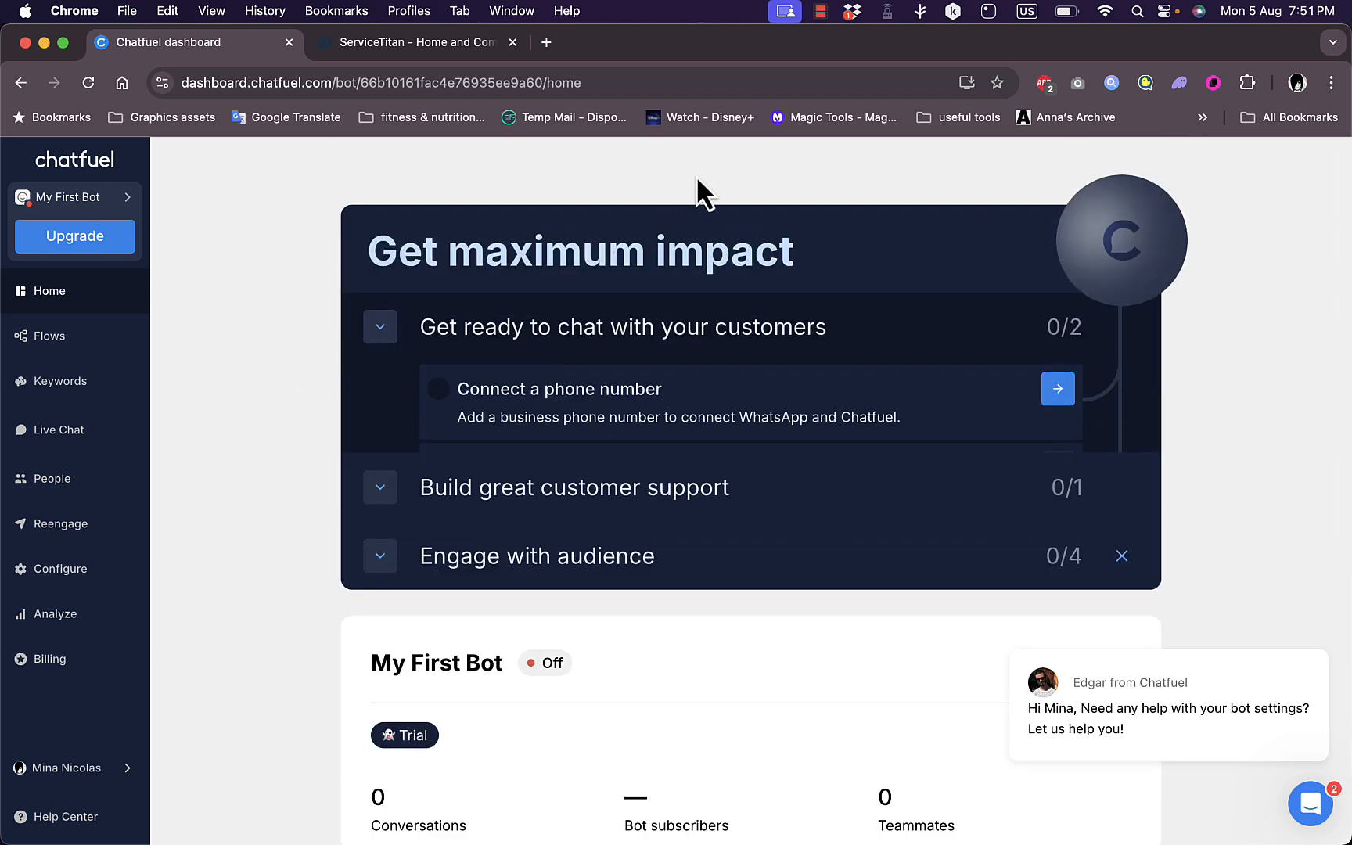
mouse_move(103, 211)
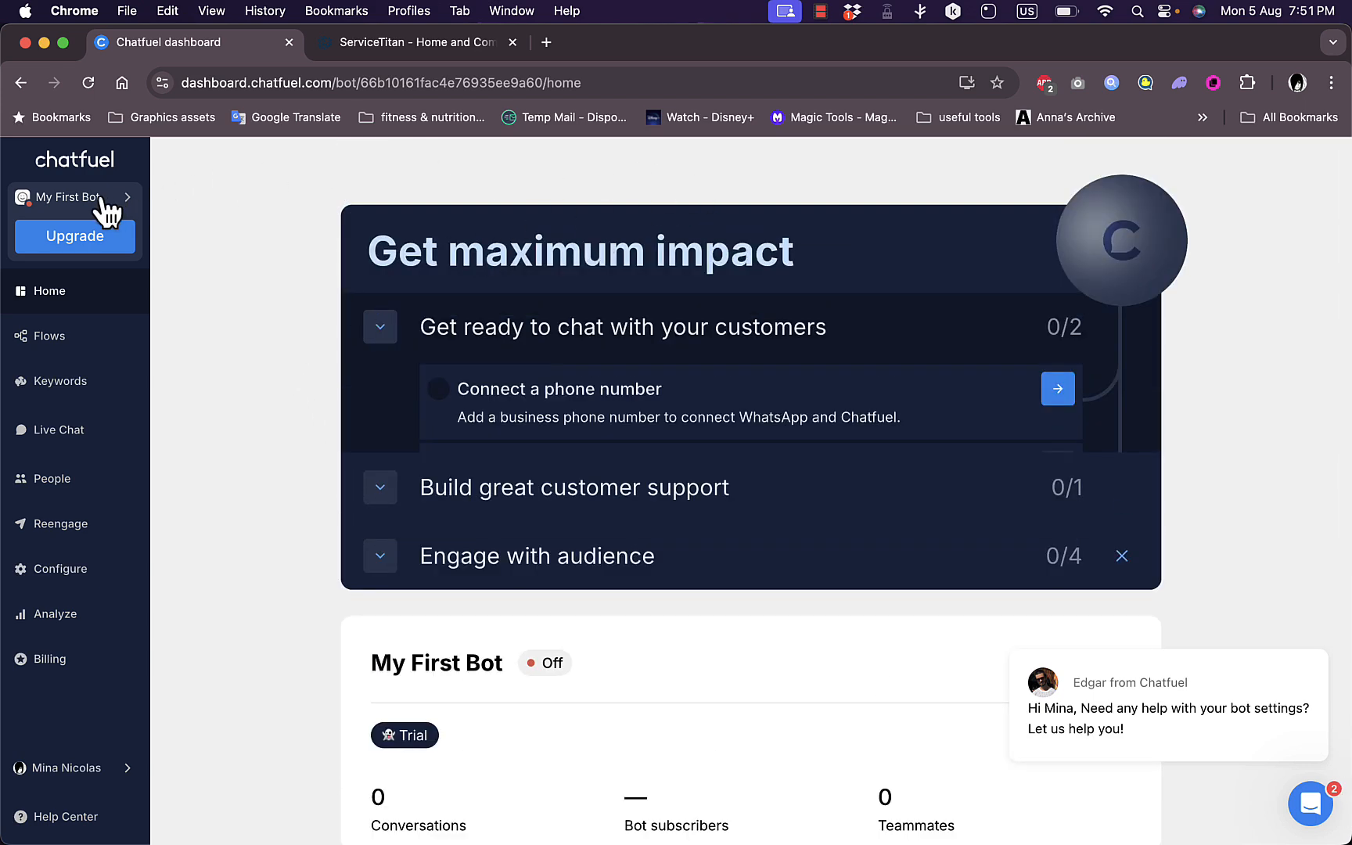
click(73, 196)
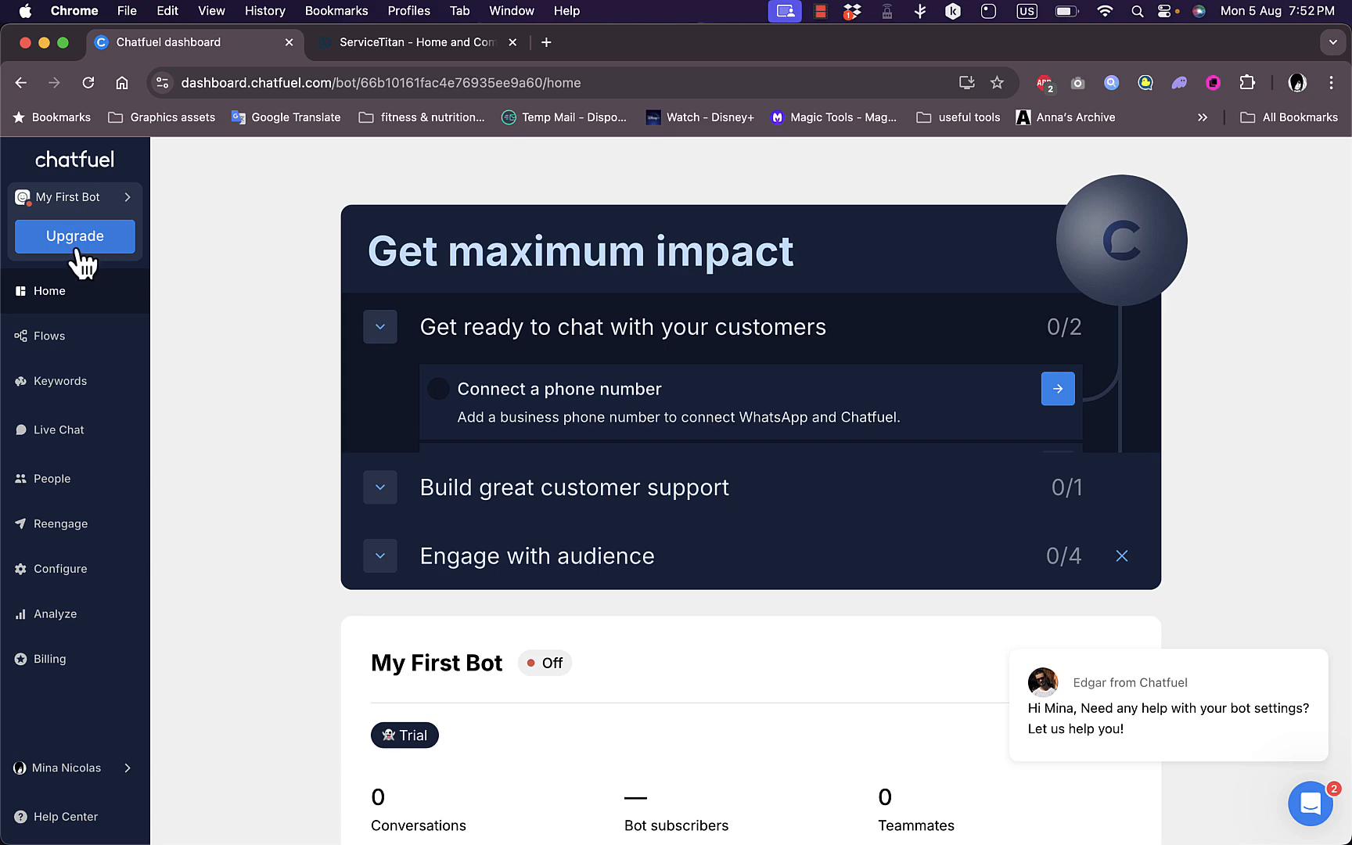
Browse the Business $49, AI Pro $99 and Enterprise $300 plans and the FAQs
click(75, 236)
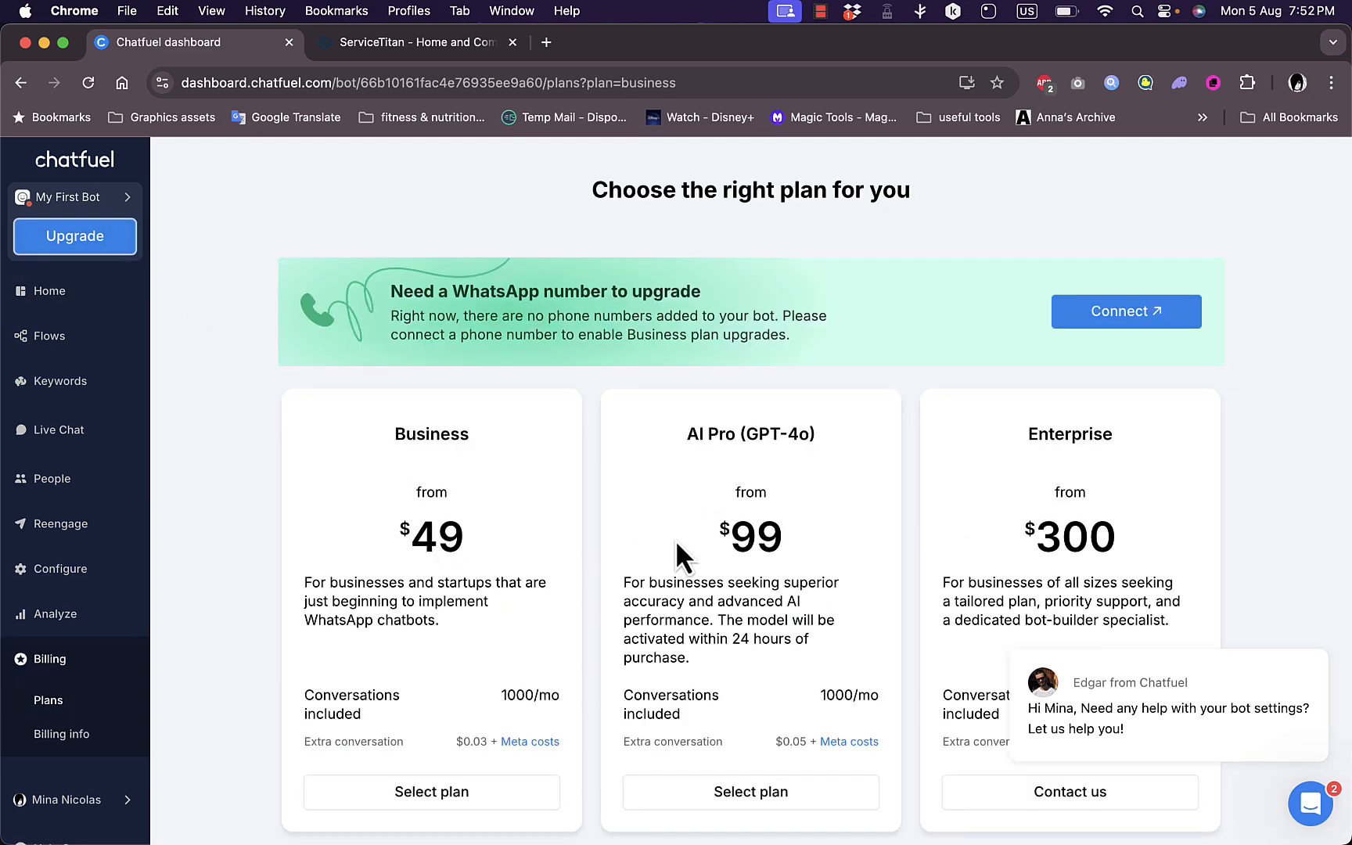
mouse_move(250, 508)
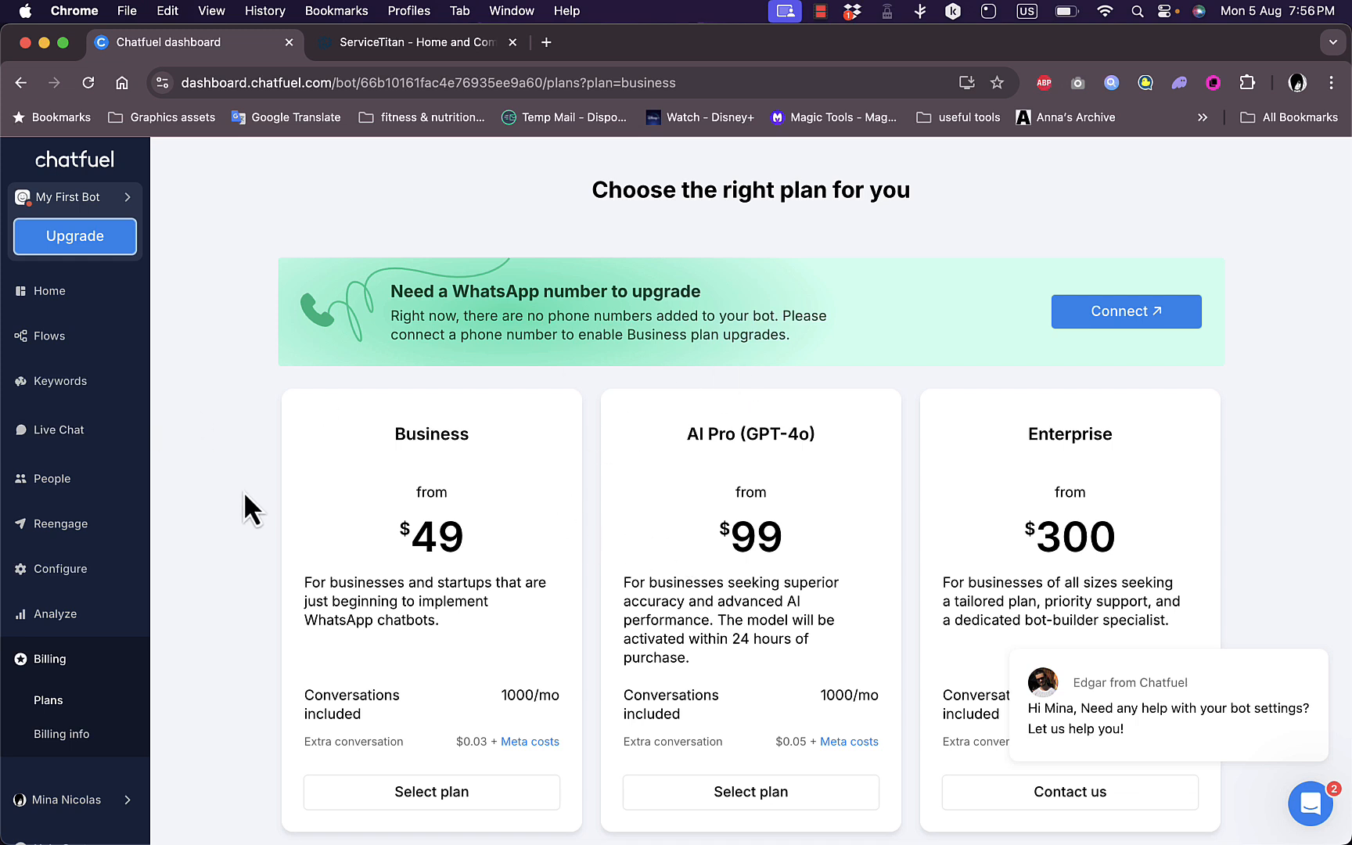
mouse_move(444, 492)
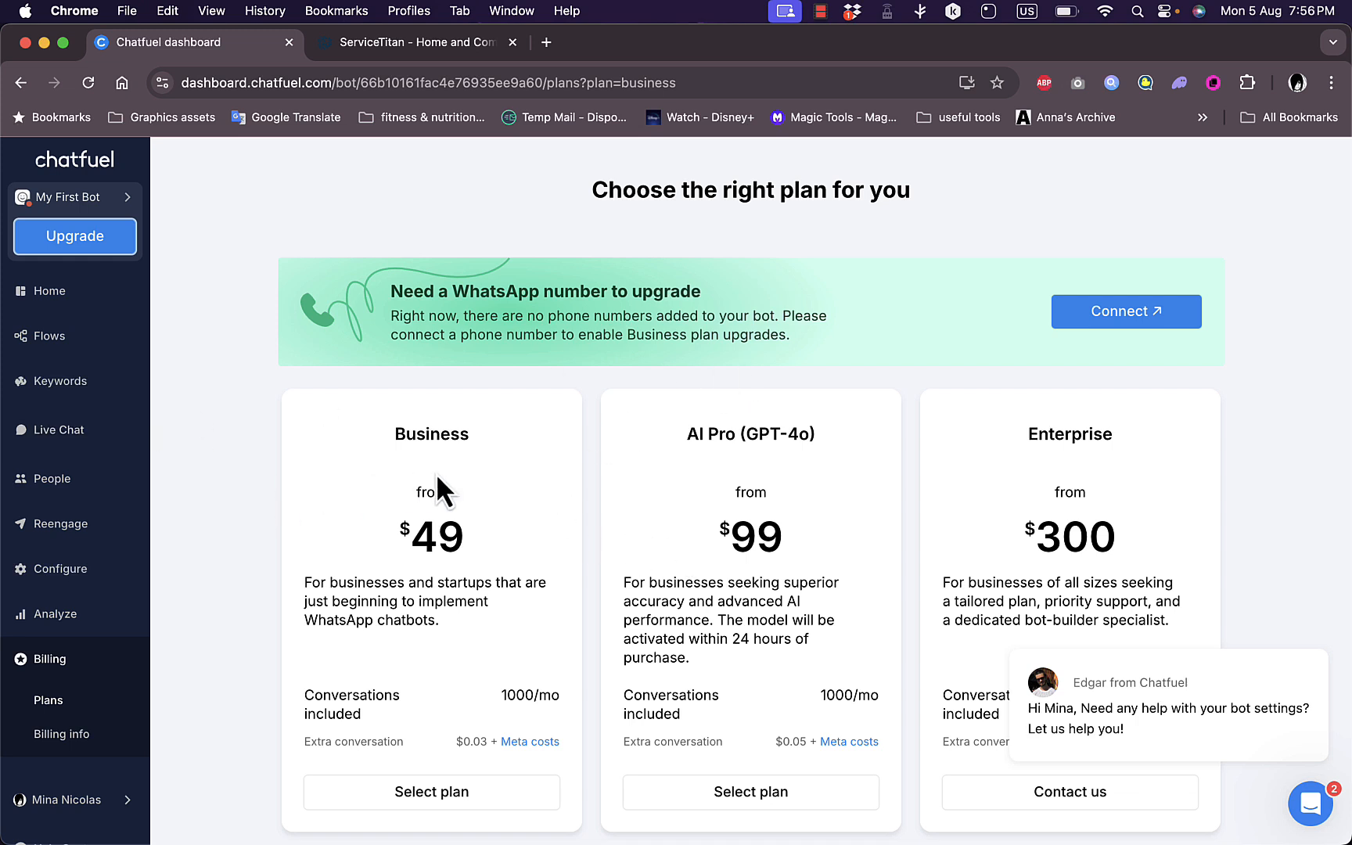
mouse_move(758, 436)
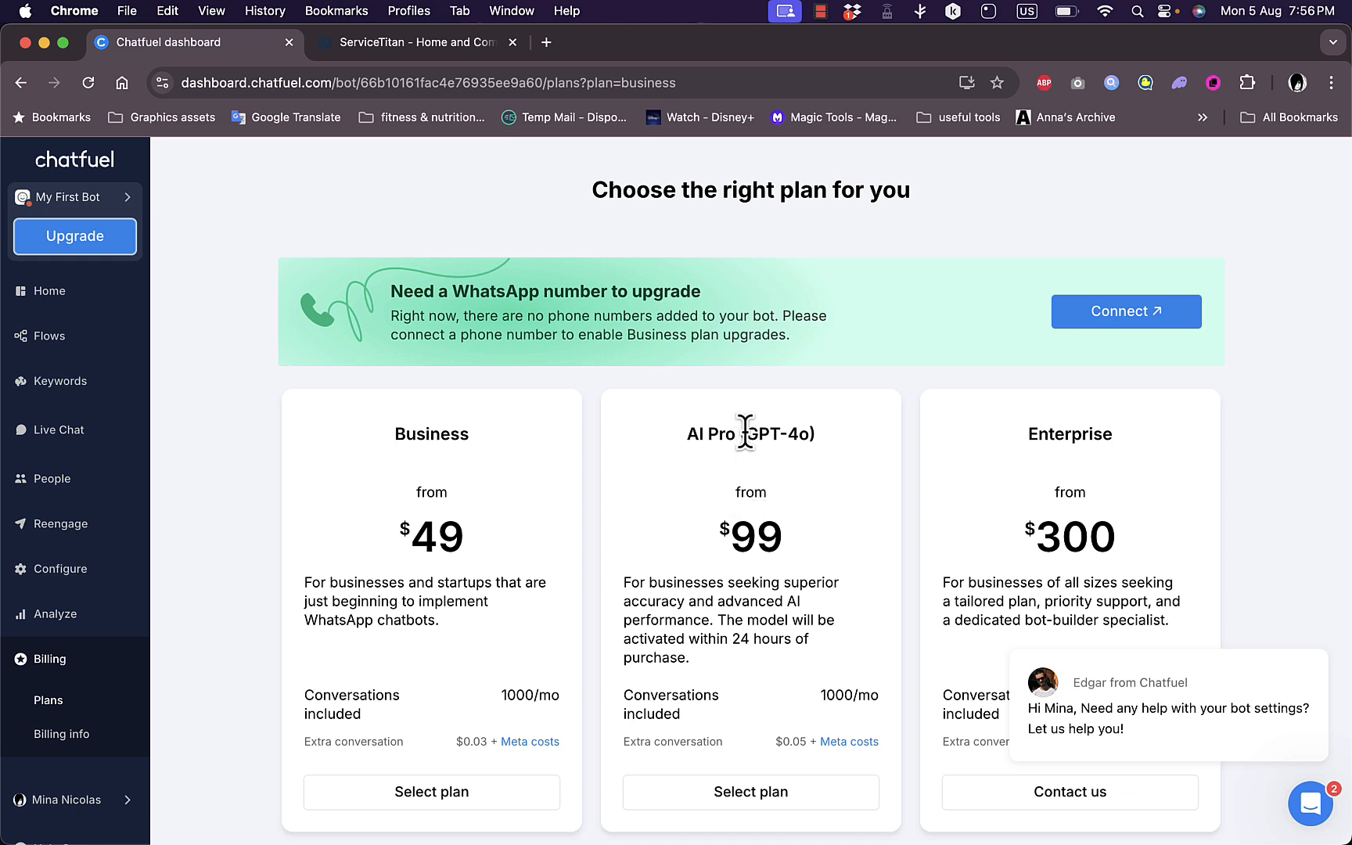
mouse_move(806, 436)
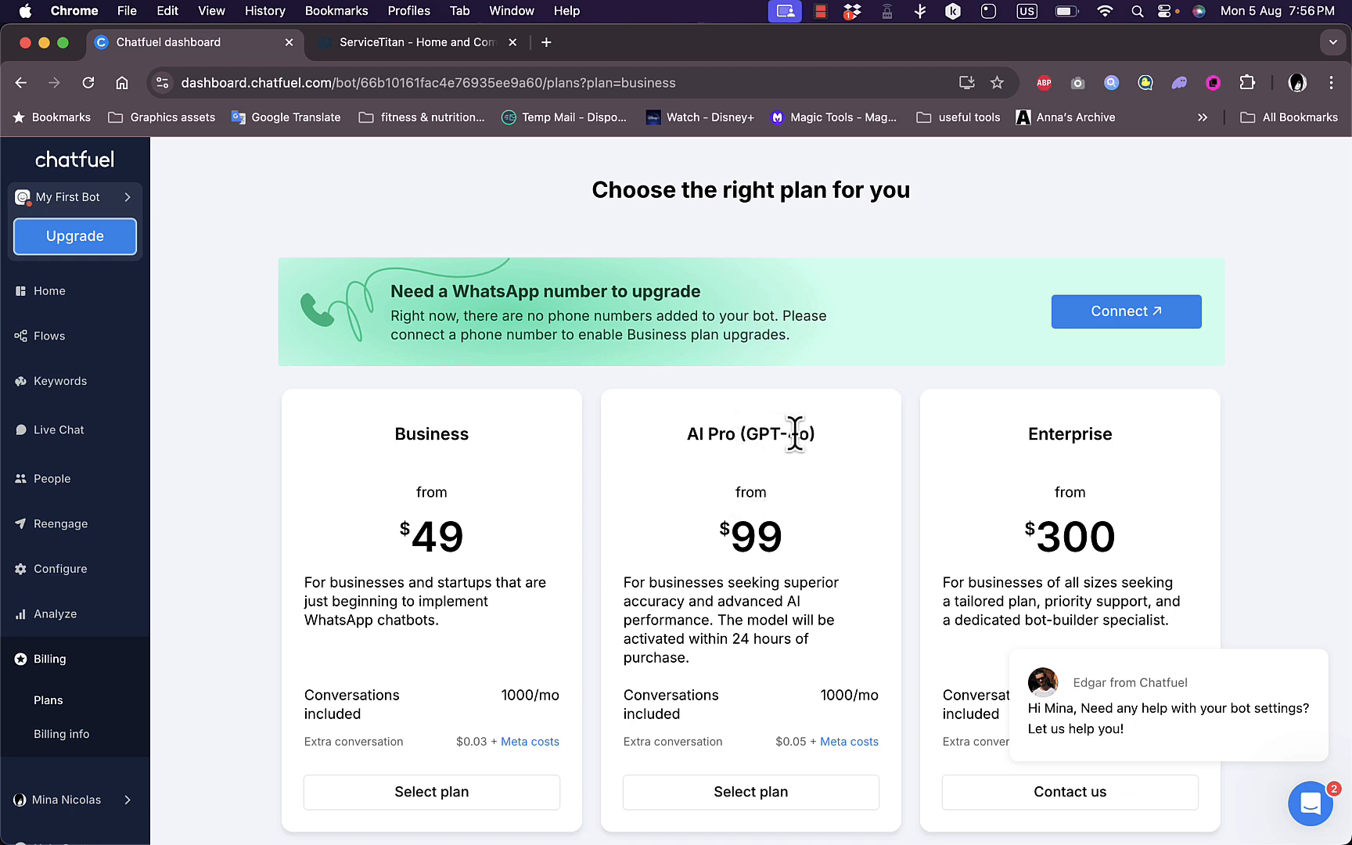
scroll(down, 3)
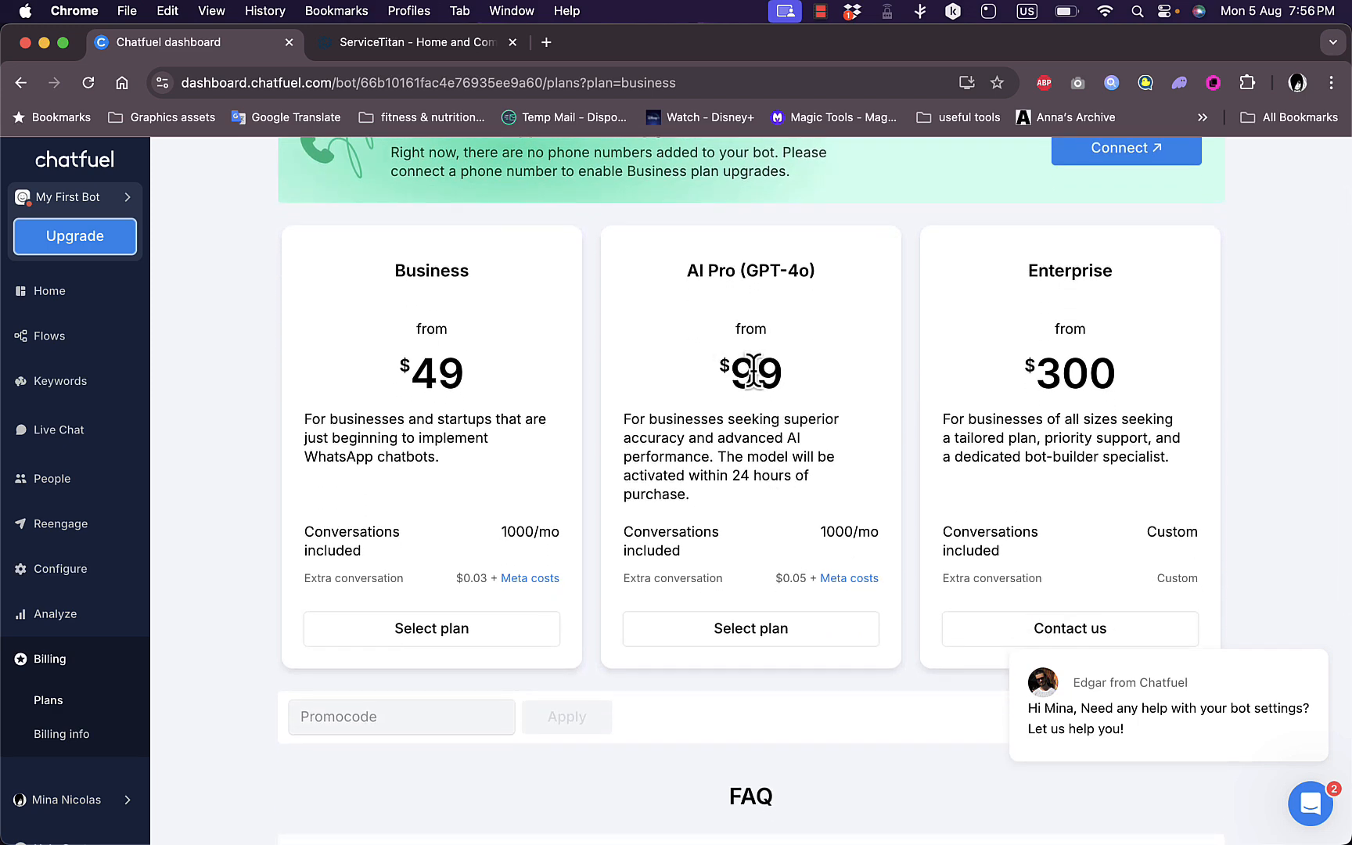
mouse_move(1057, 372)
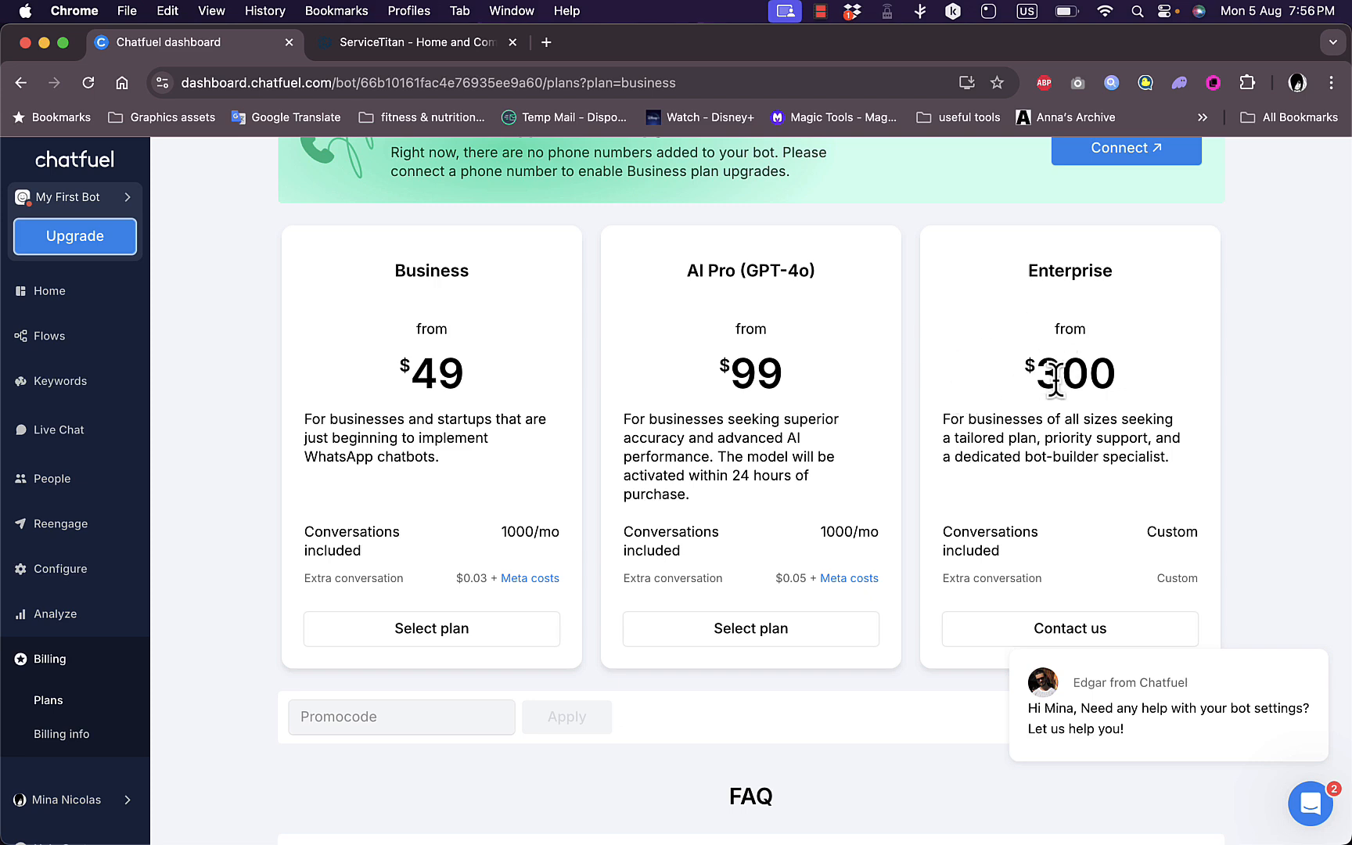
scroll(down, 3)
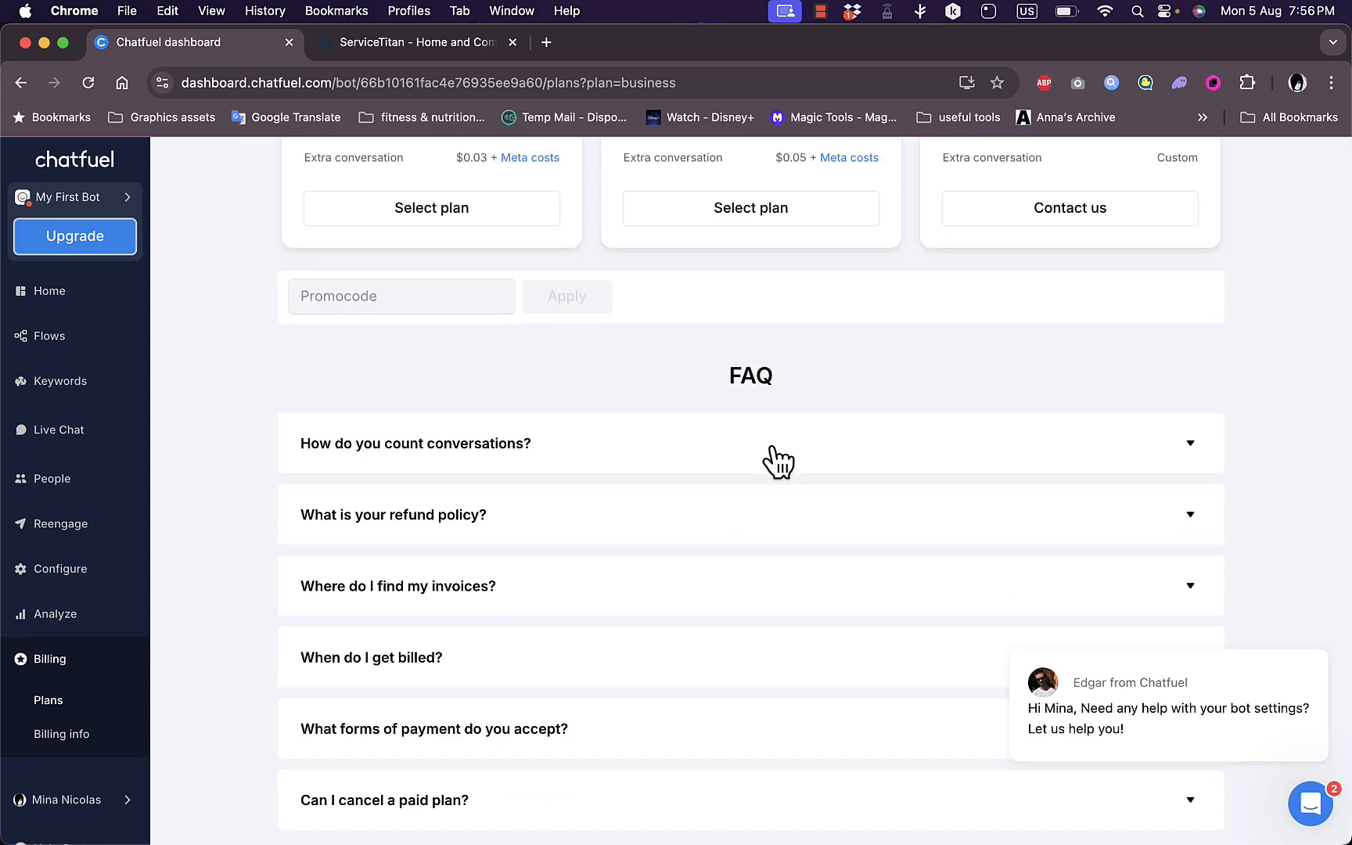
mouse_move(754, 454)
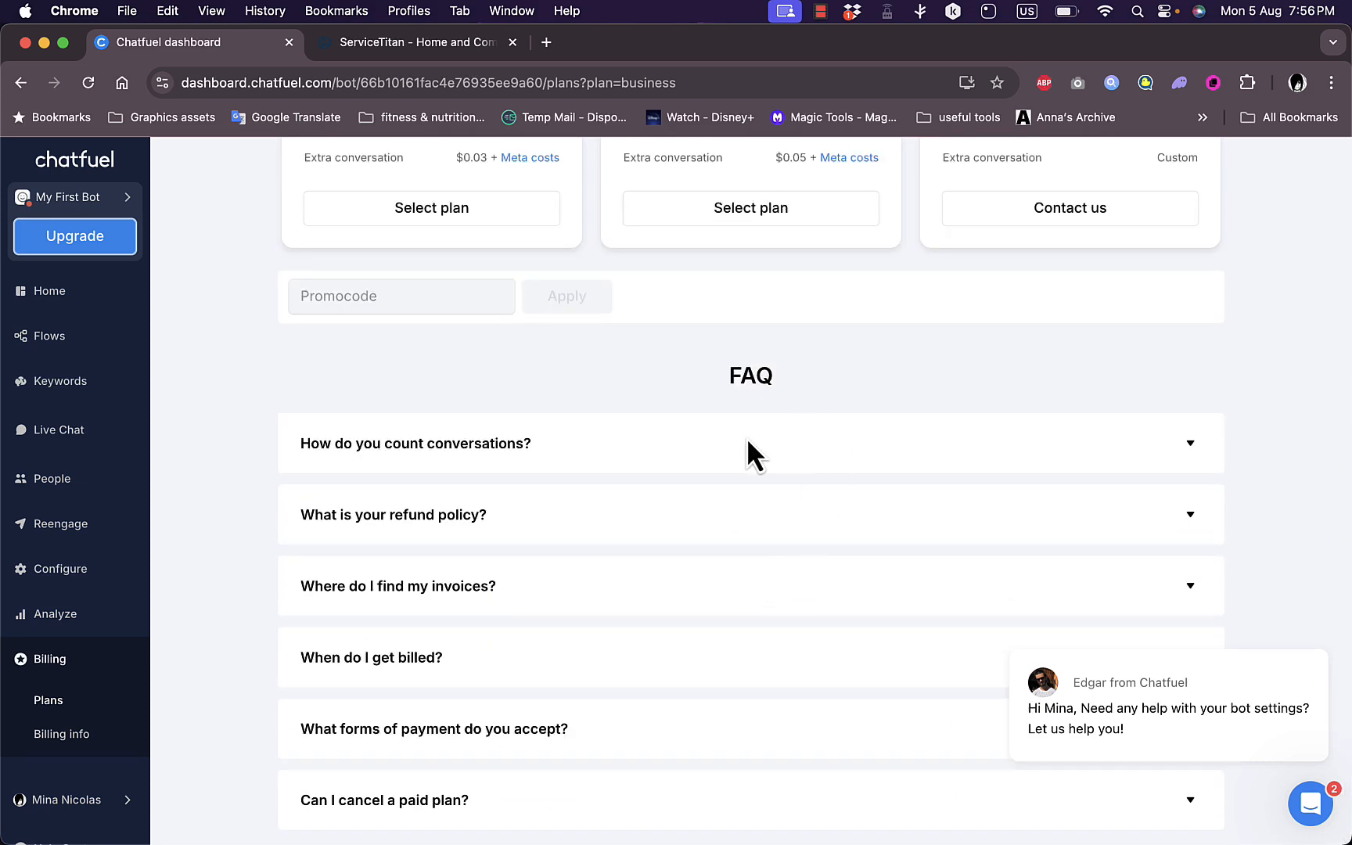
mouse_move(707, 563)
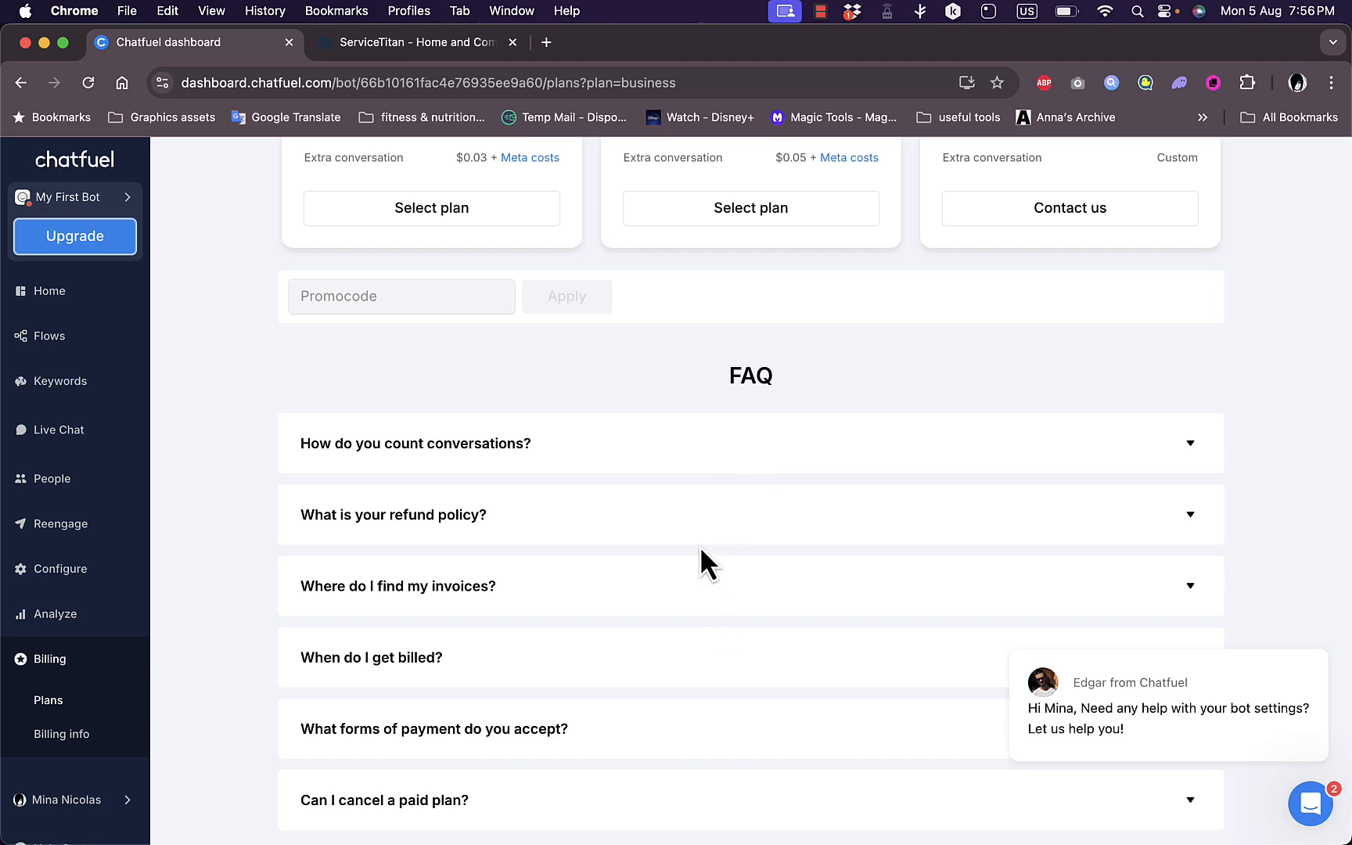
scroll(up, 3)
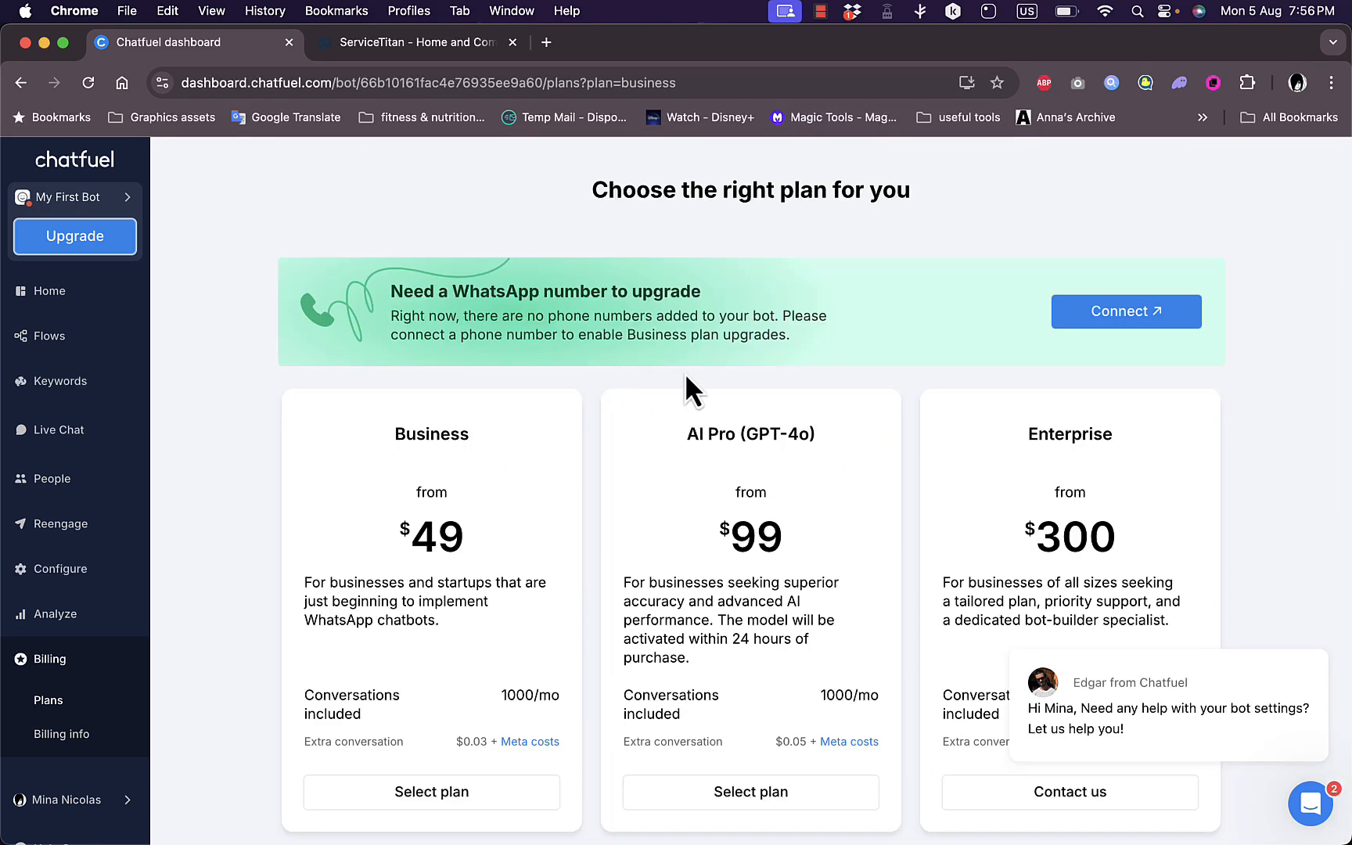
mouse_move(658, 259)
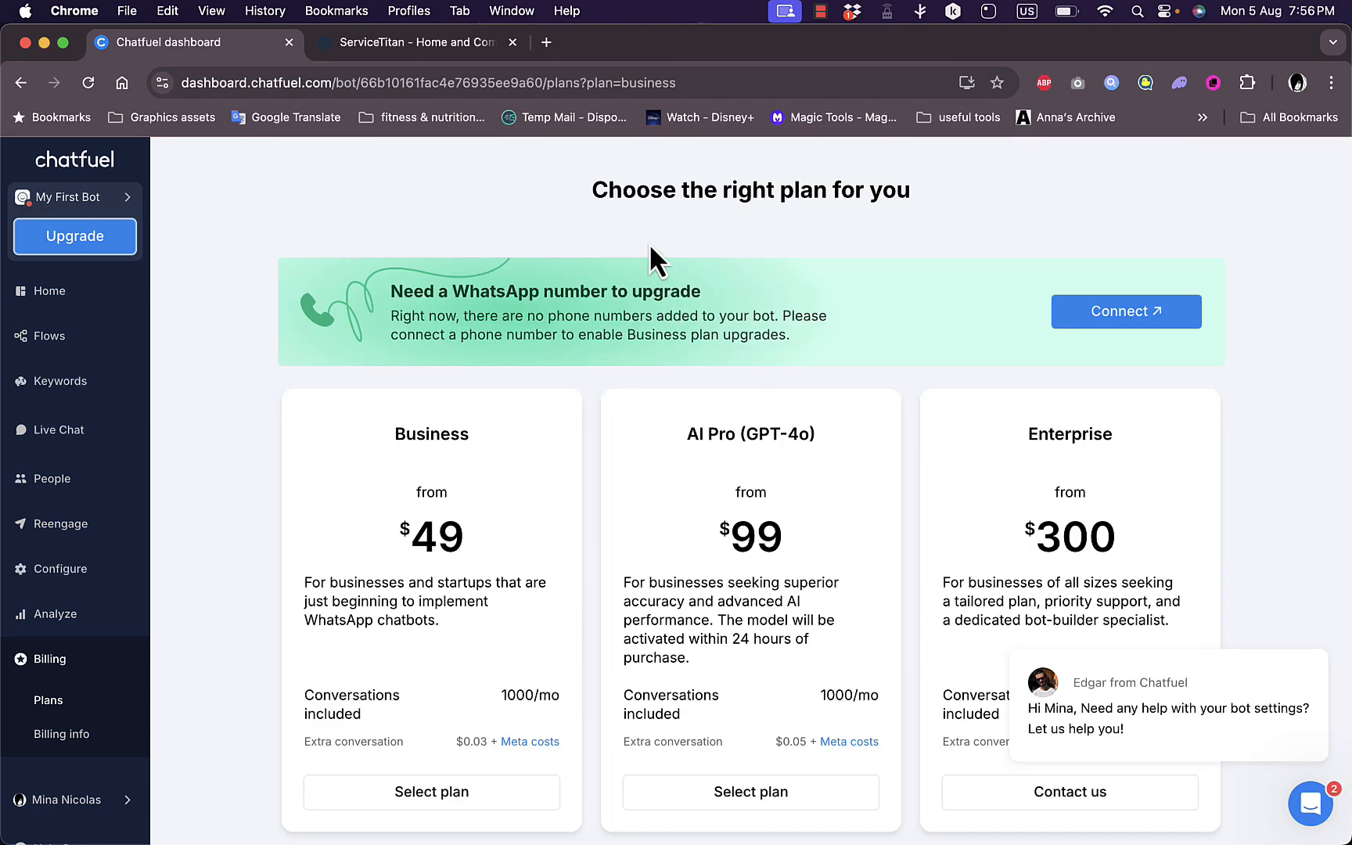
mouse_move(750, 198)
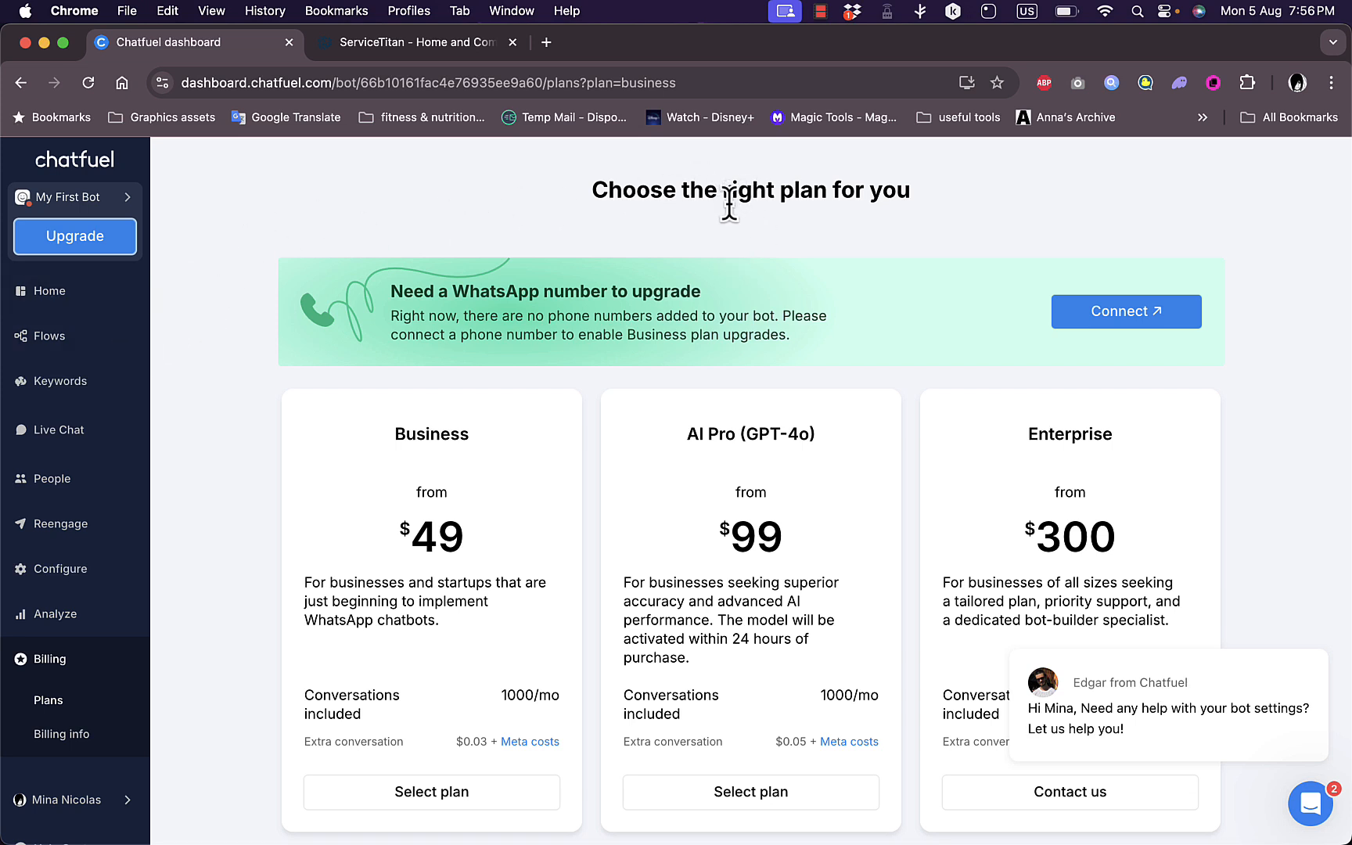
mouse_move(705, 244)
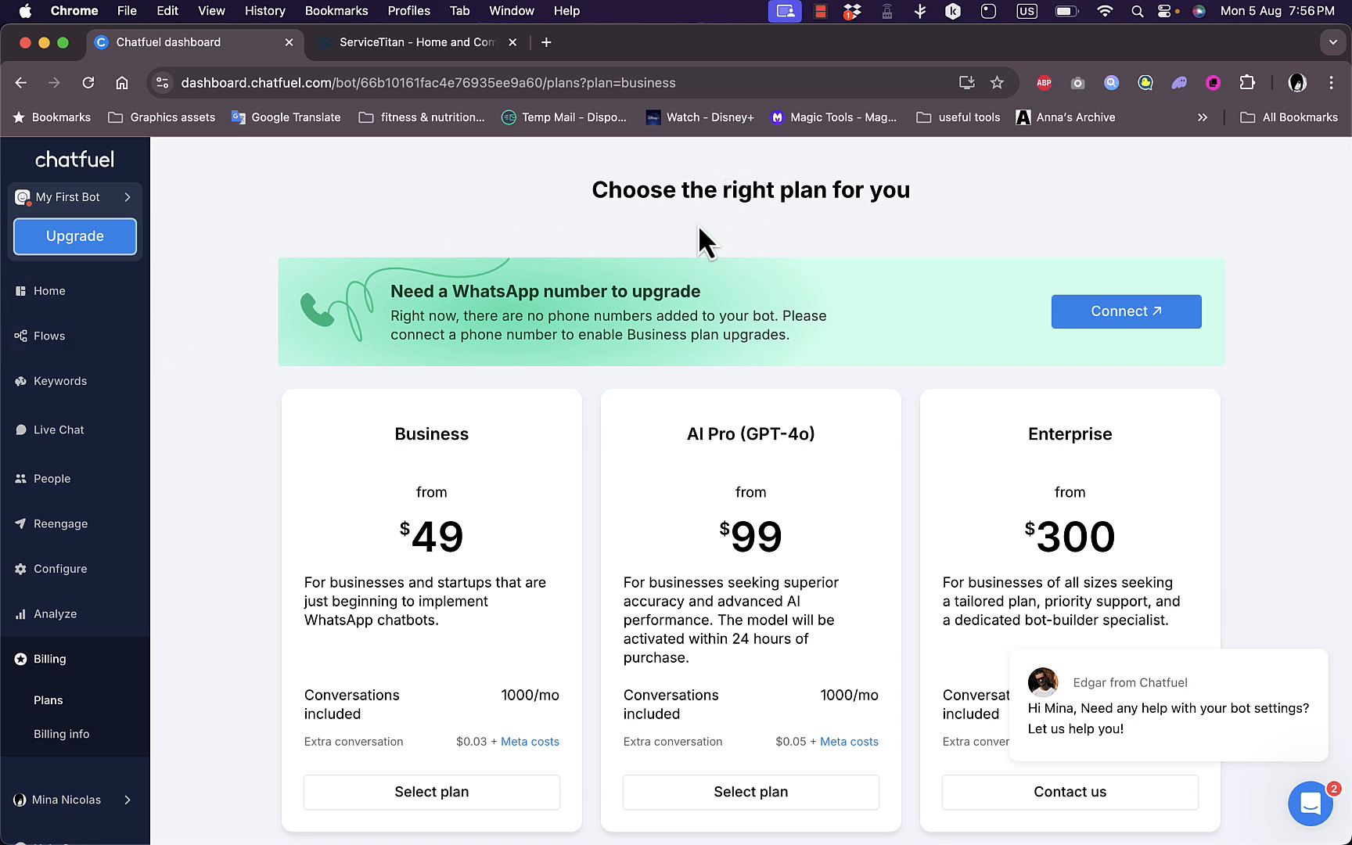
mouse_move(779, 244)
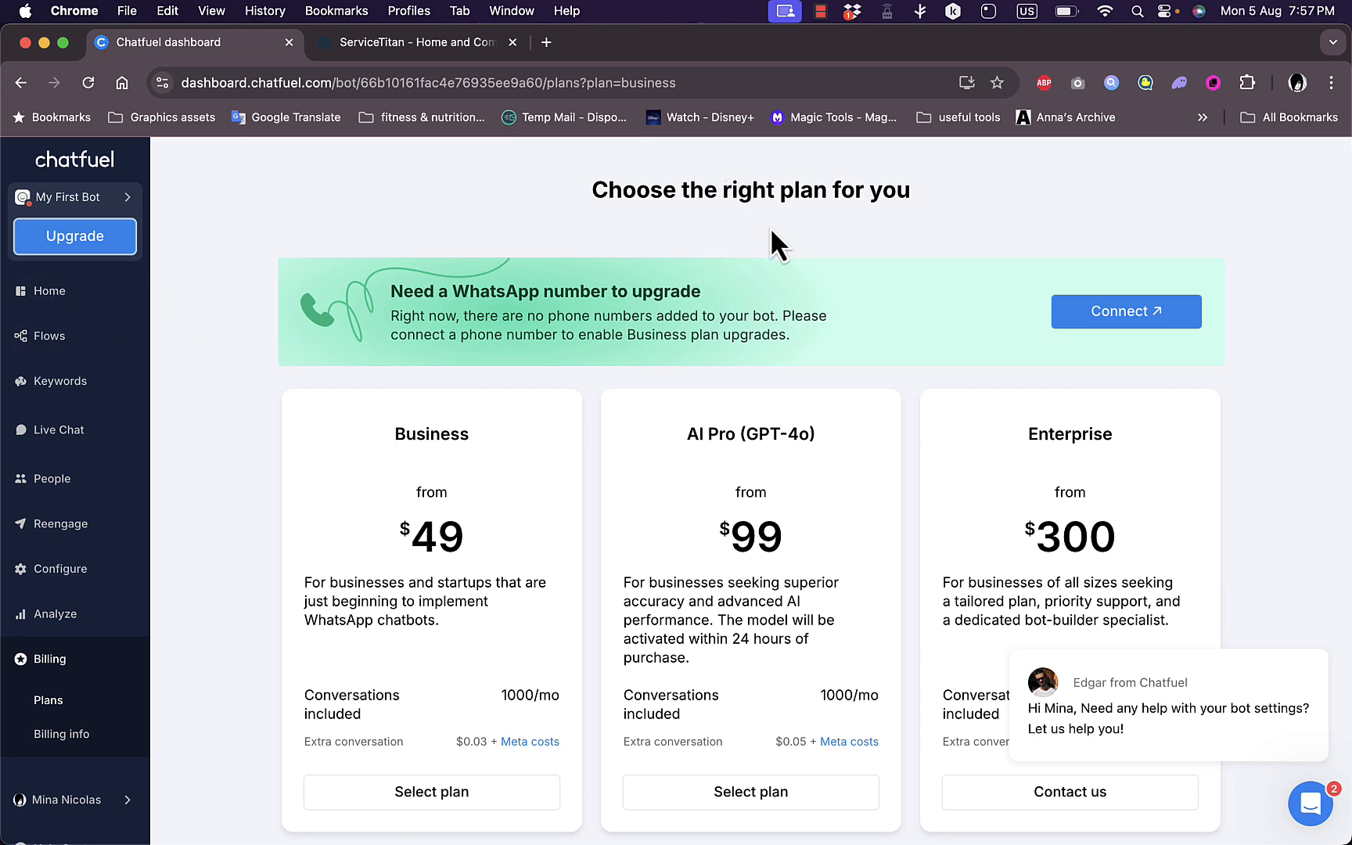